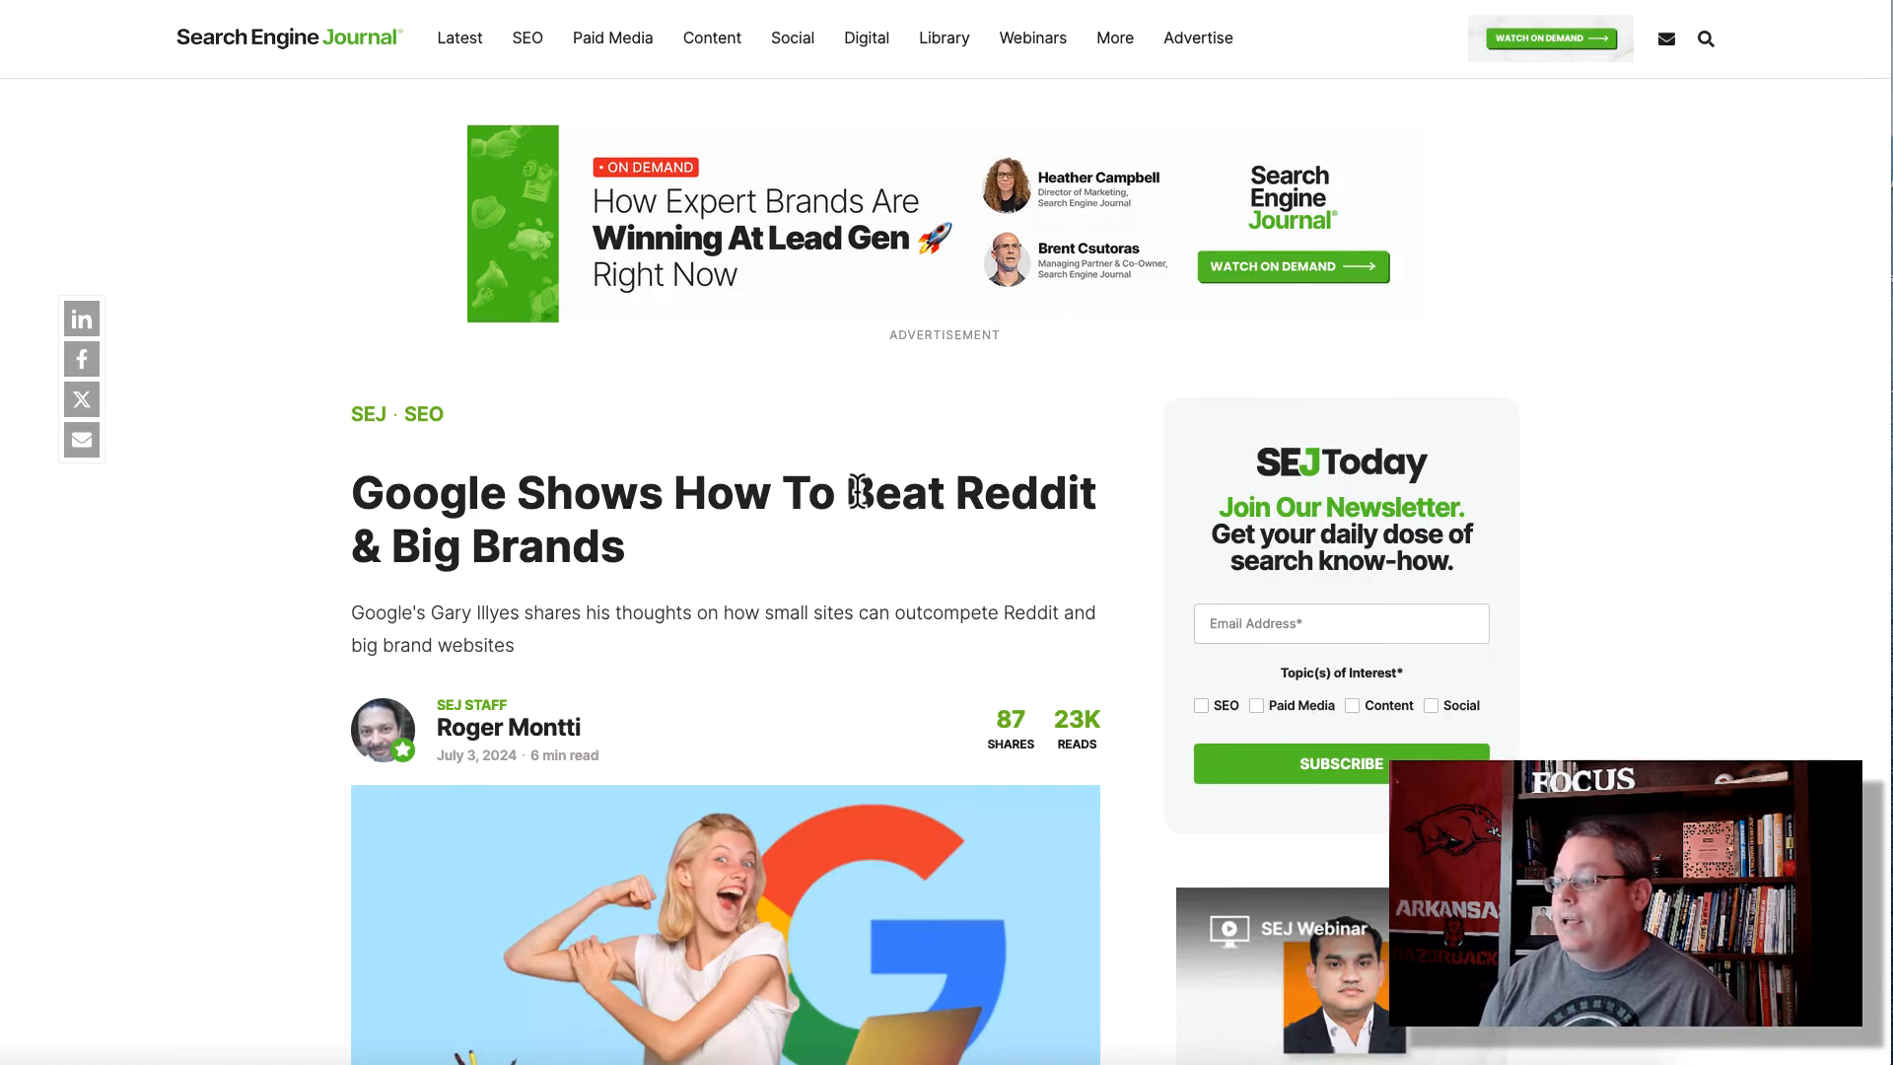
Highlight and clear the article summary, then scroll toward Long Tail Keywords & Other Strategies
drag(845, 494, 1096, 494)
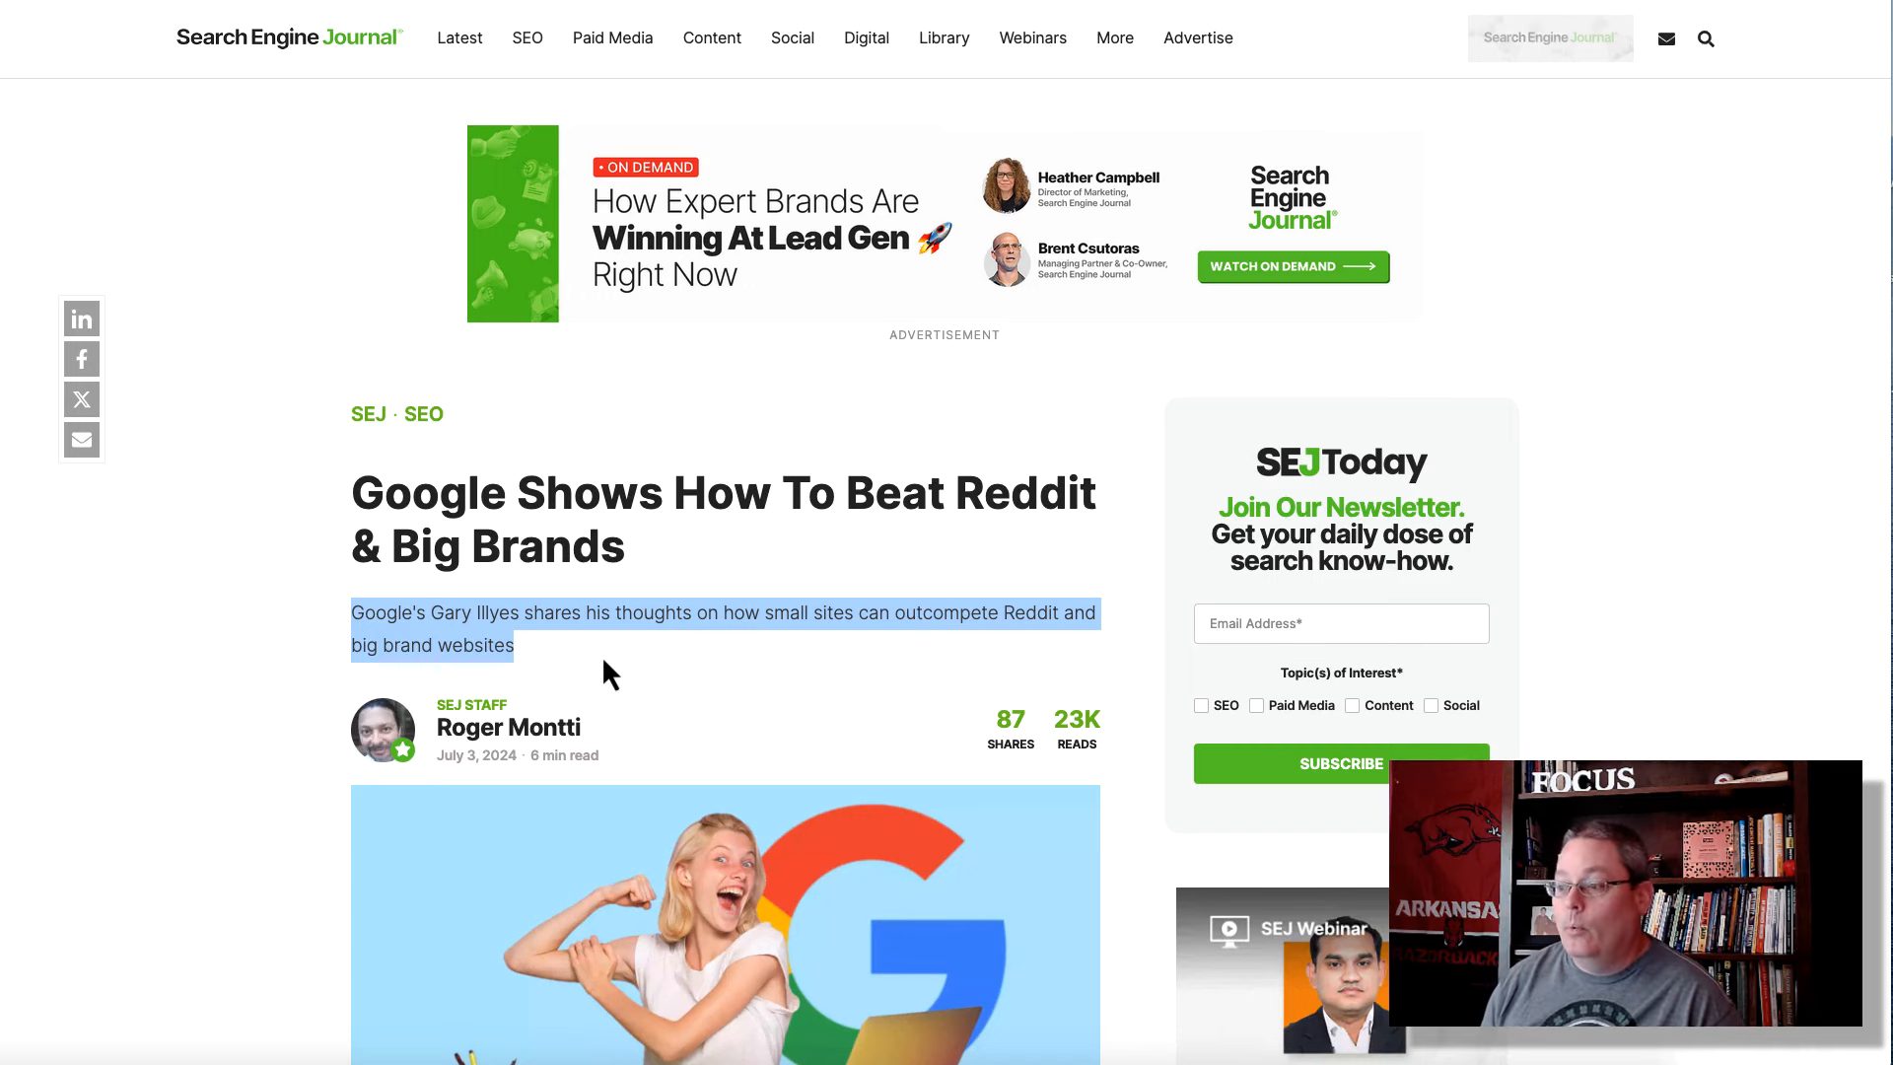
click(489, 604)
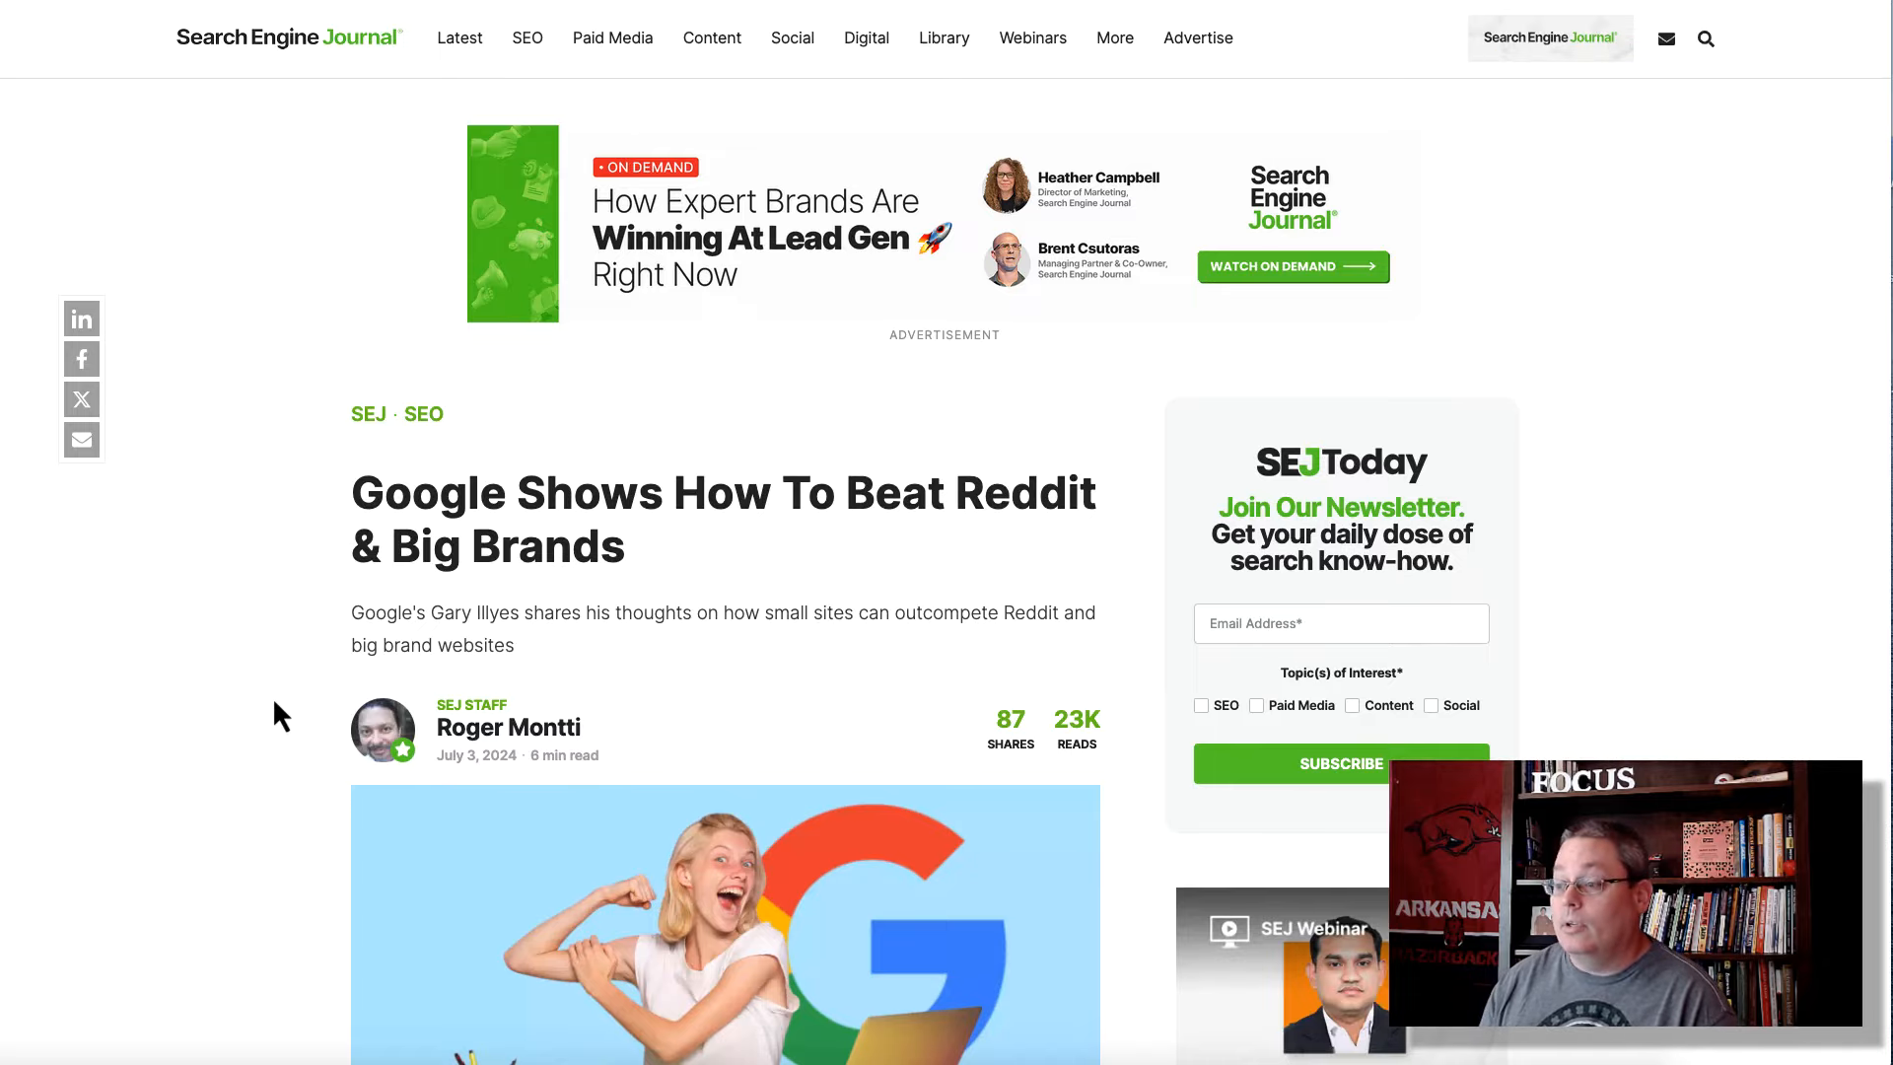
scroll(down, 3)
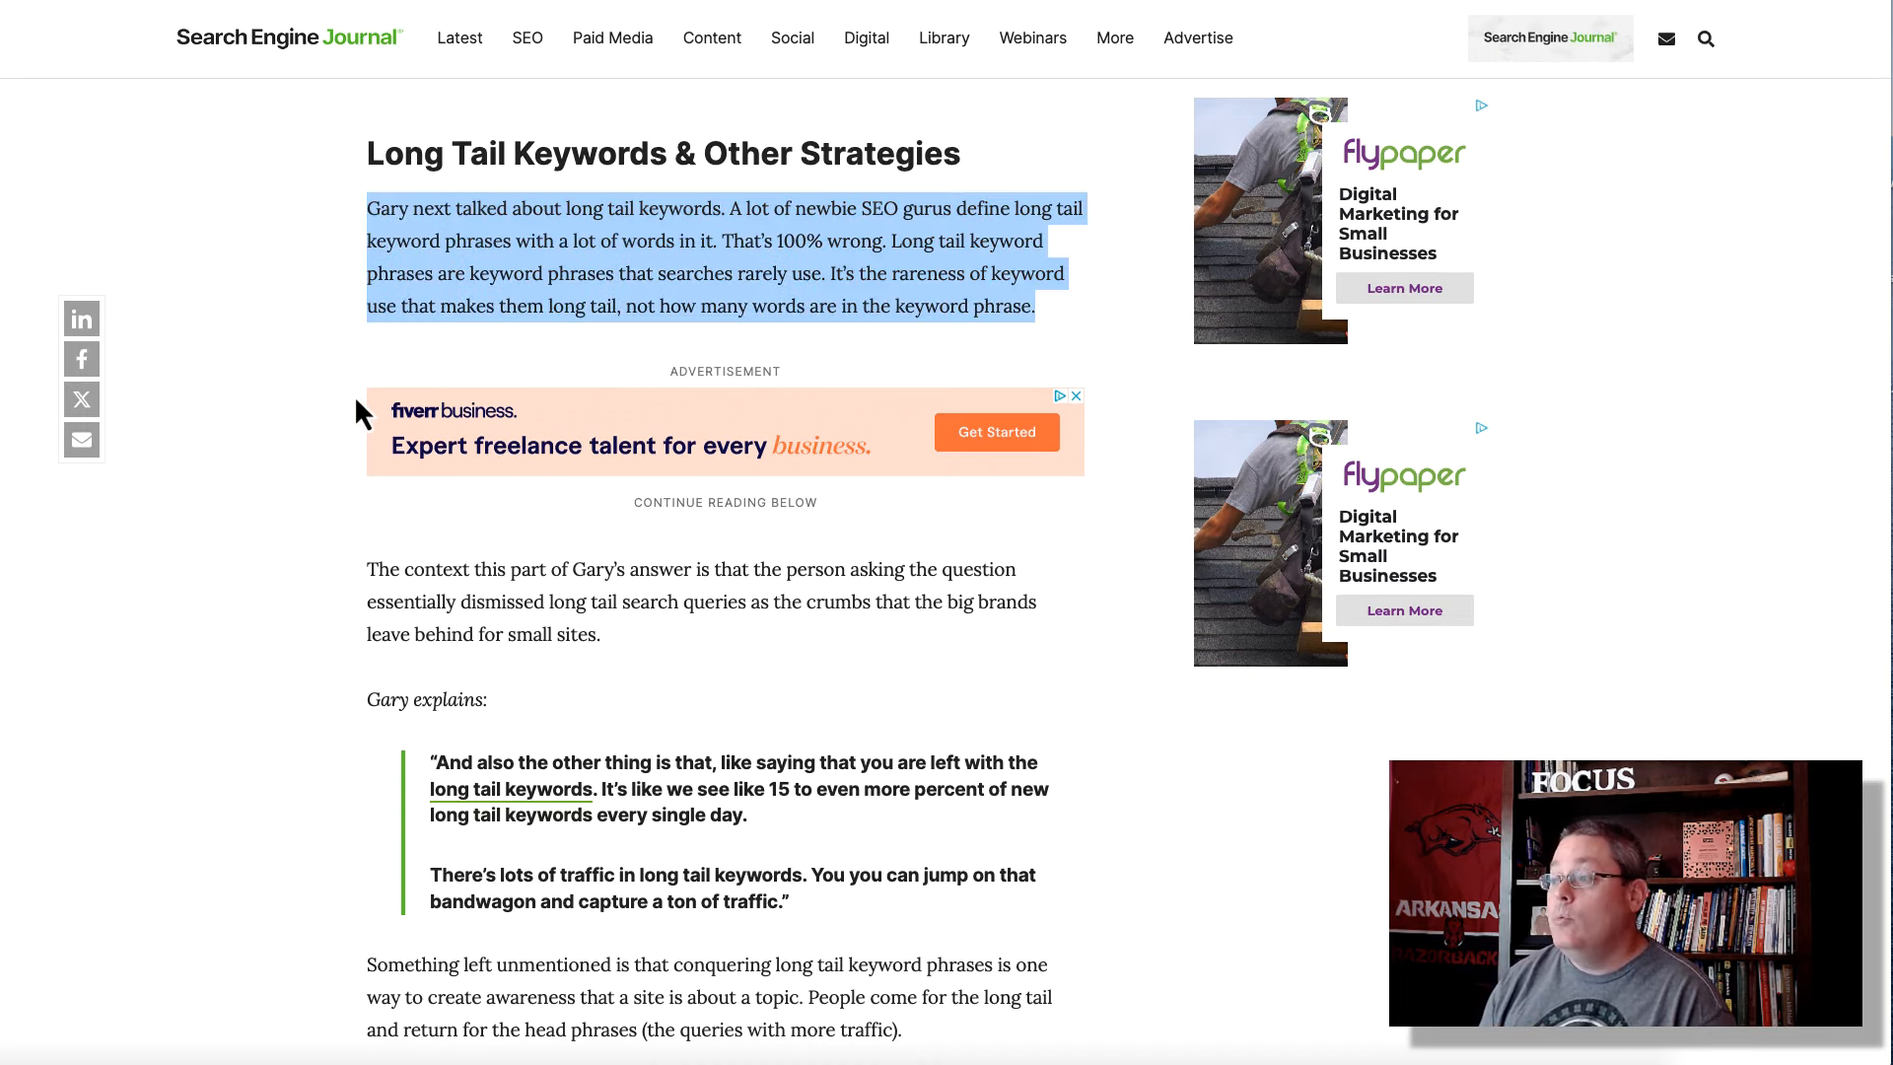
mouse_move(326, 394)
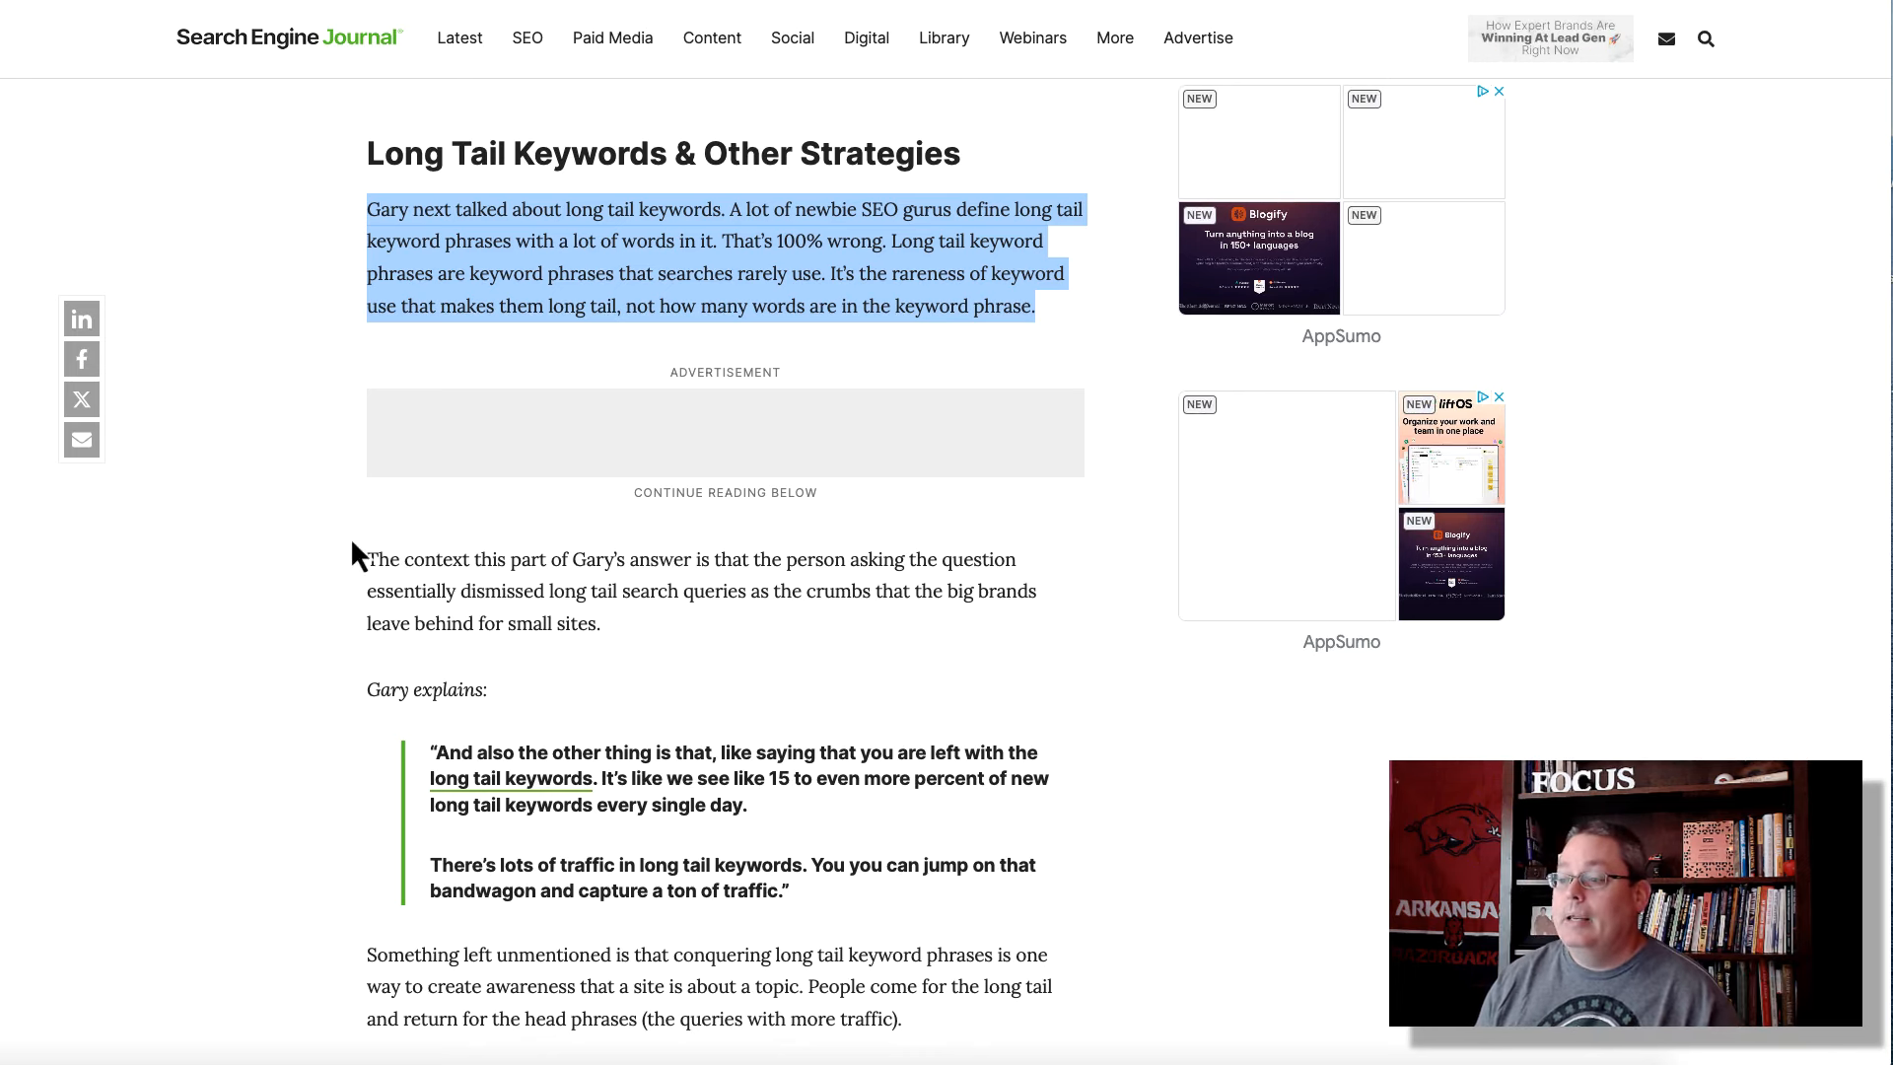
mouse_move(323, 590)
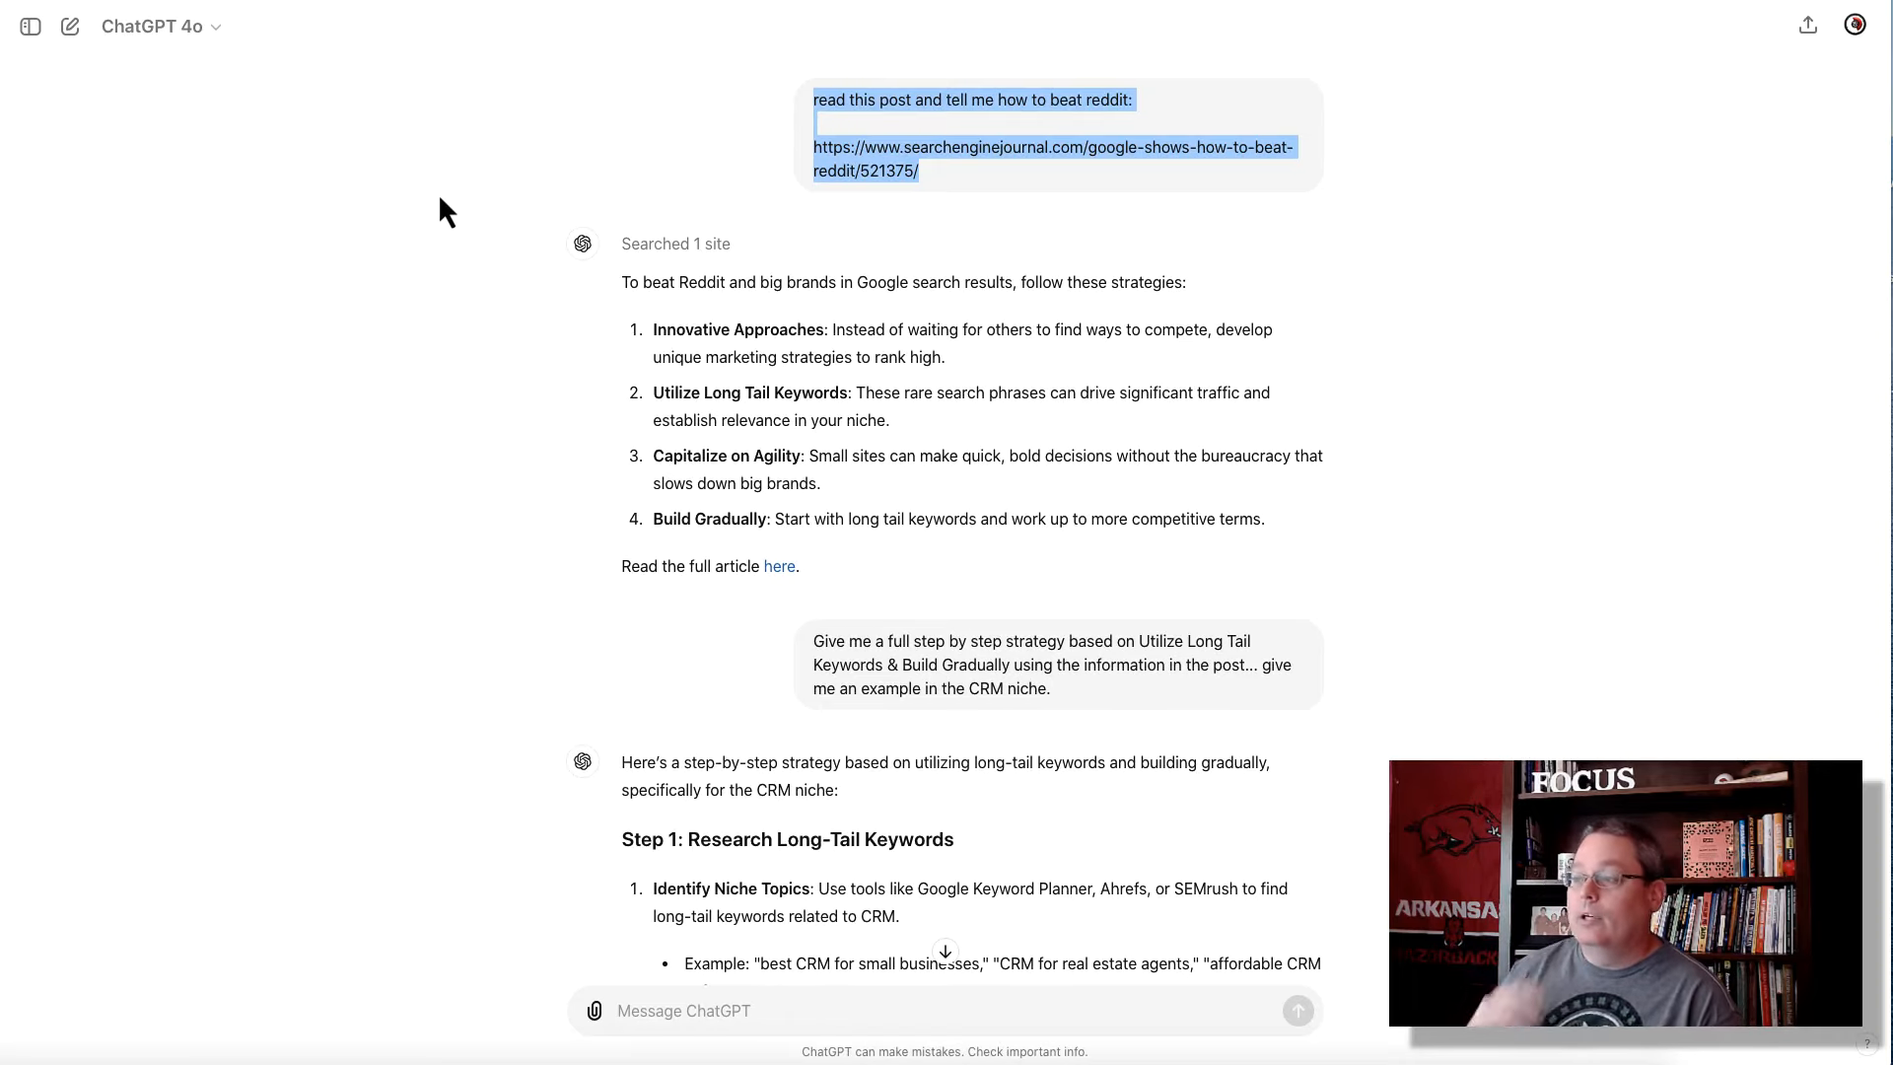
mouse_move(561, 179)
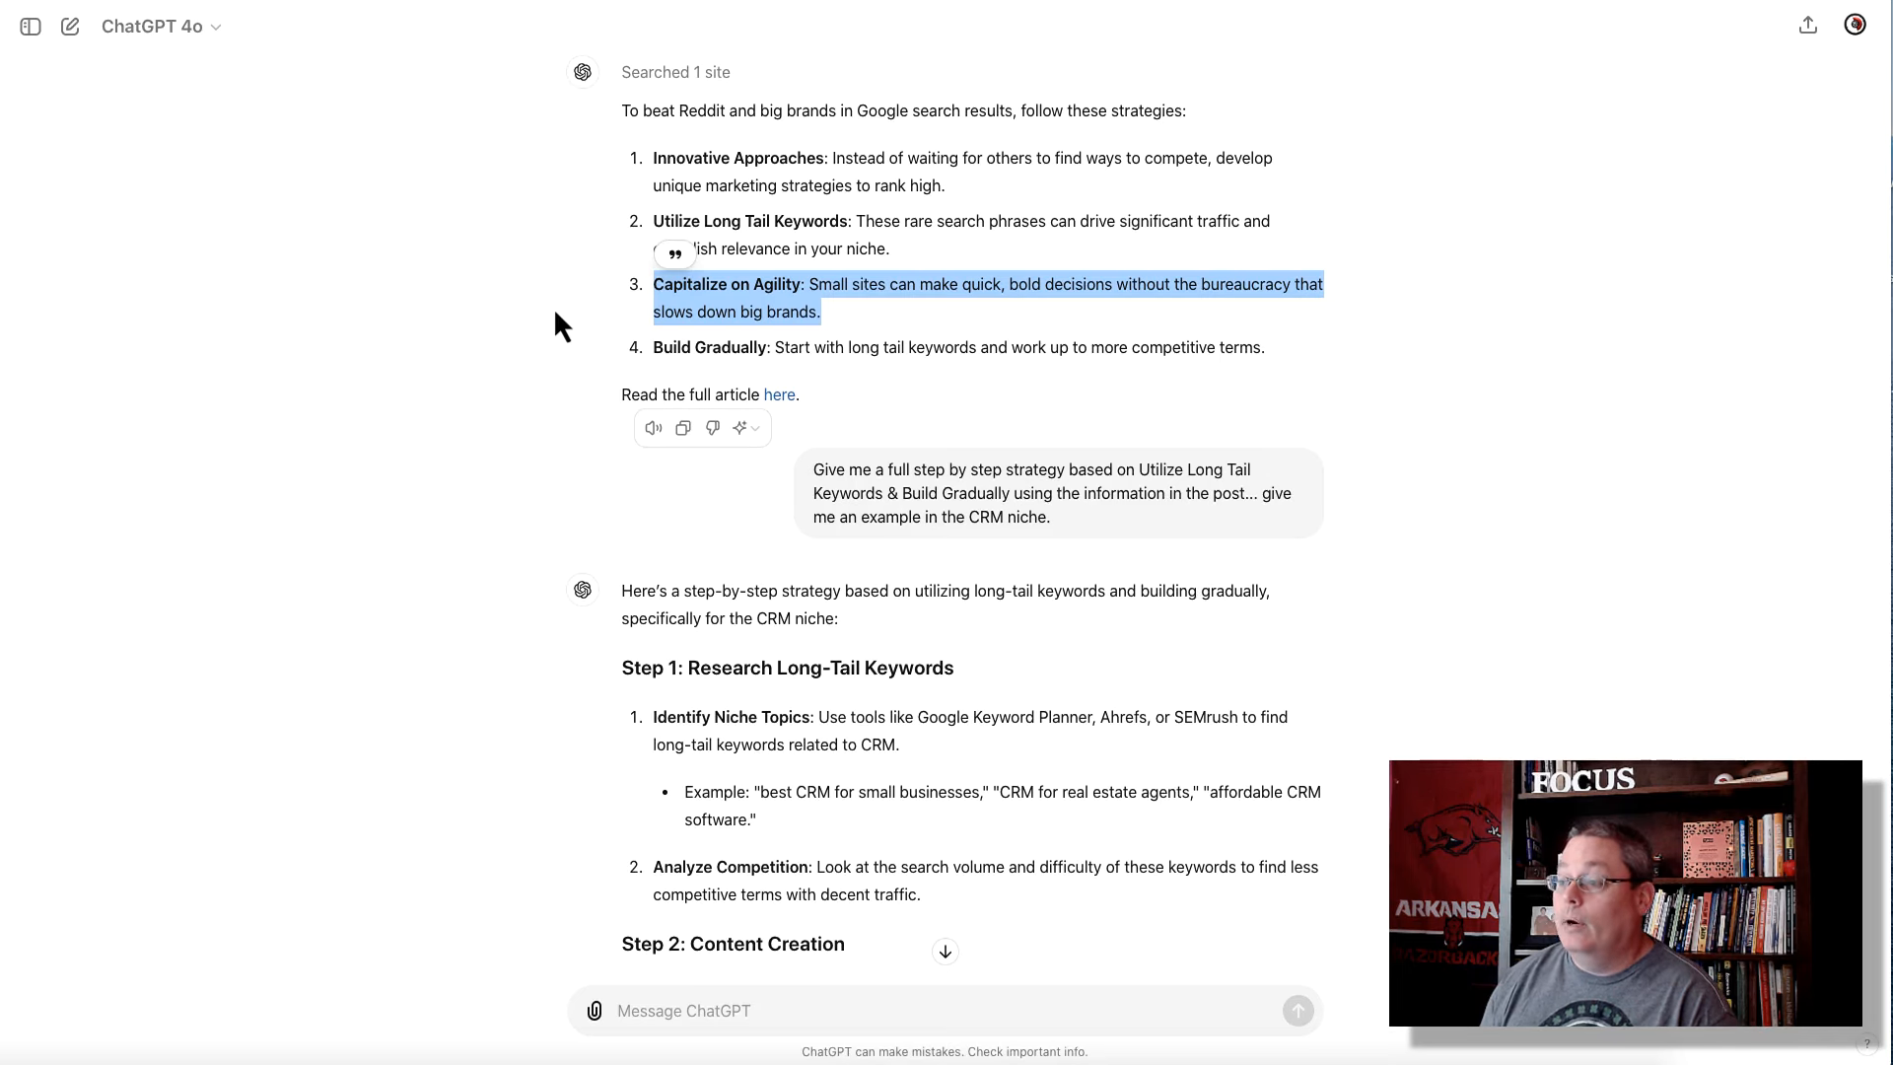
mouse_move(601, 413)
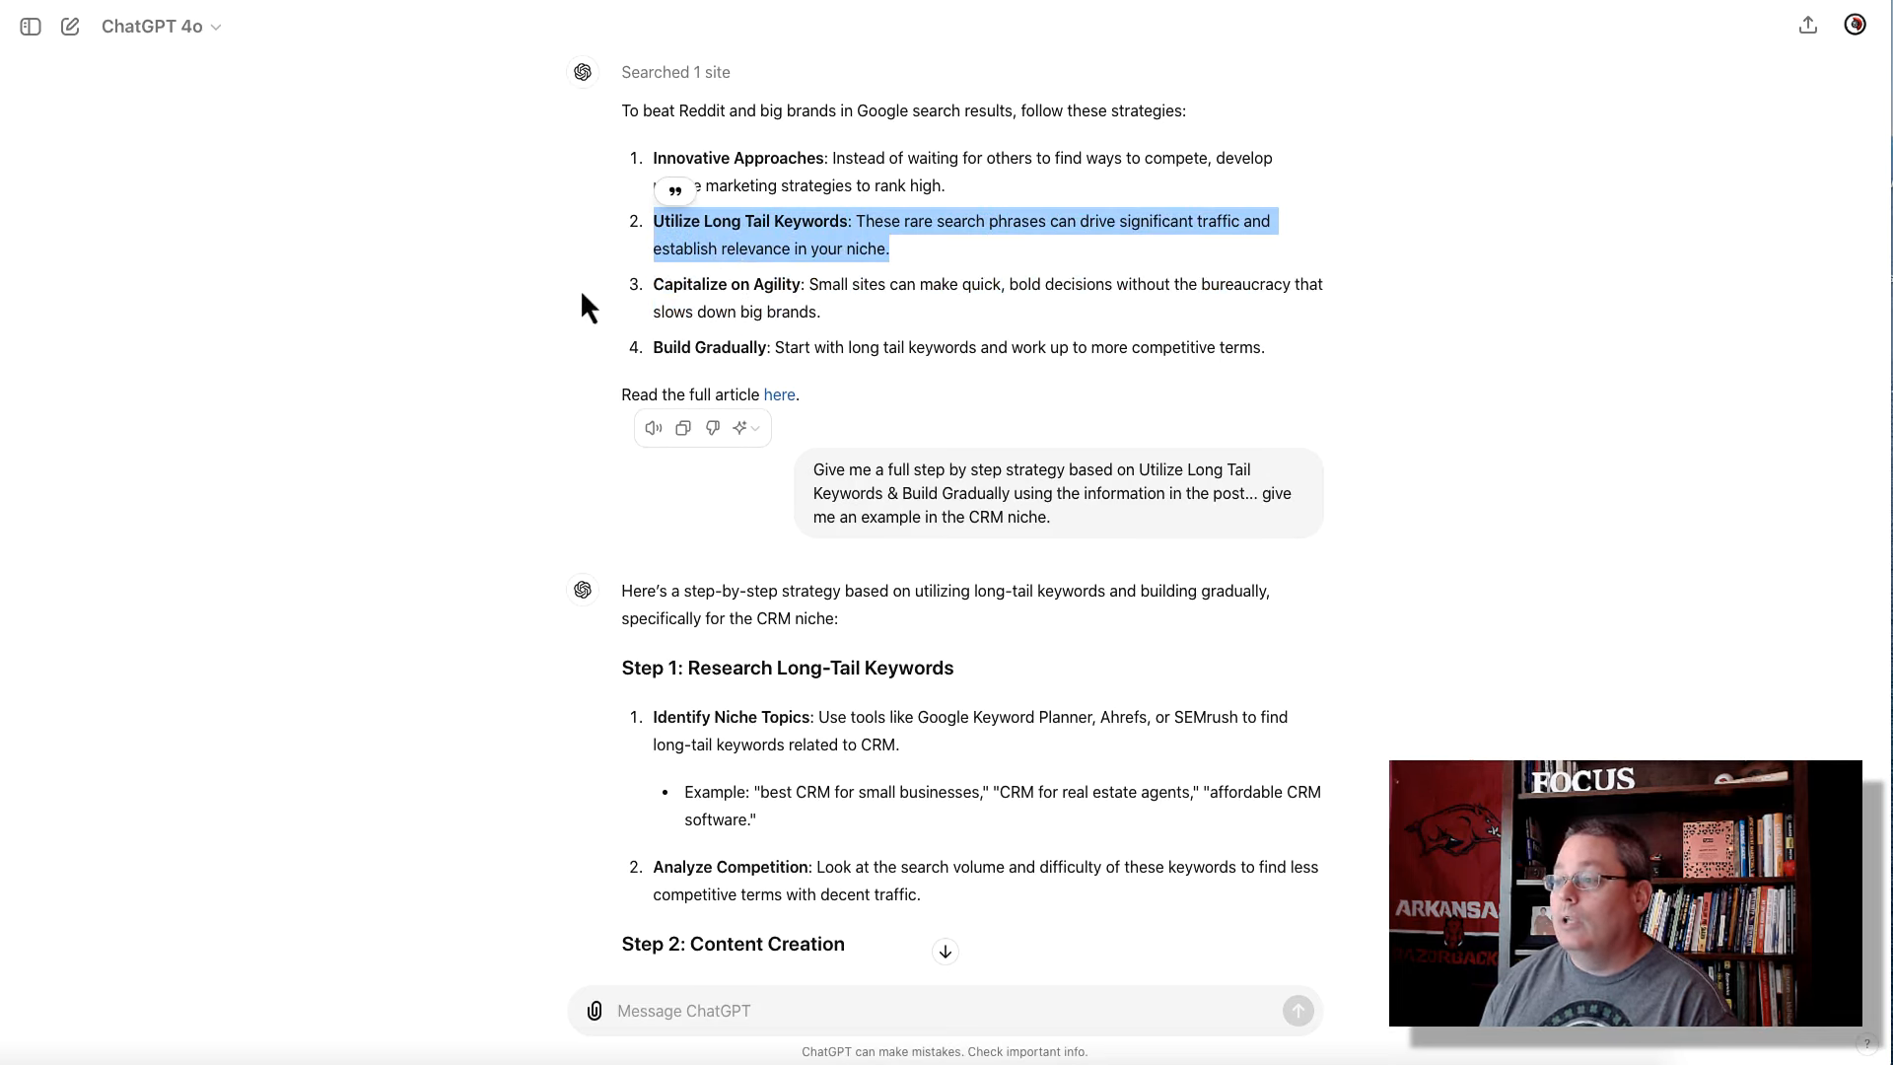
Scroll to the follow-up prompt and highlight 'Utilize Long Tail Keywords & Build Gradually'
scroll(down, 3)
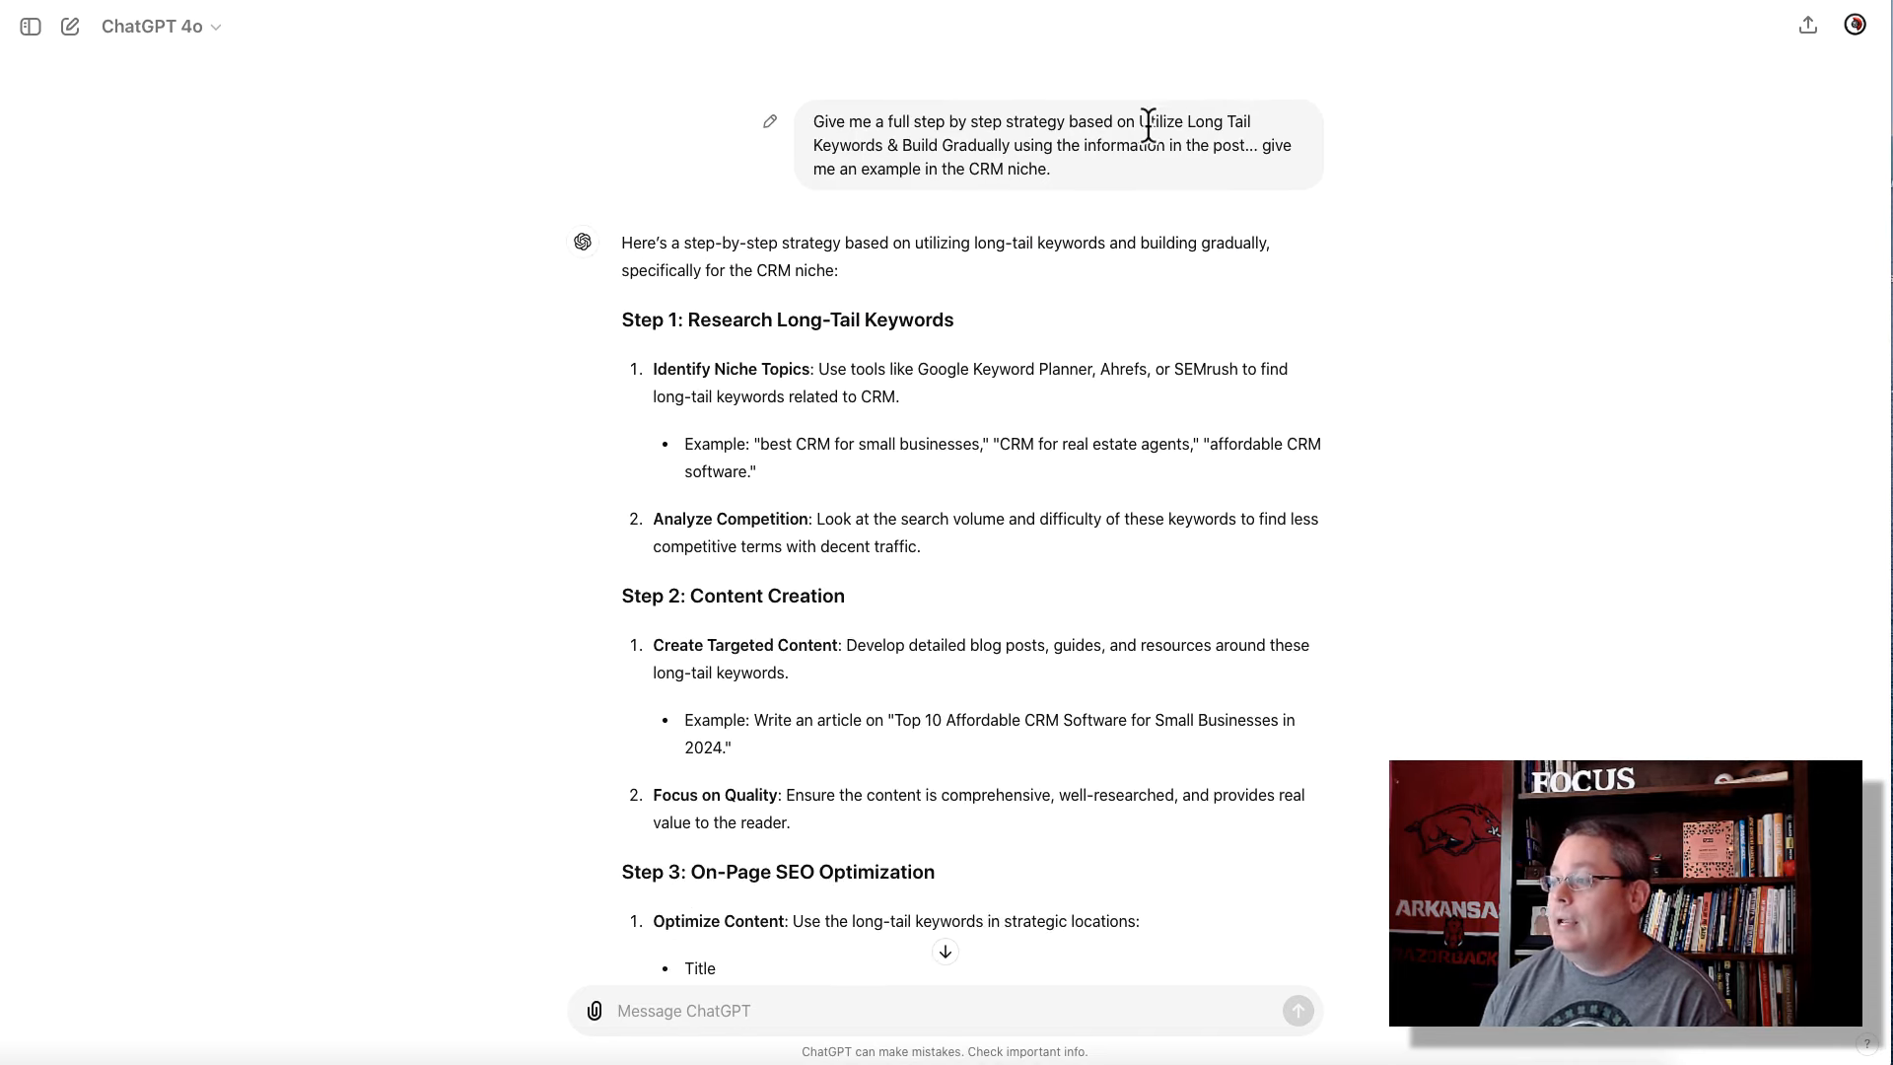
drag(1139, 120, 1238, 145)
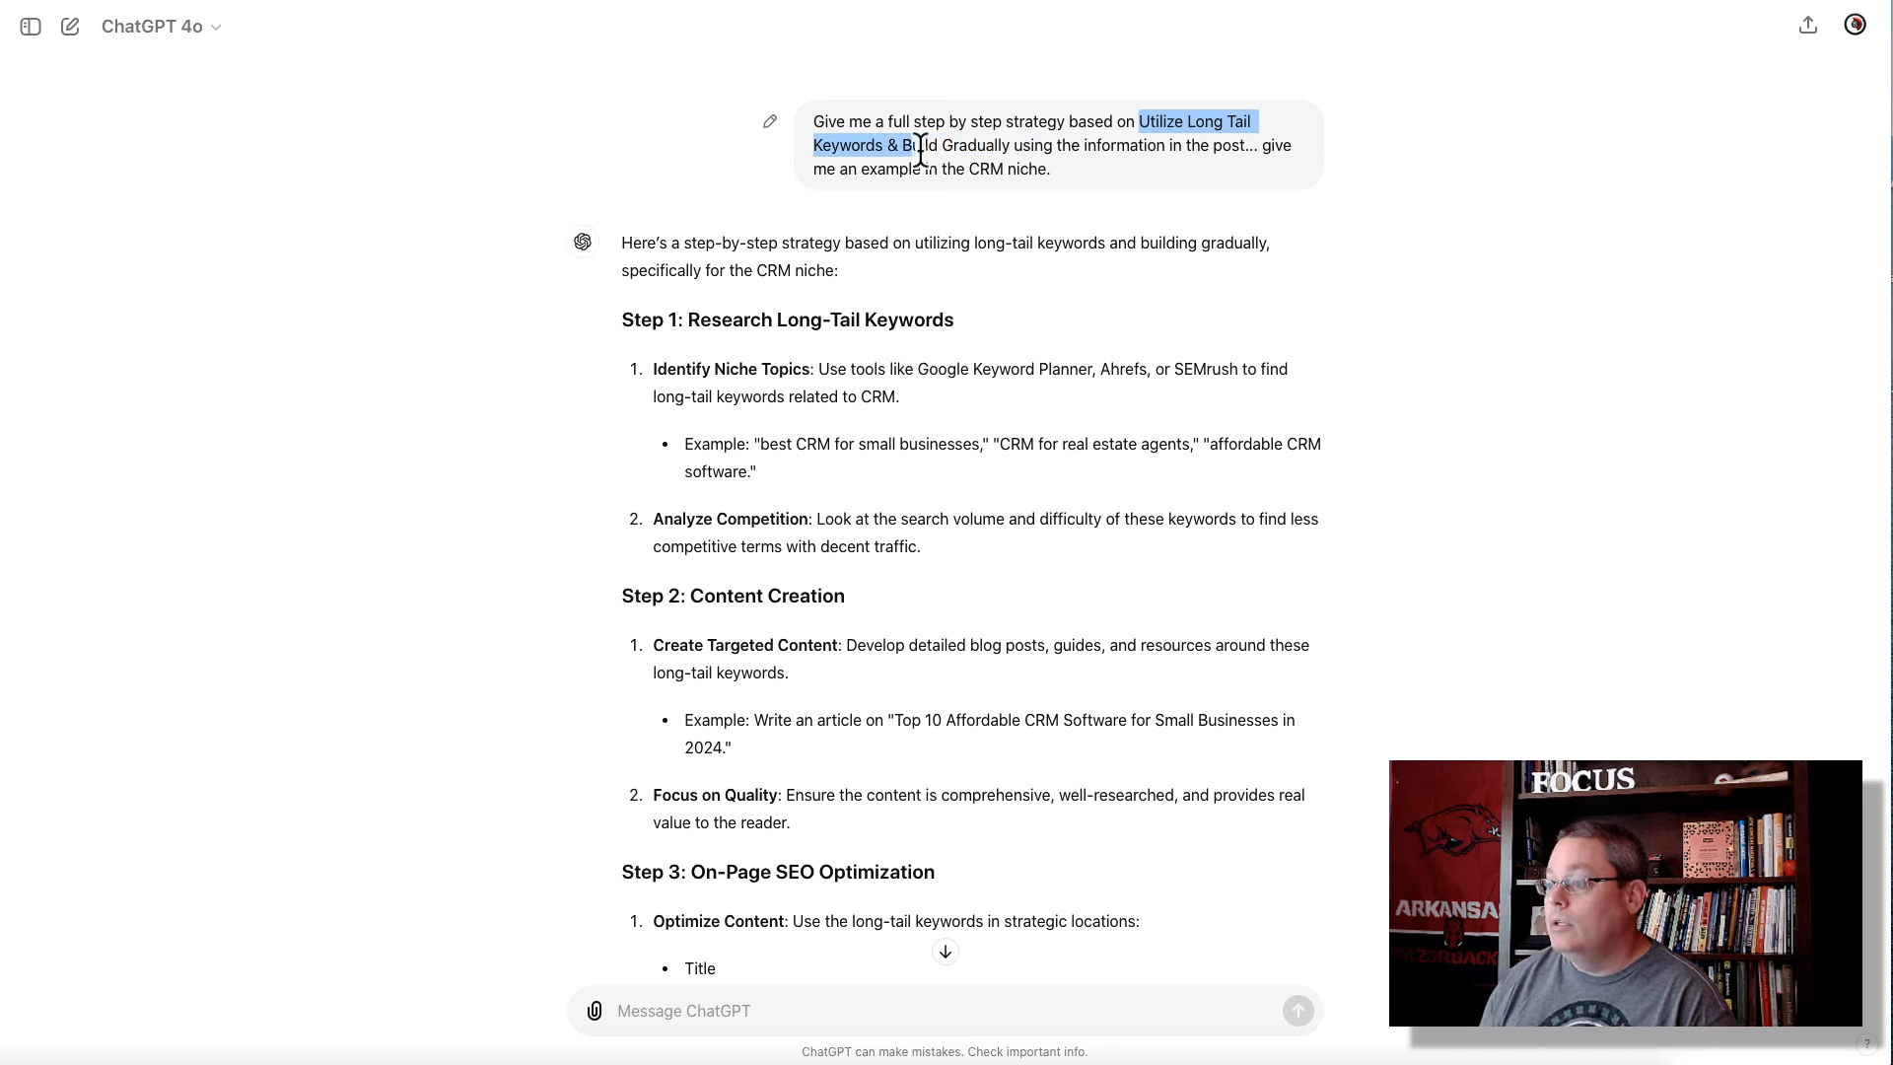
drag(918, 144, 1081, 145)
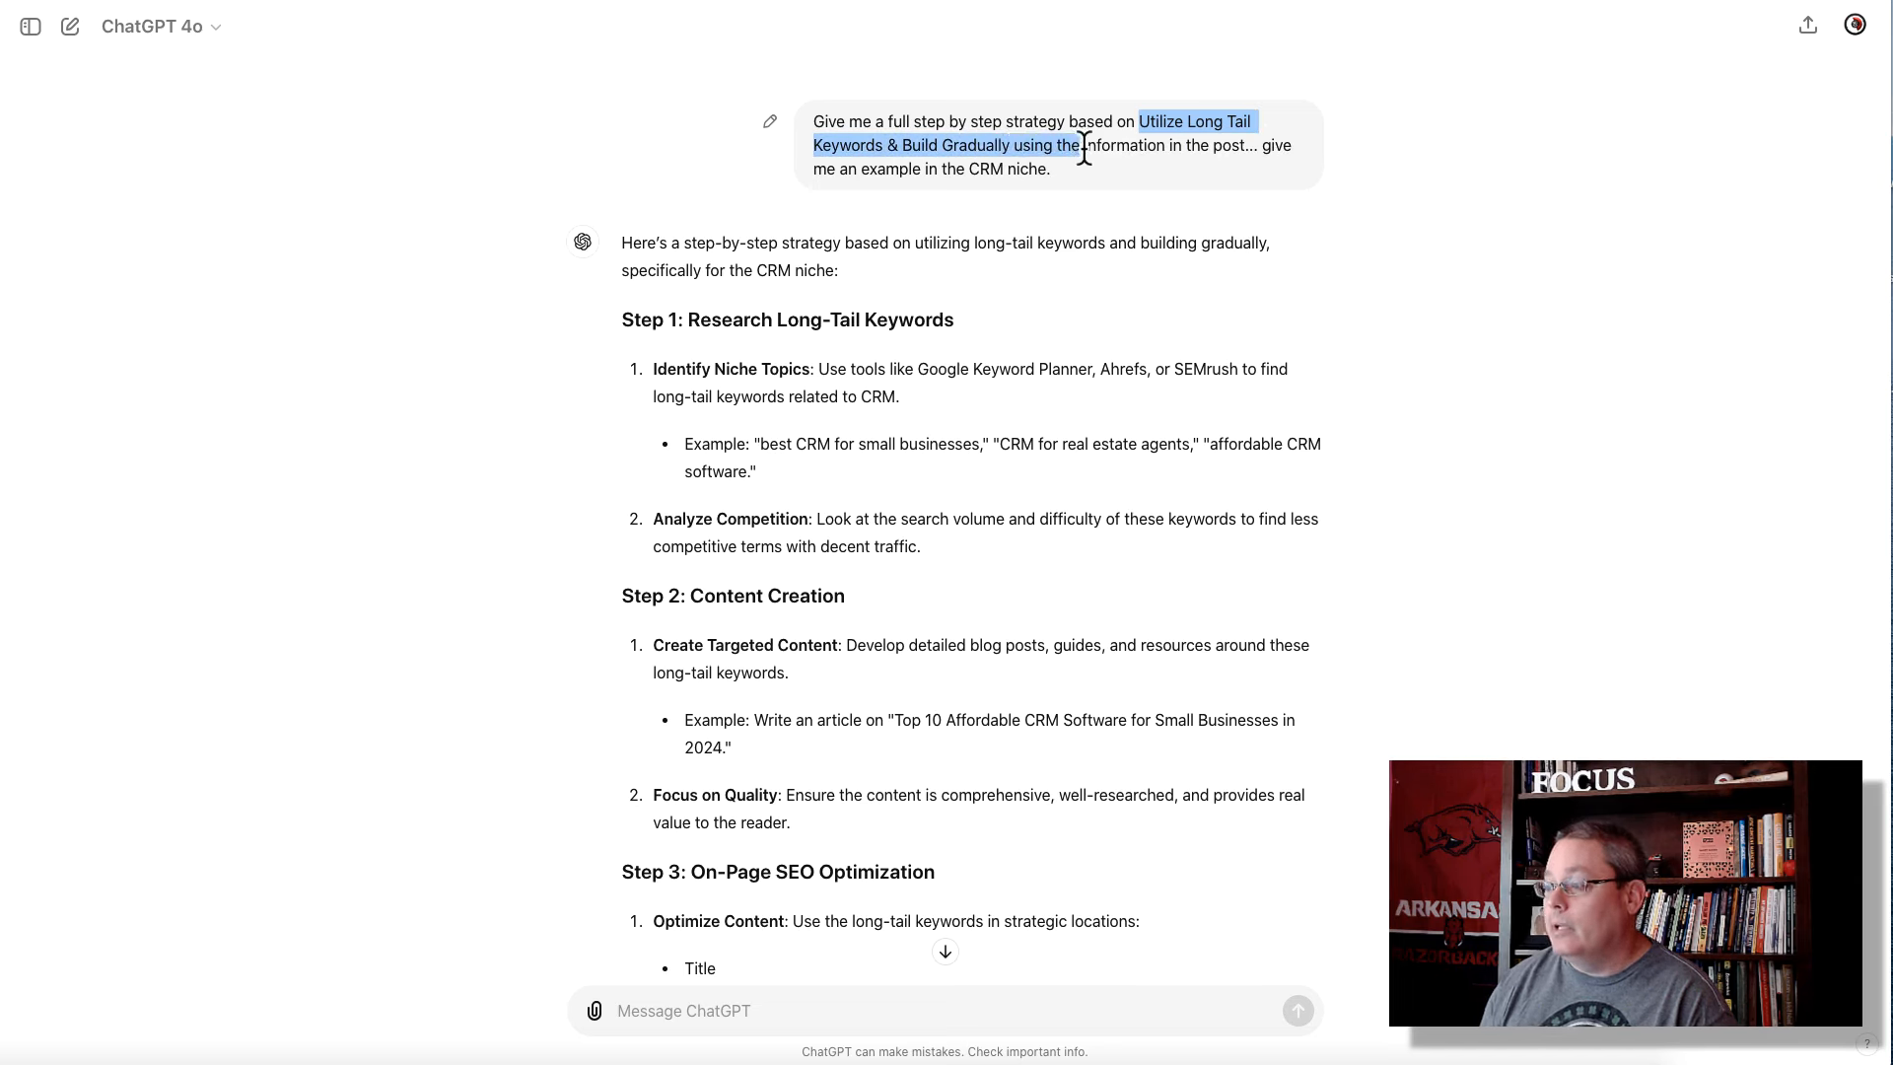
drag(1083, 145, 1048, 169)
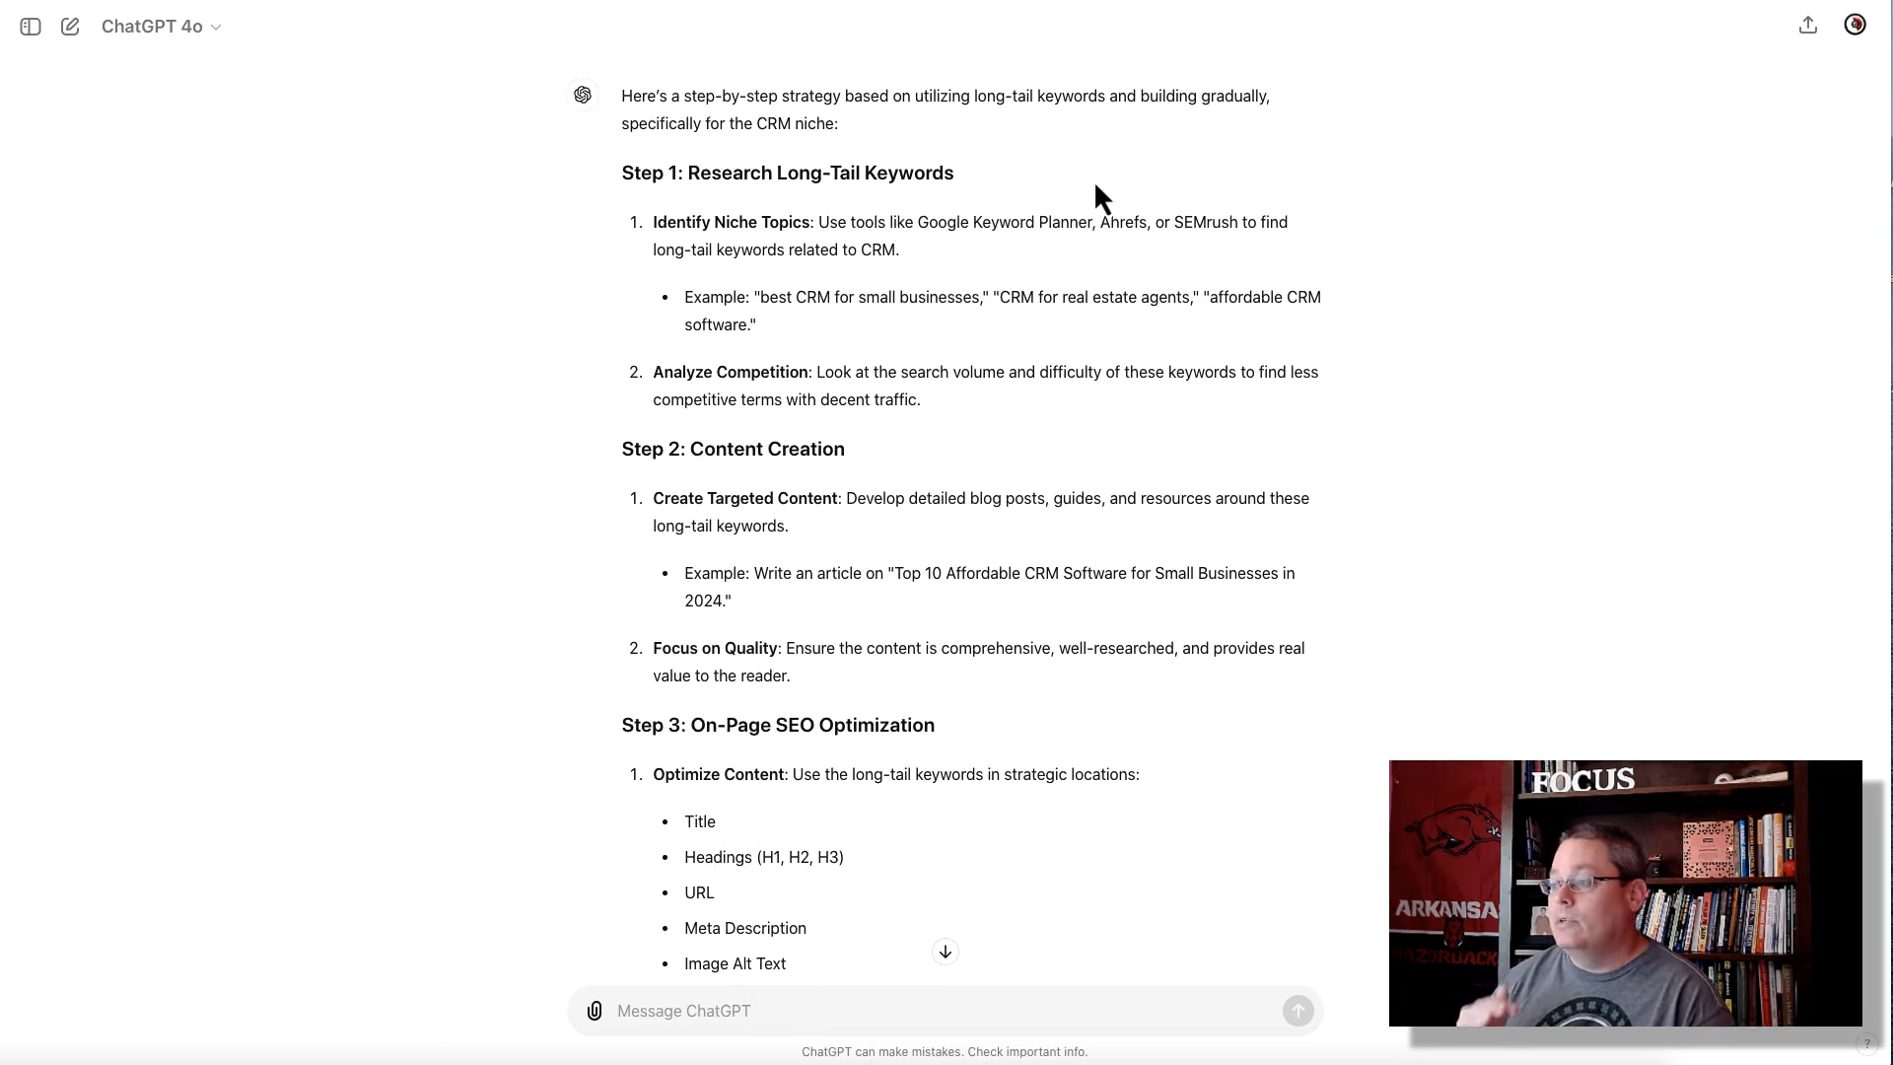
mouse_move(1008, 145)
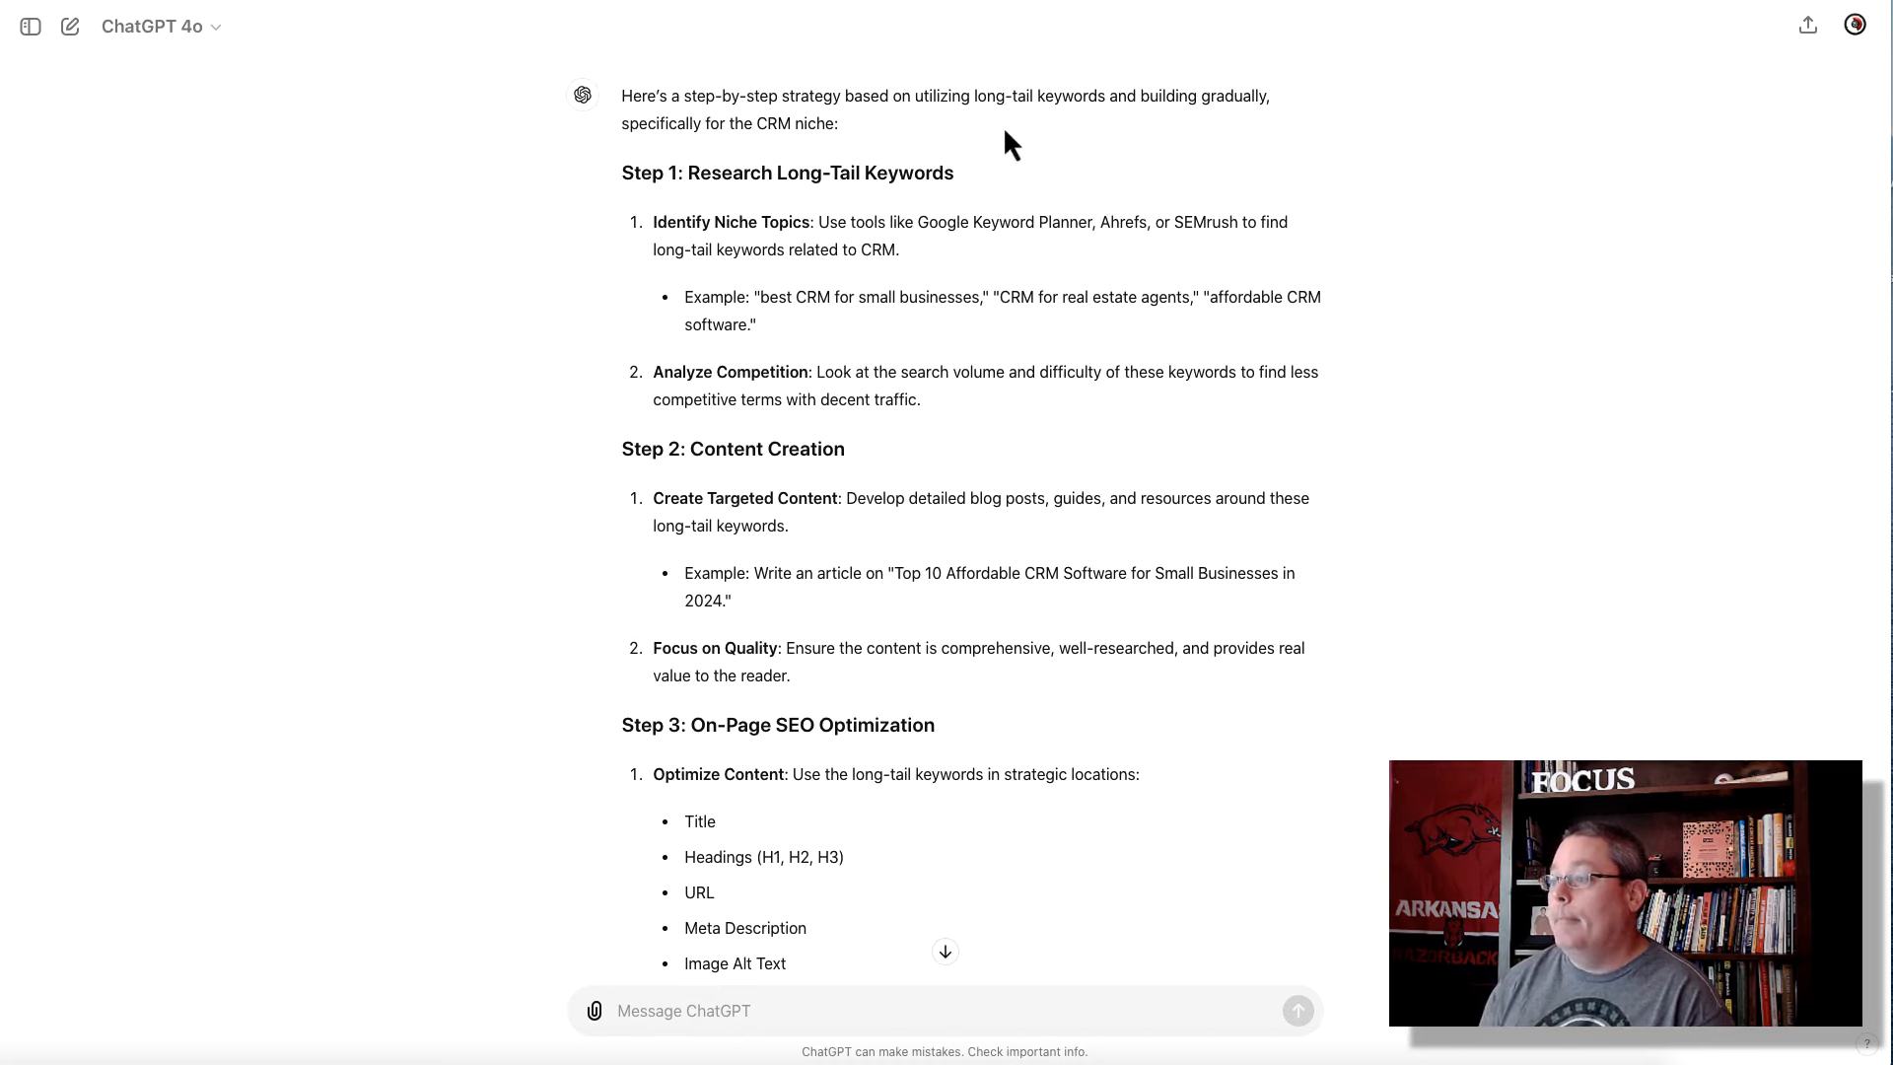
drag(622, 96, 838, 123)
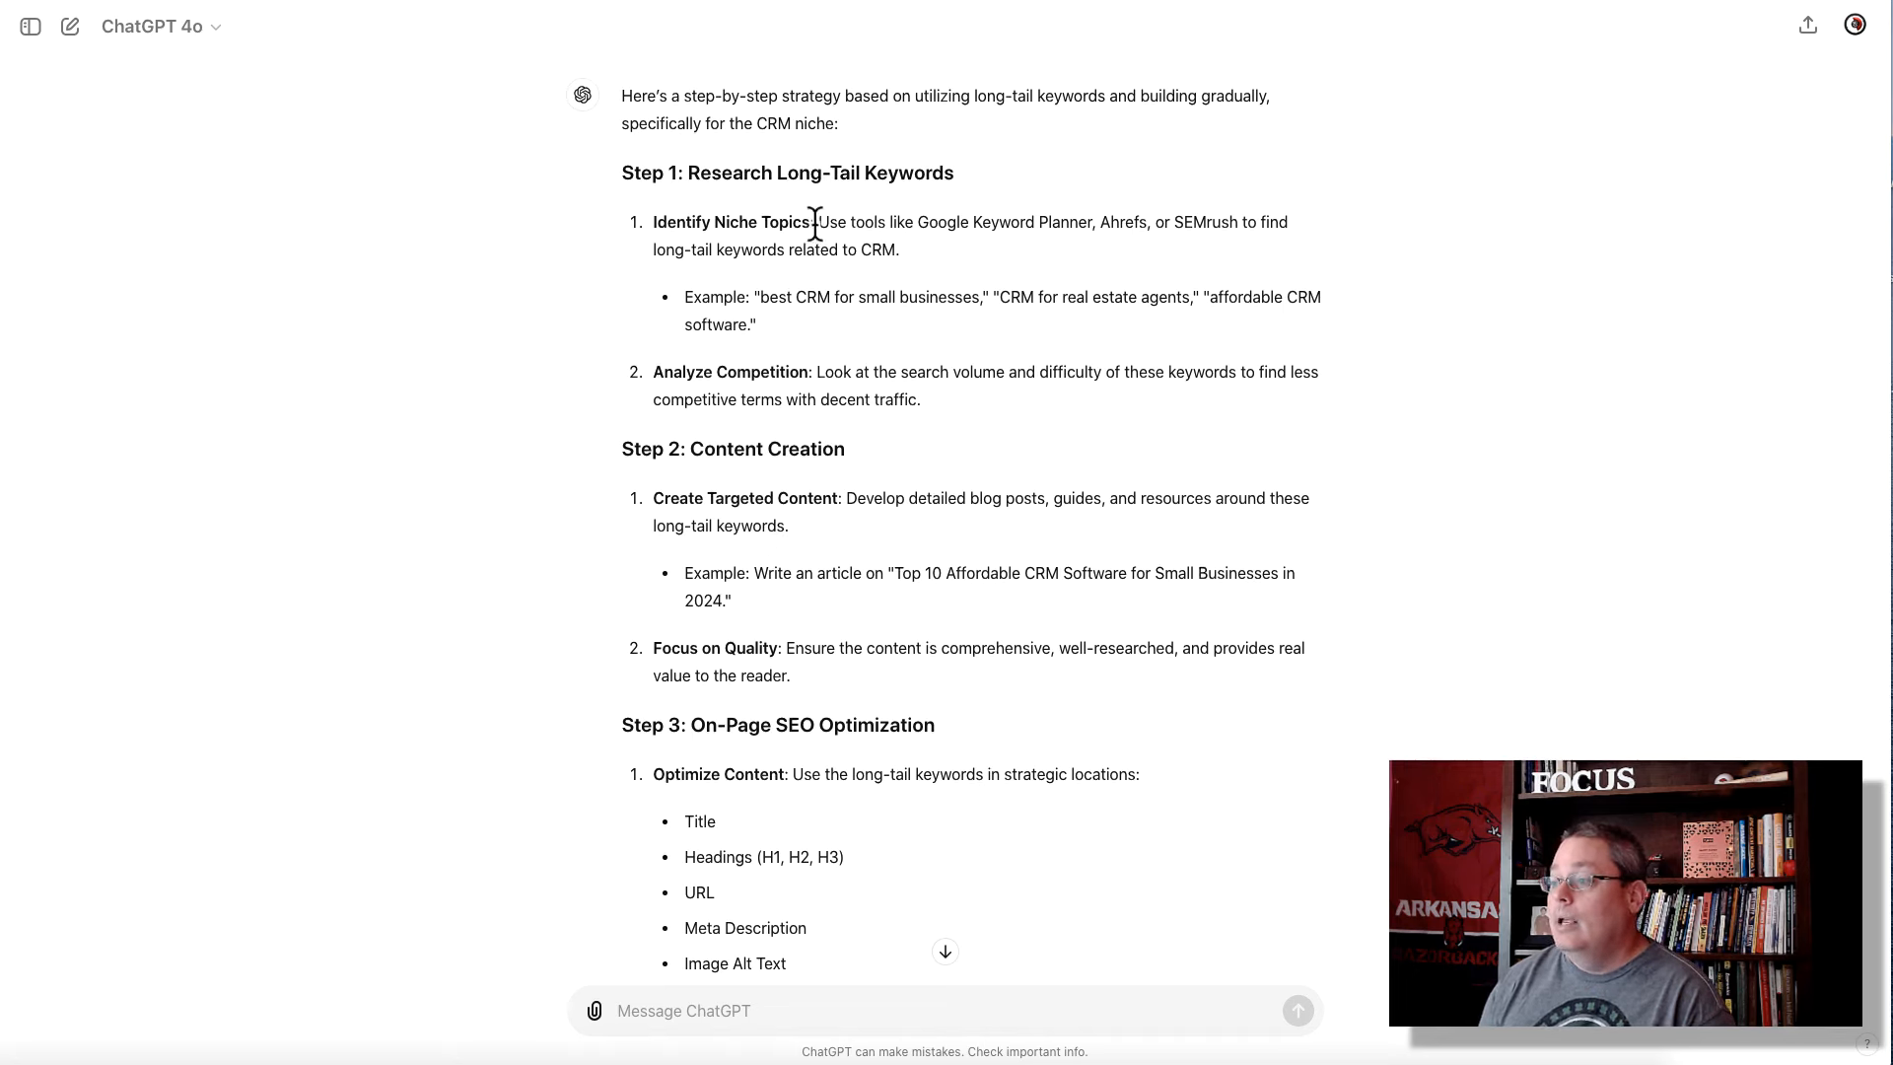
mouse_move(773, 254)
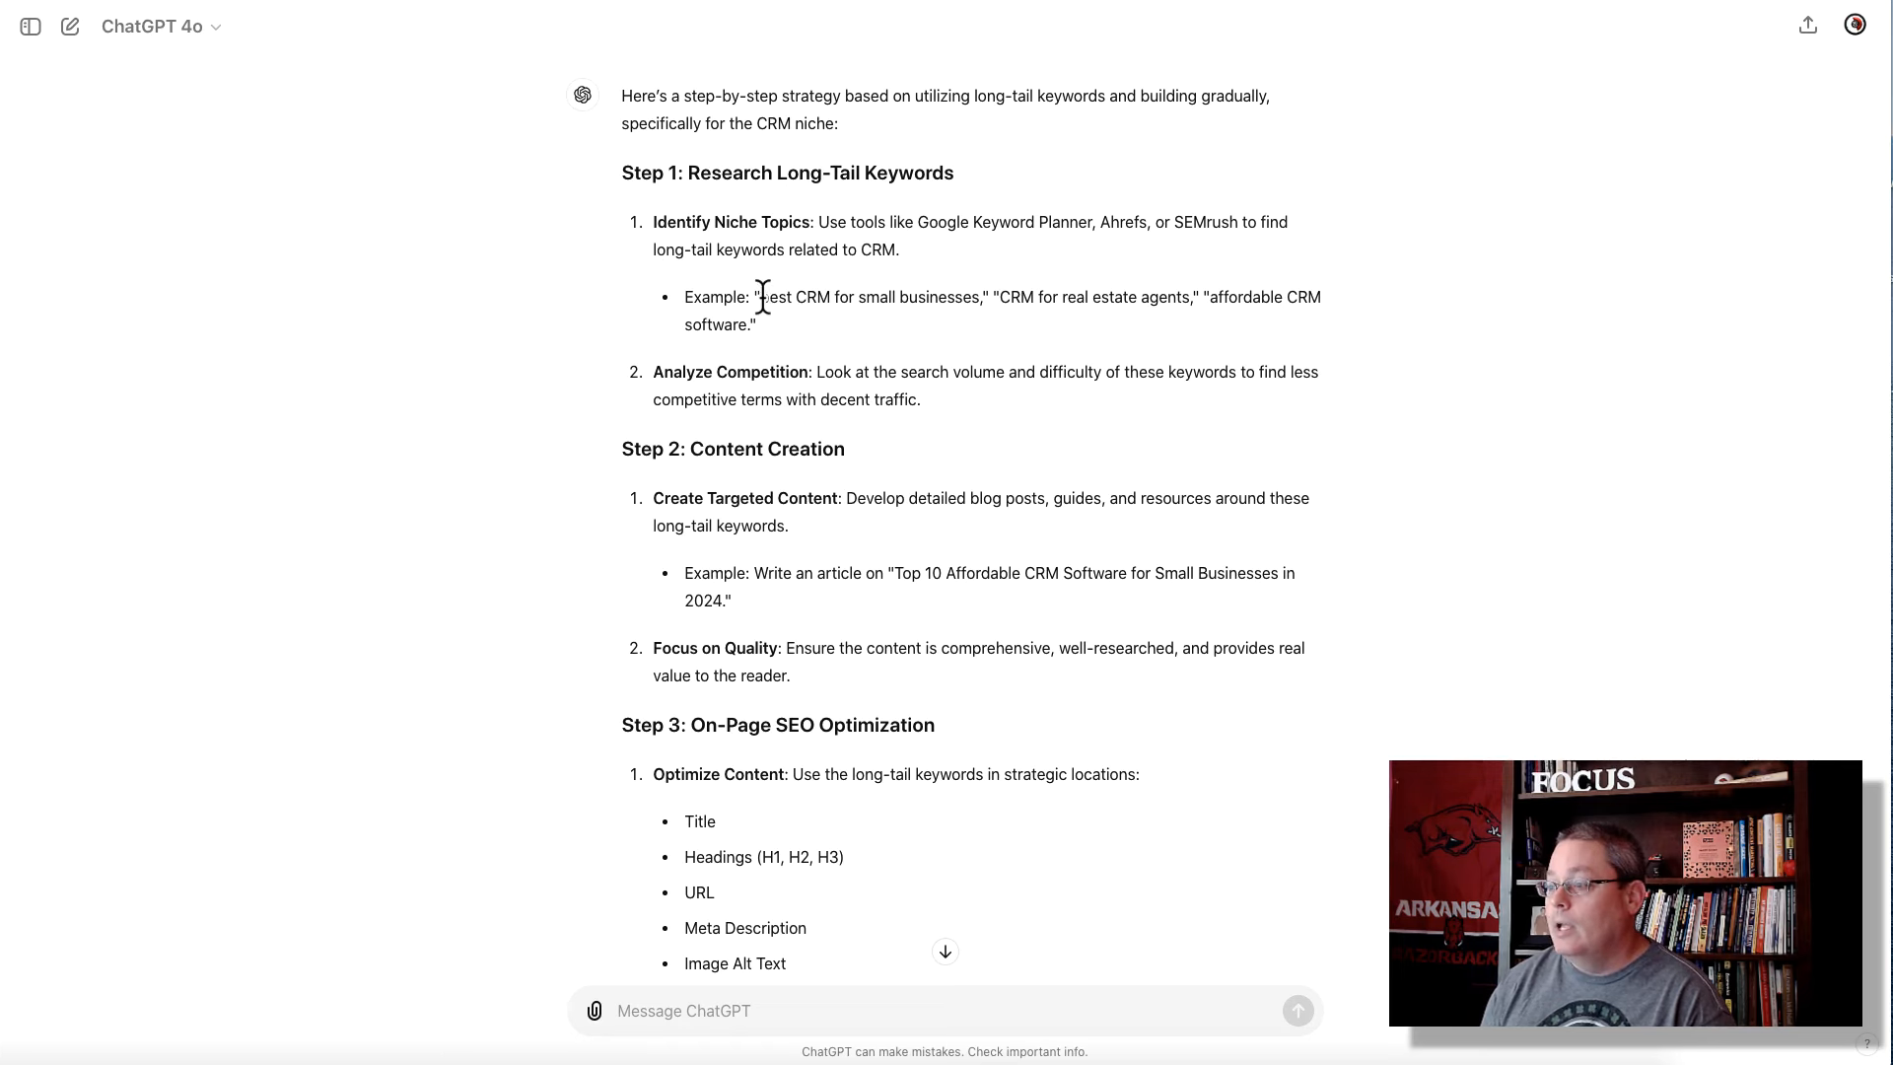
drag(760, 297, 972, 296)
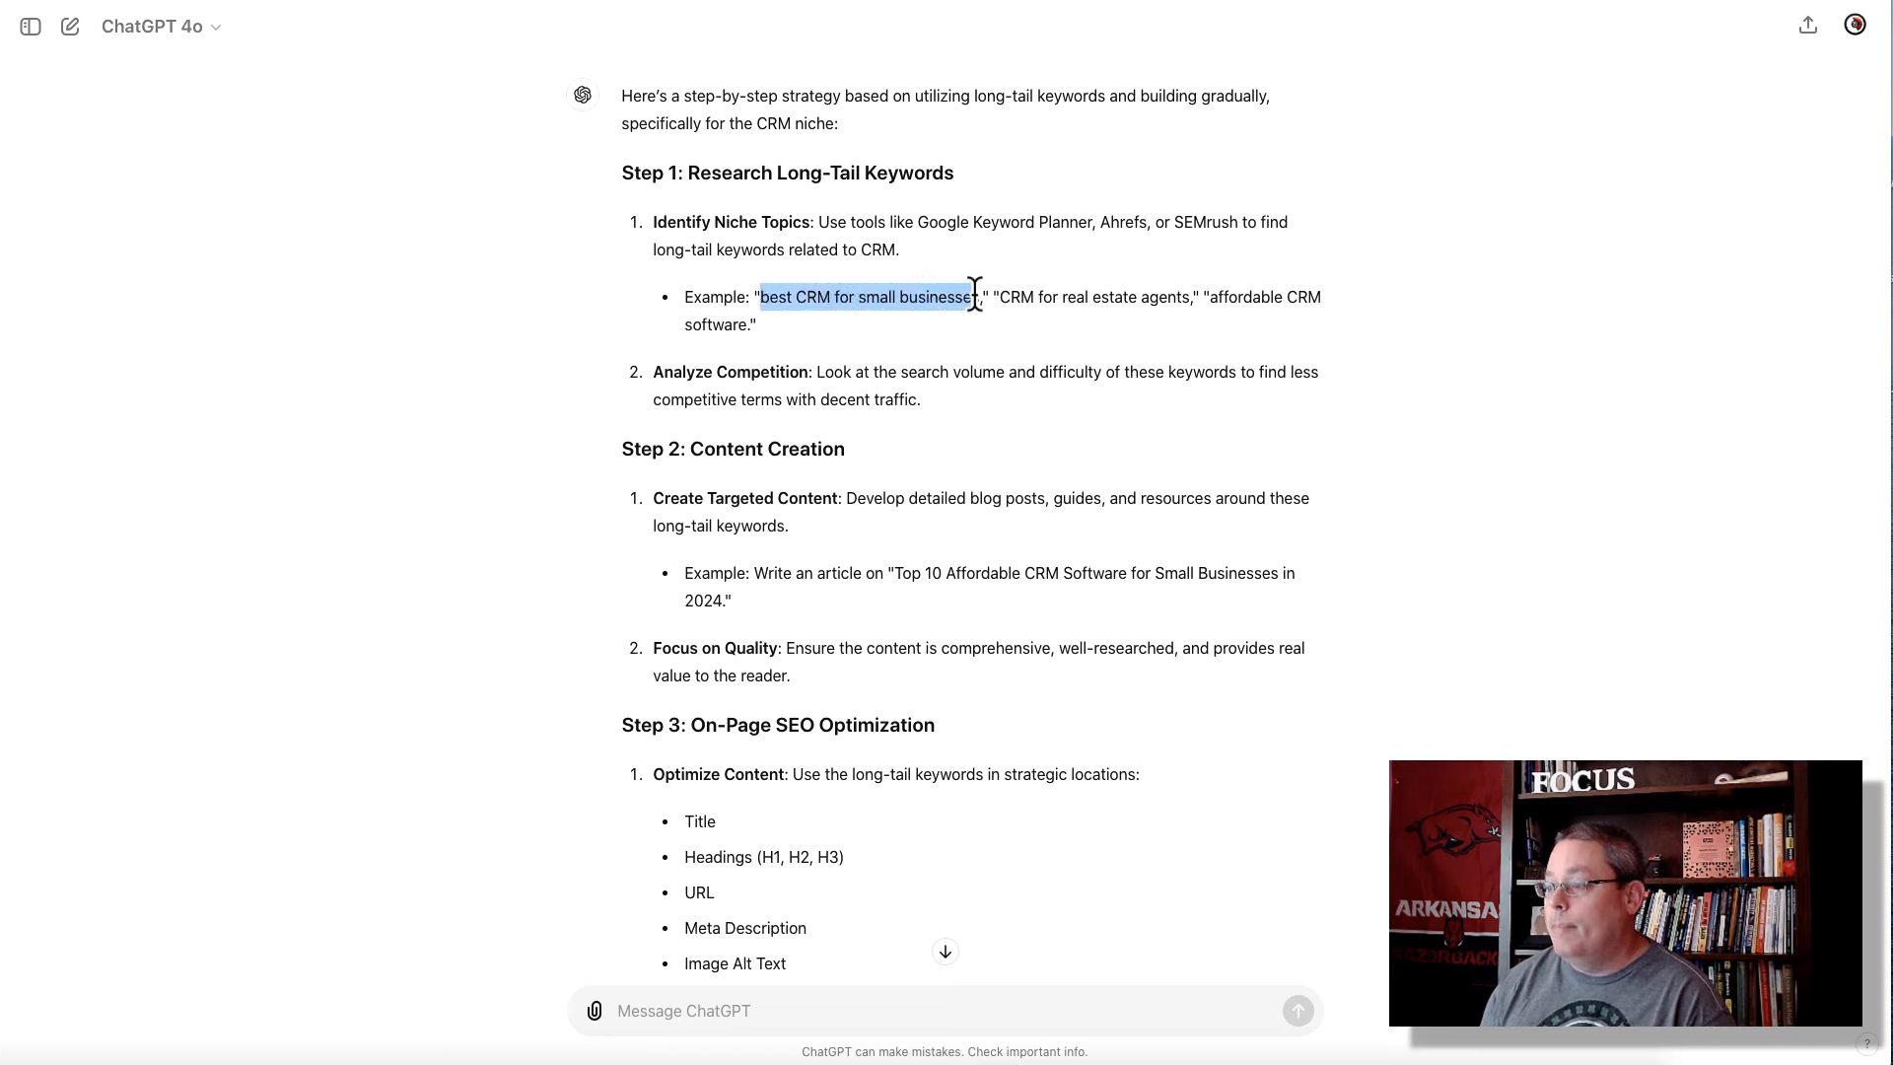
drag(1000, 297, 1189, 297)
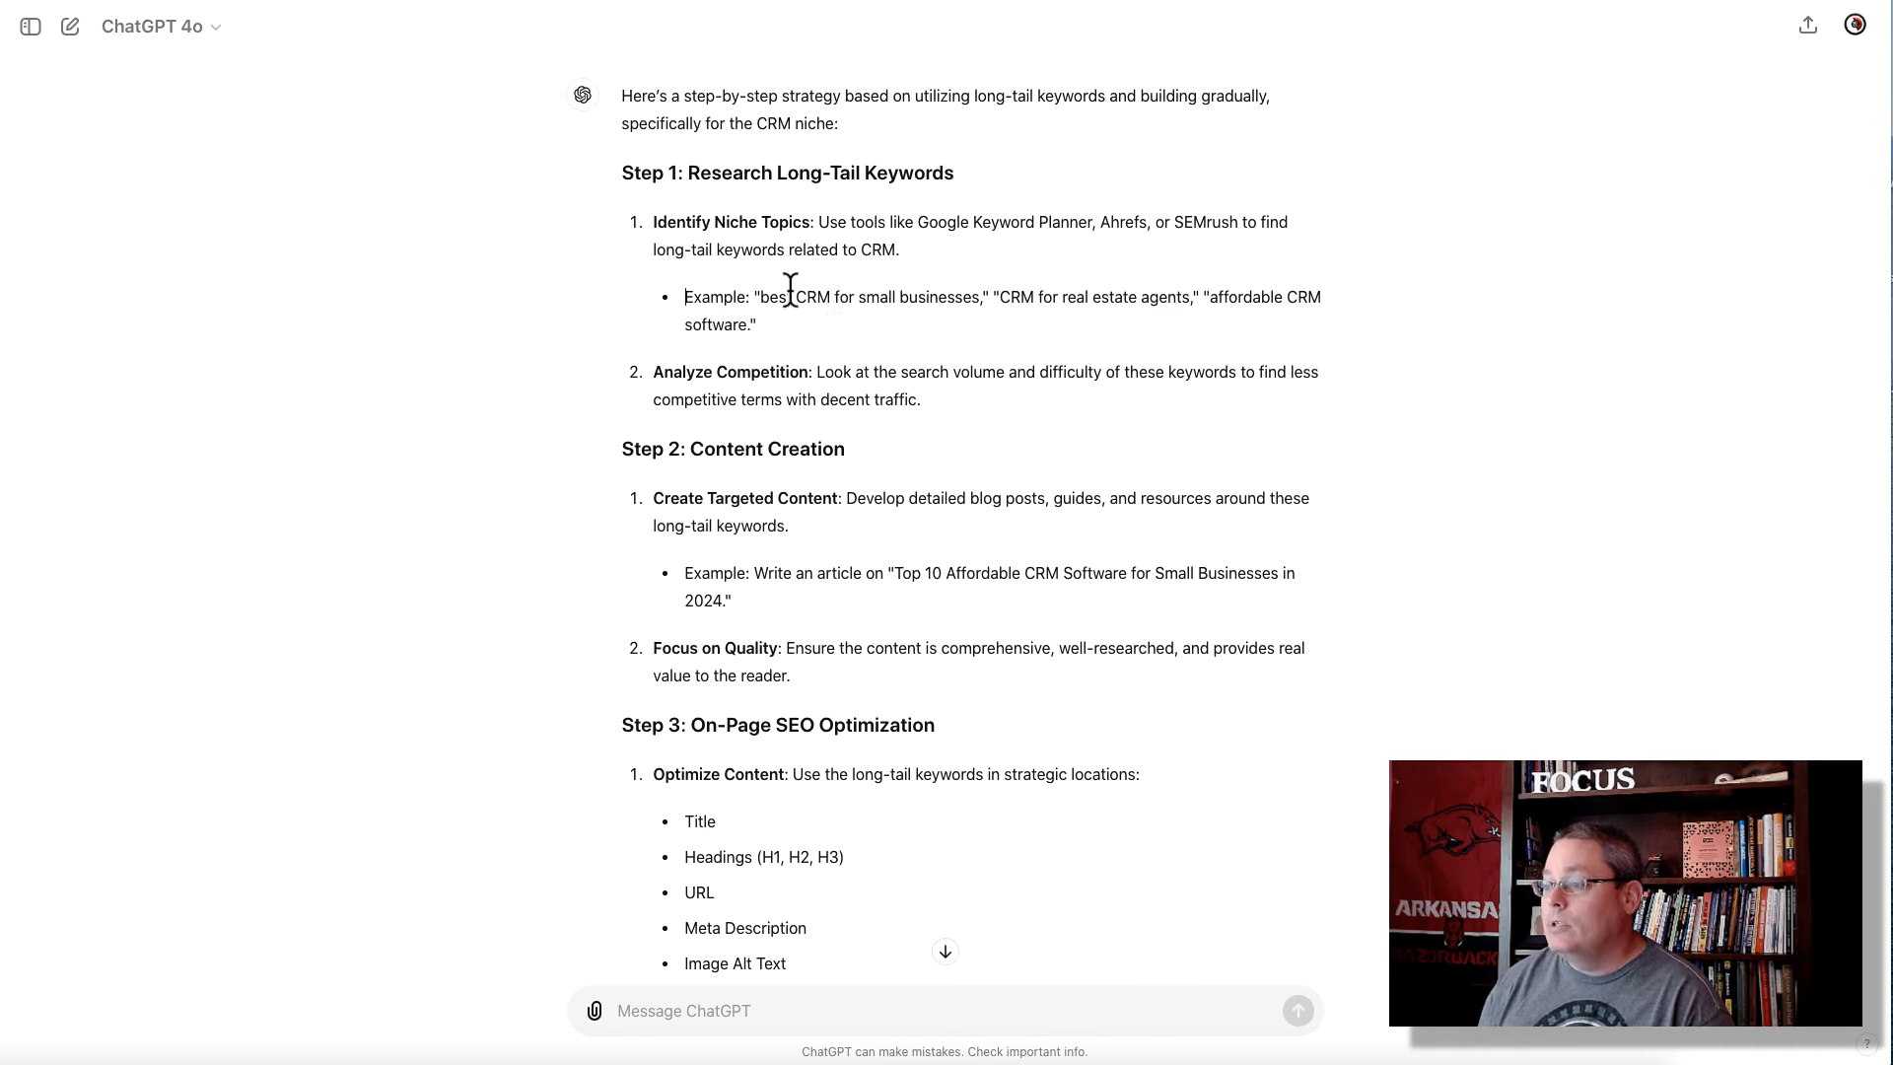
drag(760, 297, 845, 296)
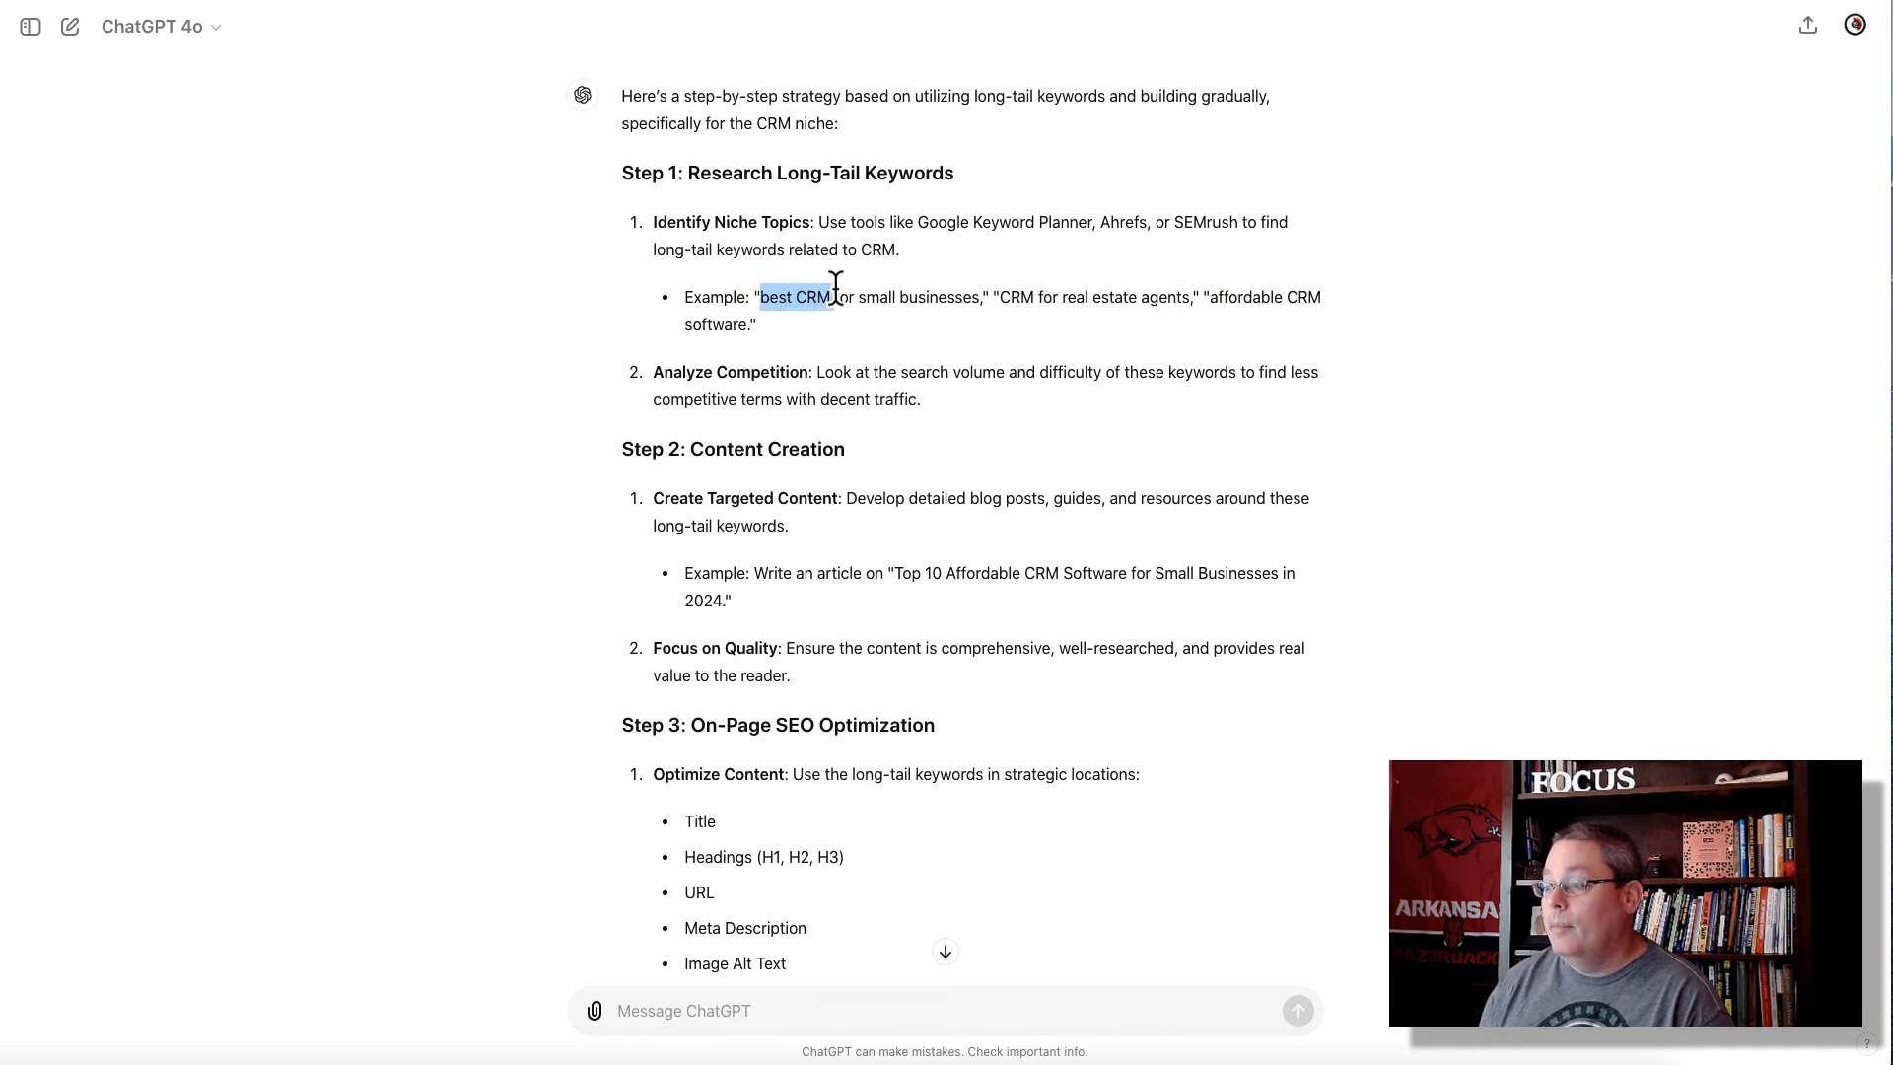
click(796, 296)
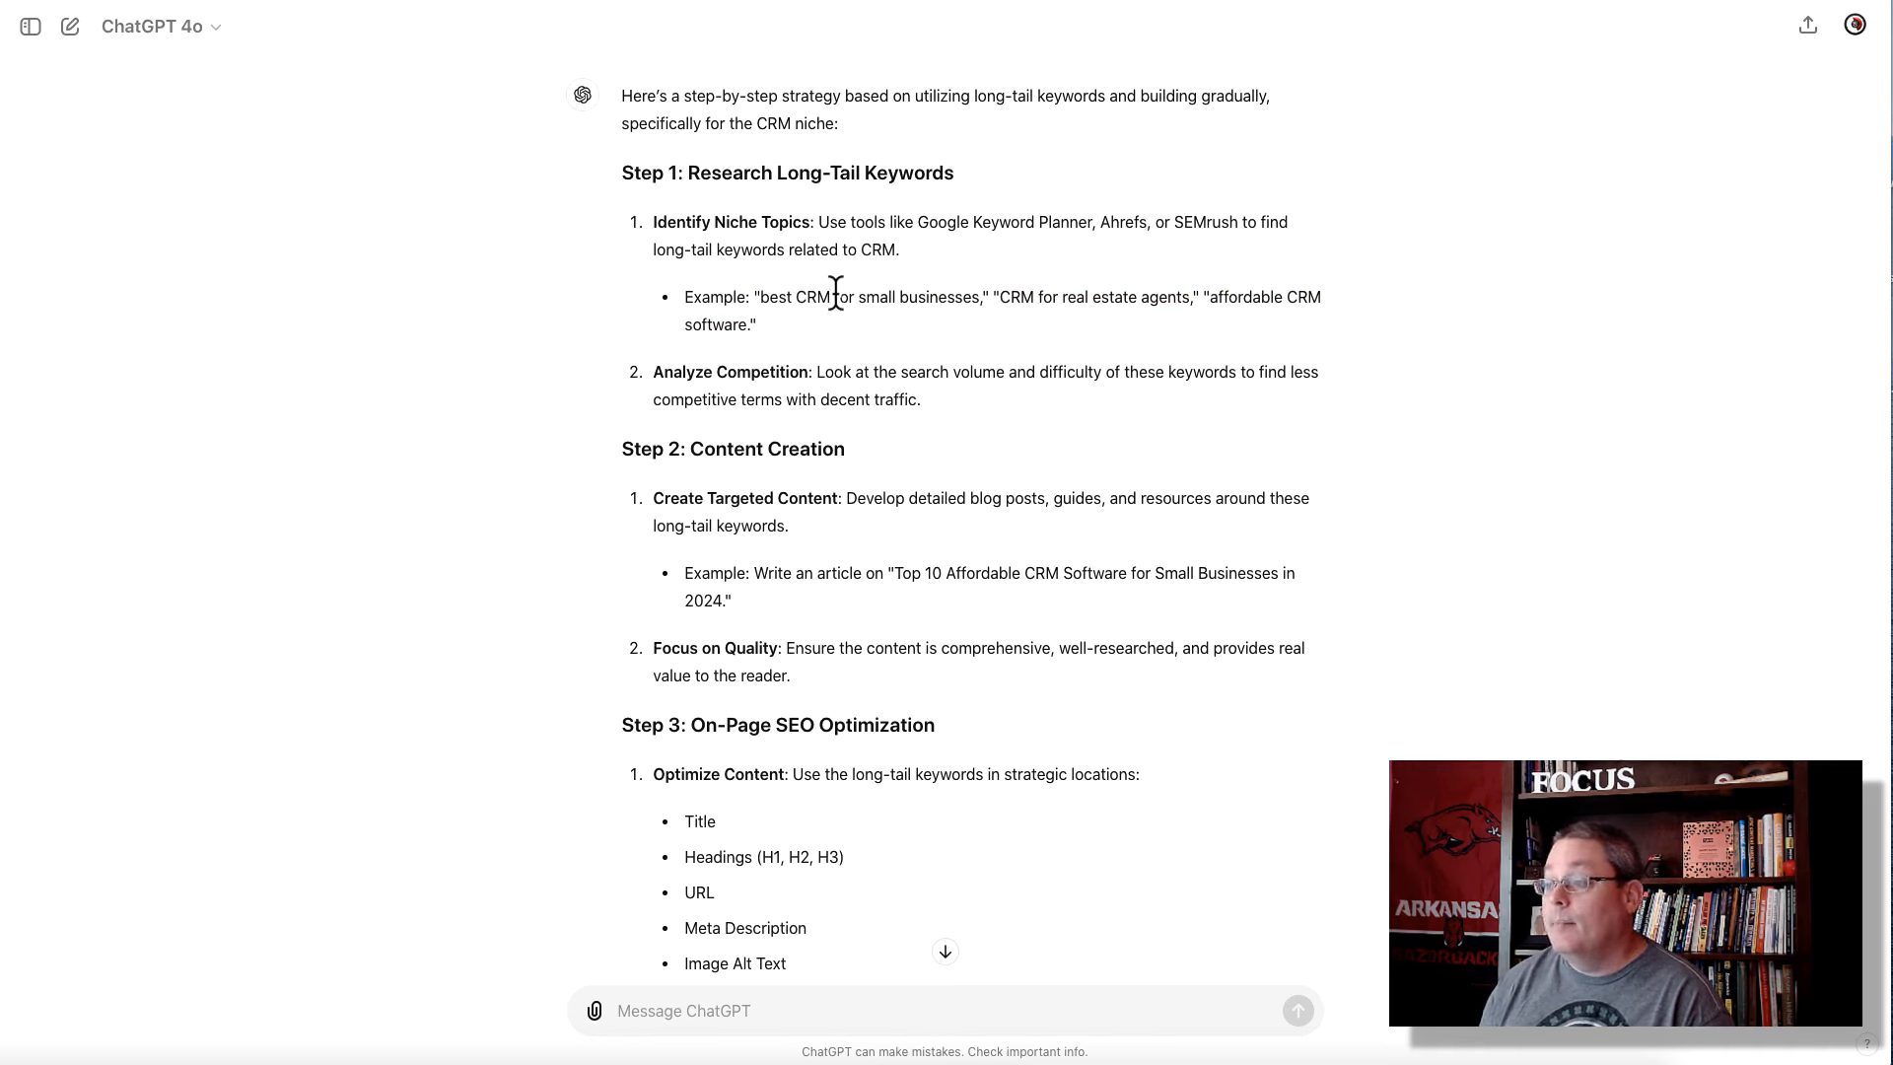
drag(833, 297, 978, 297)
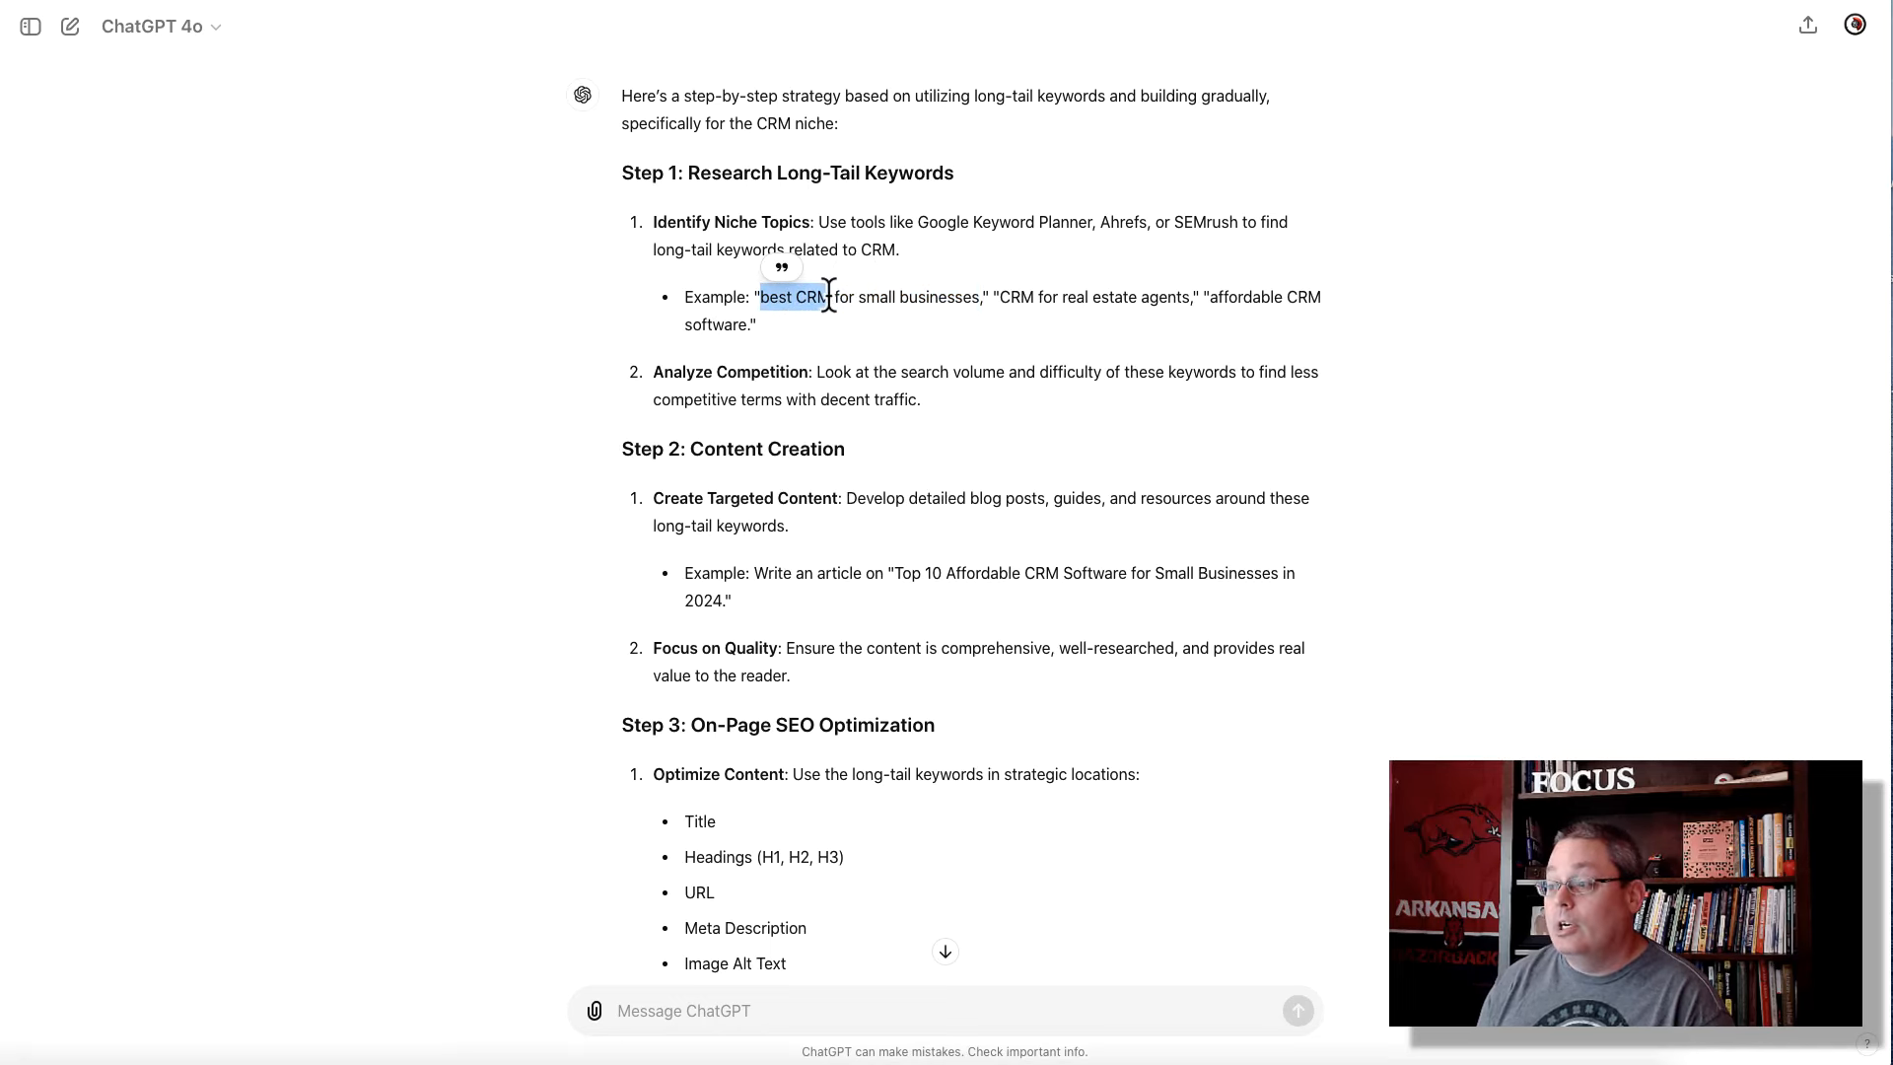
drag(764, 297, 875, 297)
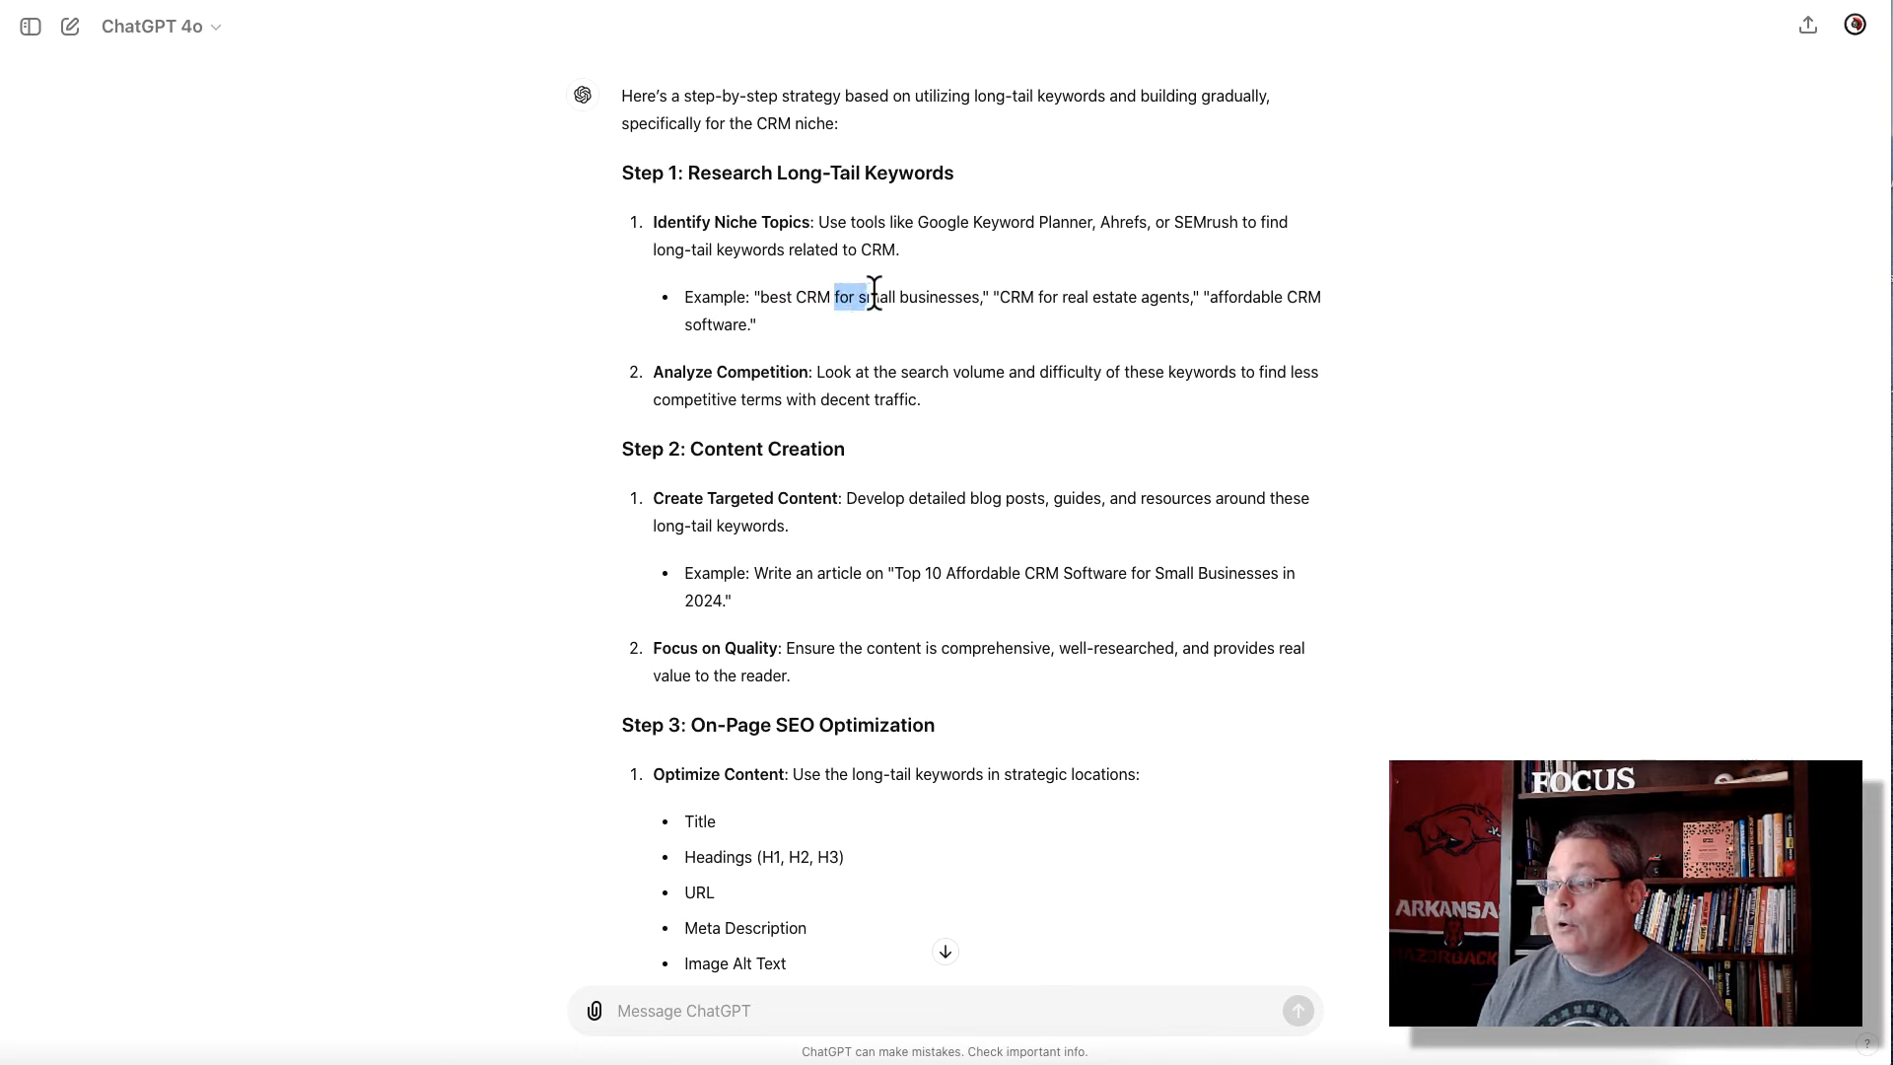
drag(833, 295, 980, 295)
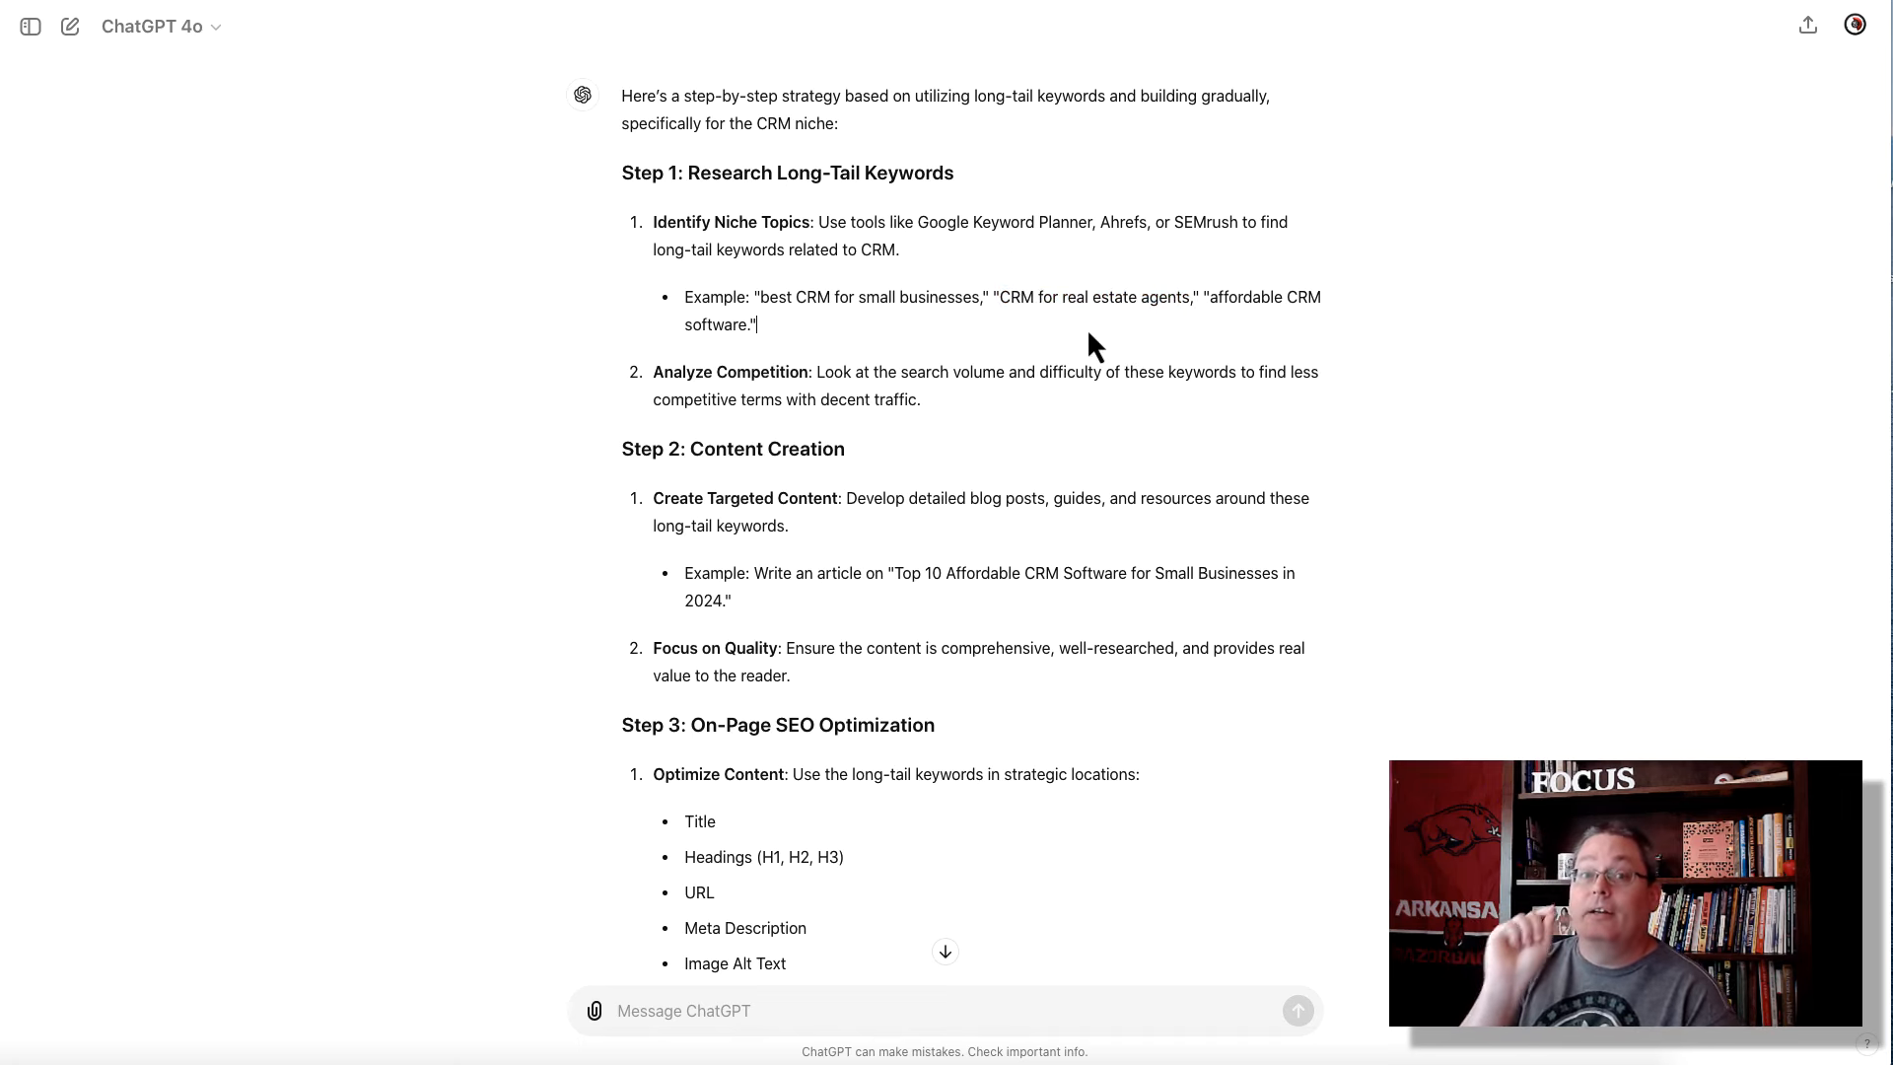
scroll(down, 3)
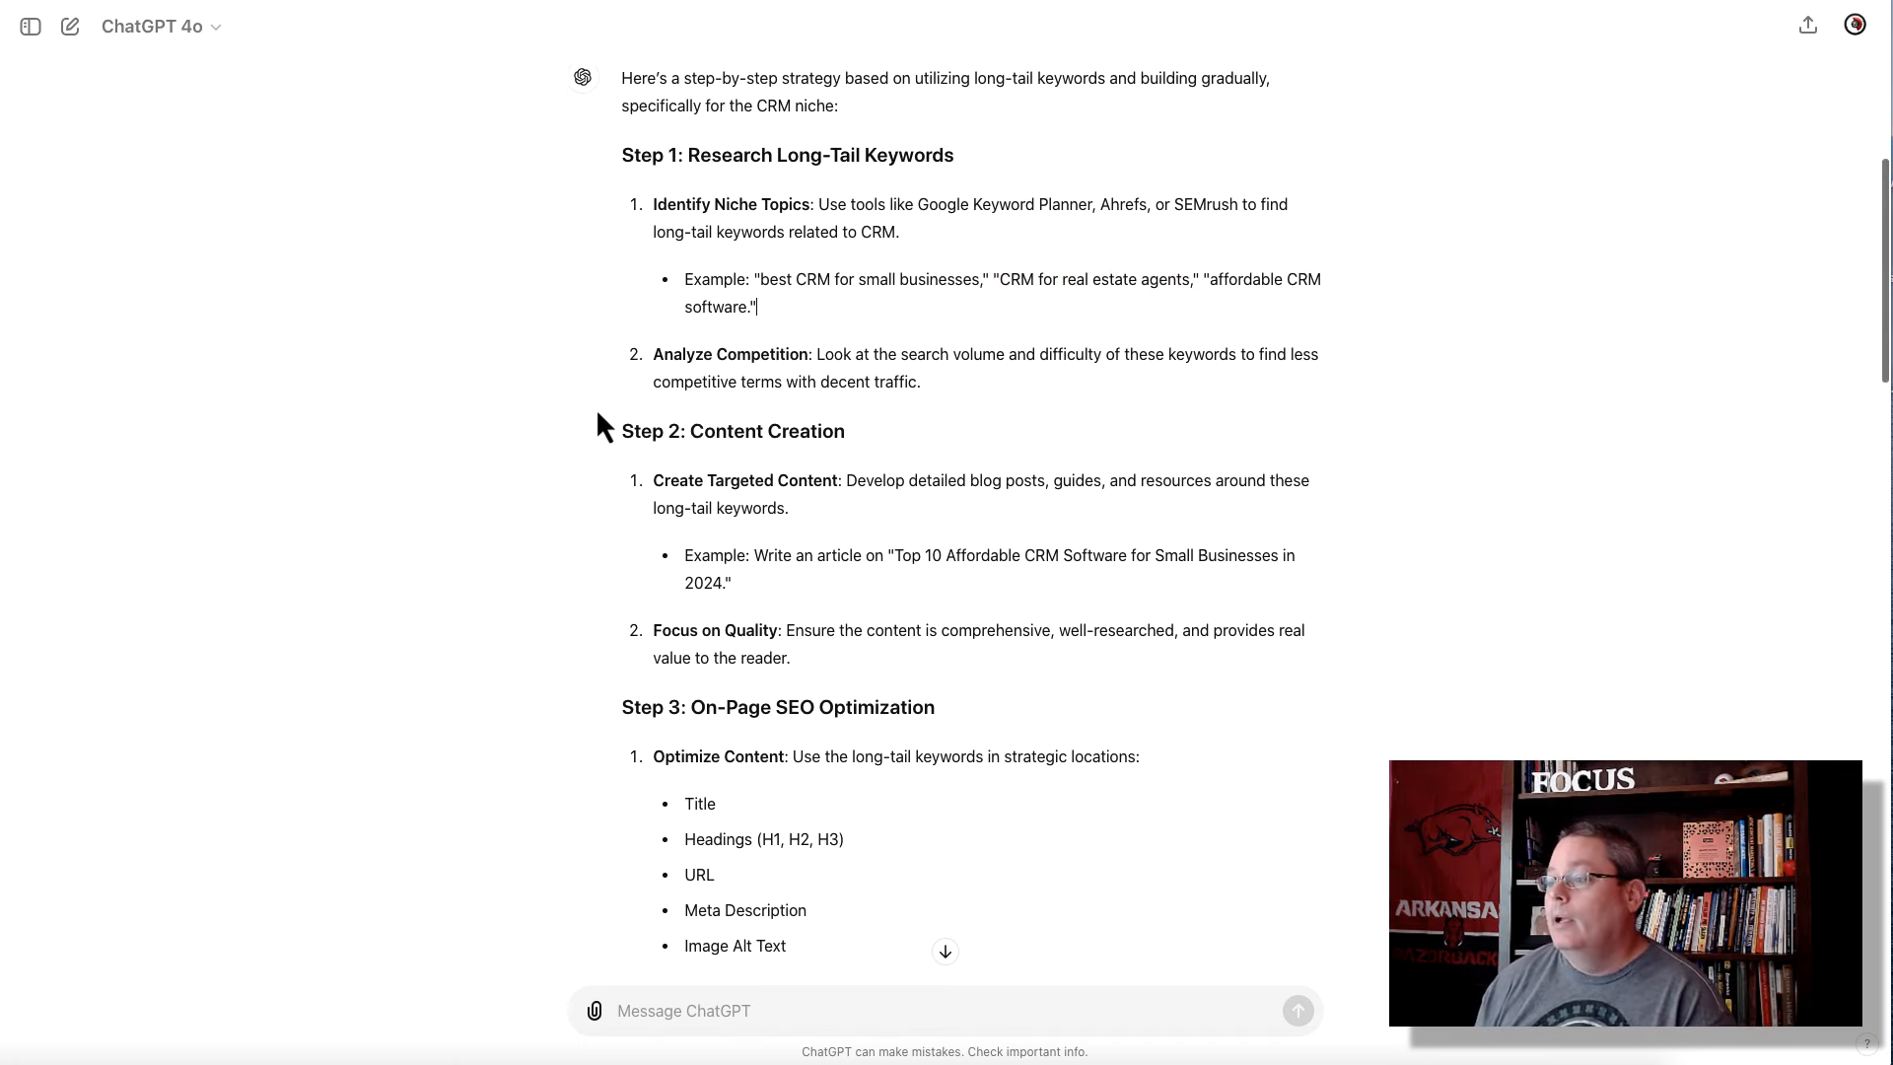
scroll(down, 3)
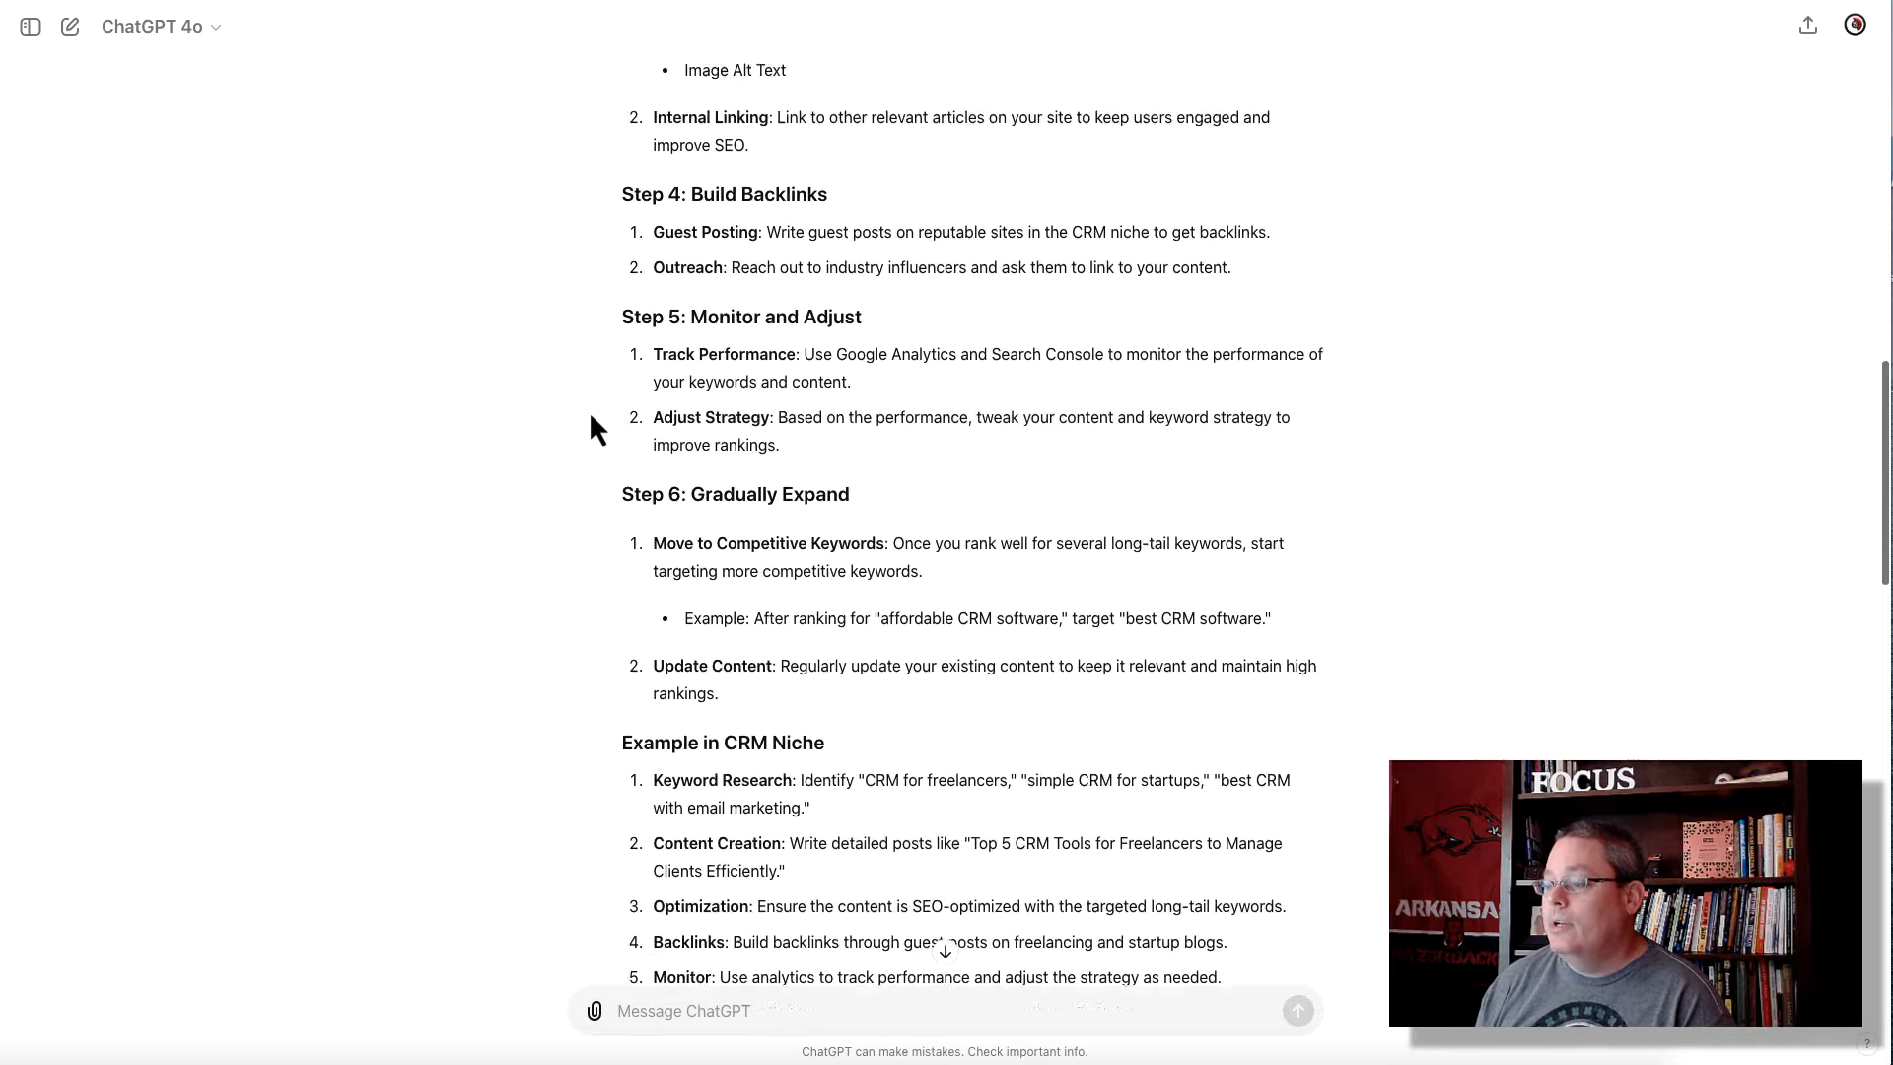
Select the prompt requesting 10 more CRM blog posts with long-tail keywords, then scroll on
scroll(down, 3)
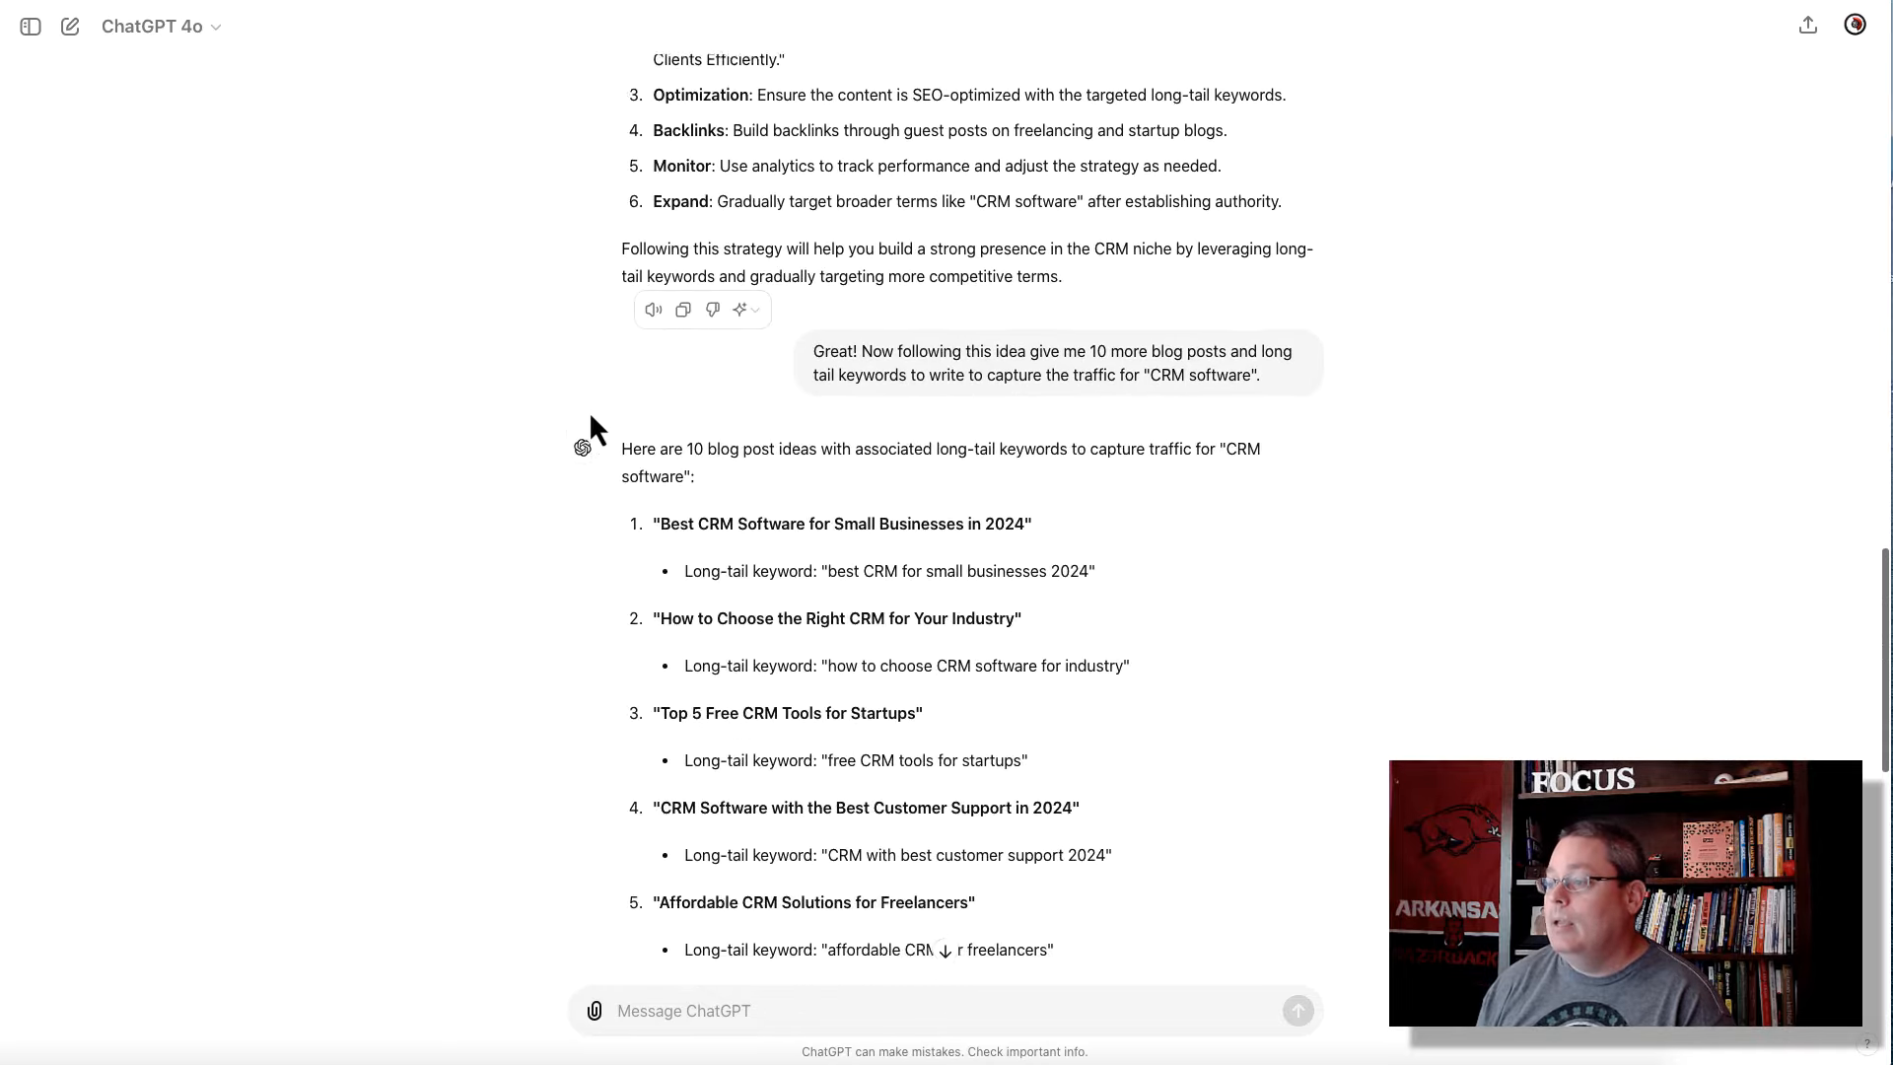
scroll(down, 3)
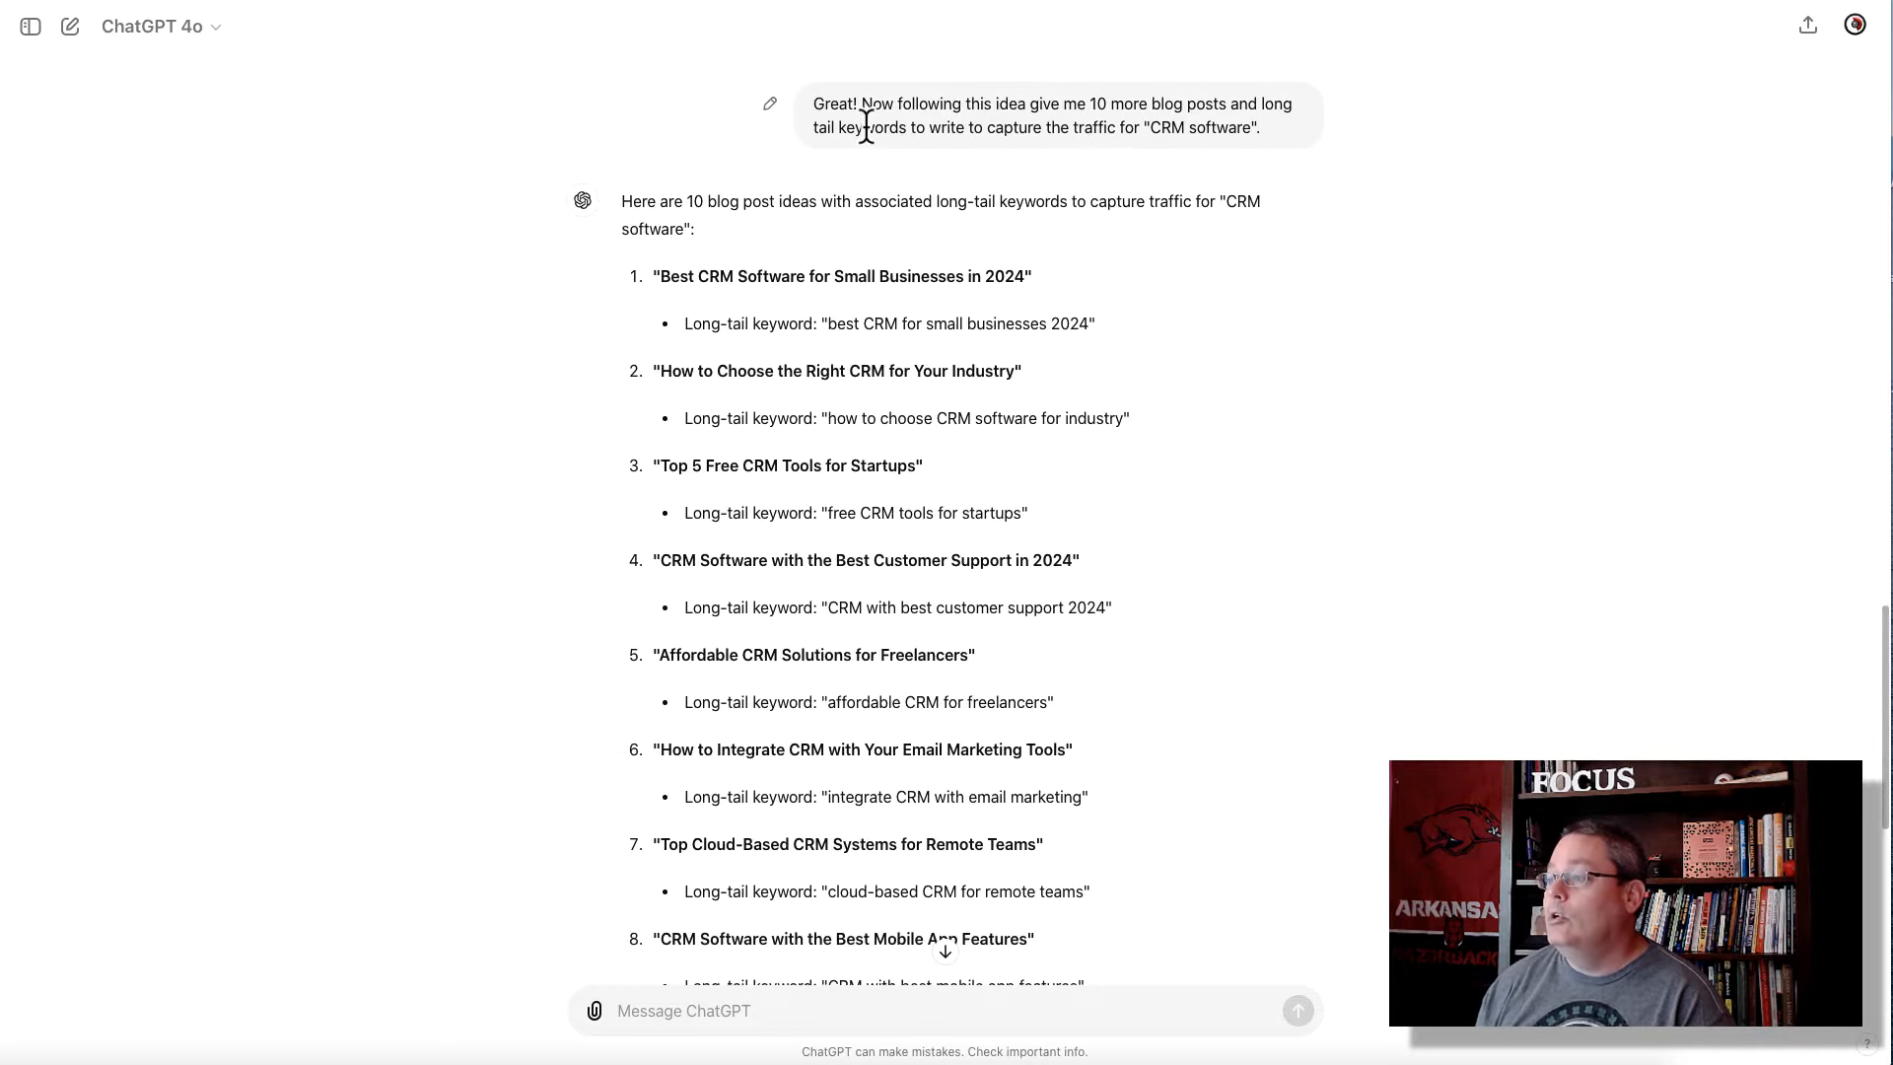
drag(816, 104, 1260, 128)
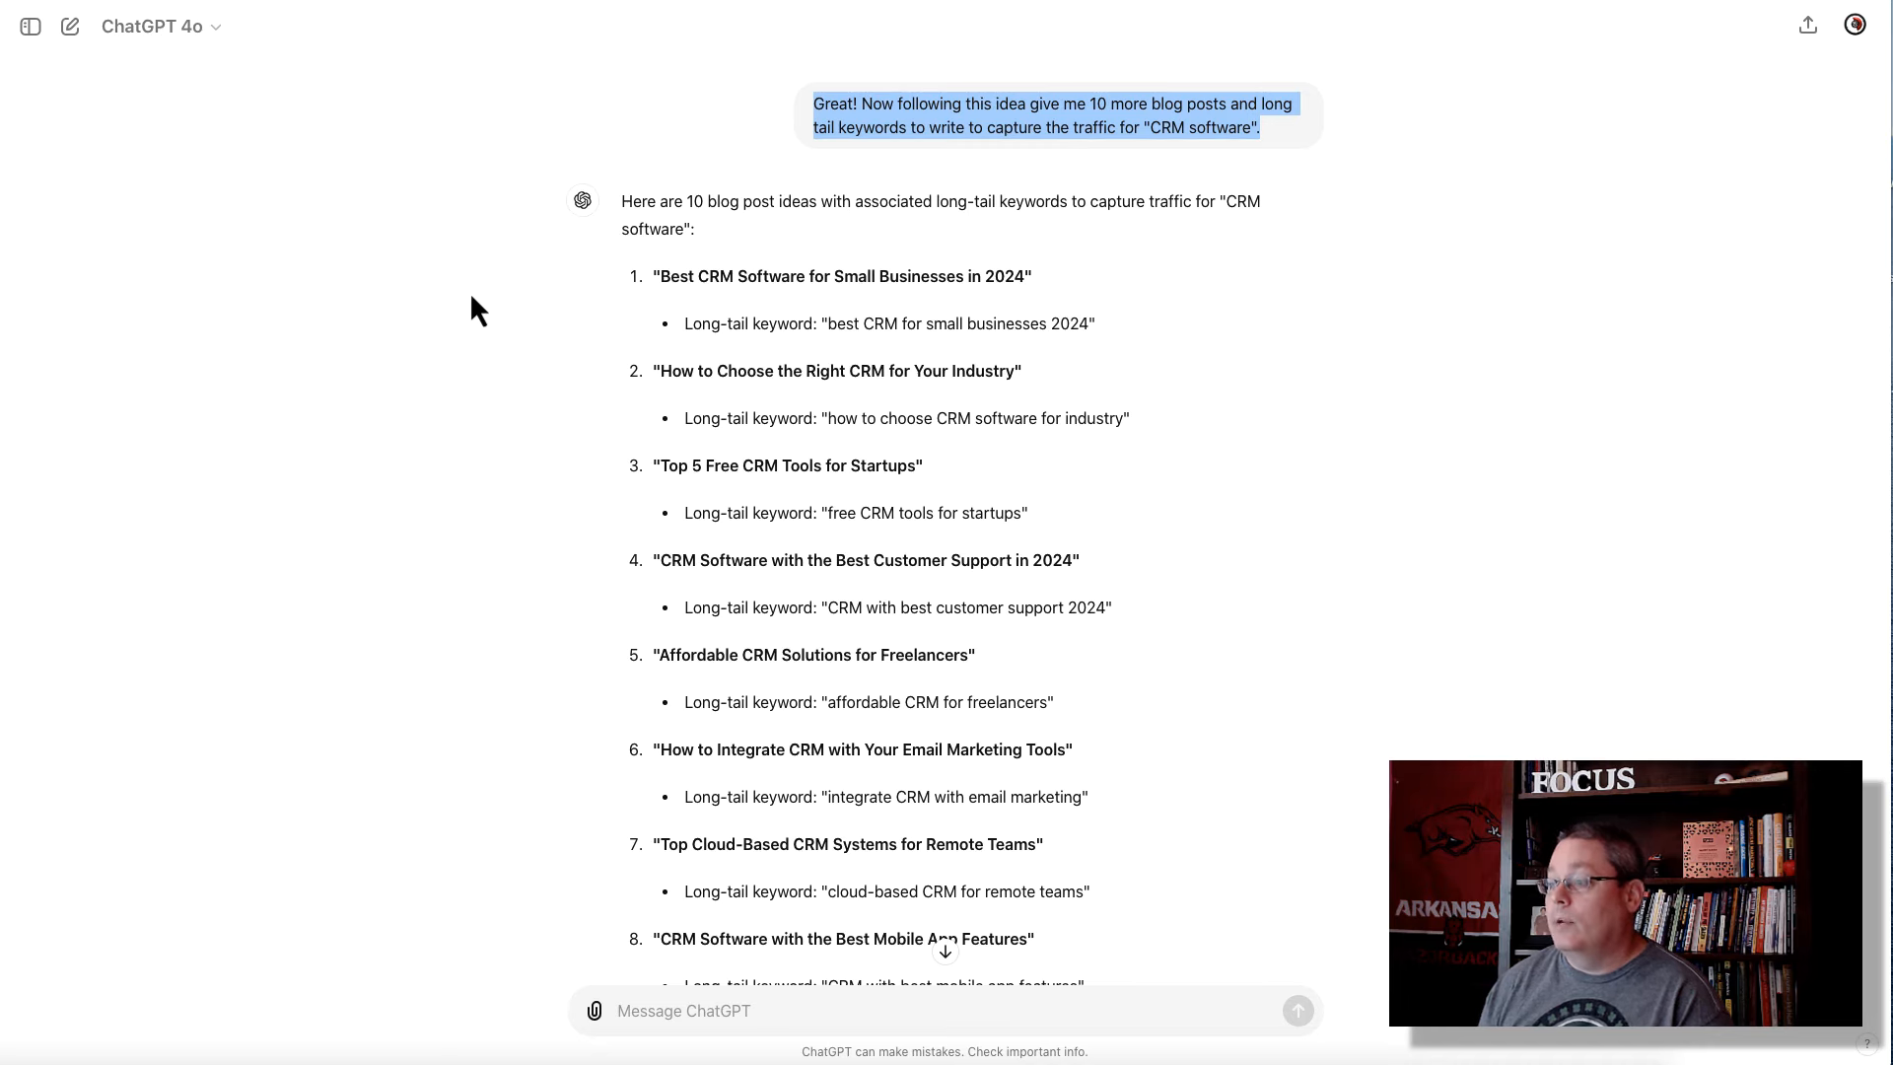
scroll(down, 3)
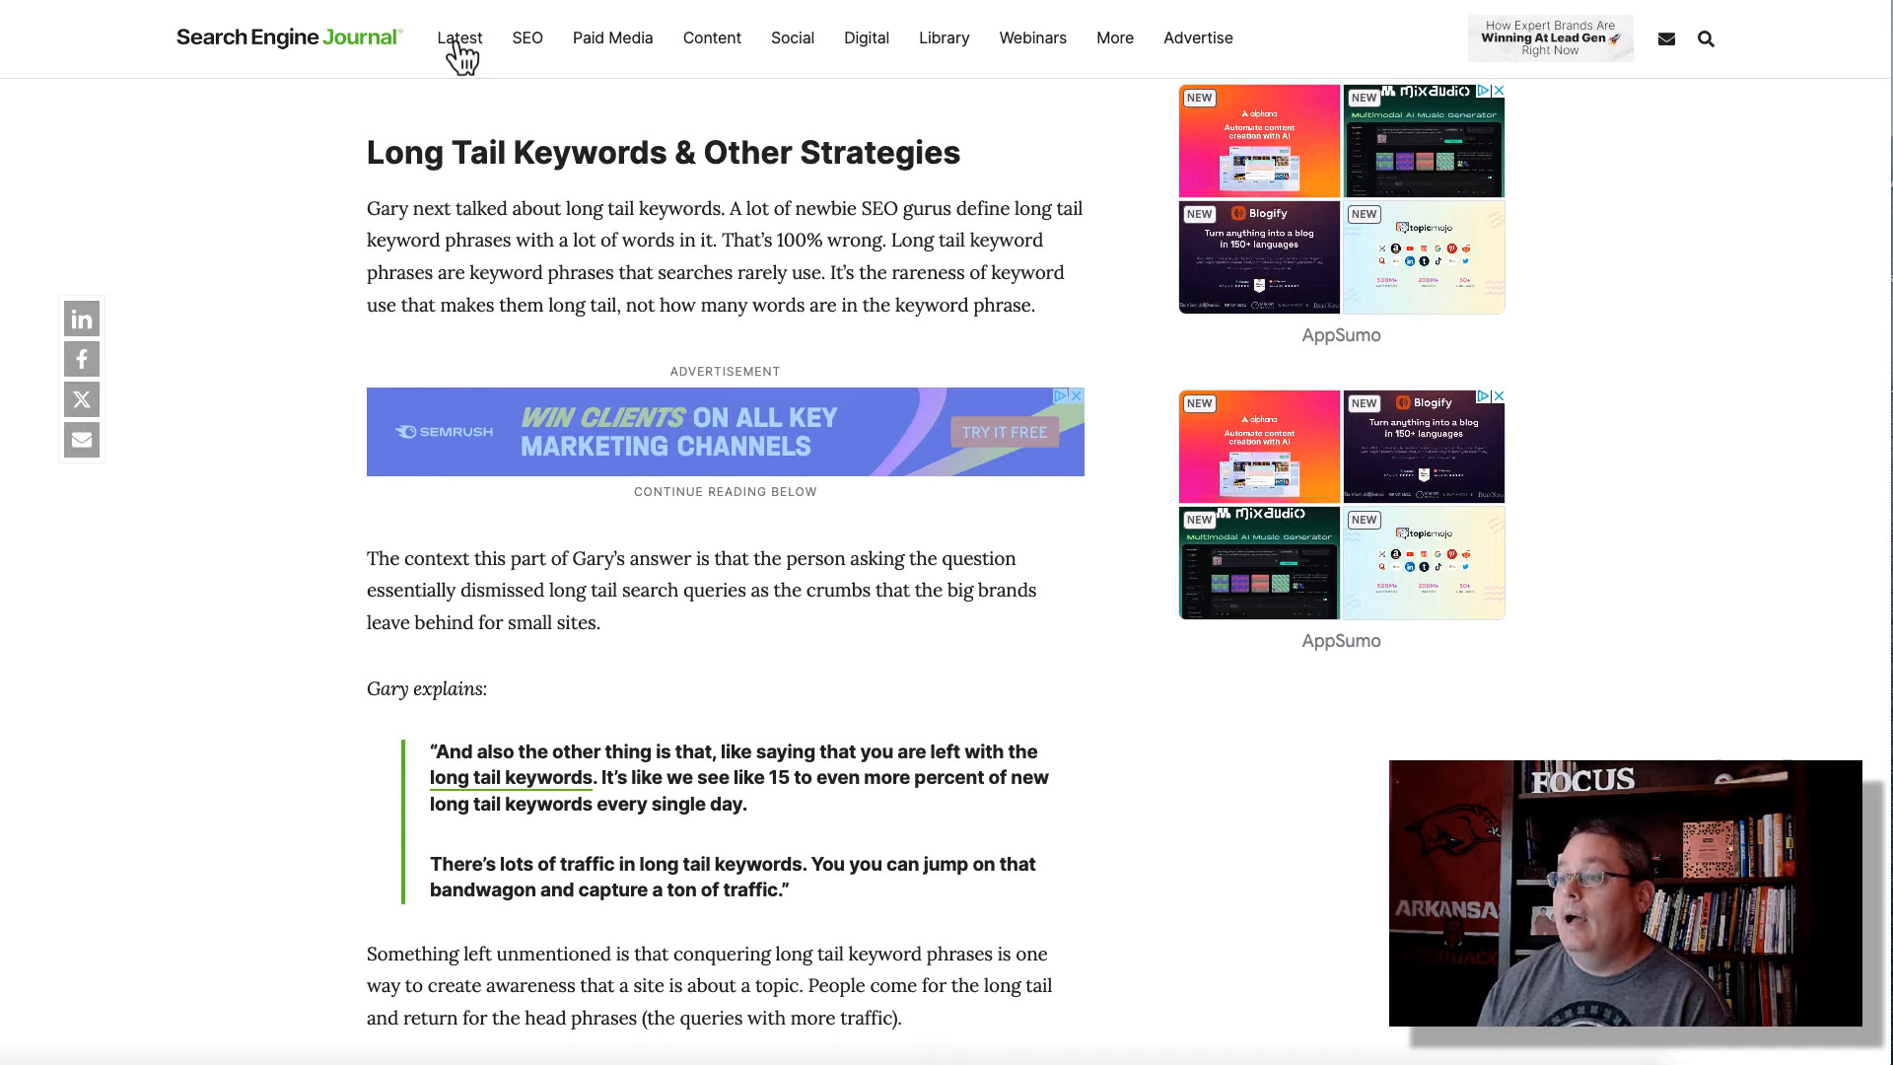
Scroll to the embedded Gary Illyes SERP Conf 2024 video and open it on YouTube
scroll(down, 3)
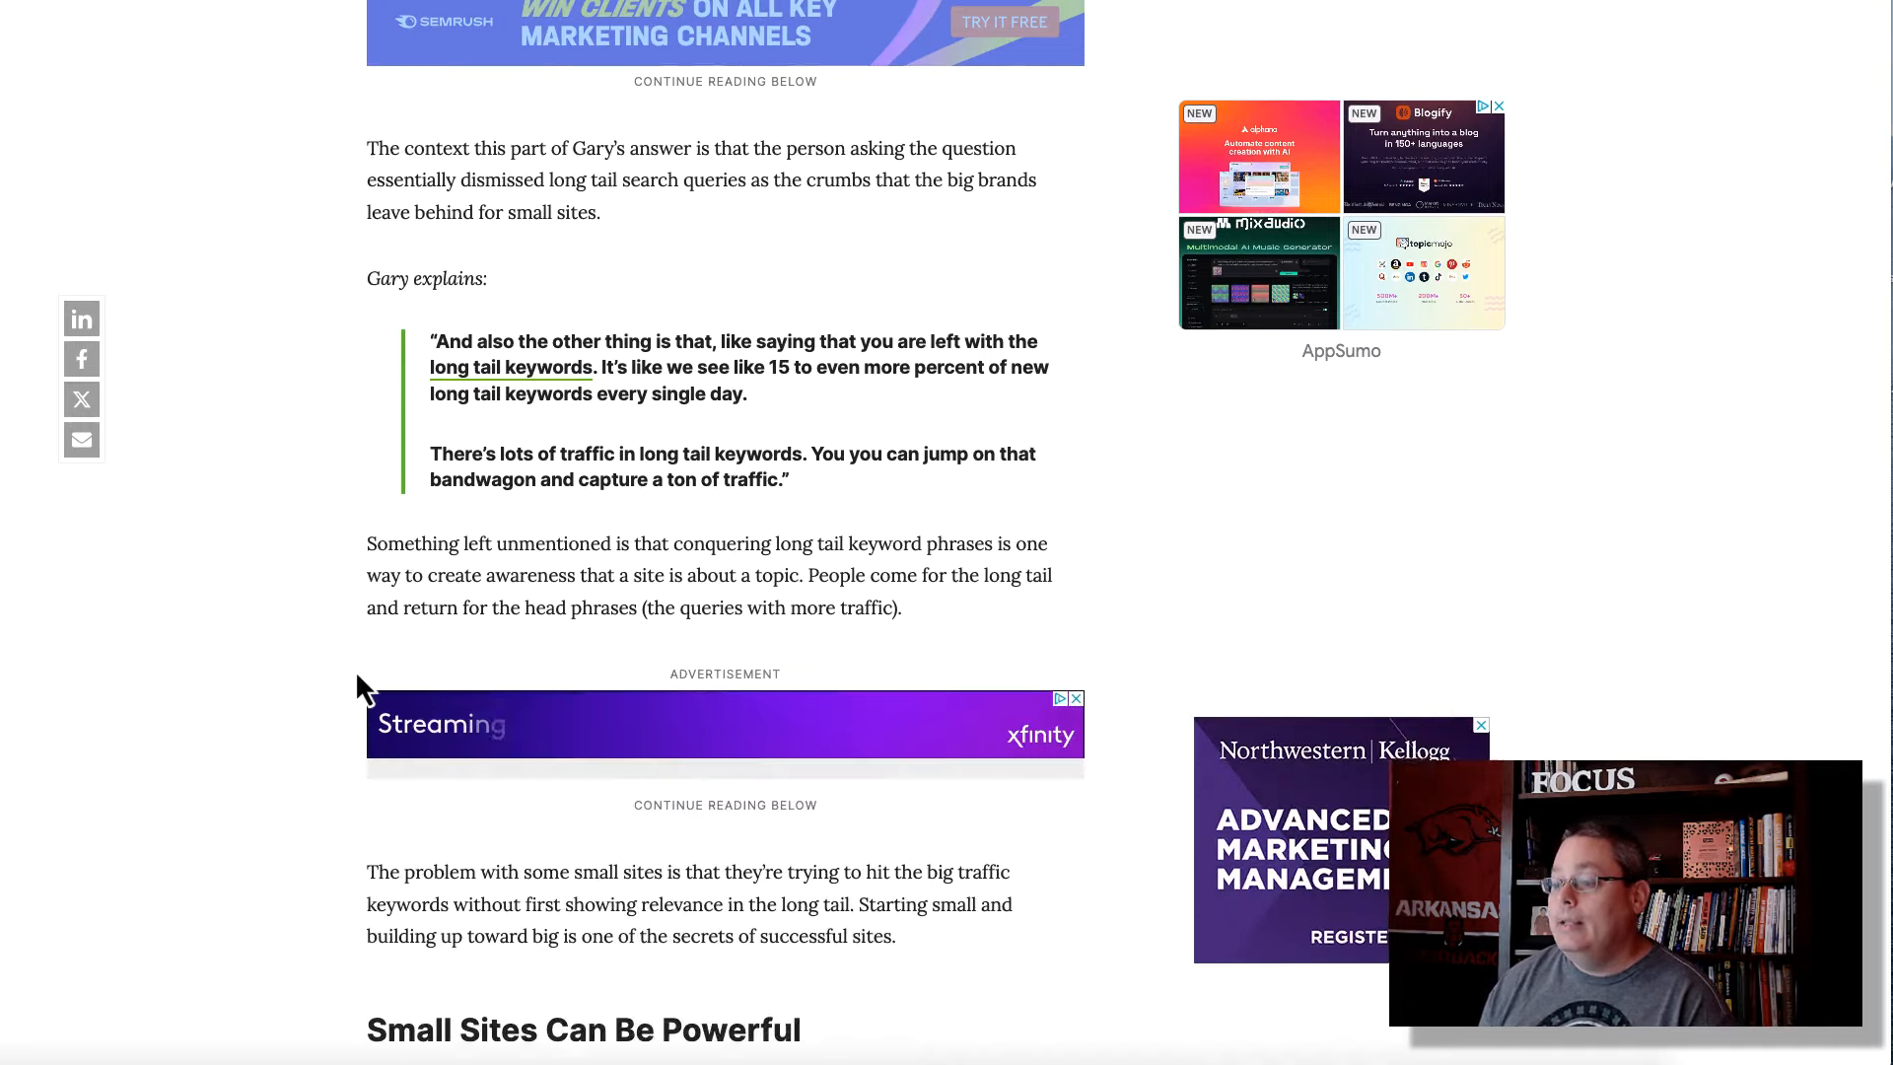
scroll(down, 3)
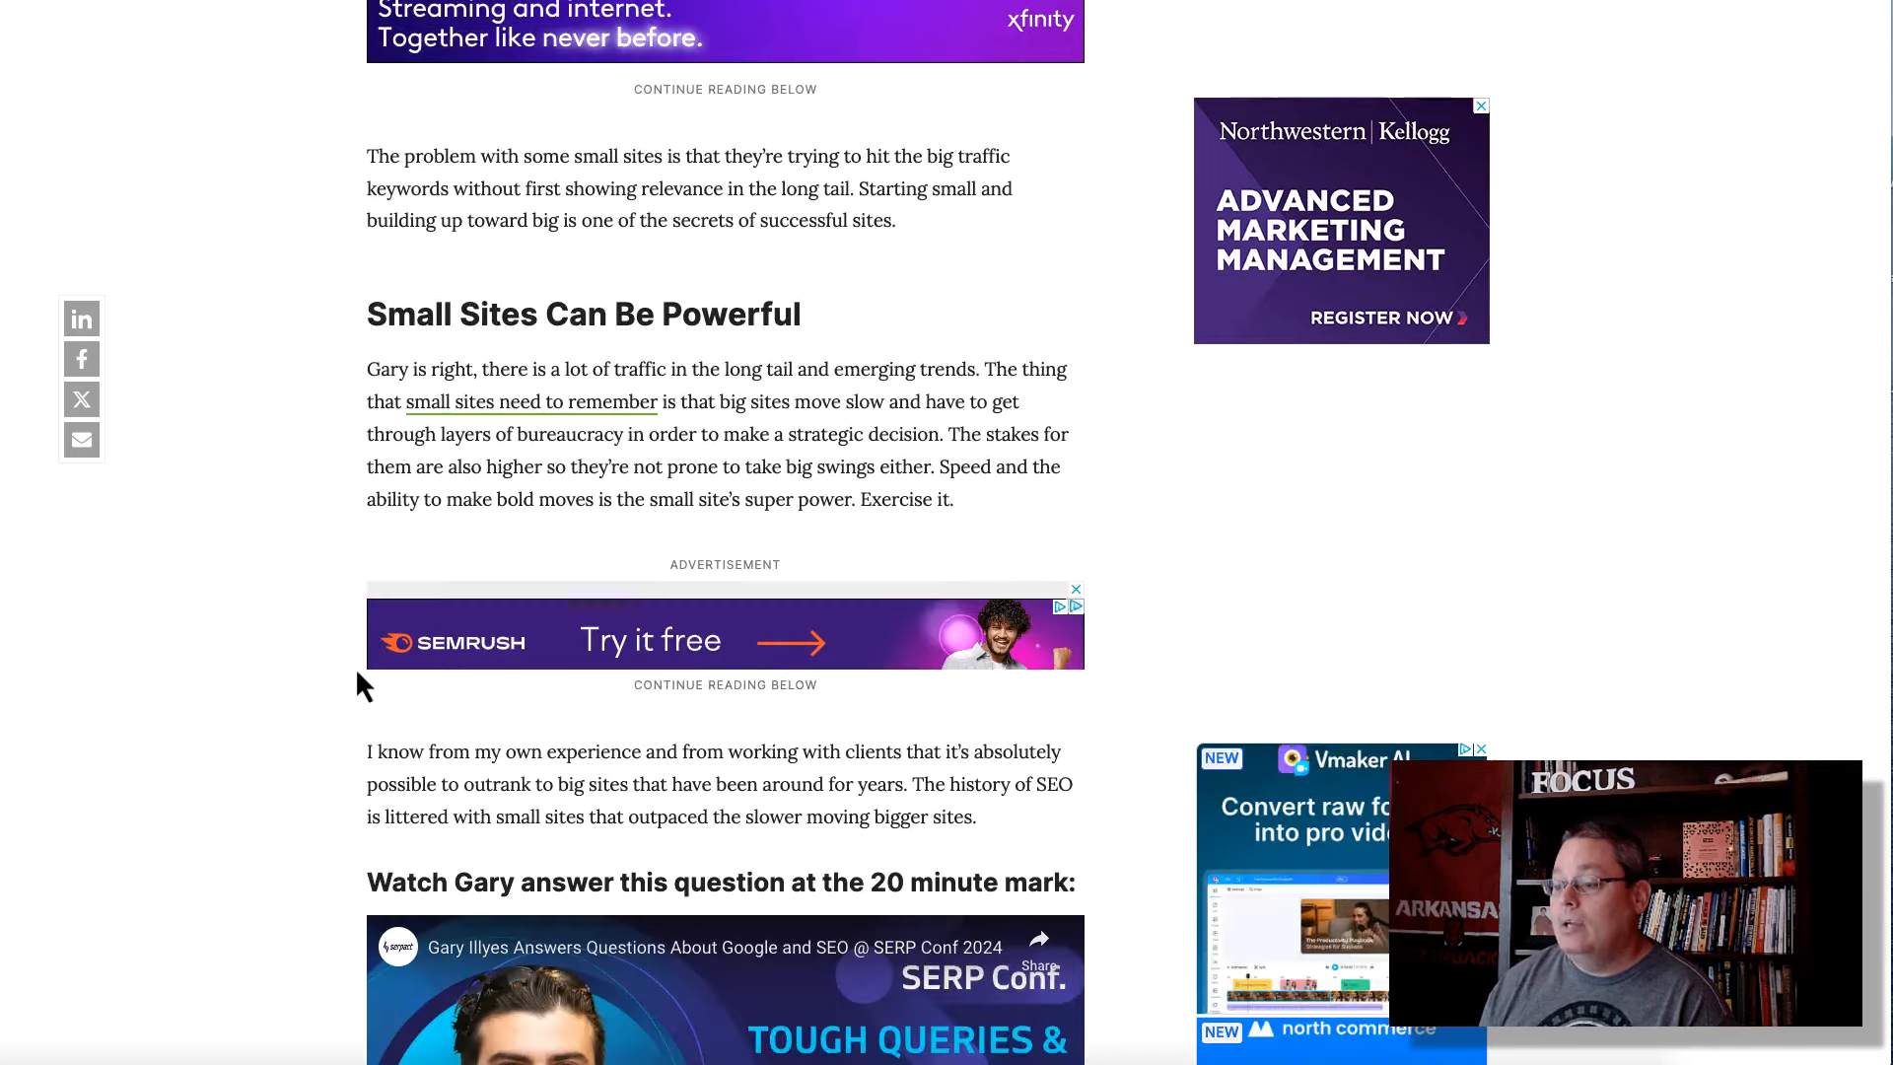
scroll(down, 3)
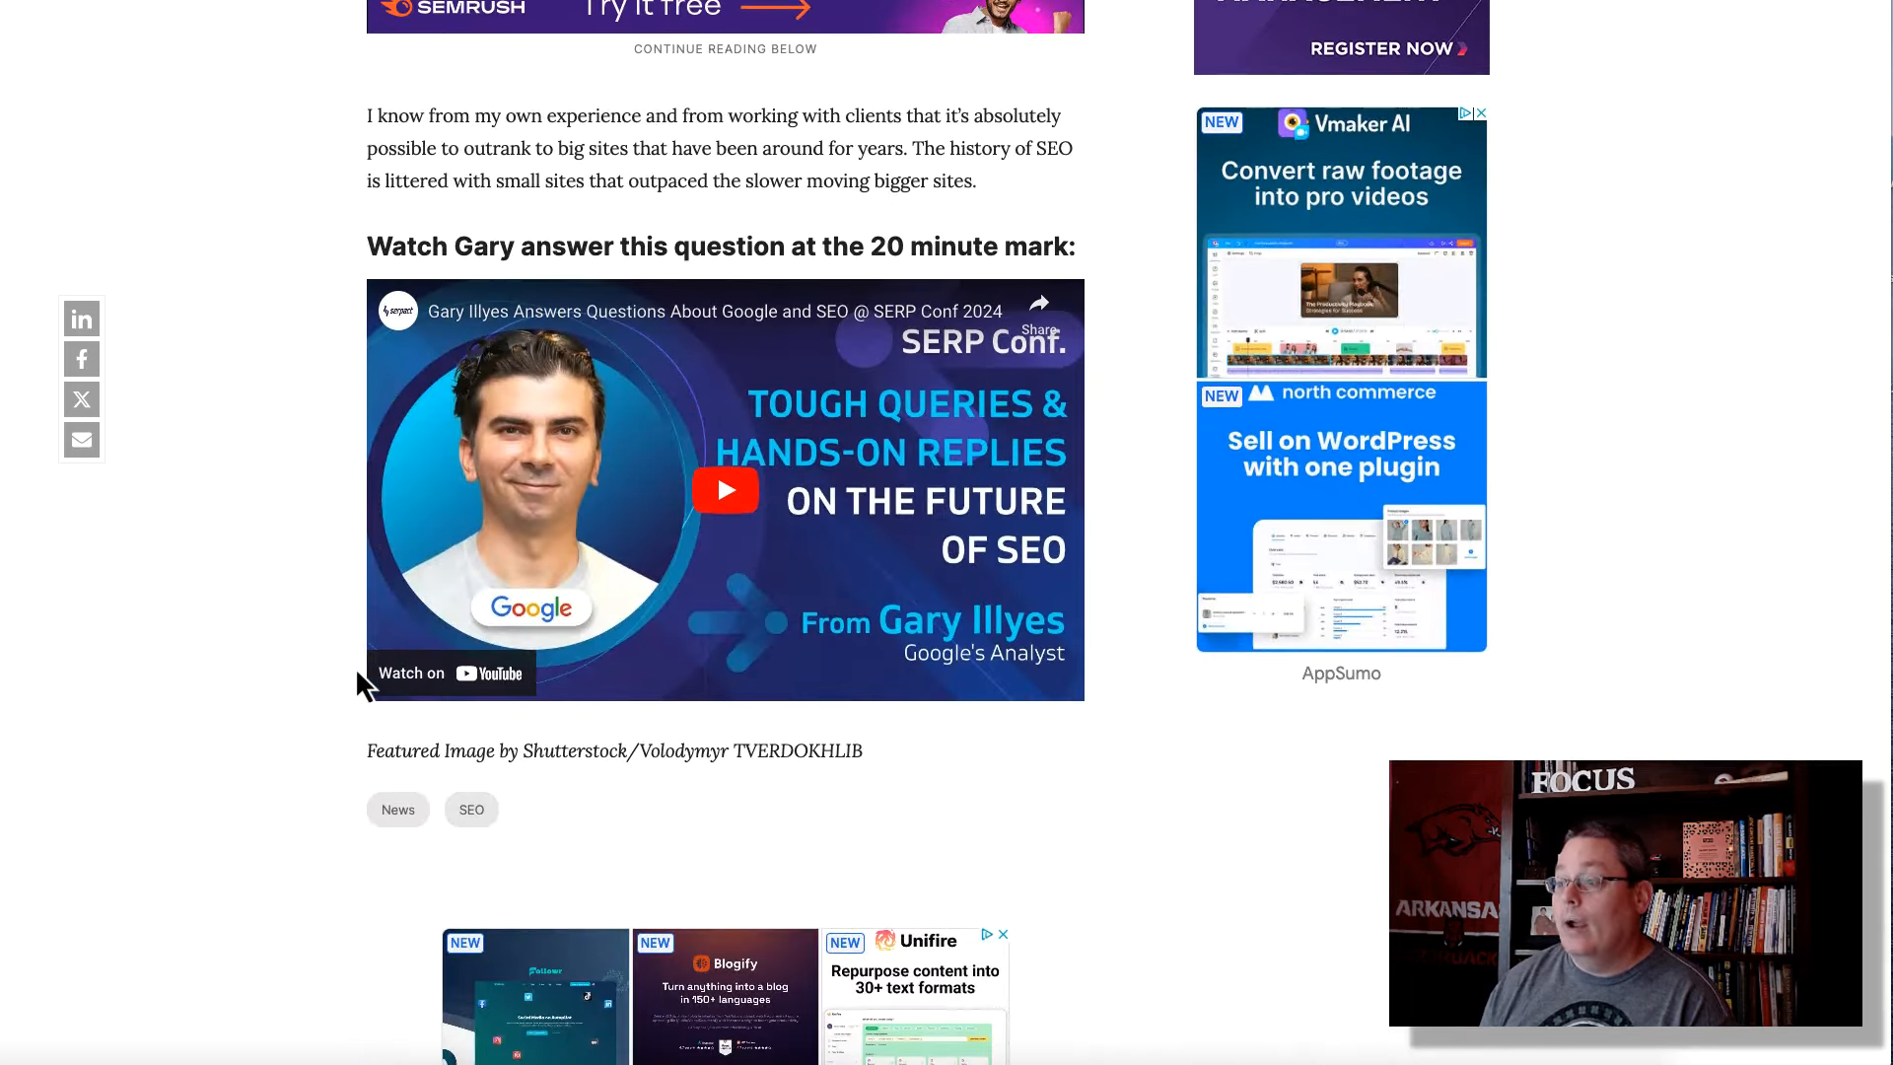
scroll(down, 3)
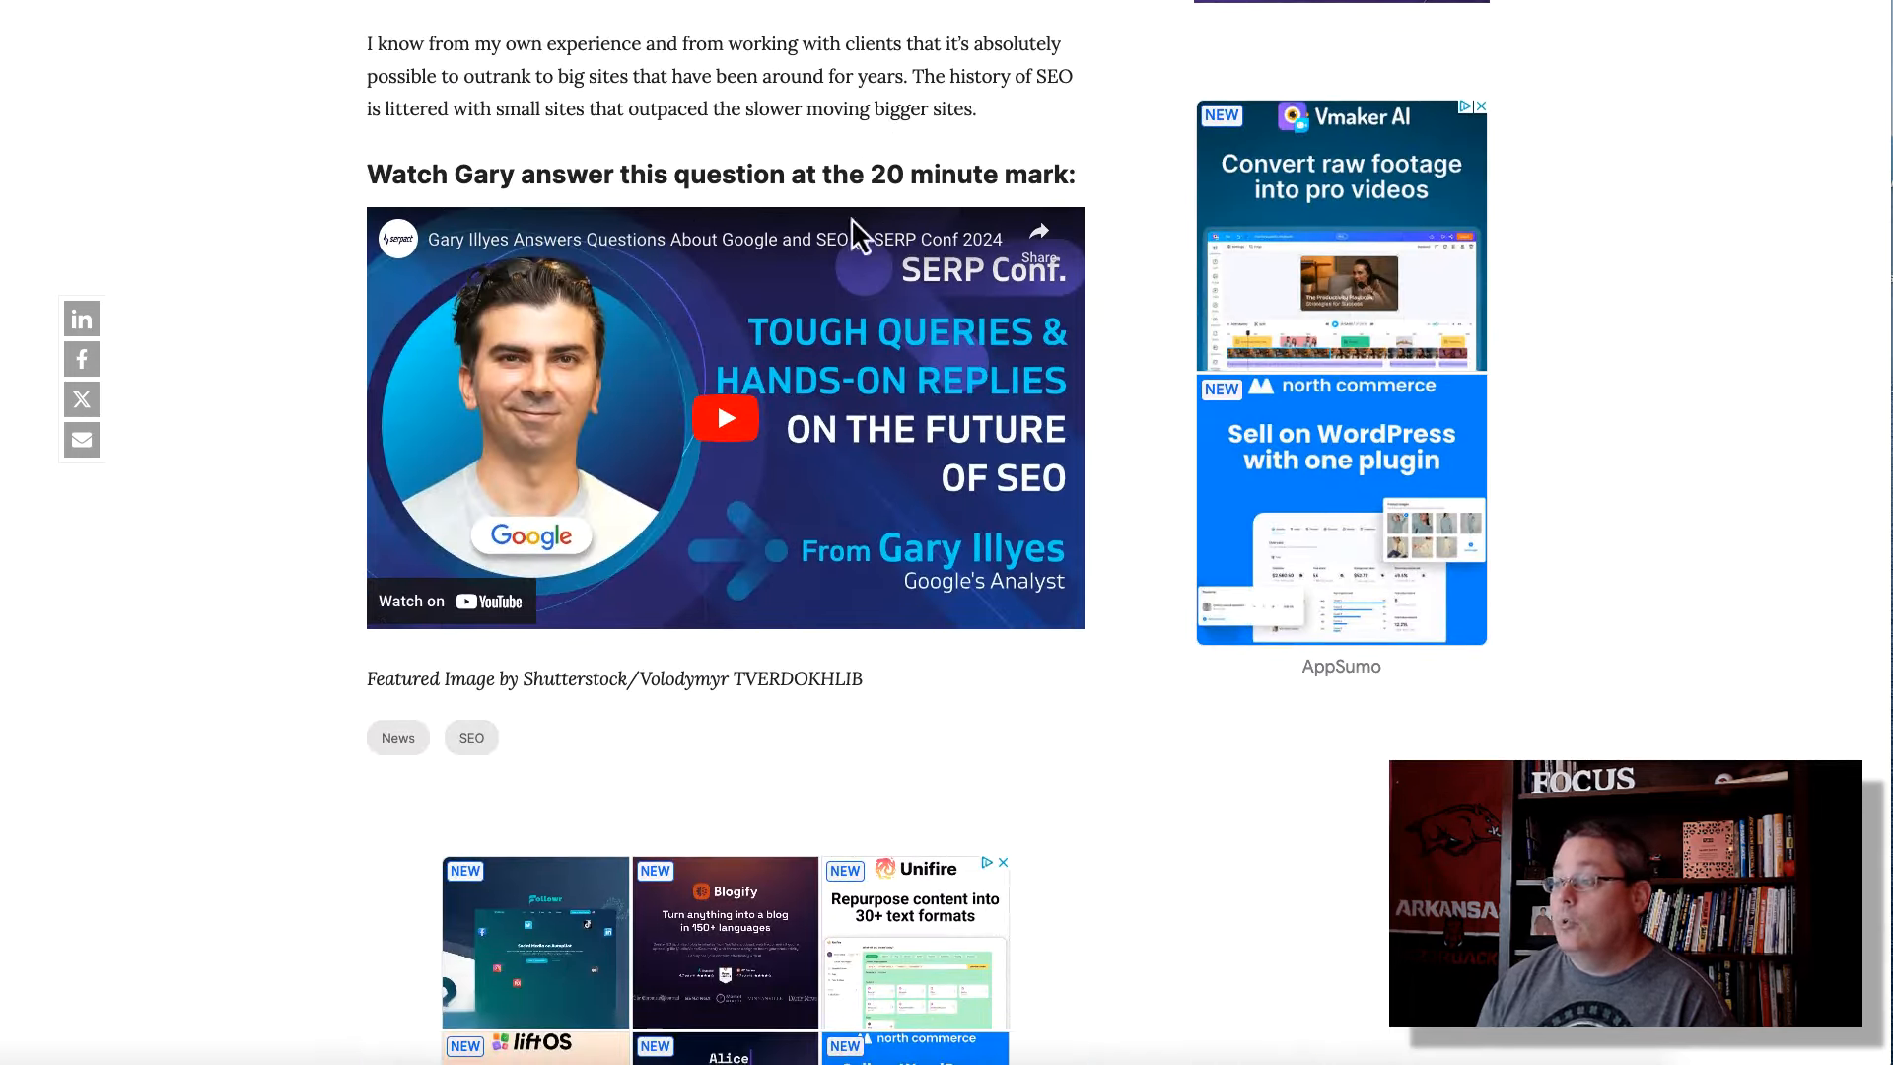
mouse_move(521, 540)
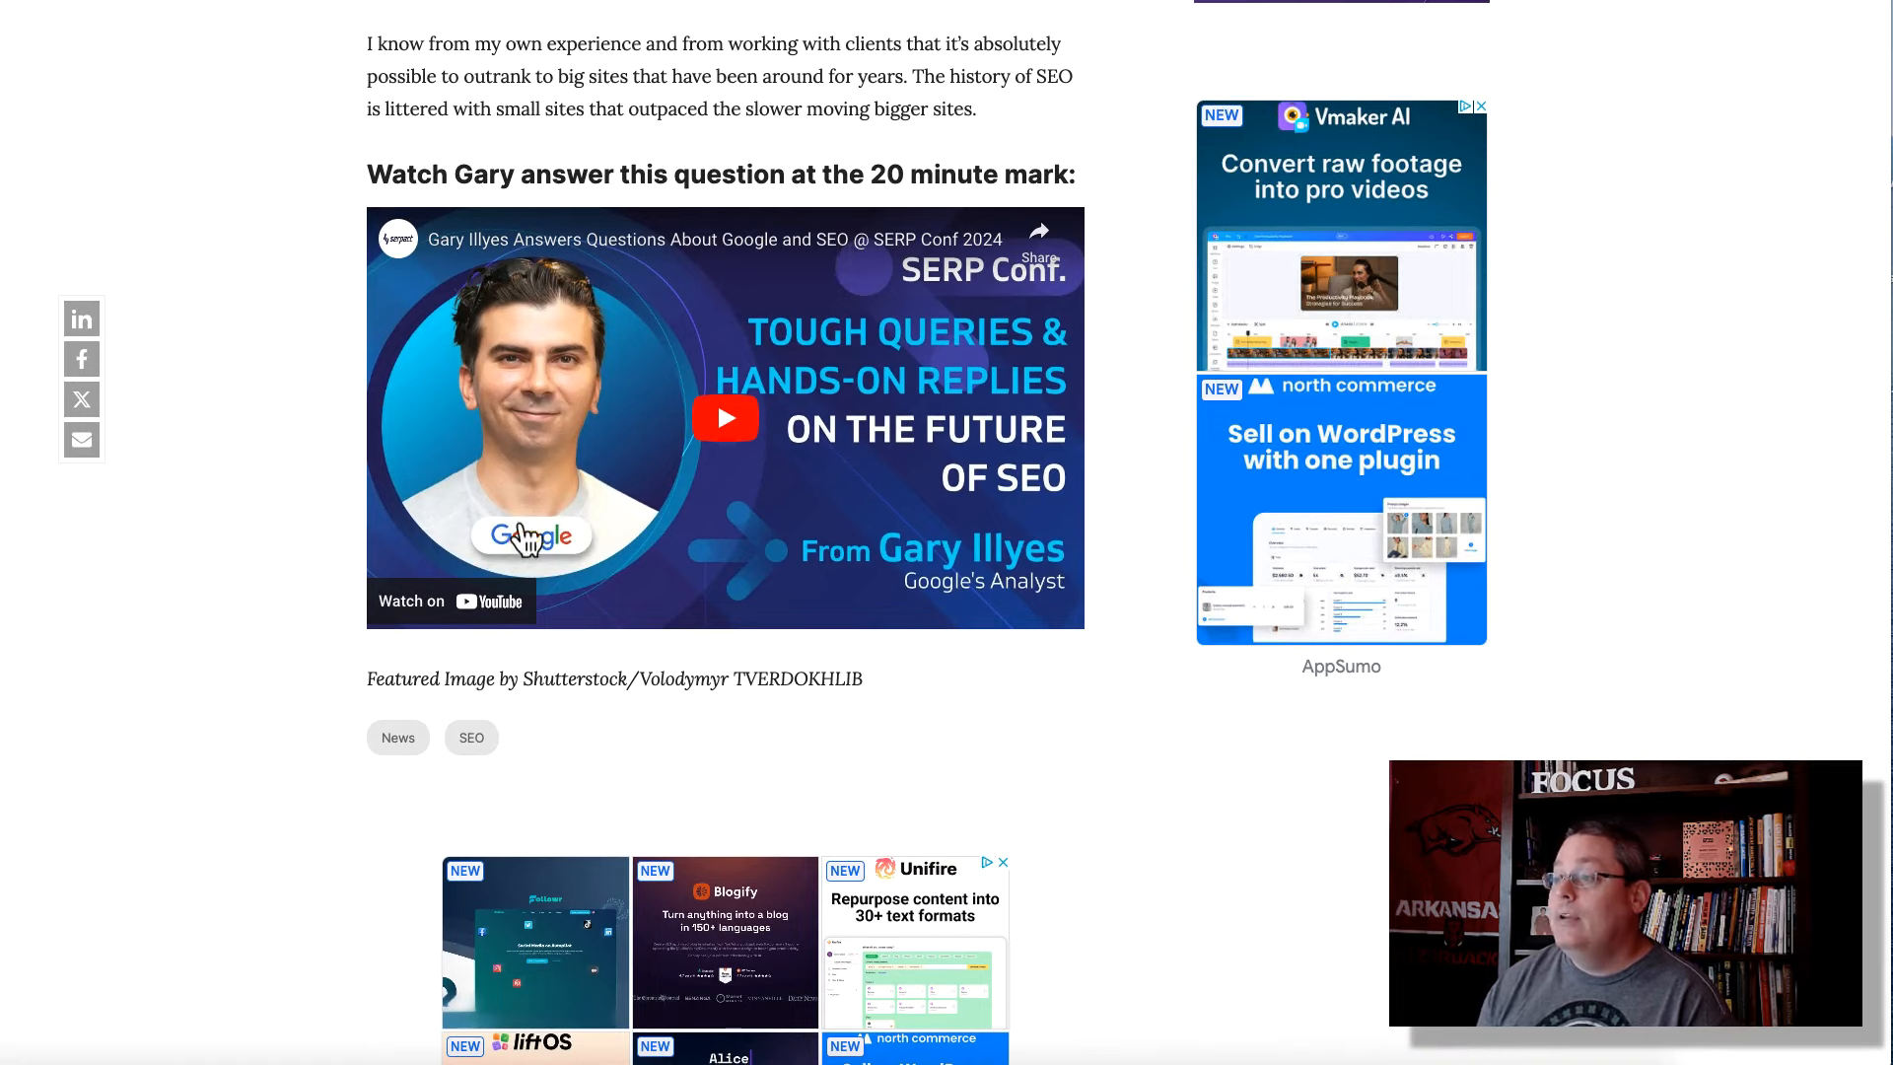
click(725, 419)
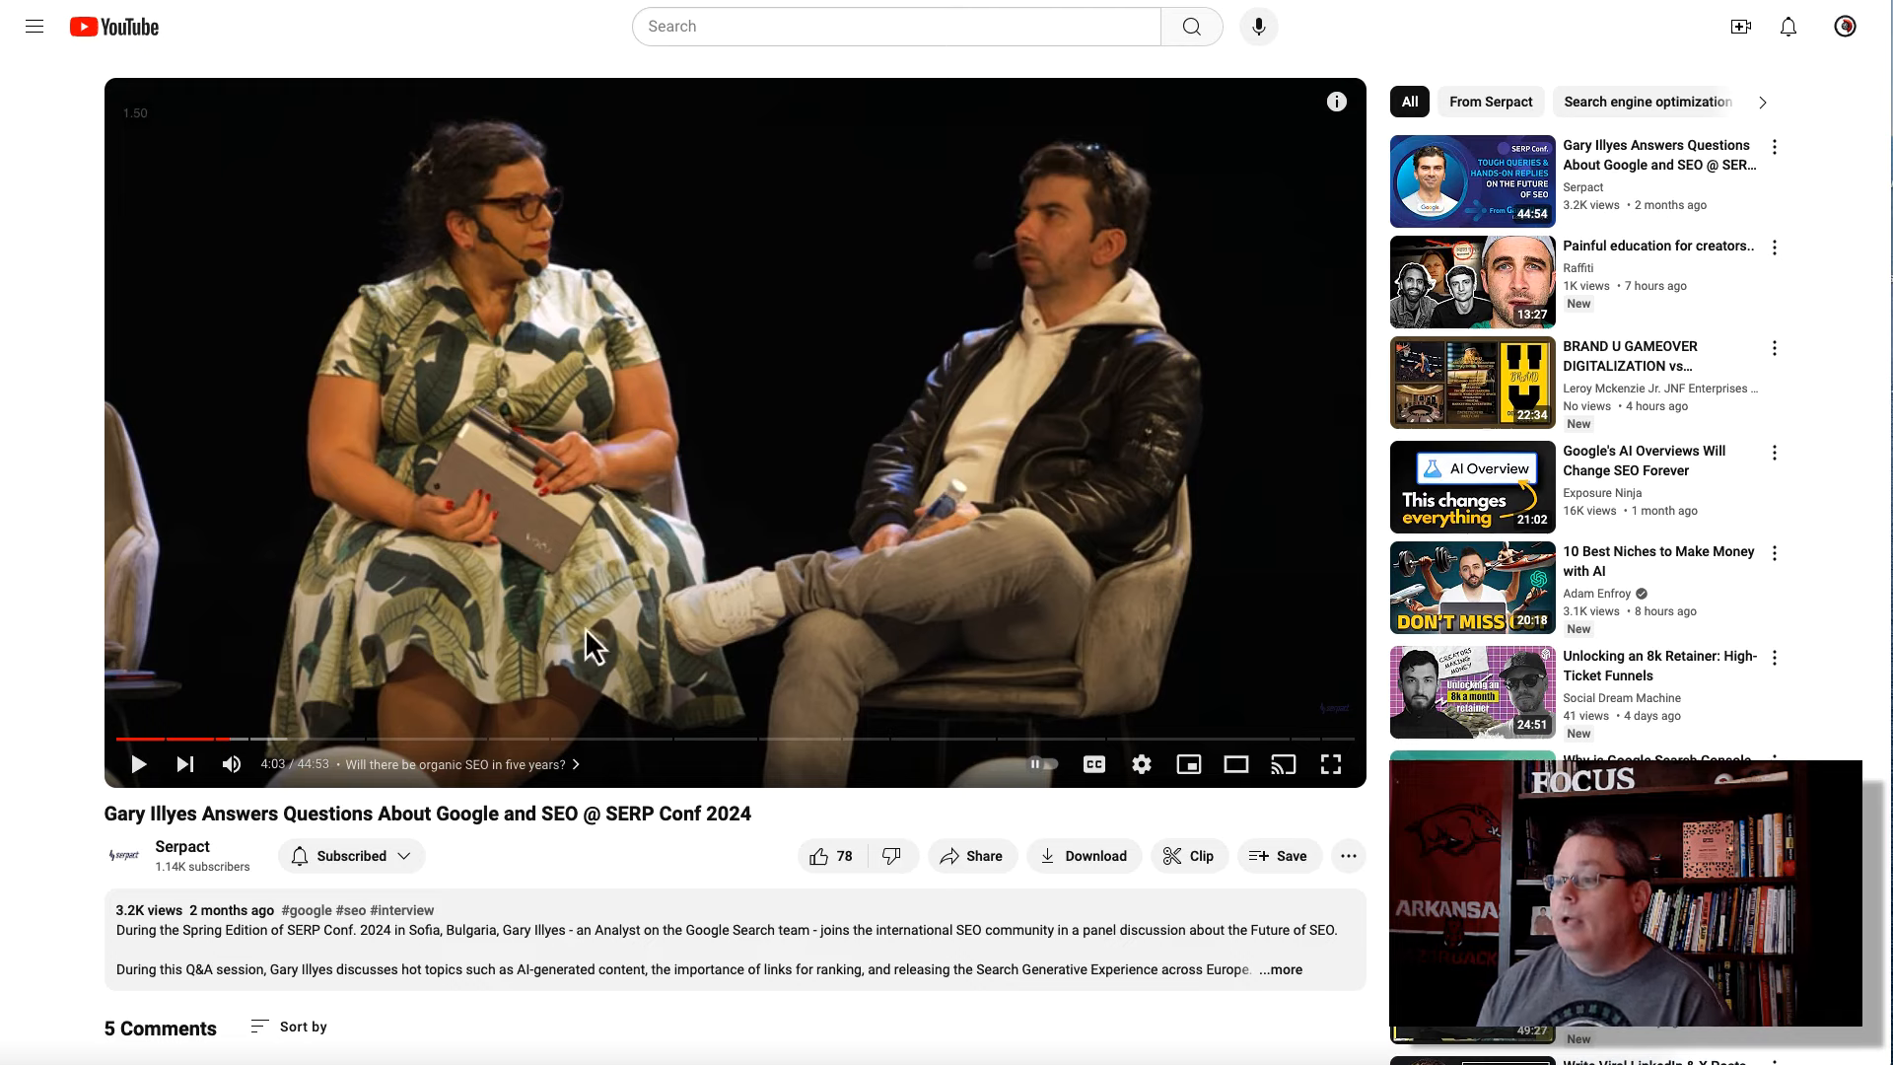
mouse_move(561, 609)
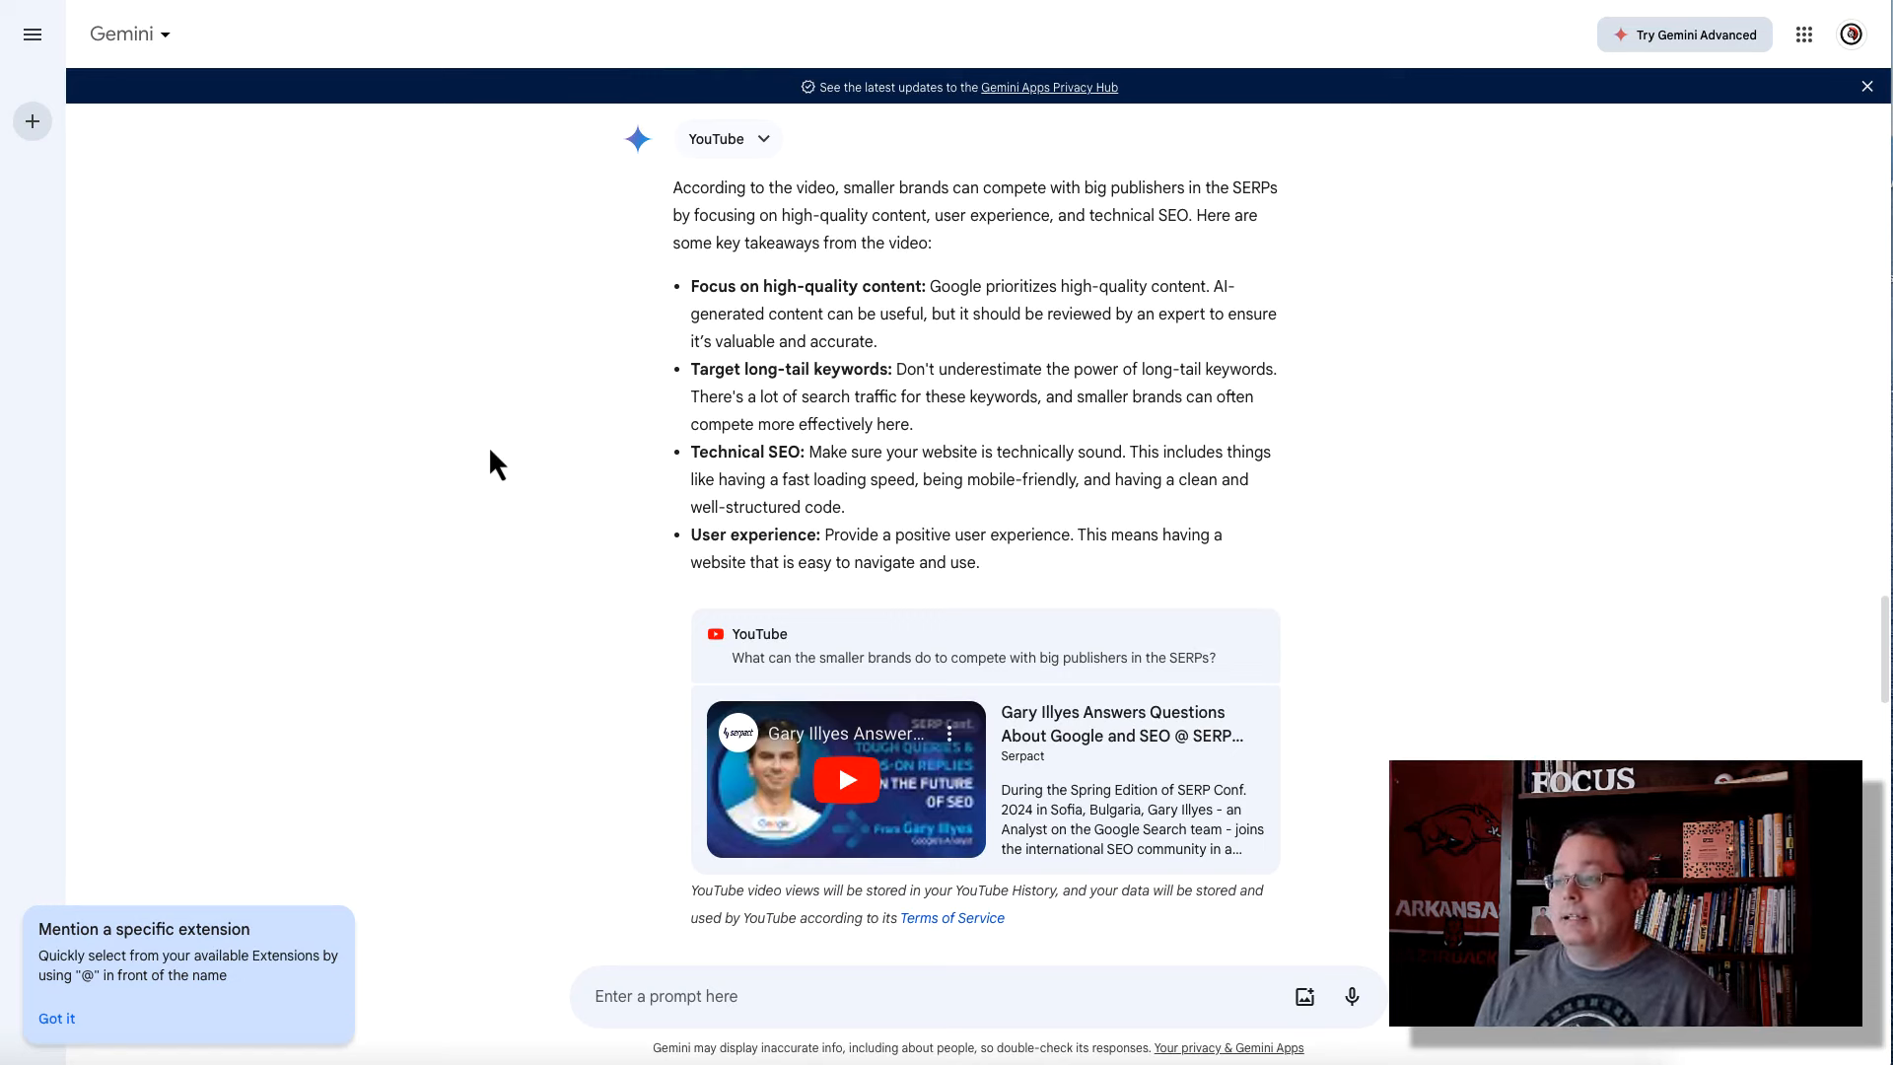
mouse_move(486, 466)
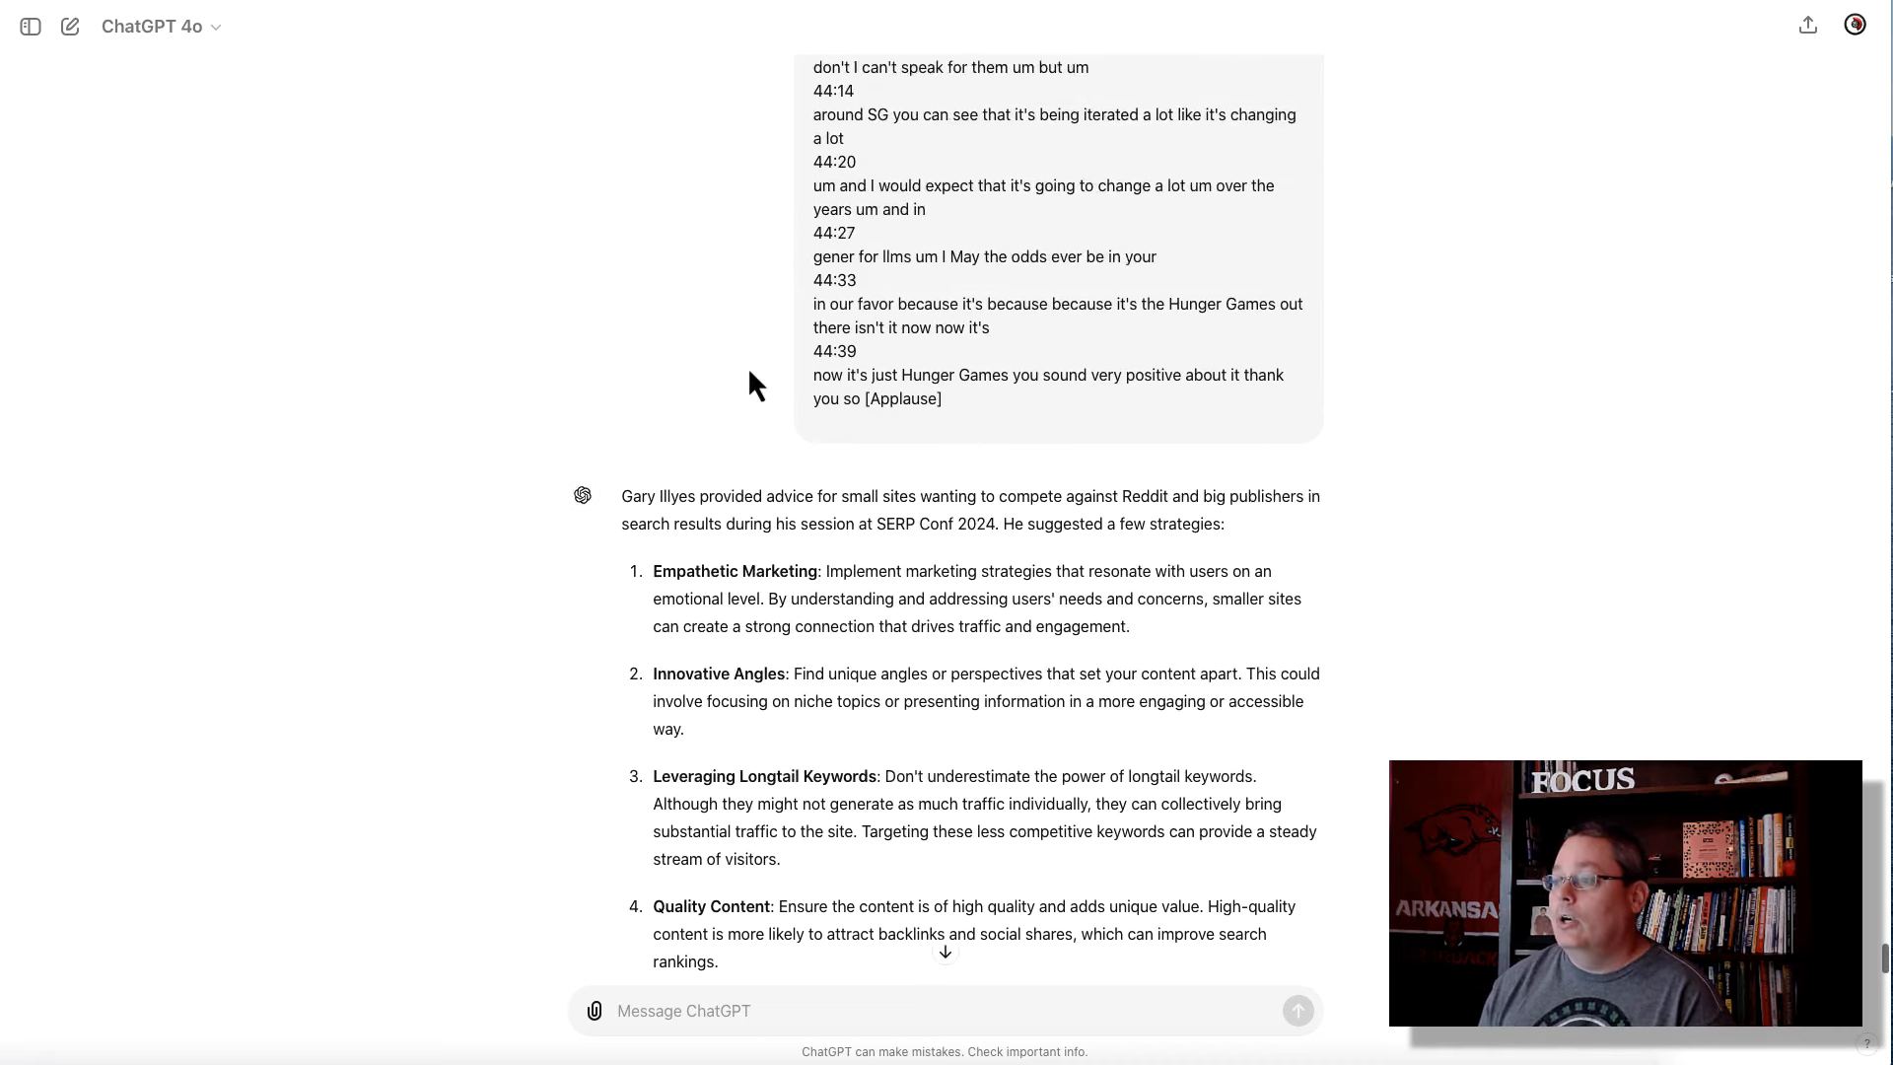
Scroll through and highlight ChatGPT's five strategies for small sites competing against Reddit
scroll(down, 3)
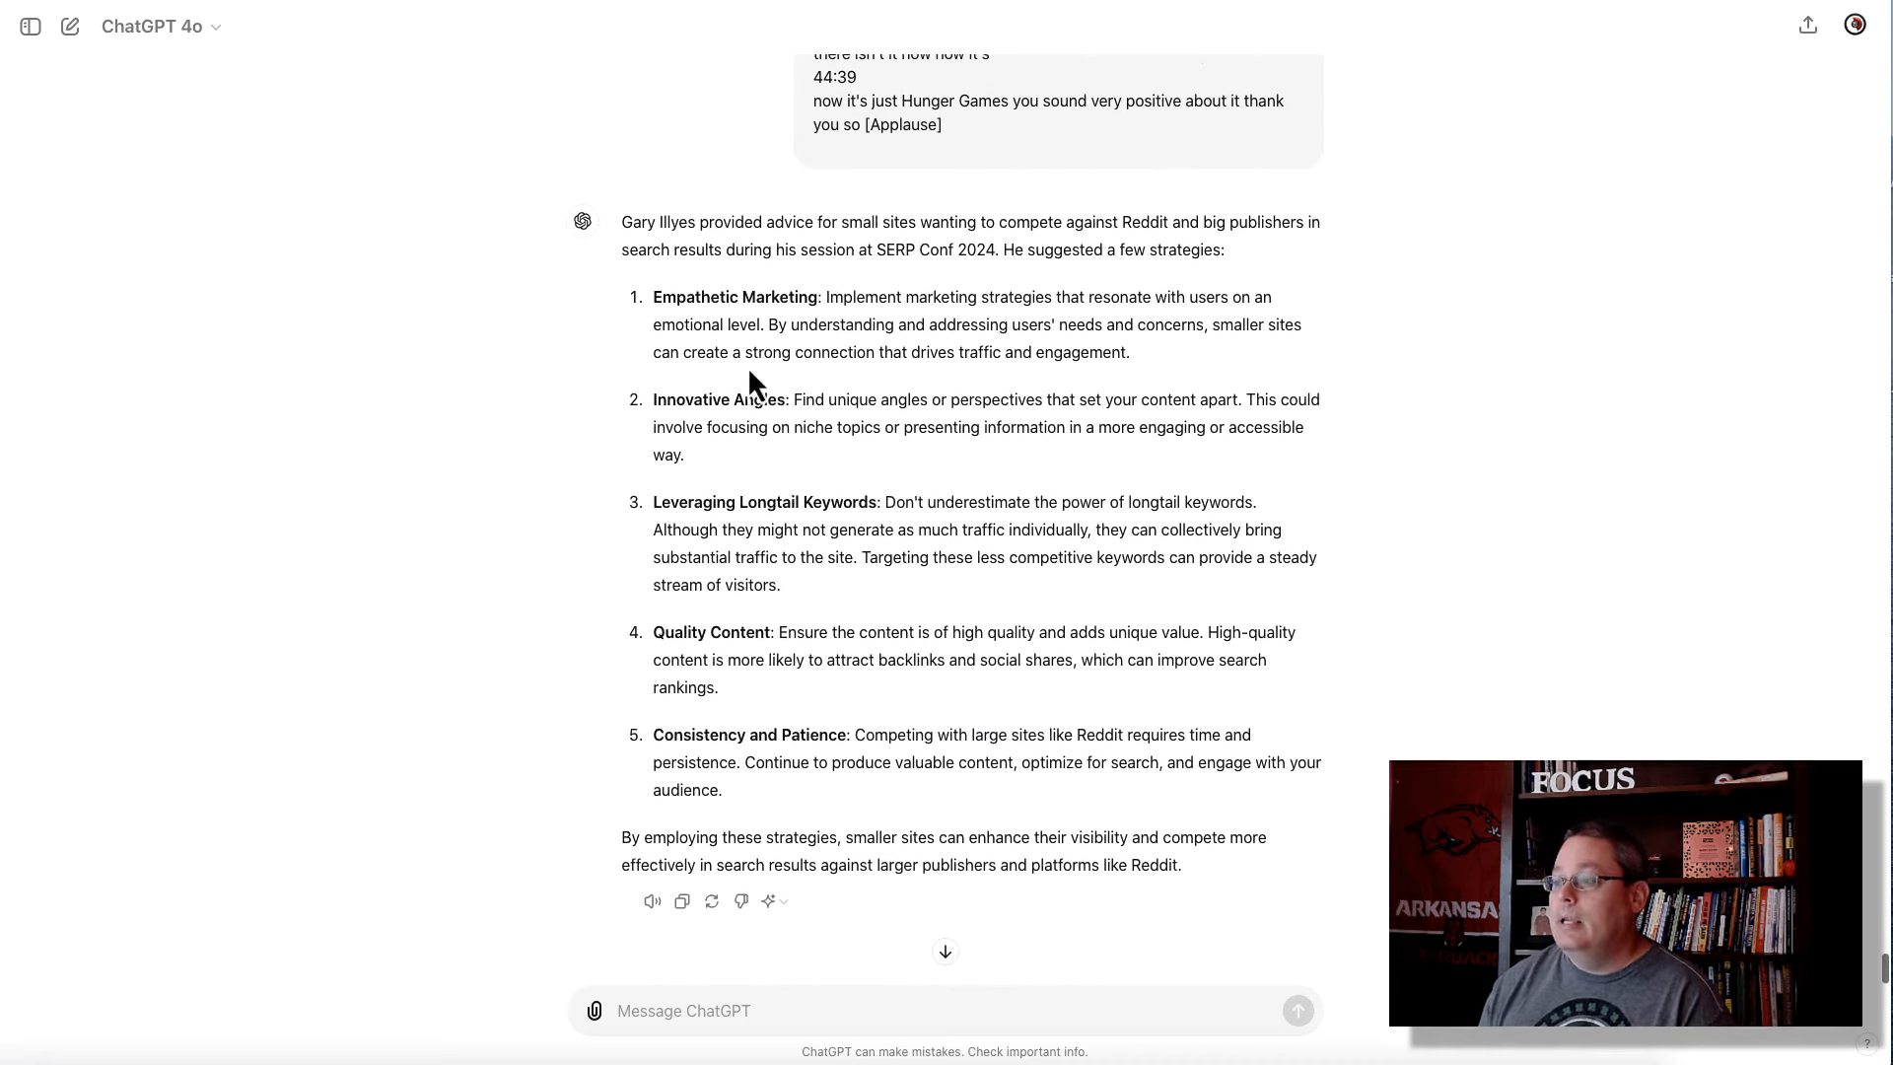
drag(620, 222, 1223, 250)
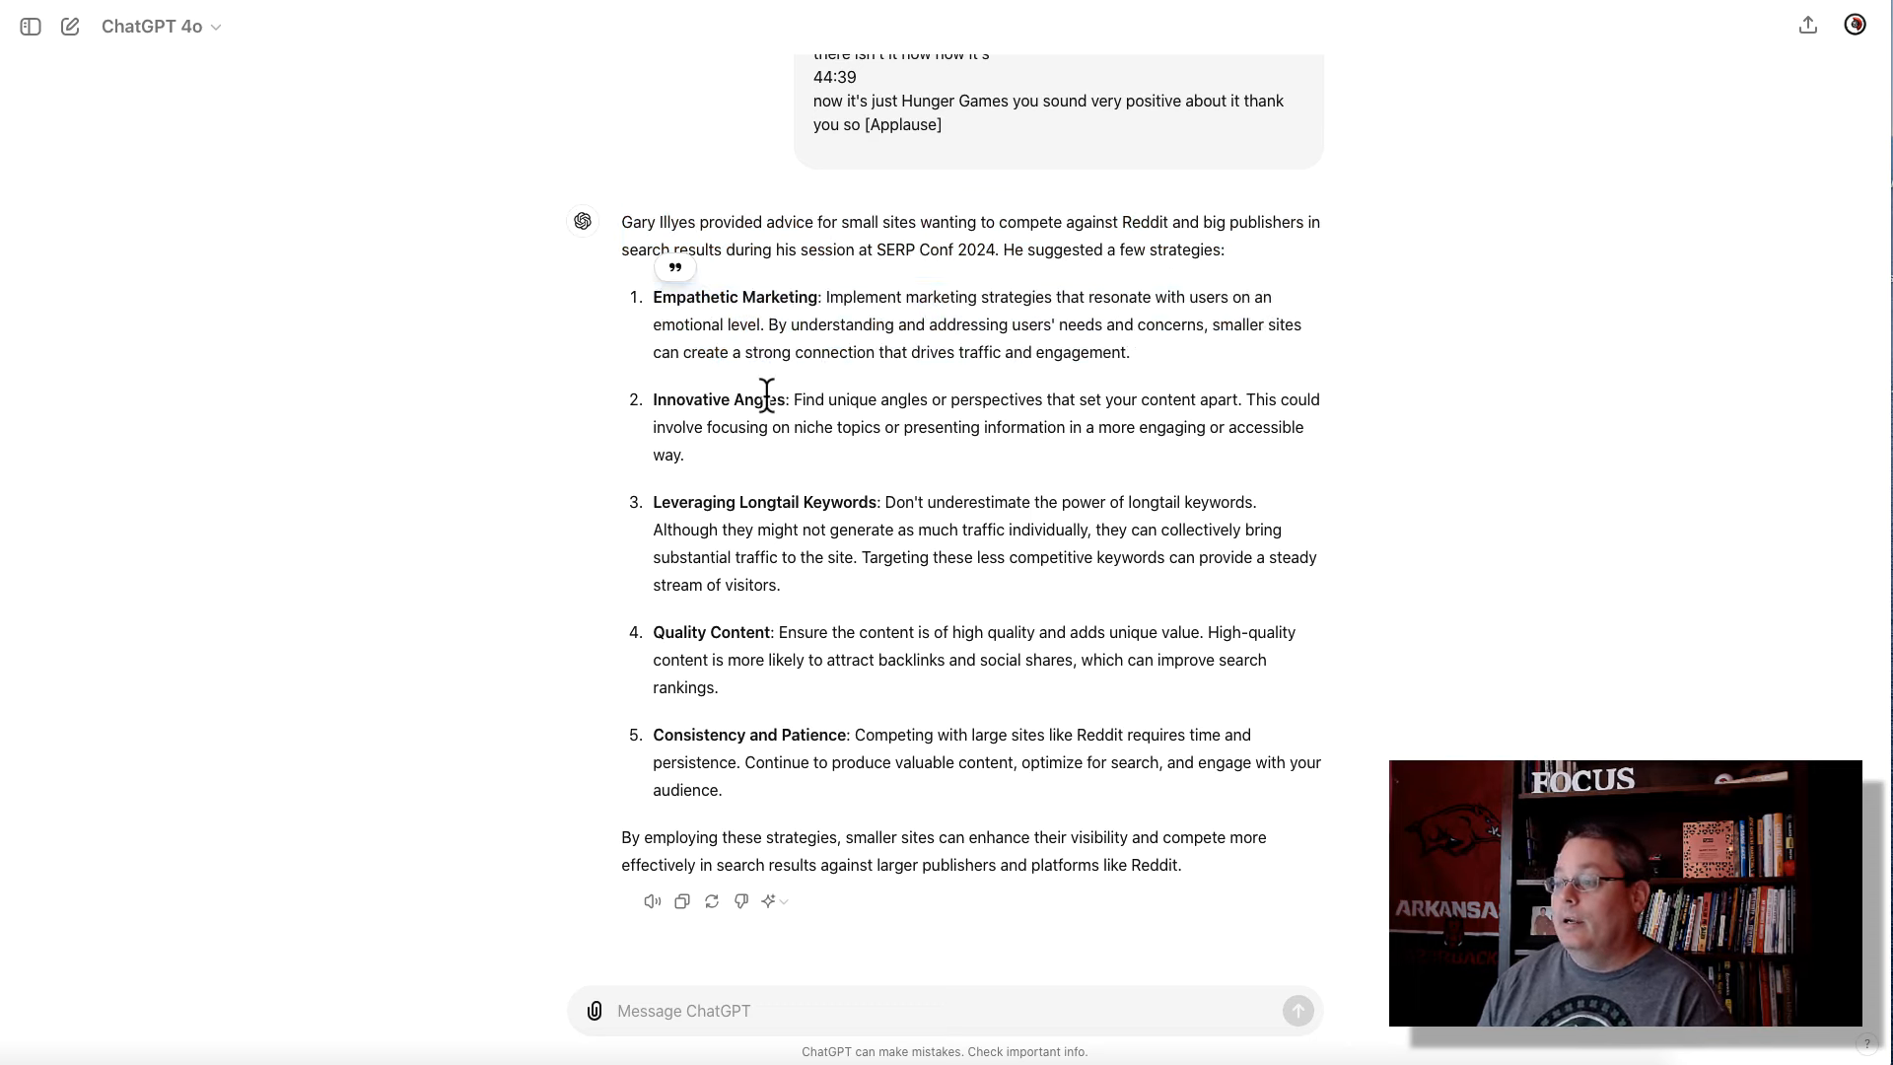
drag(652, 501, 781, 585)
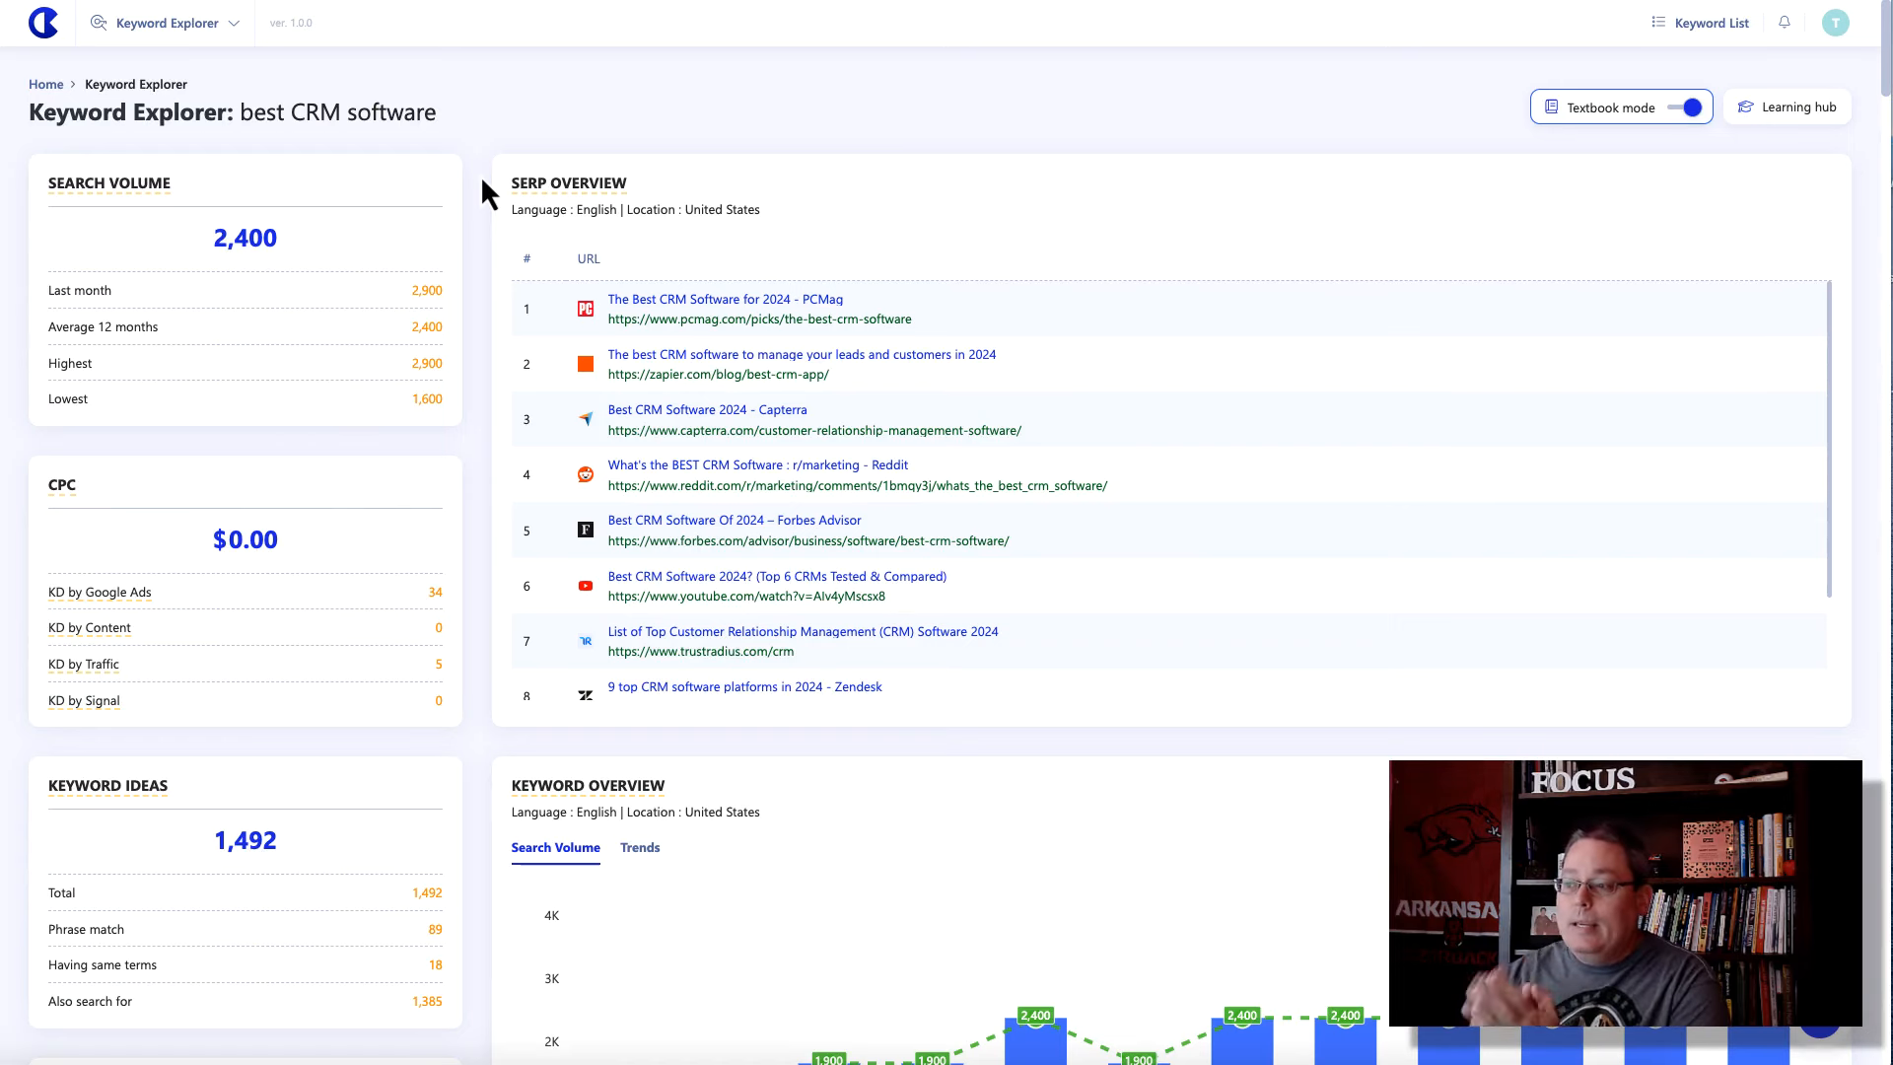
mouse_move(200, 161)
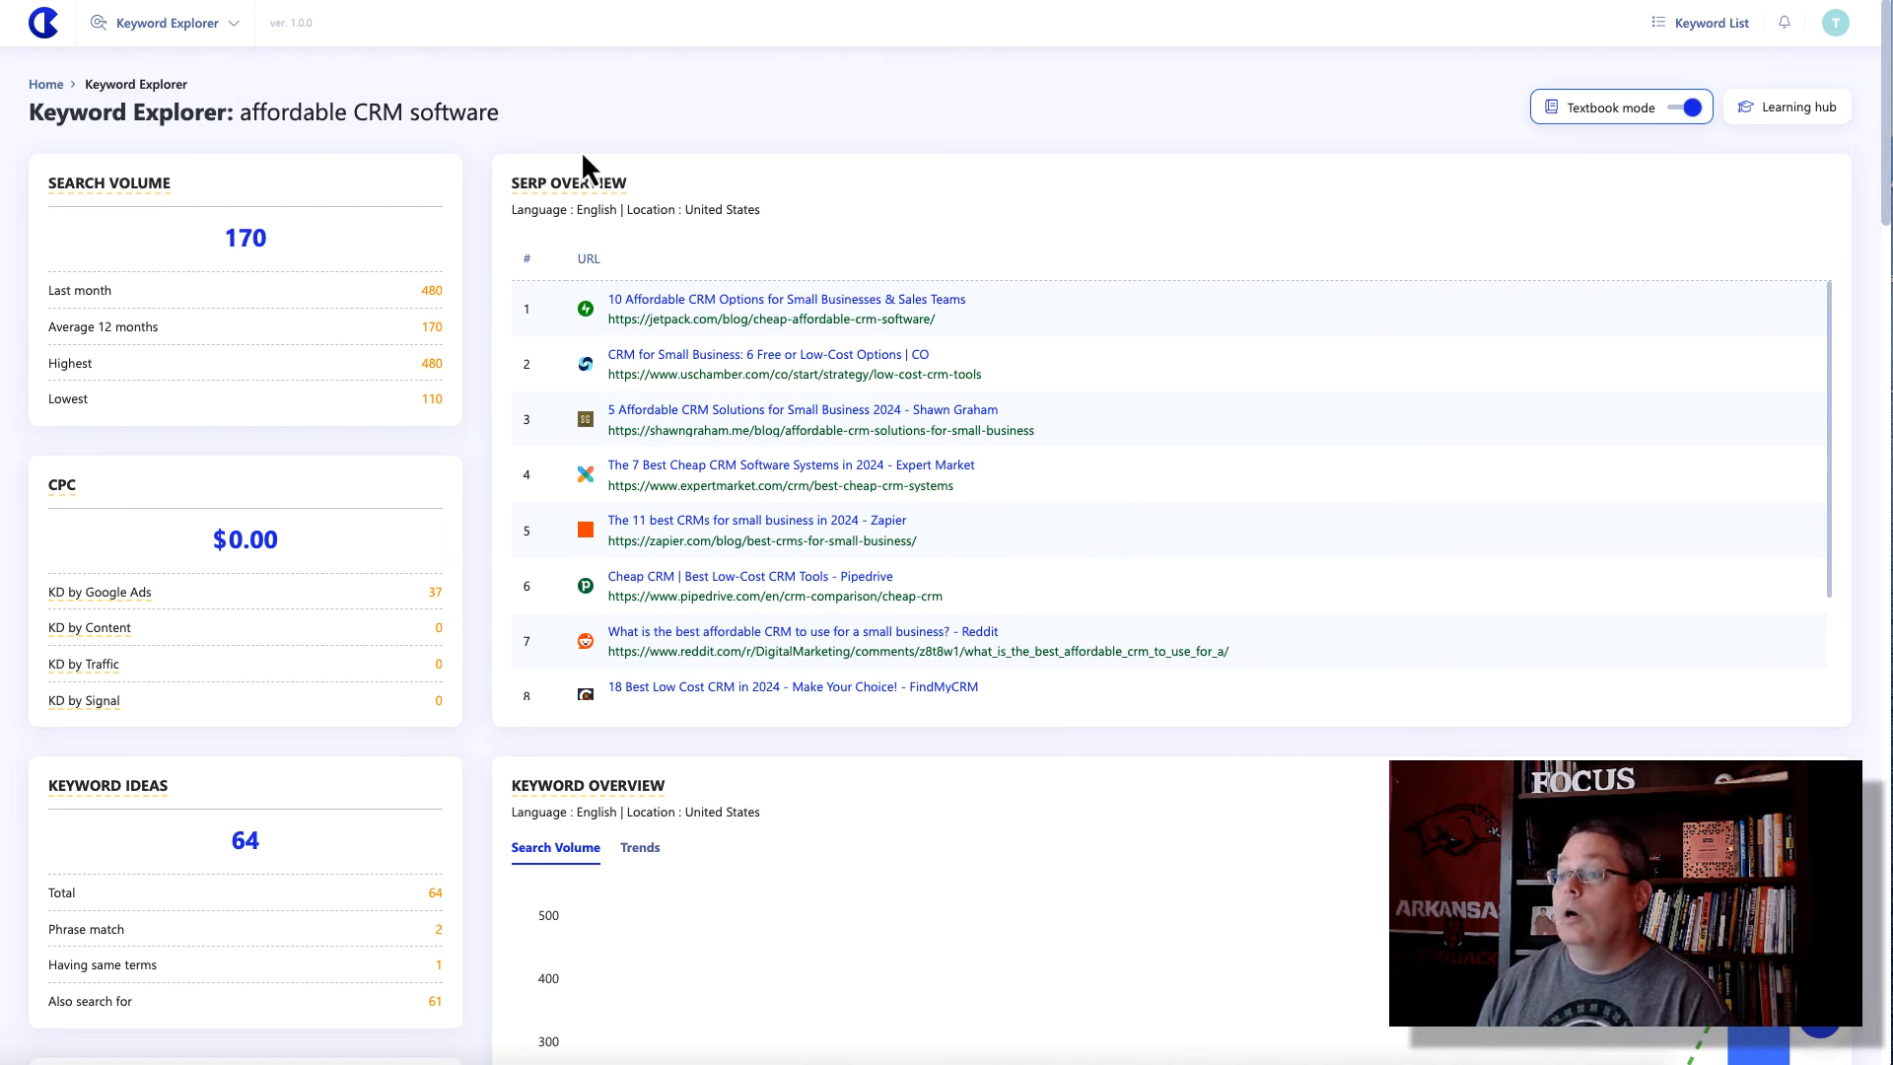
mouse_move(457, 242)
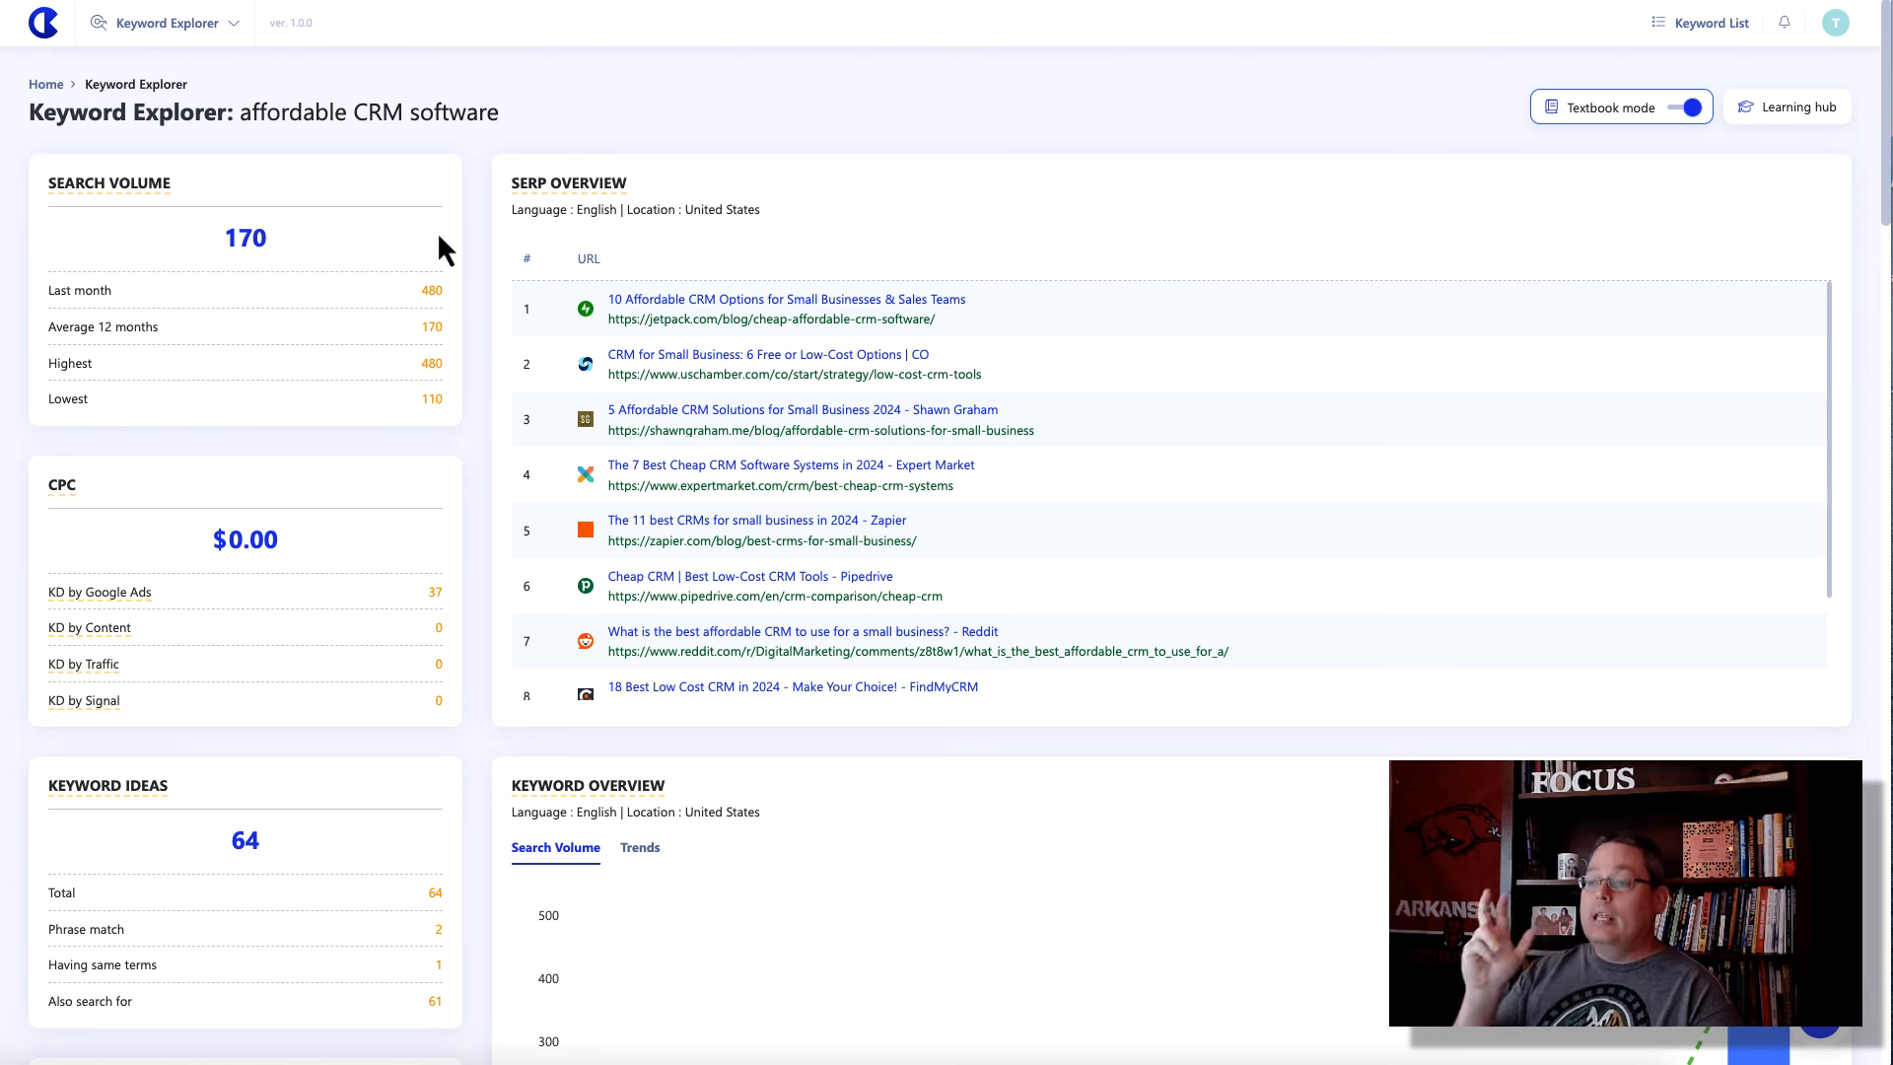
mouse_move(312, 306)
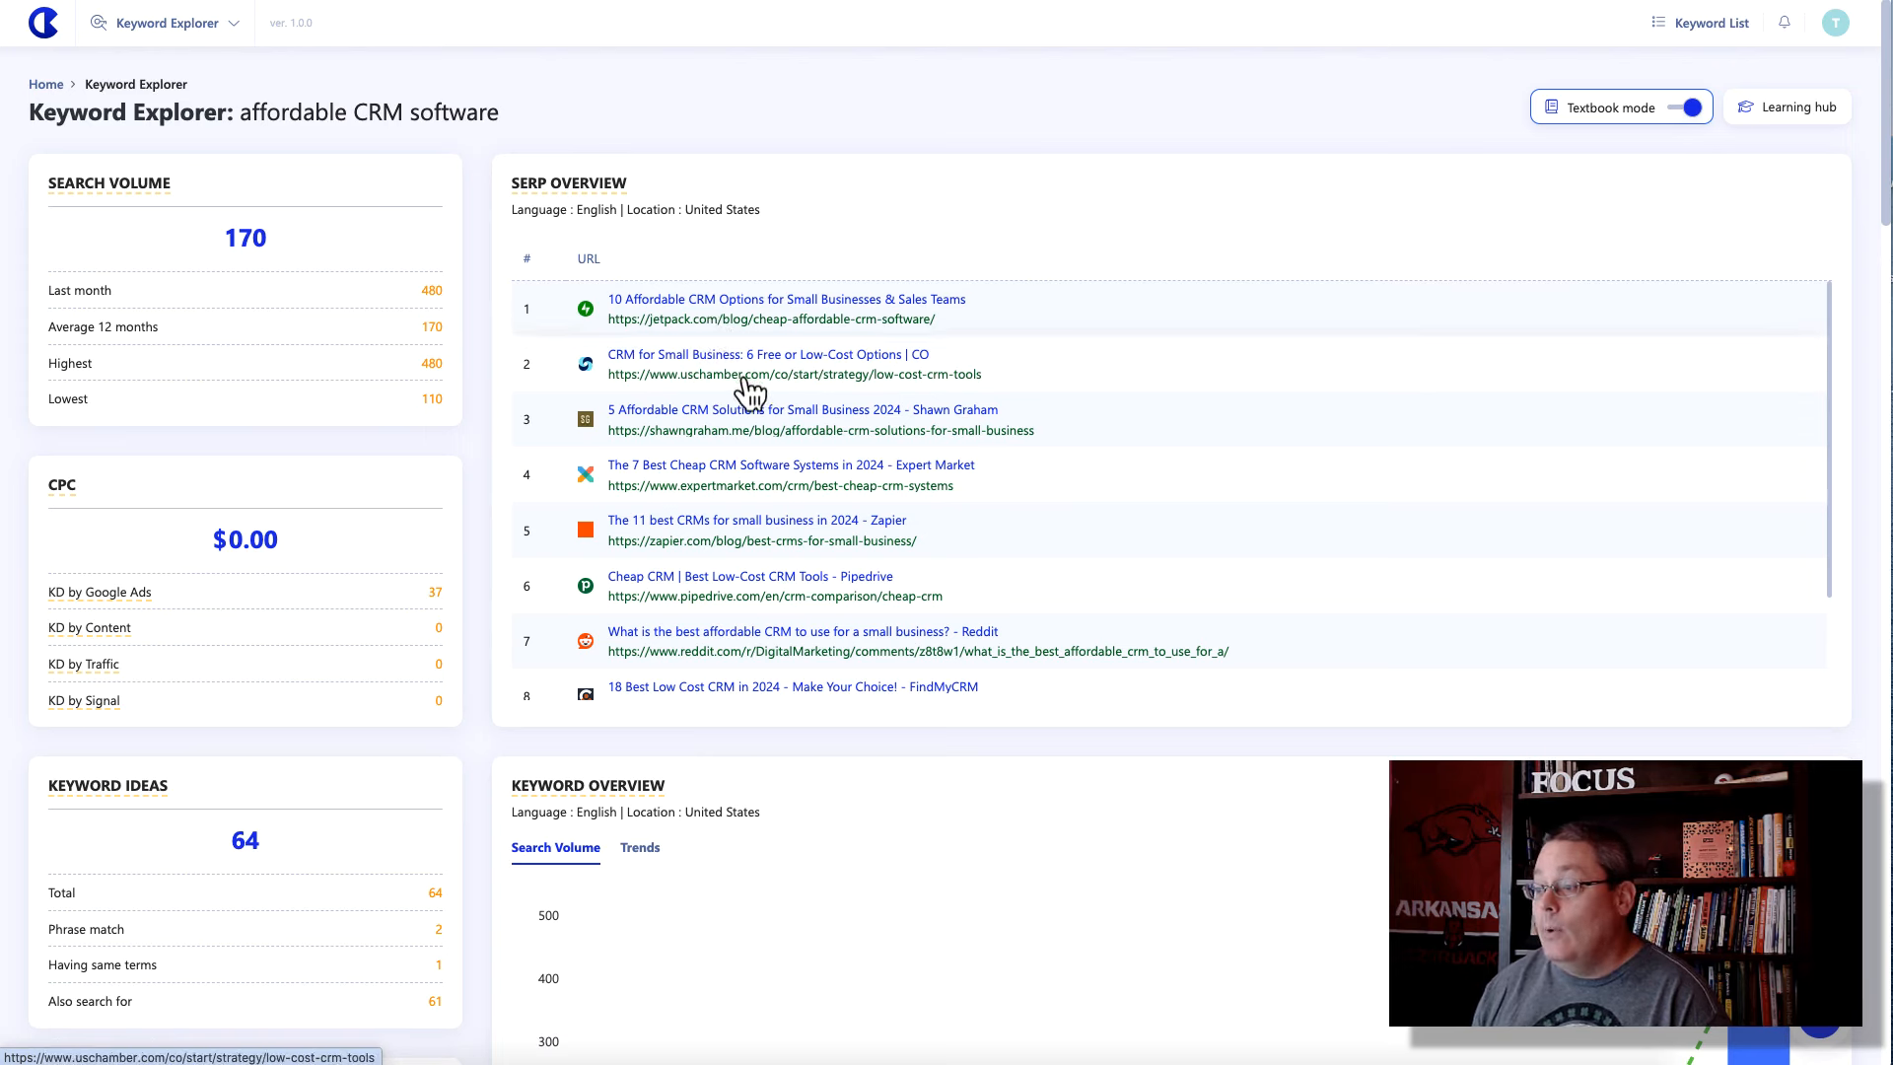
mouse_move(733, 446)
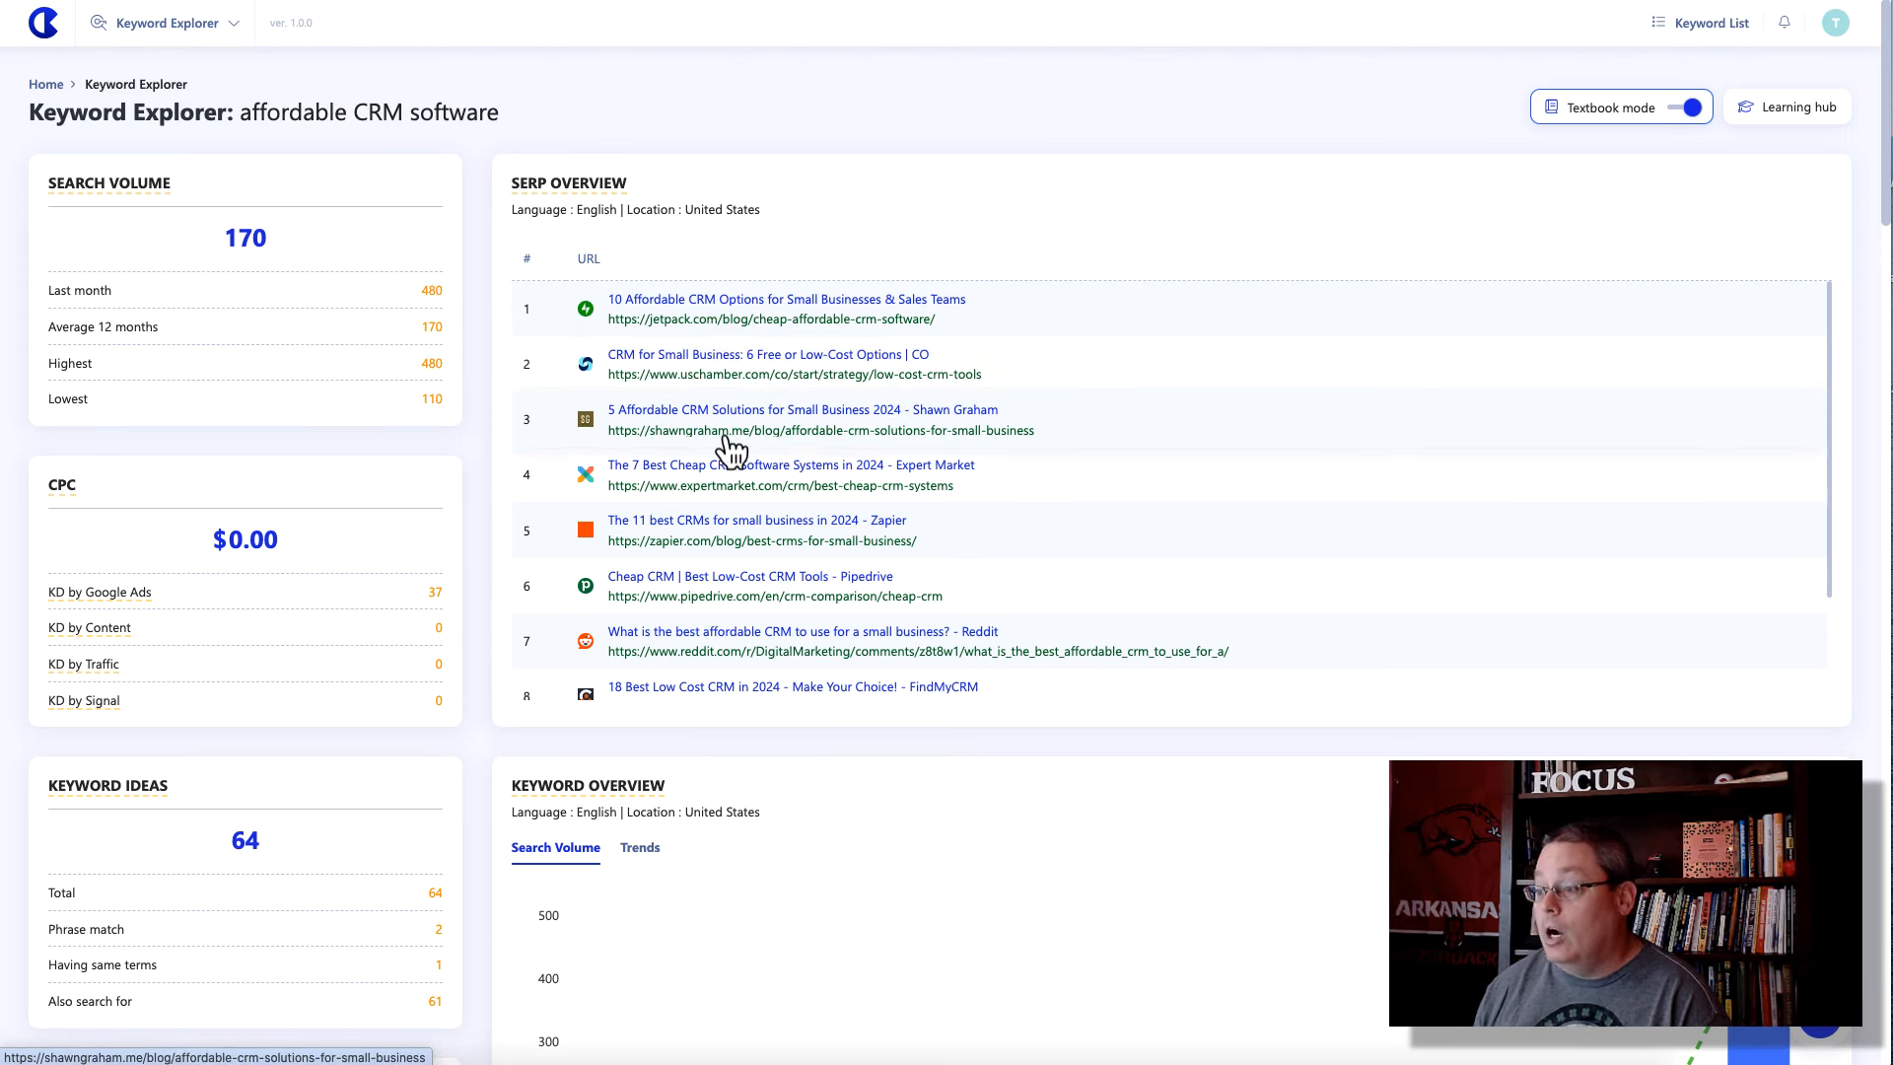
mouse_move(779, 504)
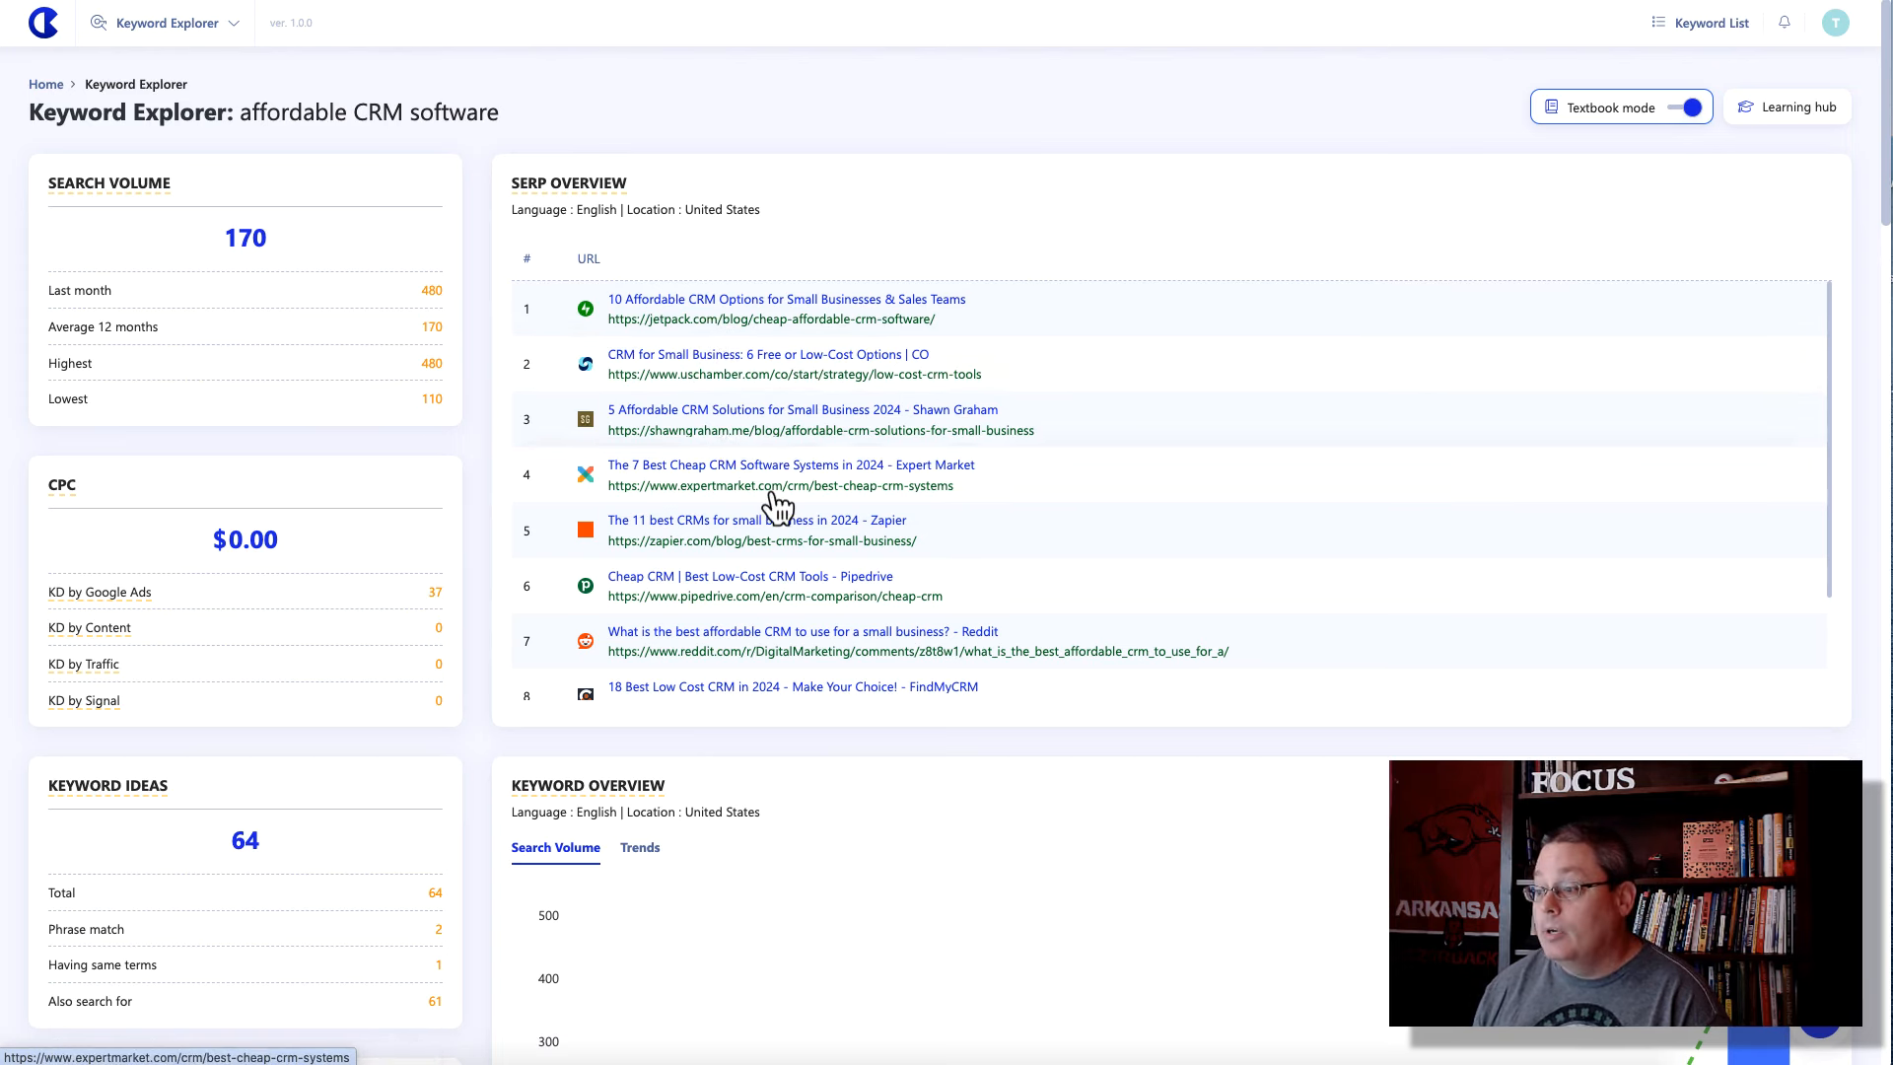
mouse_move(749, 545)
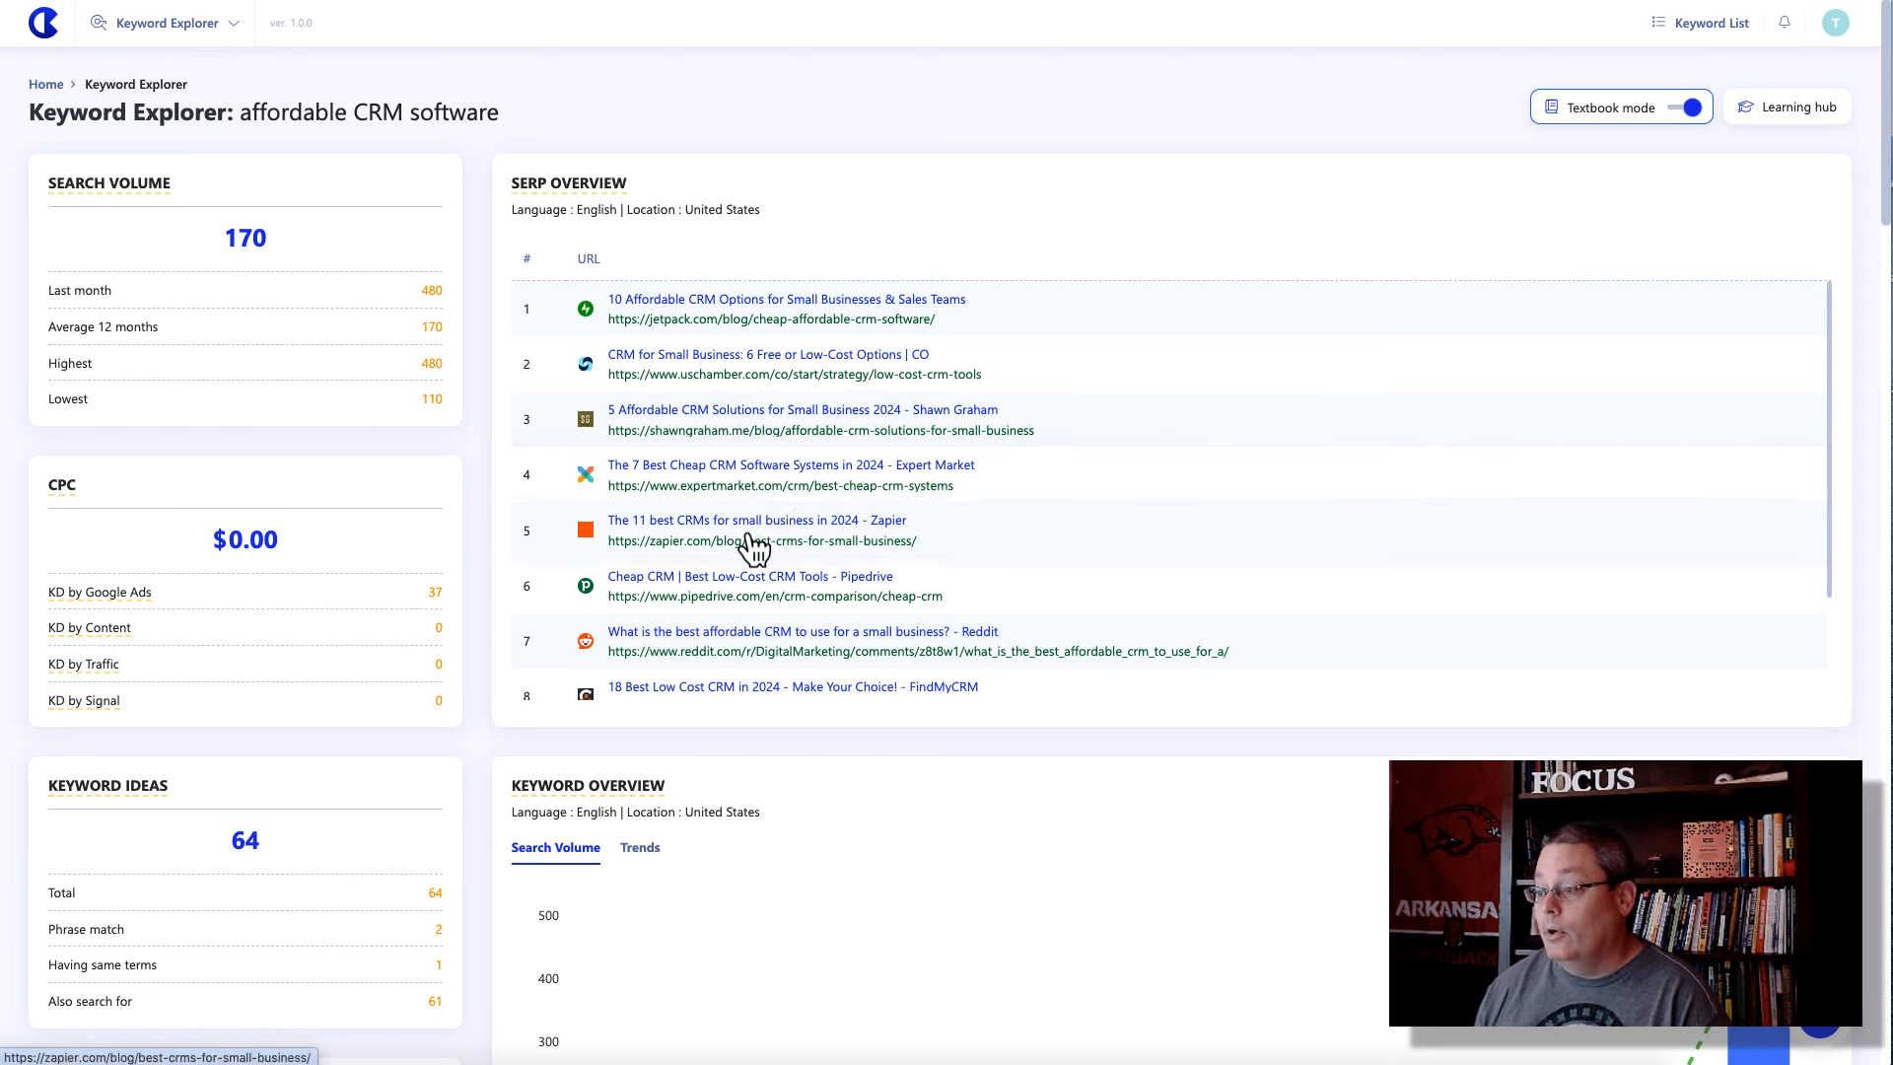
mouse_move(748, 572)
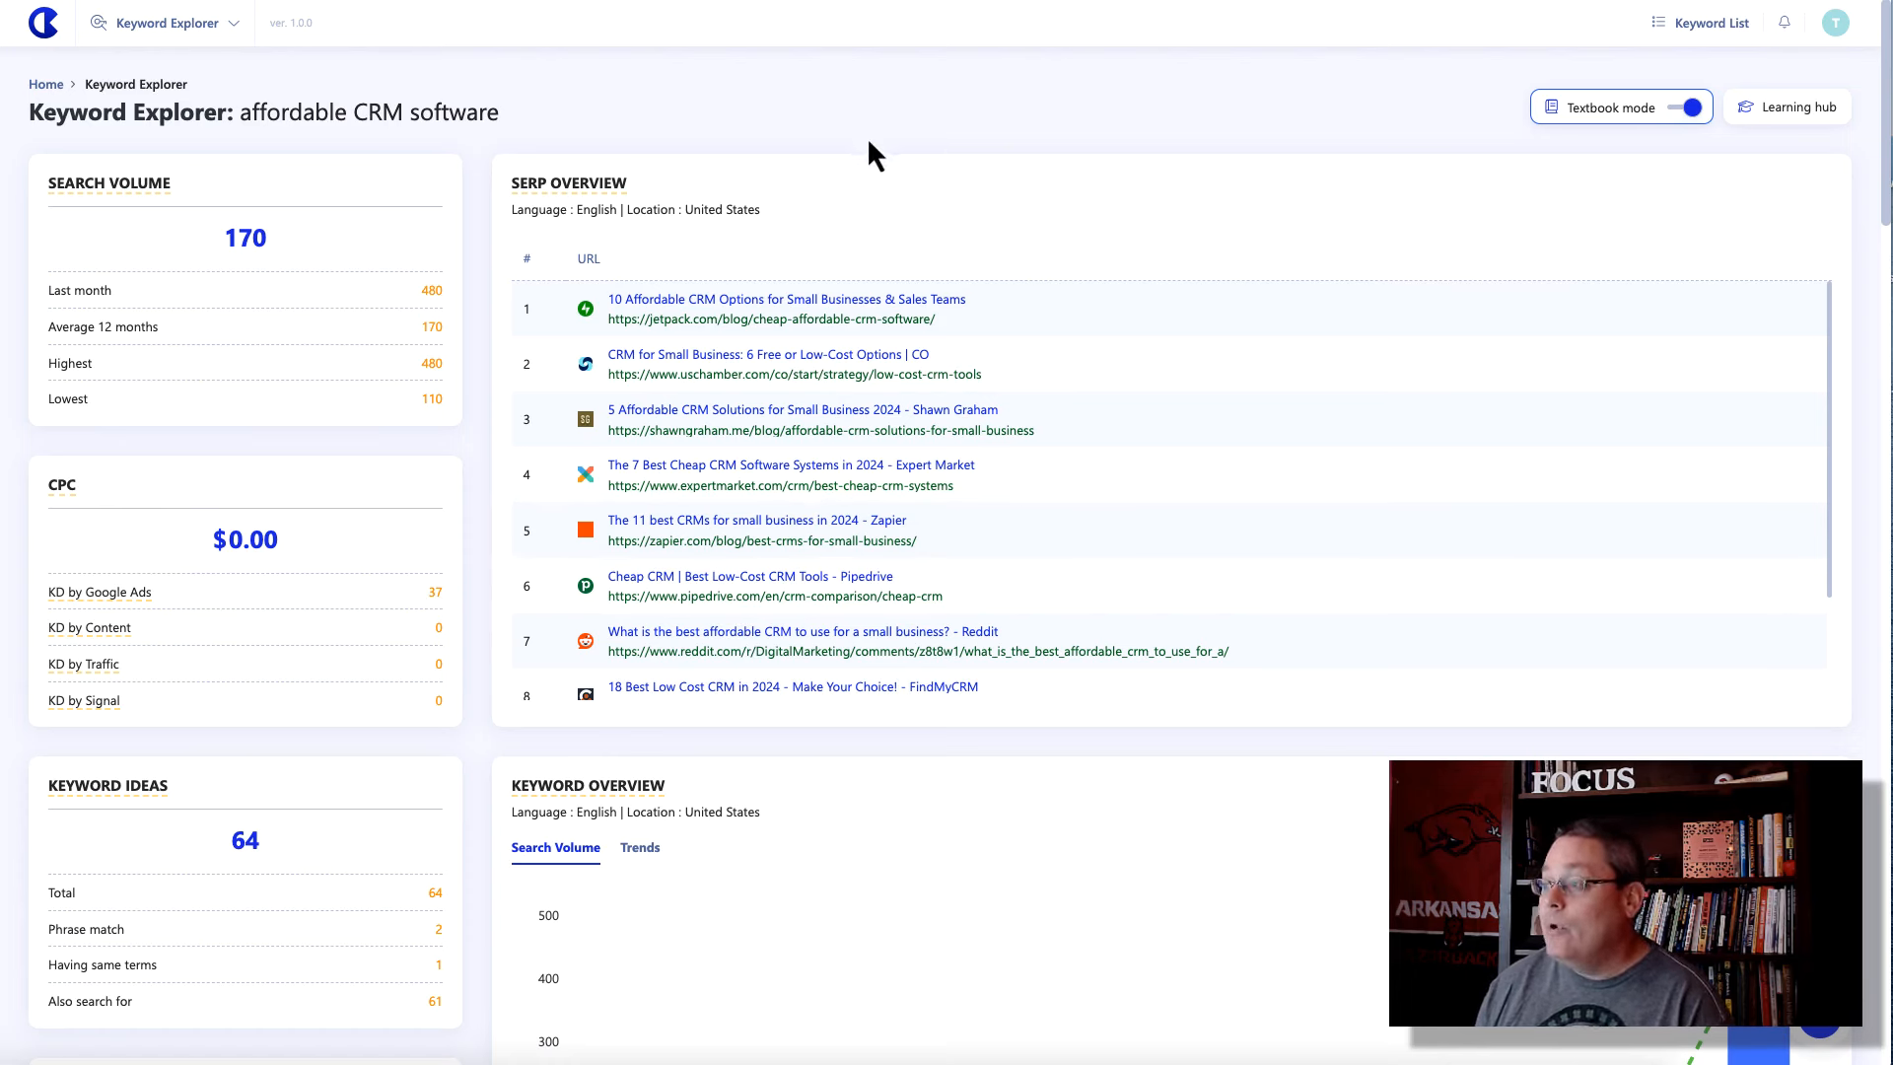
mouse_move(591, 104)
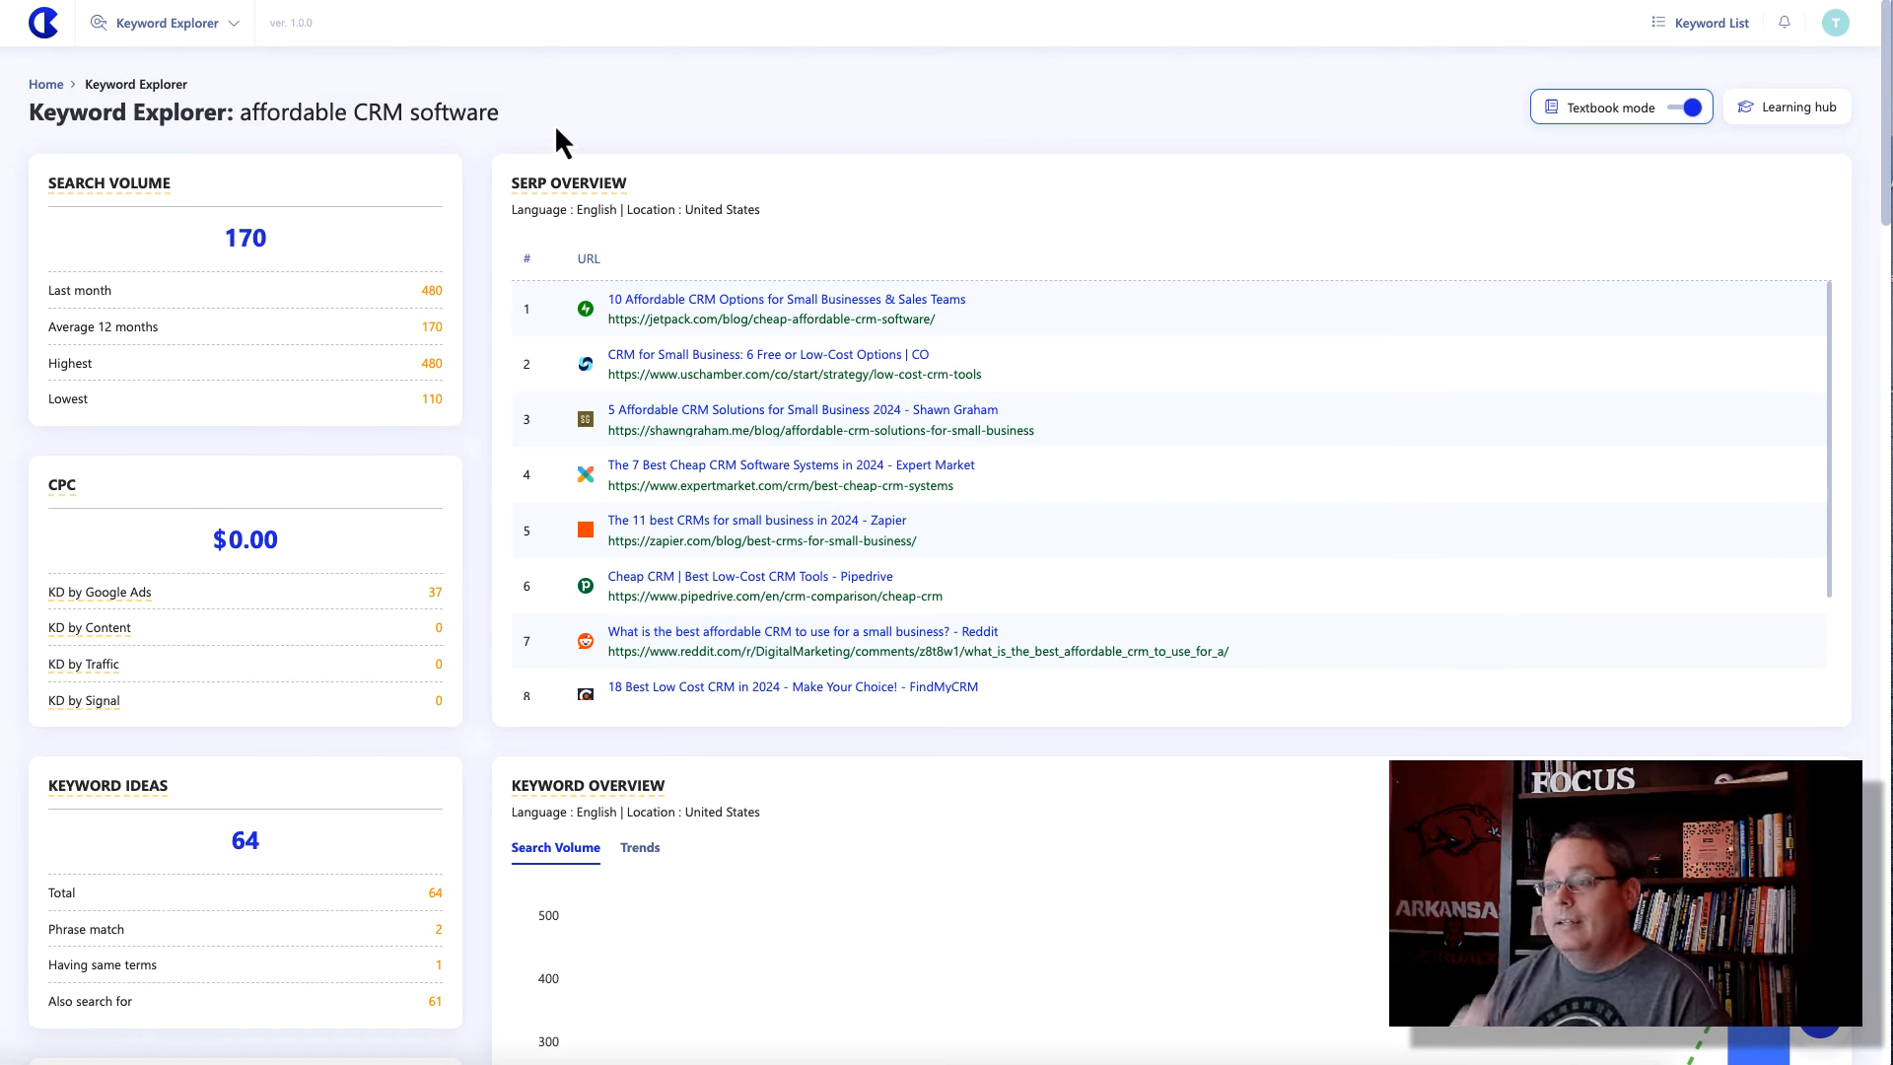
Select the query text at the top of Keyword Explorer
drag(242, 112, 429, 111)
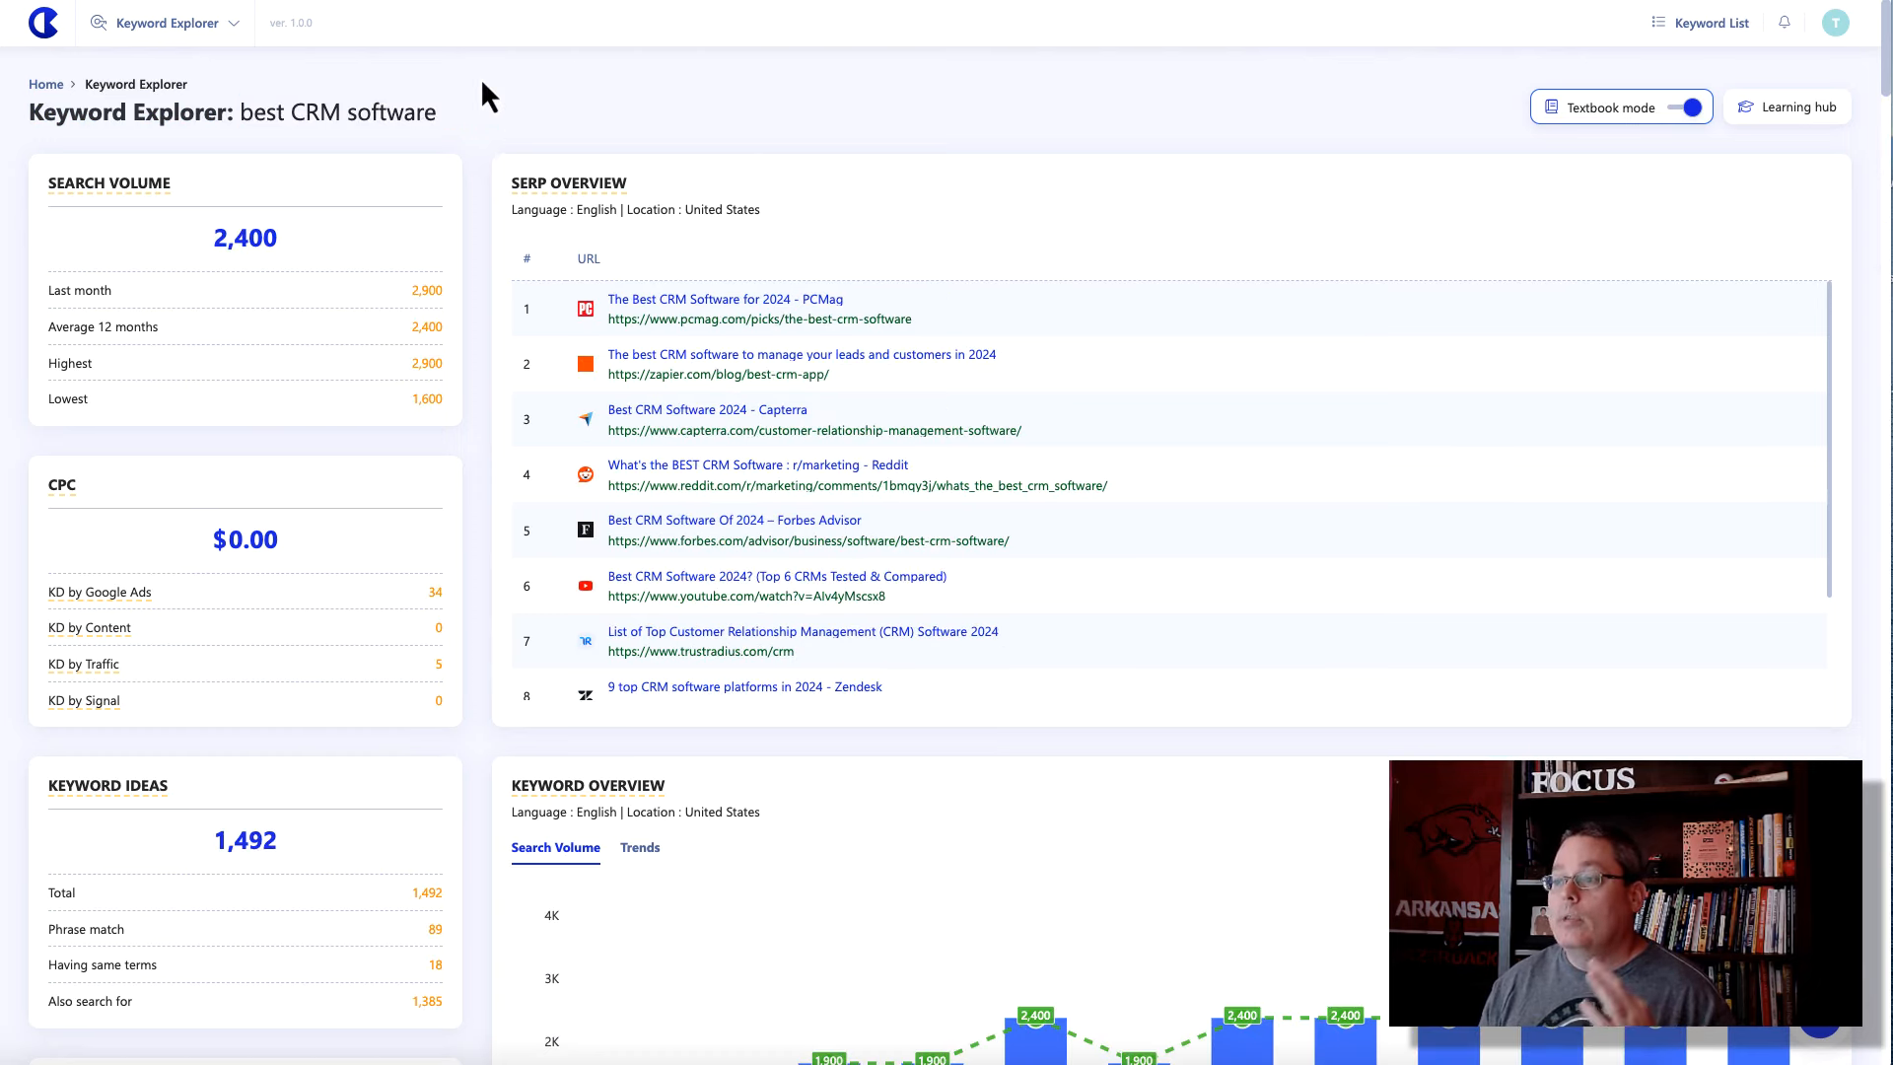
Enter 'affordable CRM software' as the Keyword Explorer query
text(affordable CRM software)
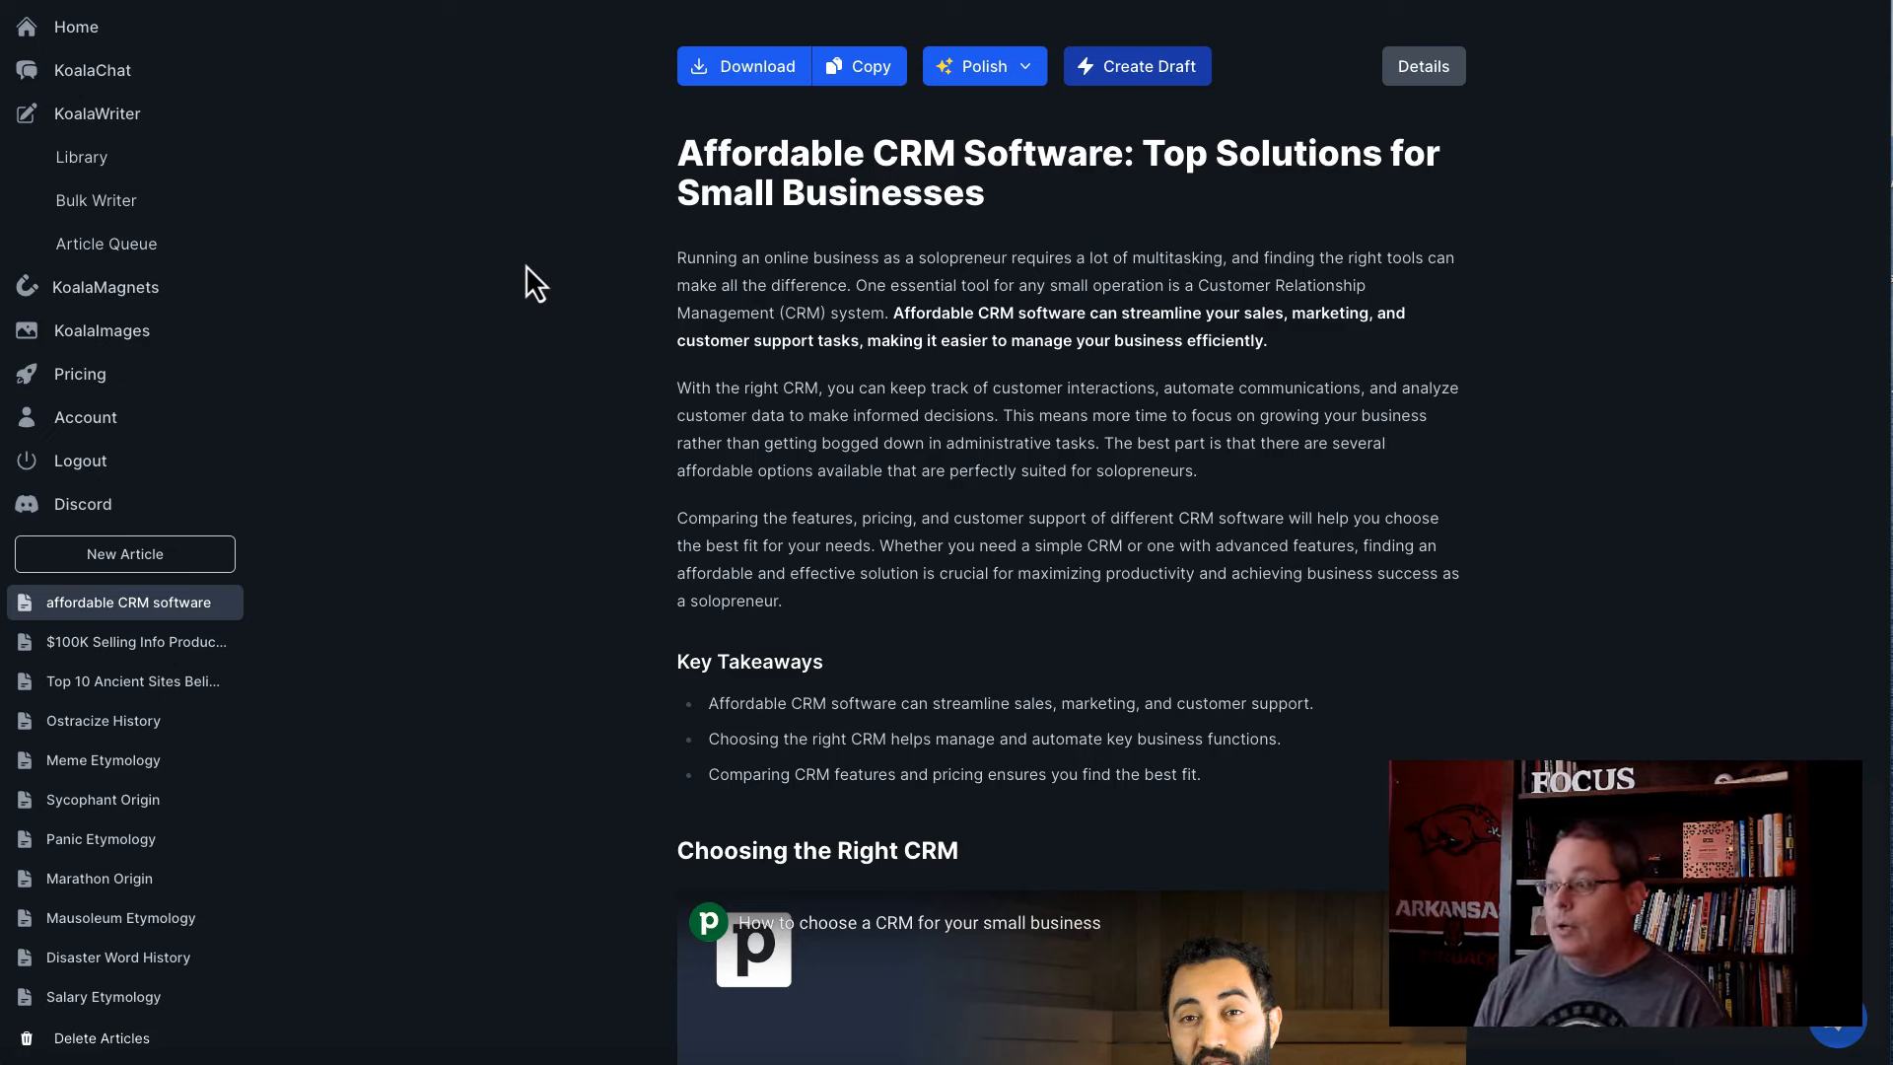
Highlight the Affordable CRM Software article title and the first line of its opening paragraph
drag(677, 153, 967, 154)
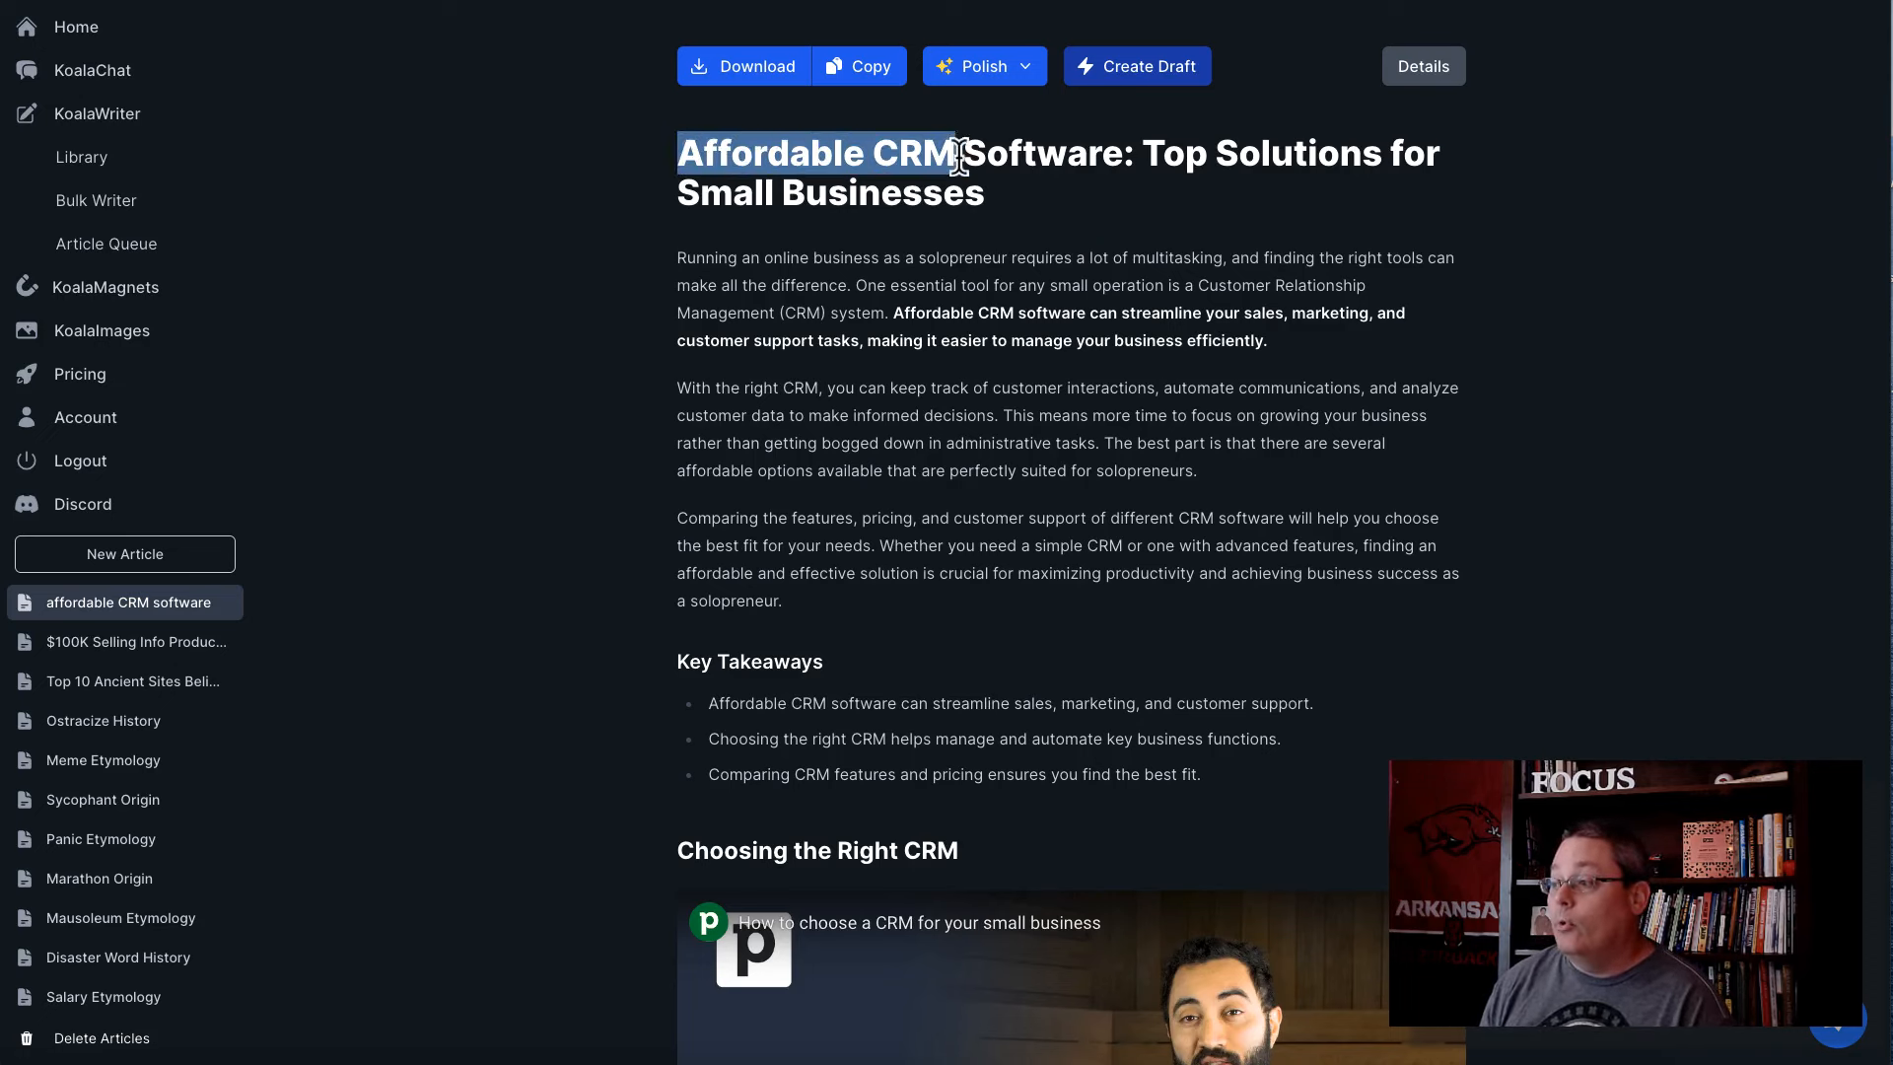
drag(954, 154, 1124, 154)
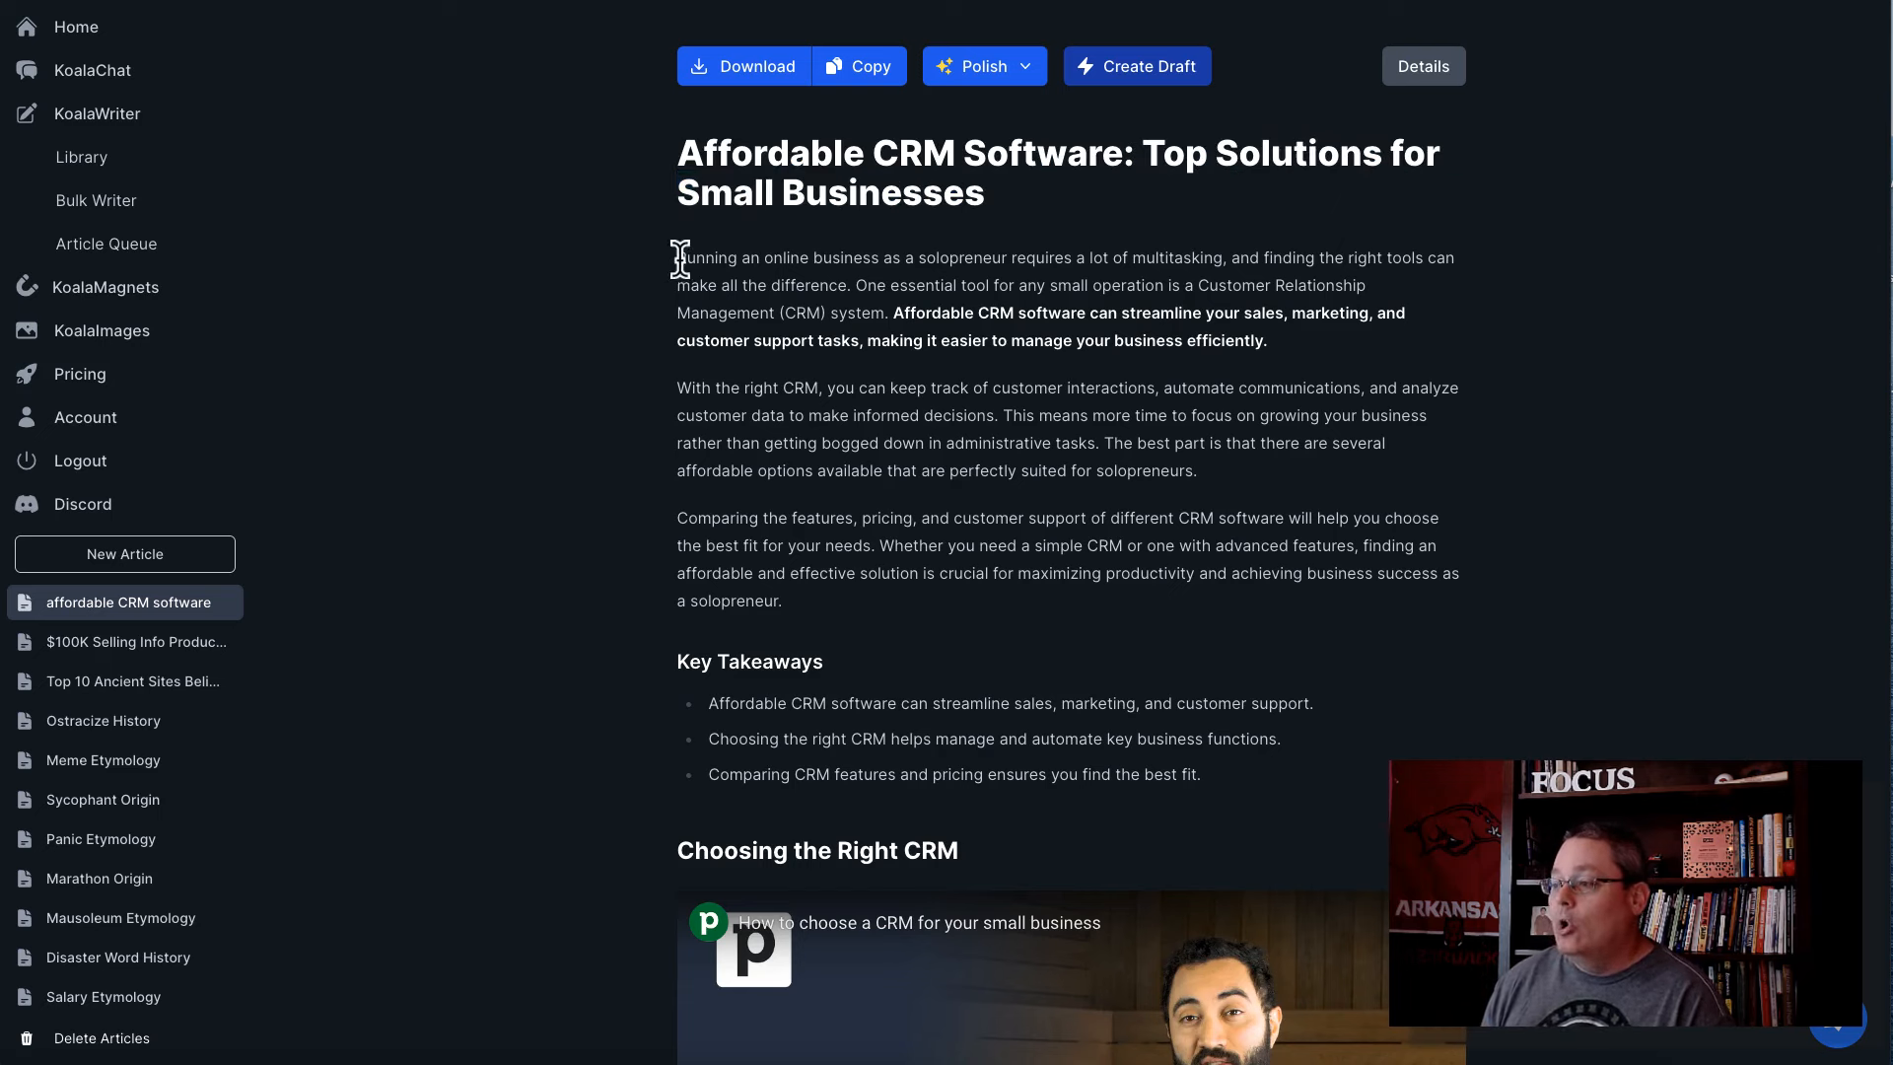
drag(678, 258, 1067, 258)
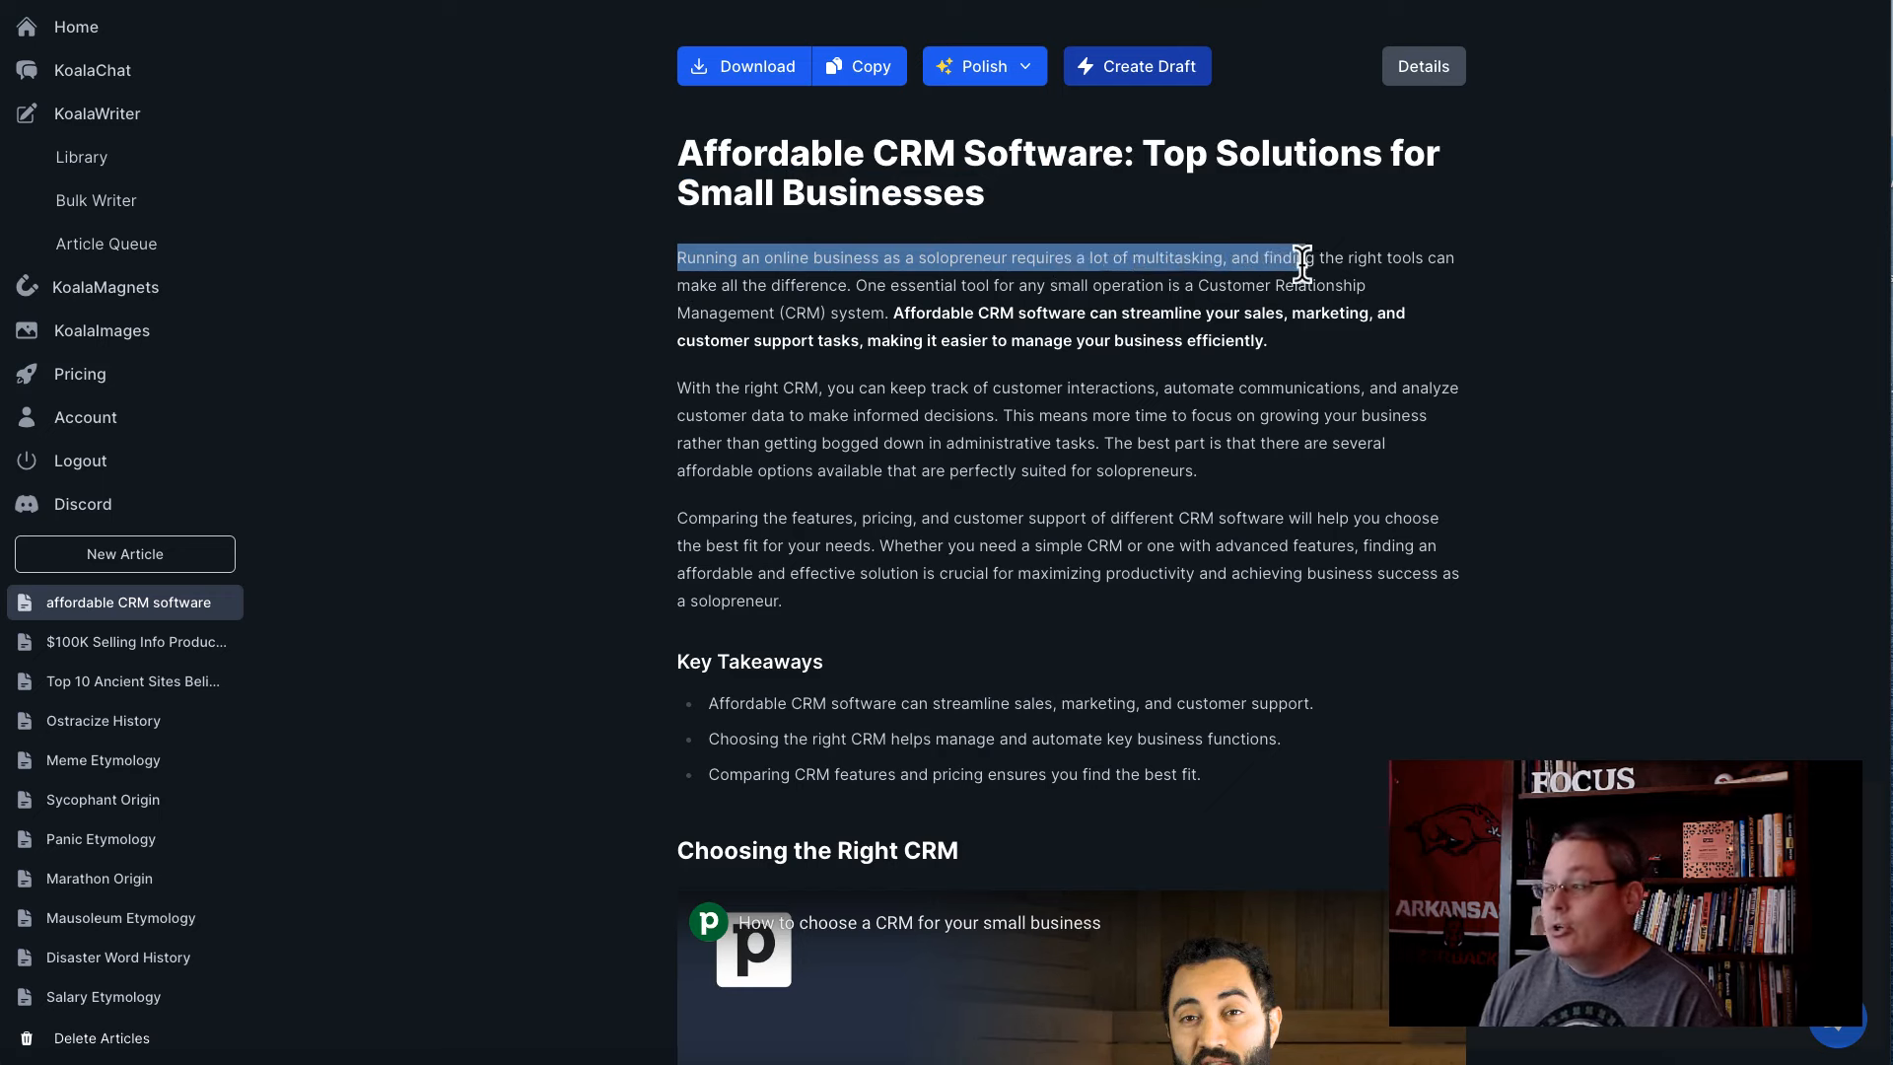
drag(1297, 257, 1456, 257)
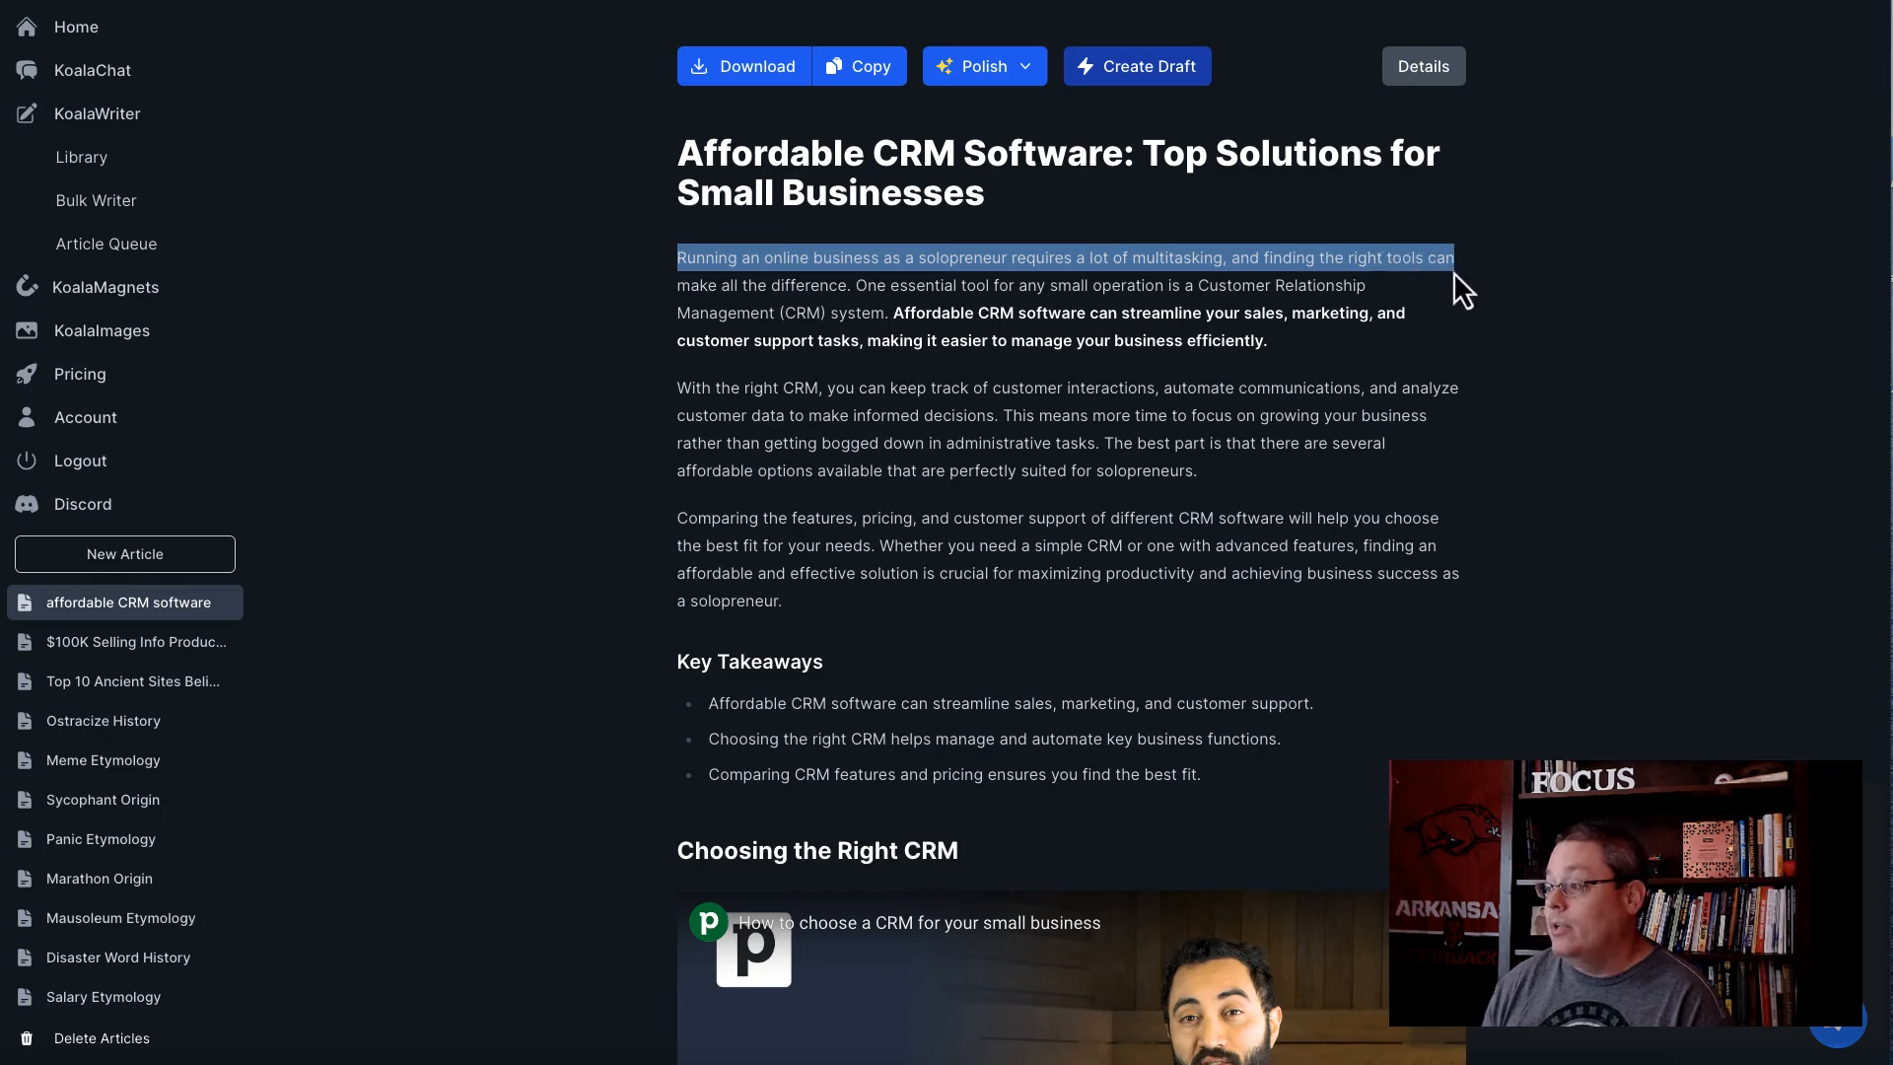
drag(1455, 258, 846, 286)
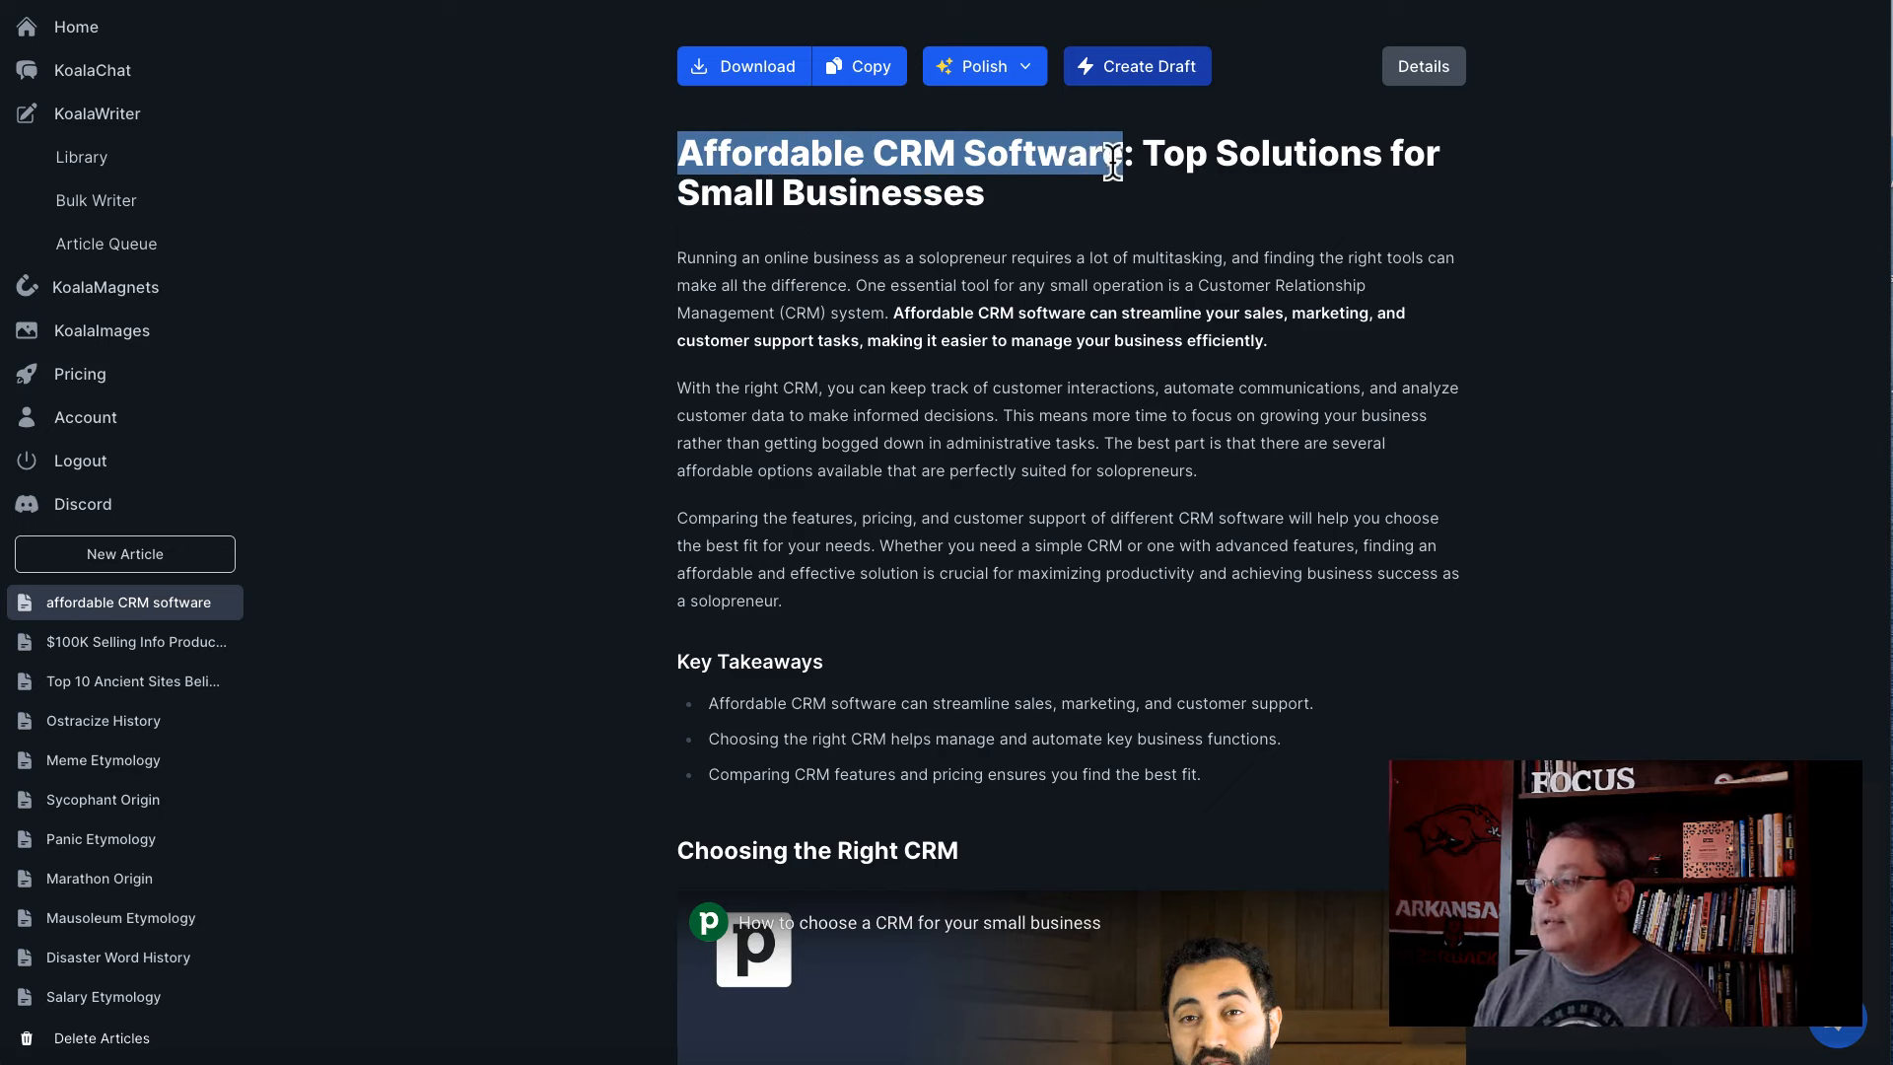
mouse_move(1108, 200)
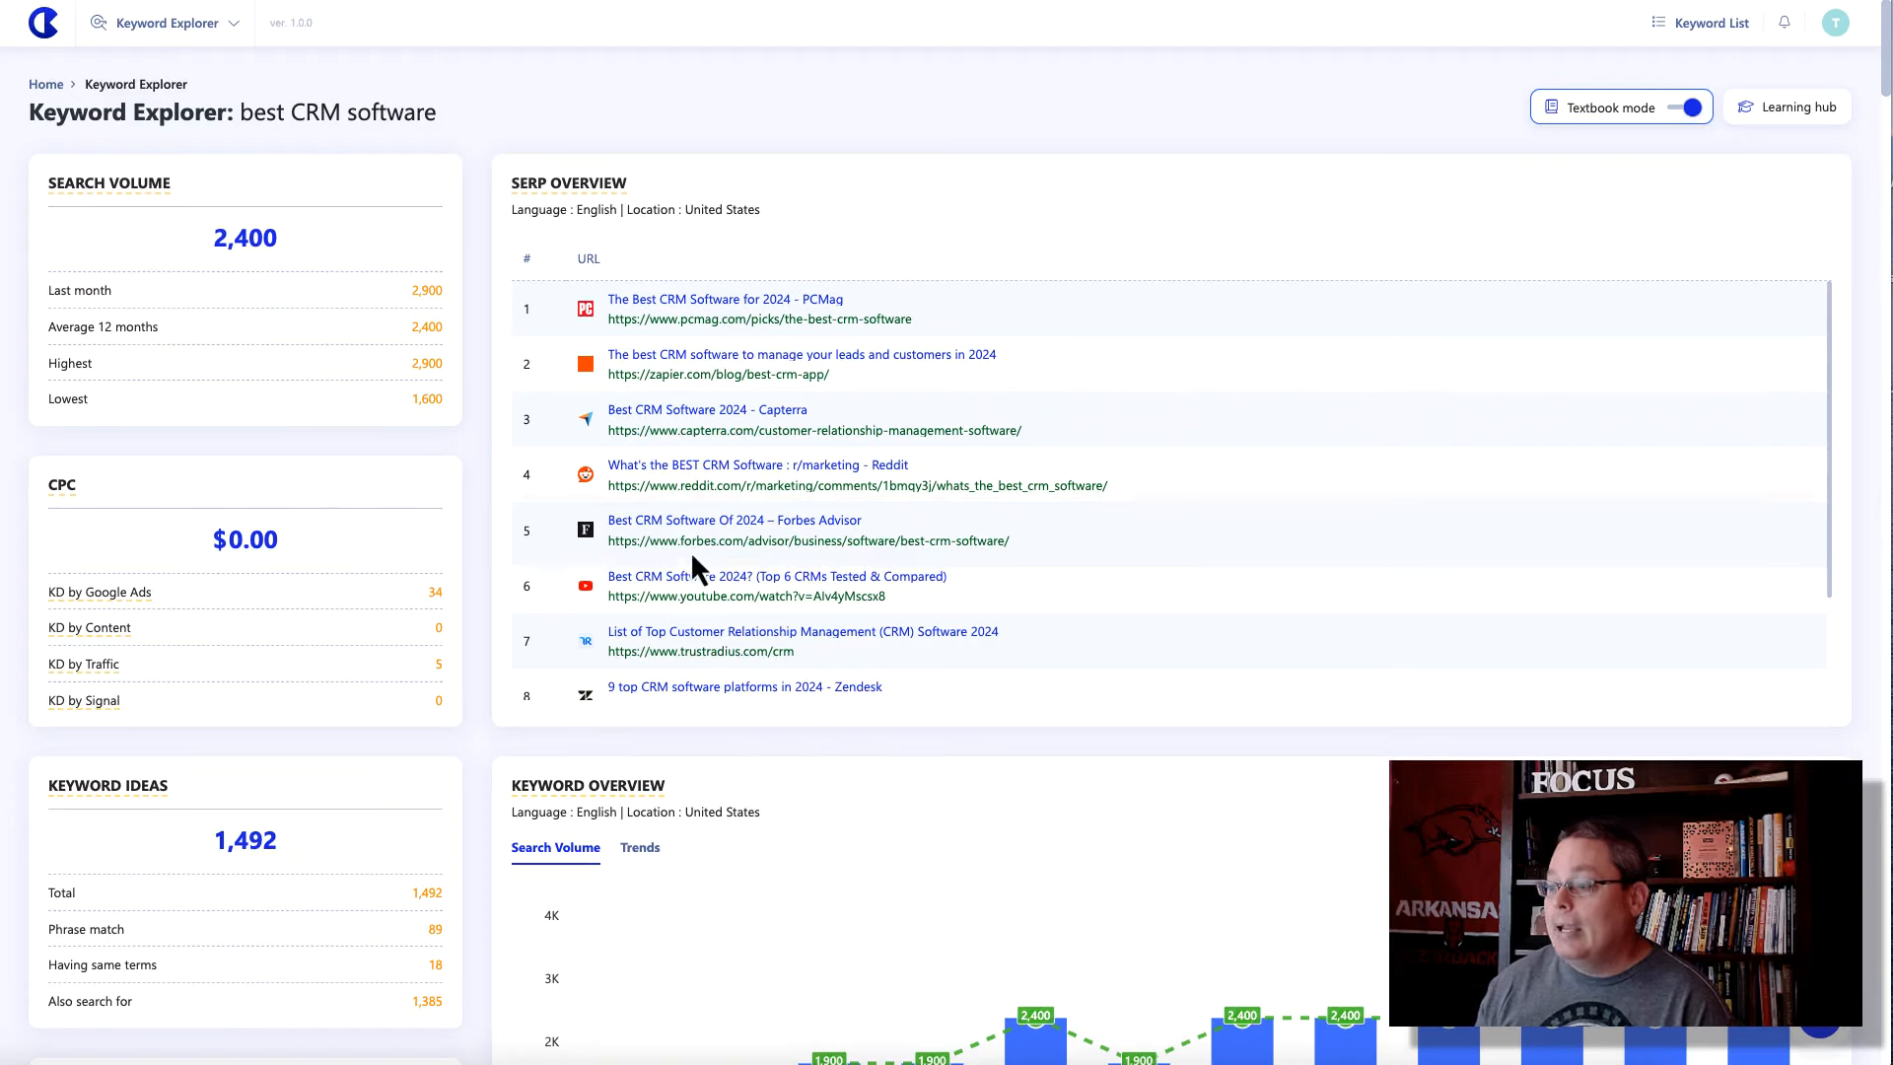
mouse_move(782, 577)
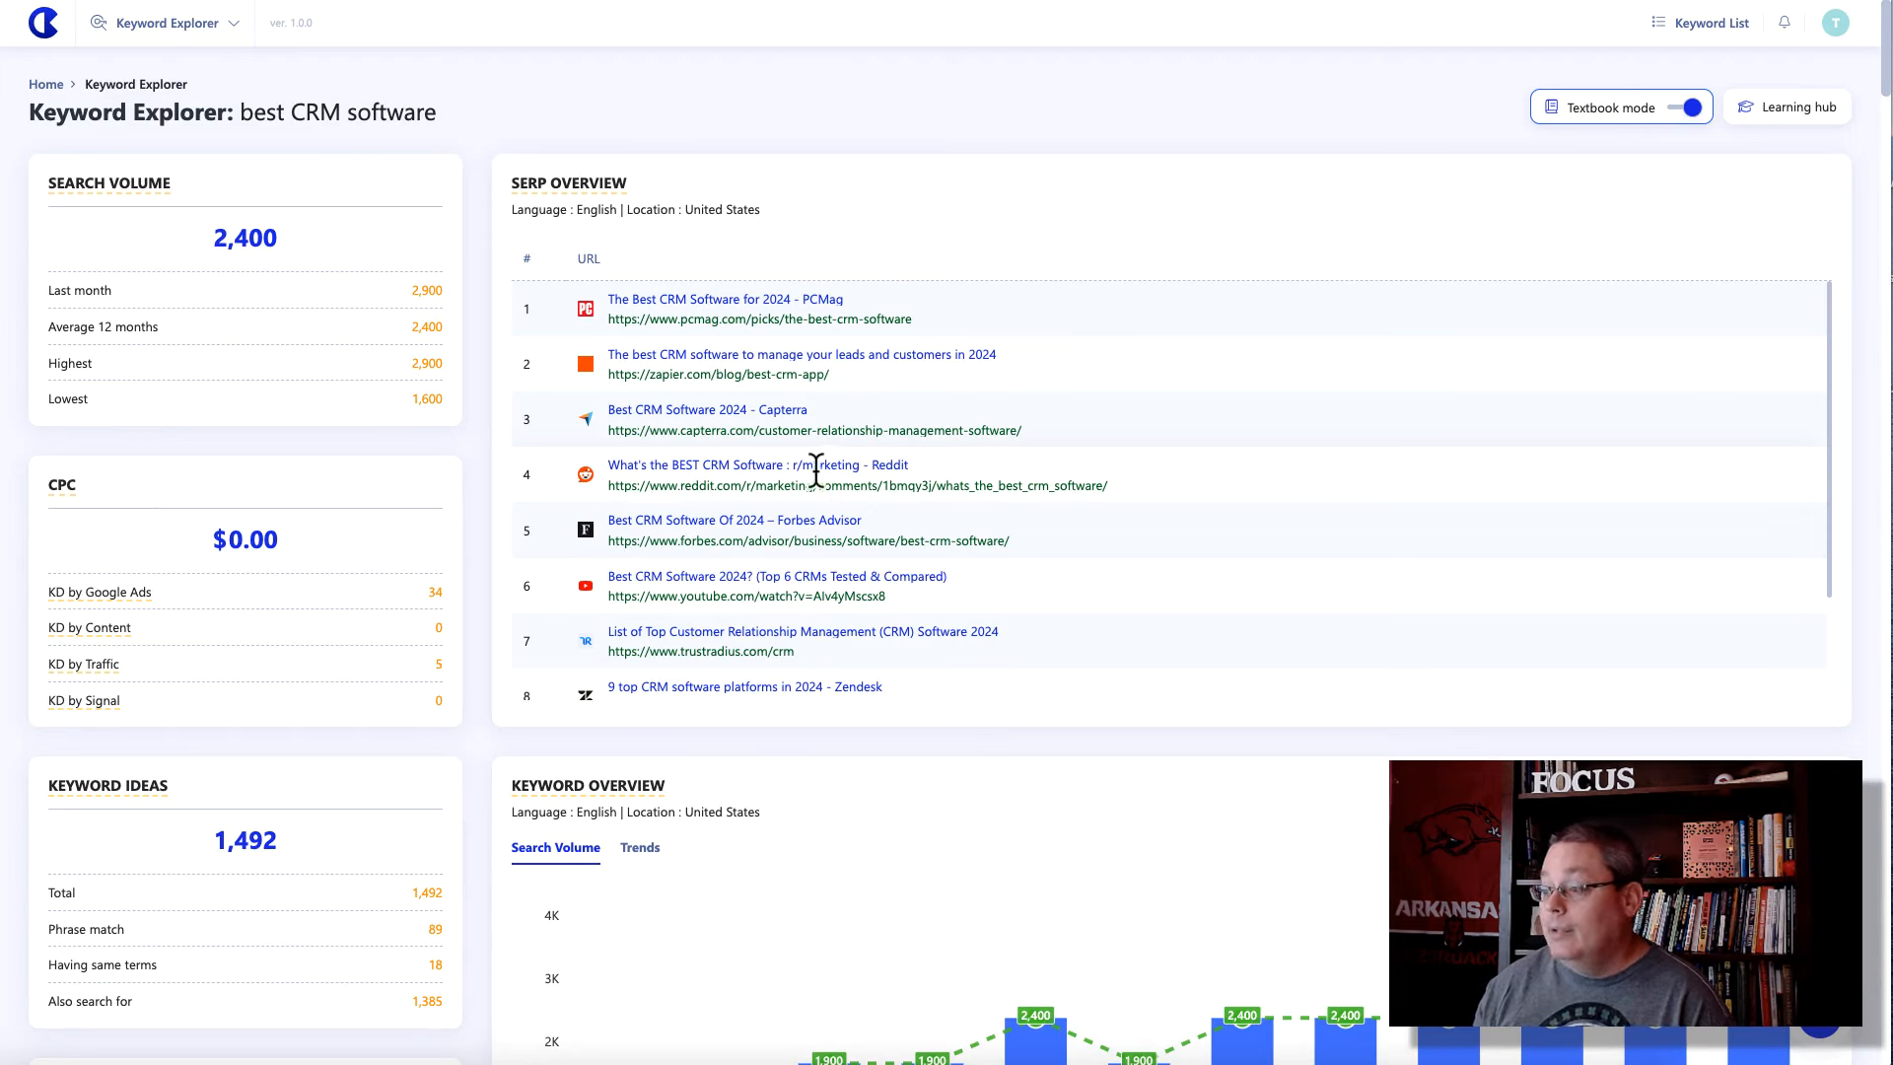
mouse_move(749, 497)
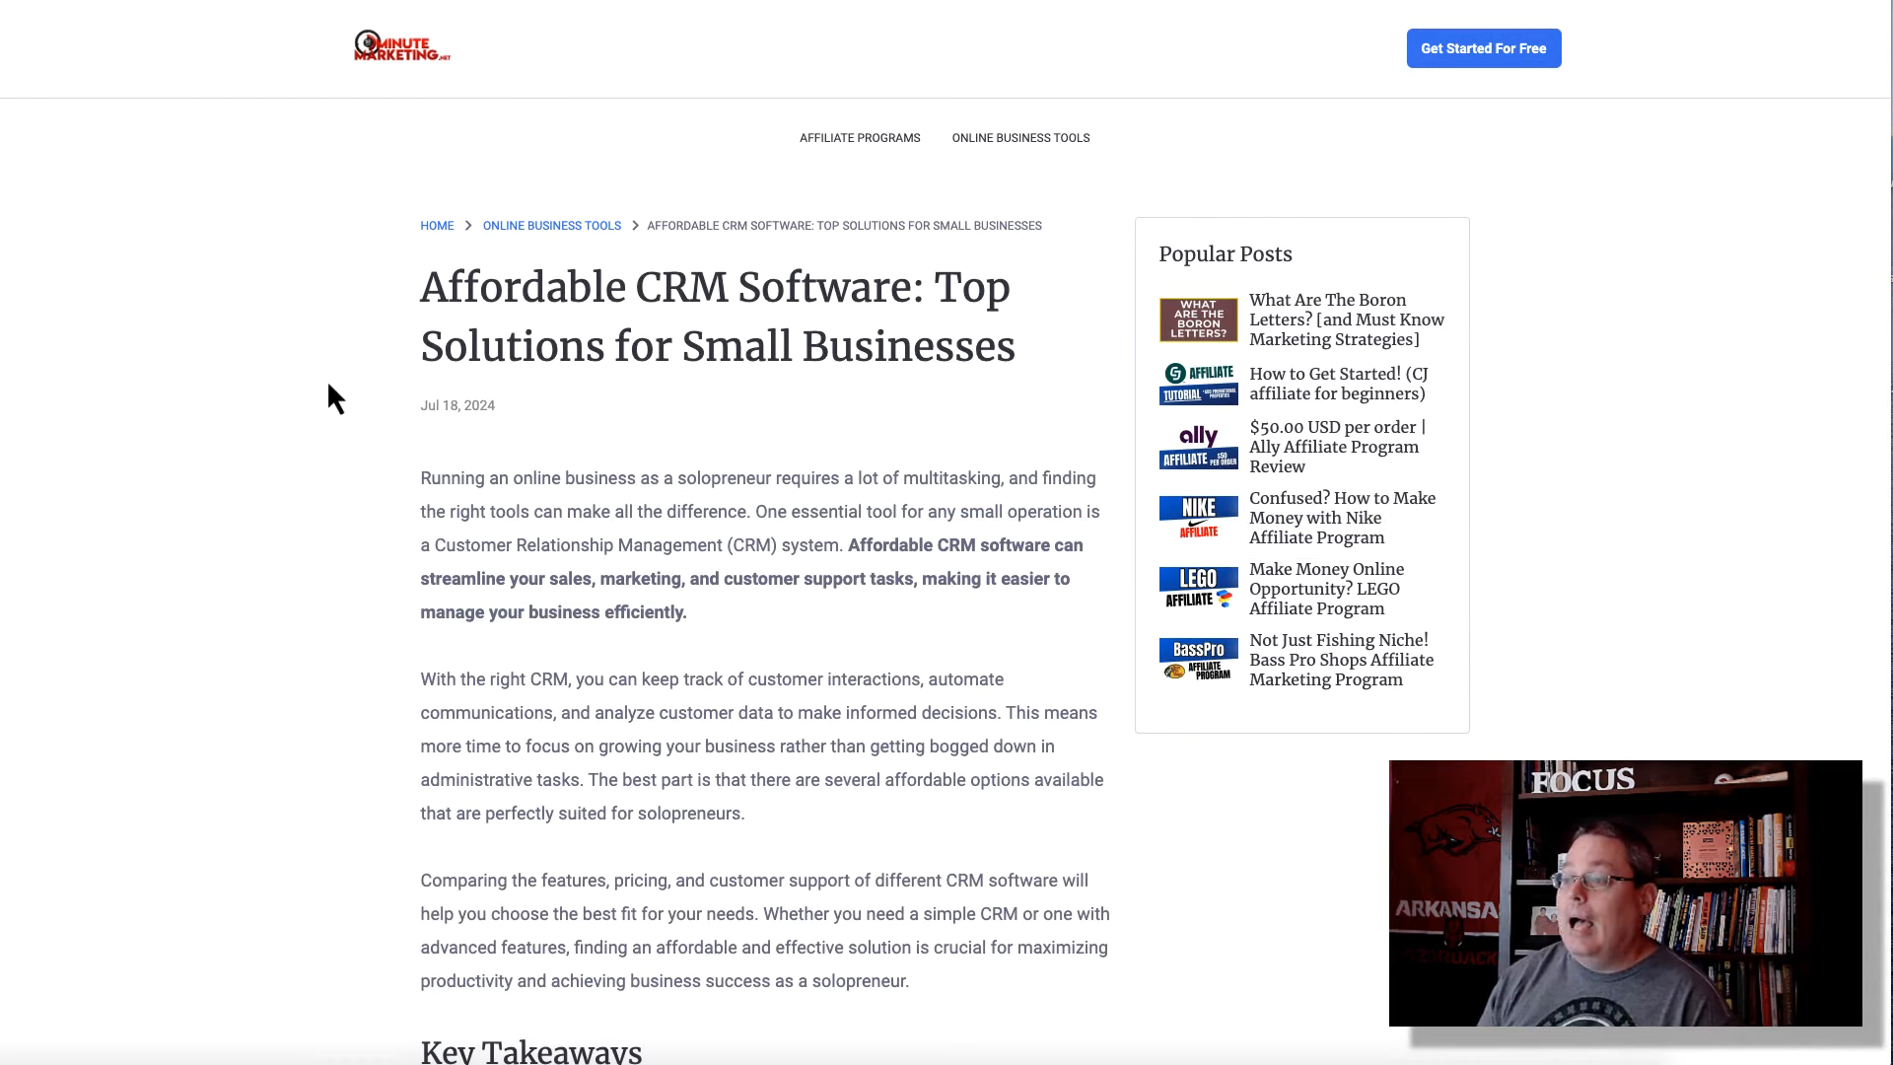
drag(421, 286, 1015, 346)
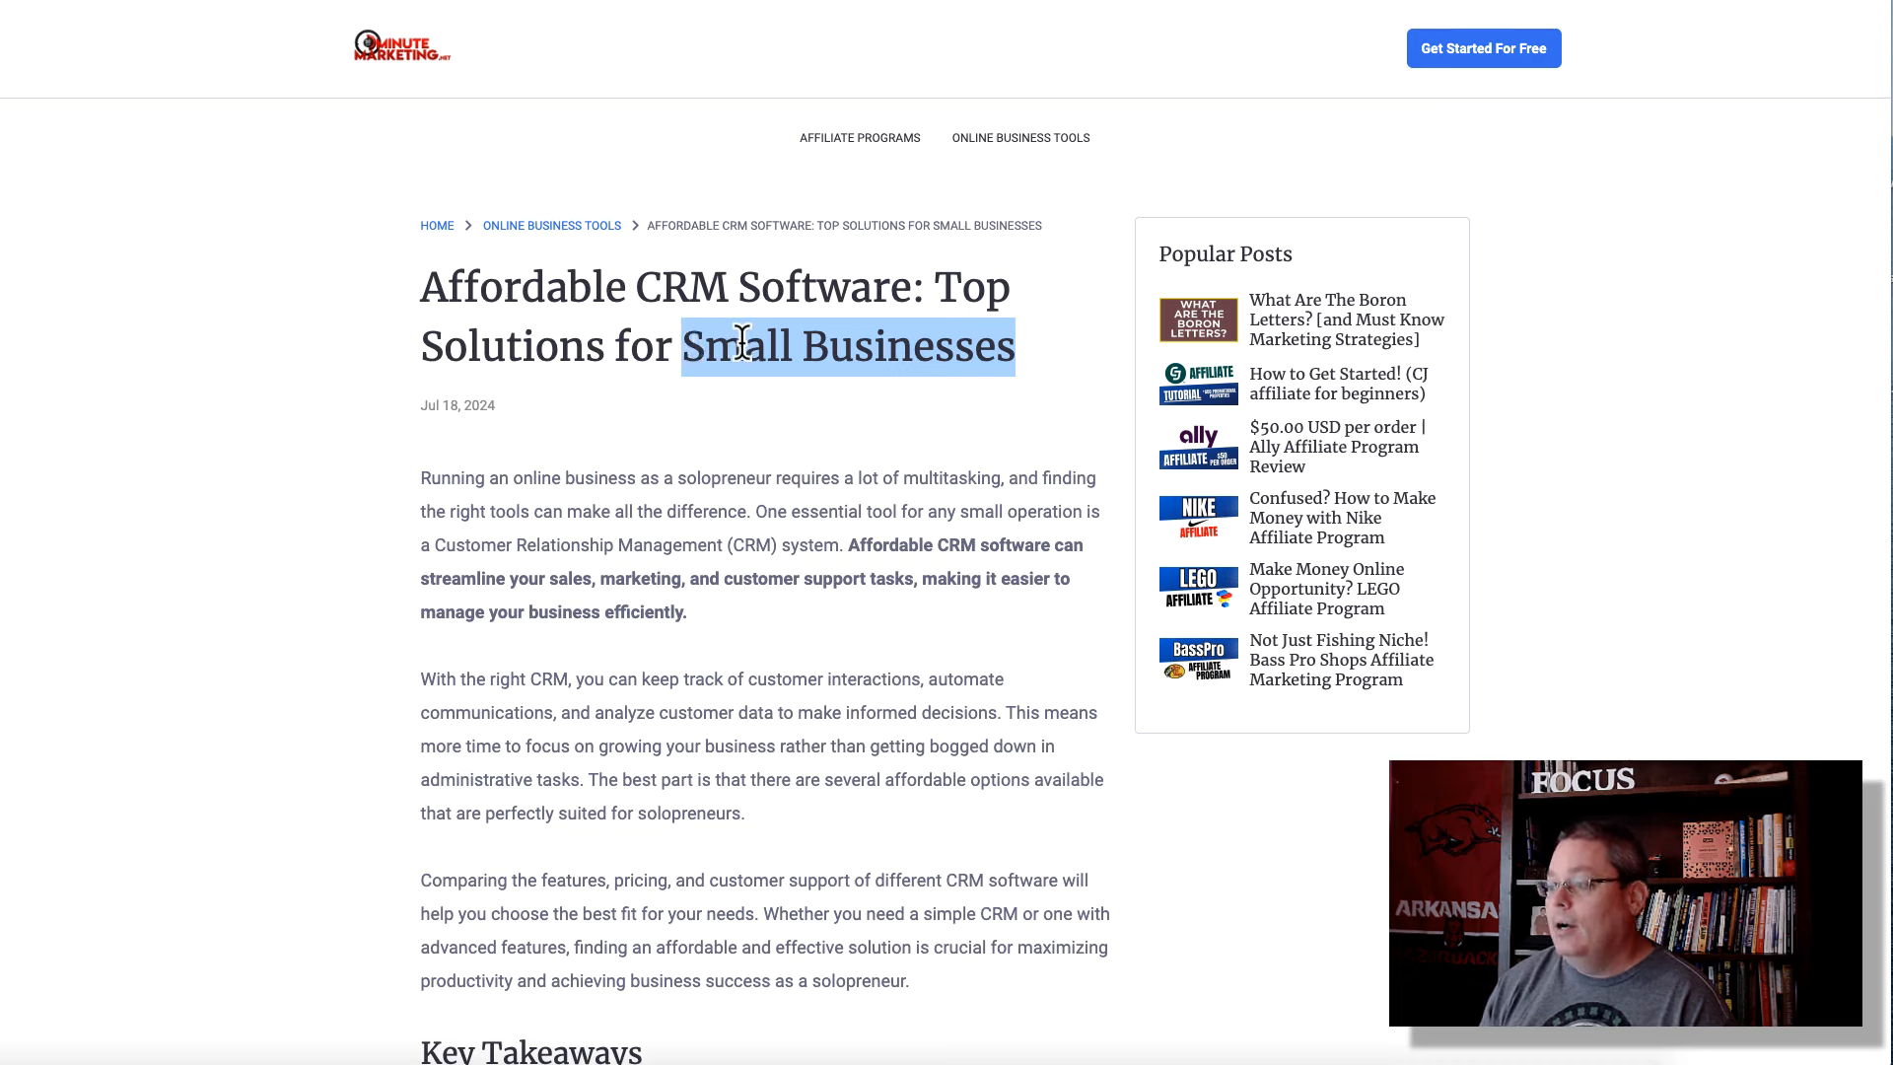
mouse_move(674, 474)
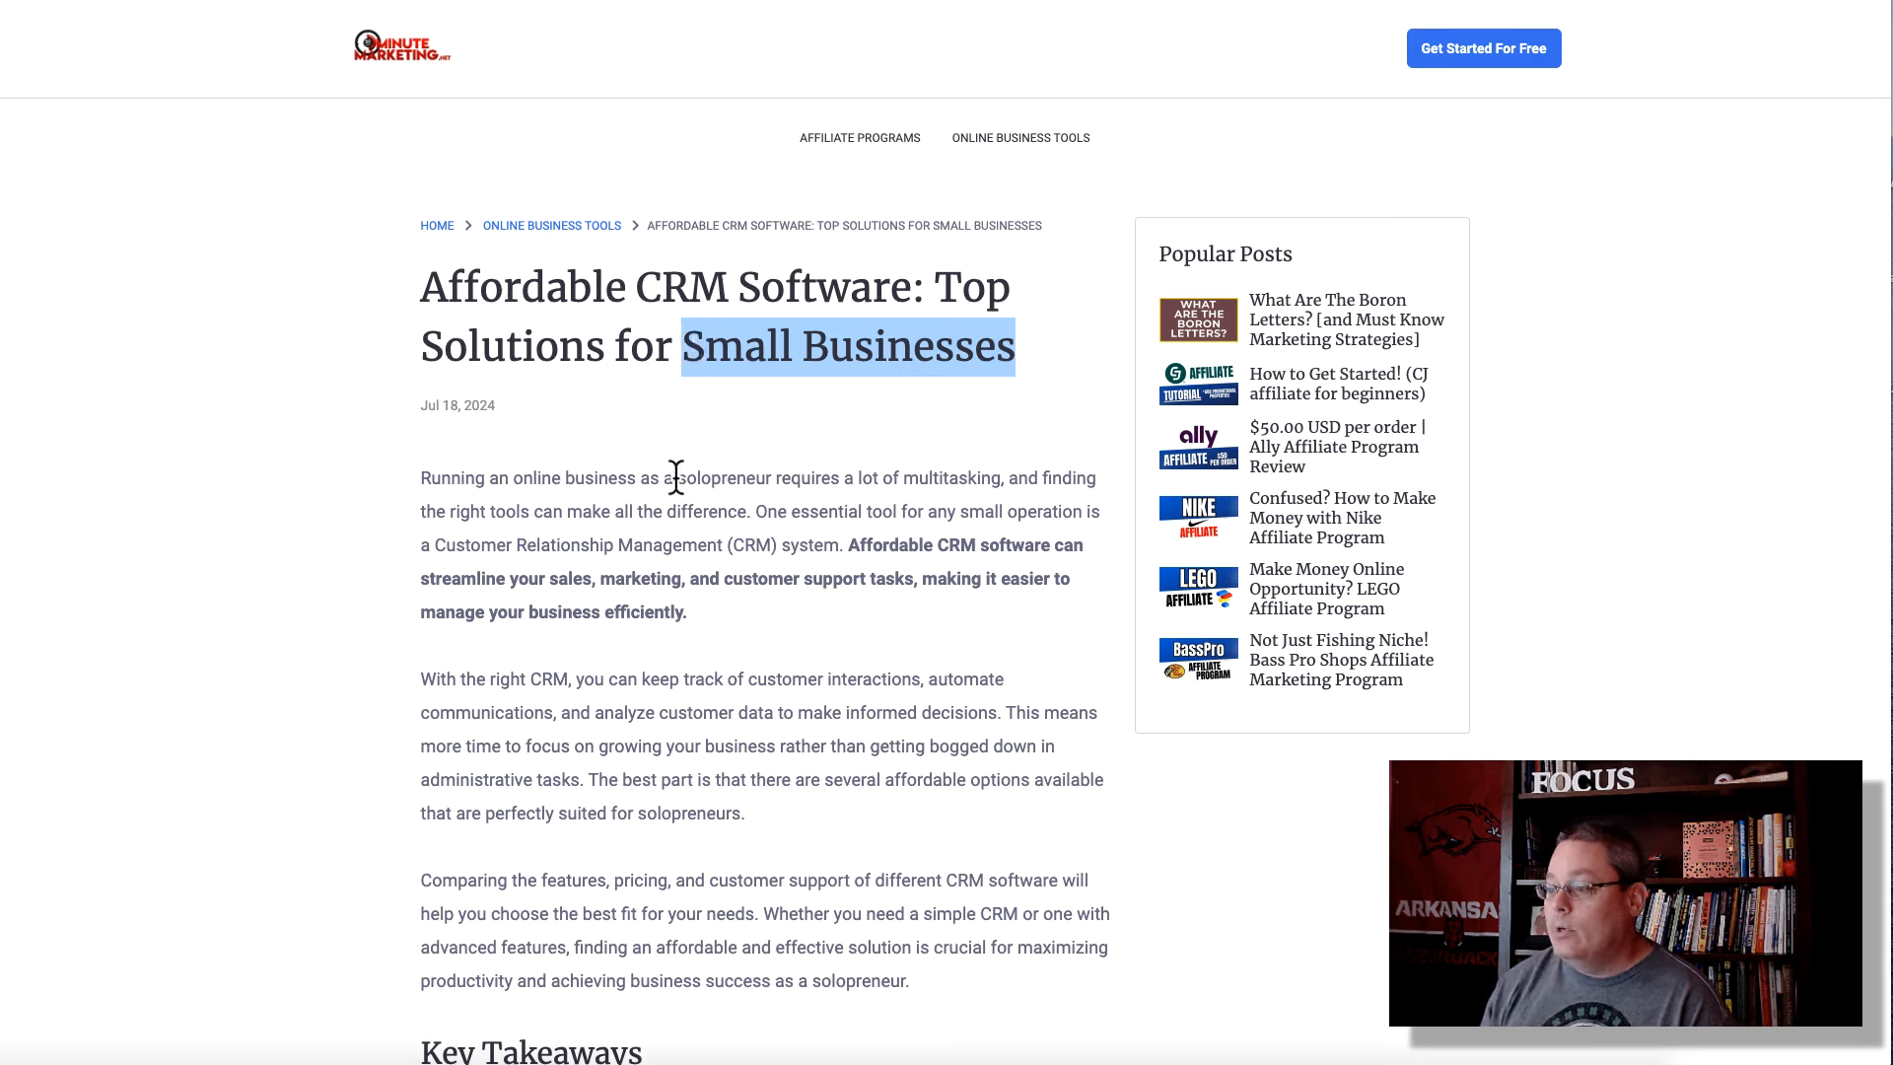
double_click(720, 477)
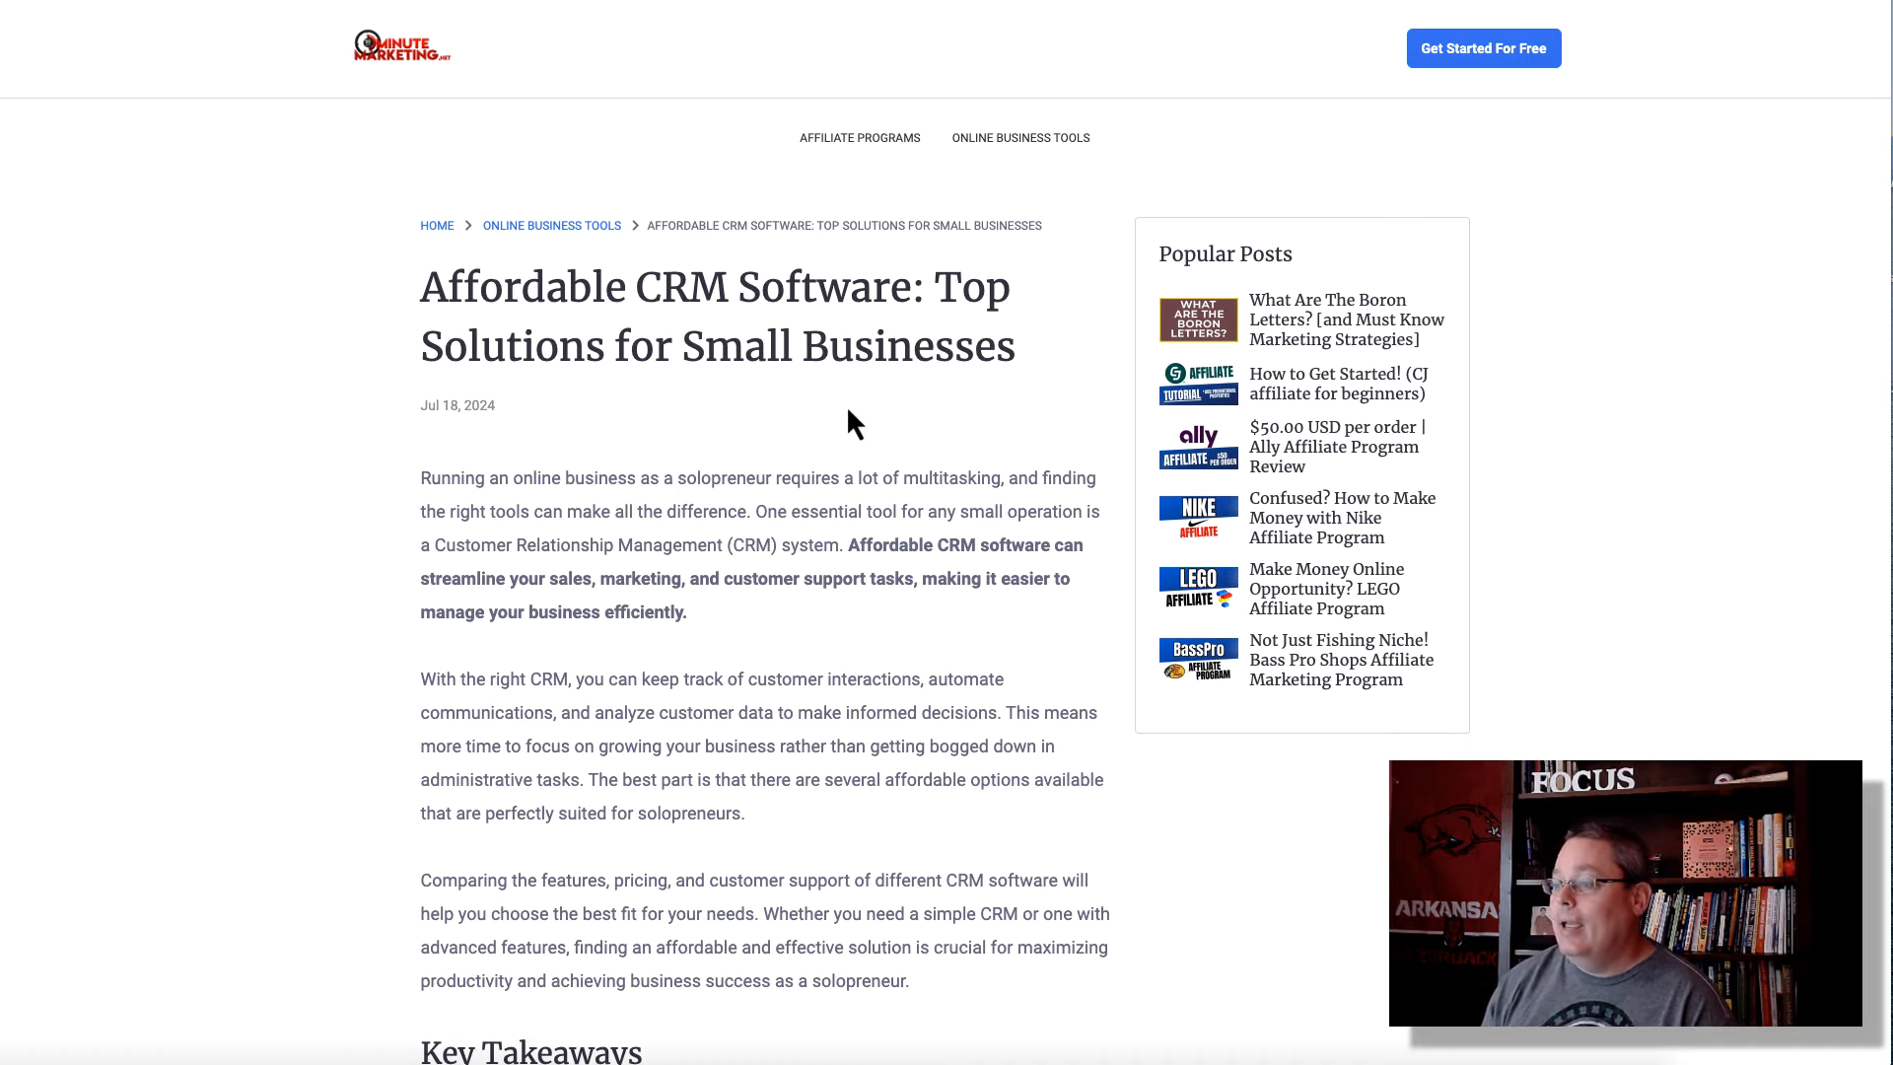
mouse_move(704, 317)
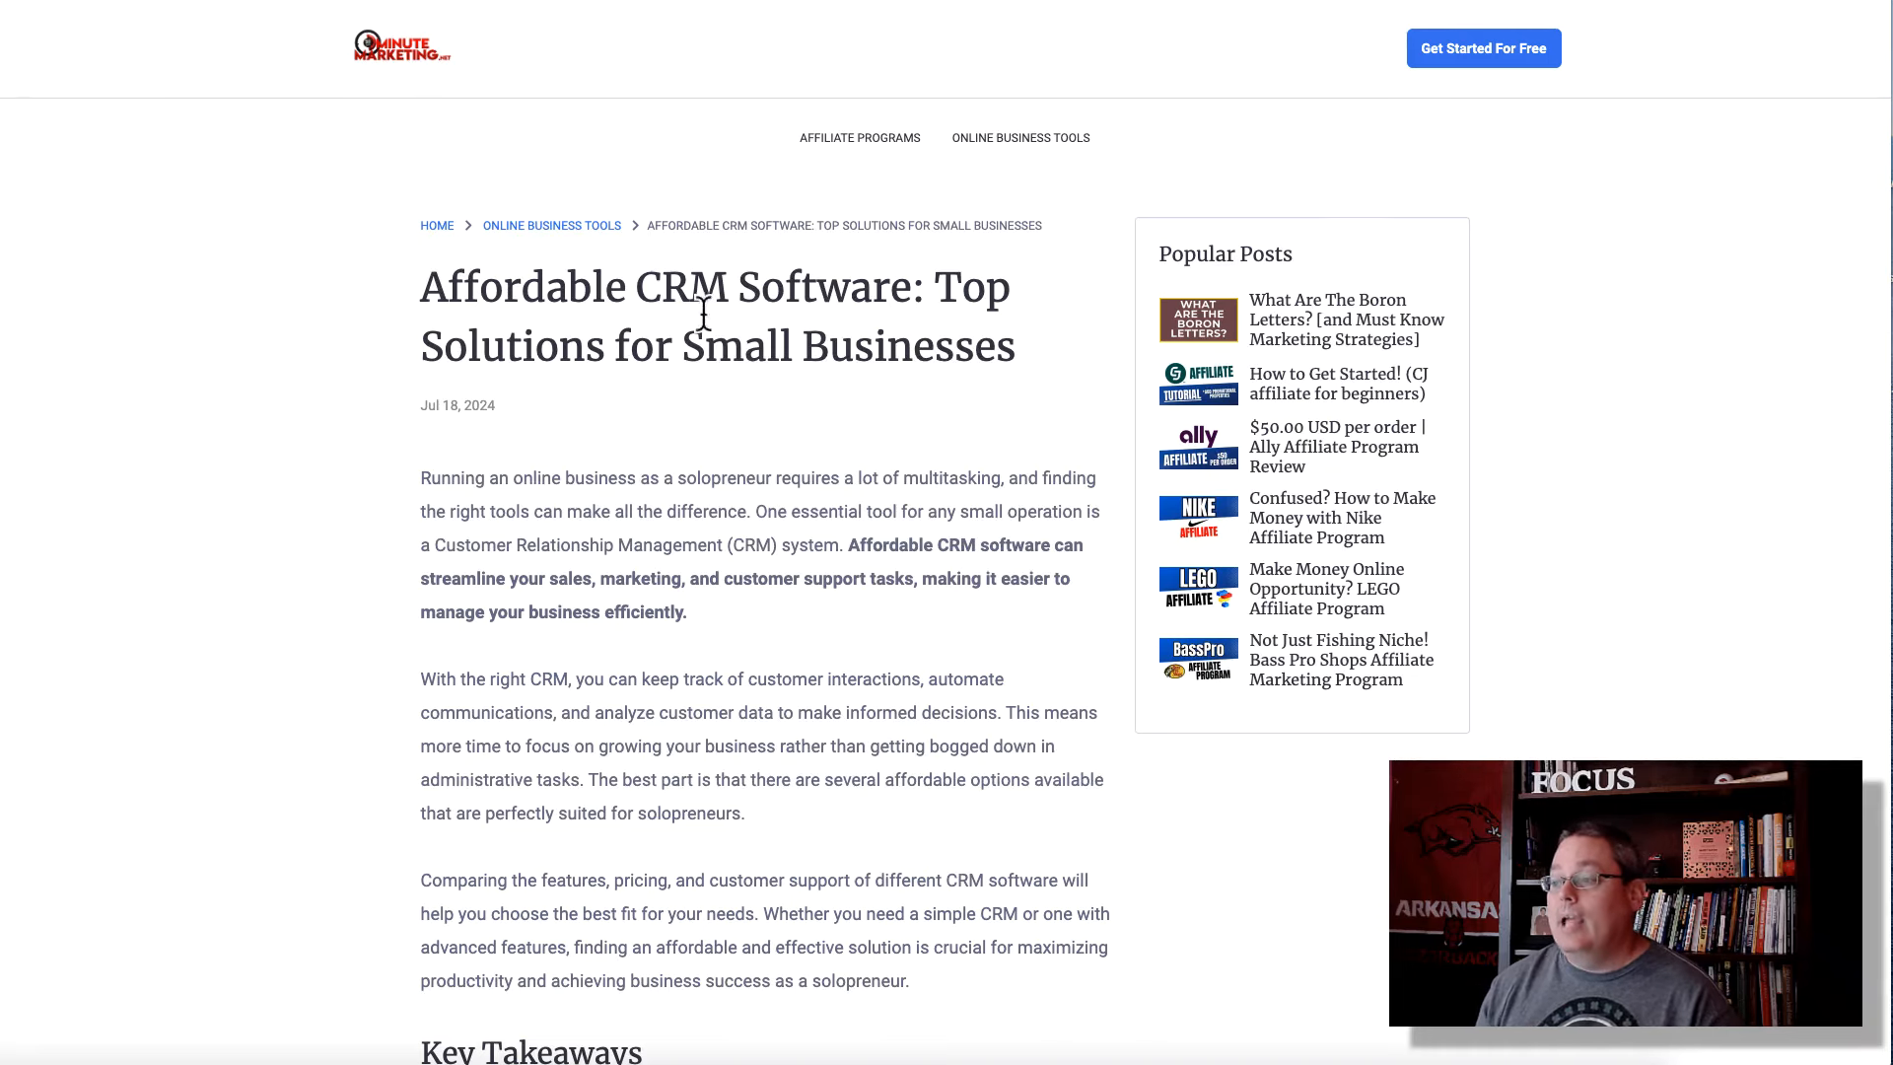
double_click(679, 287)
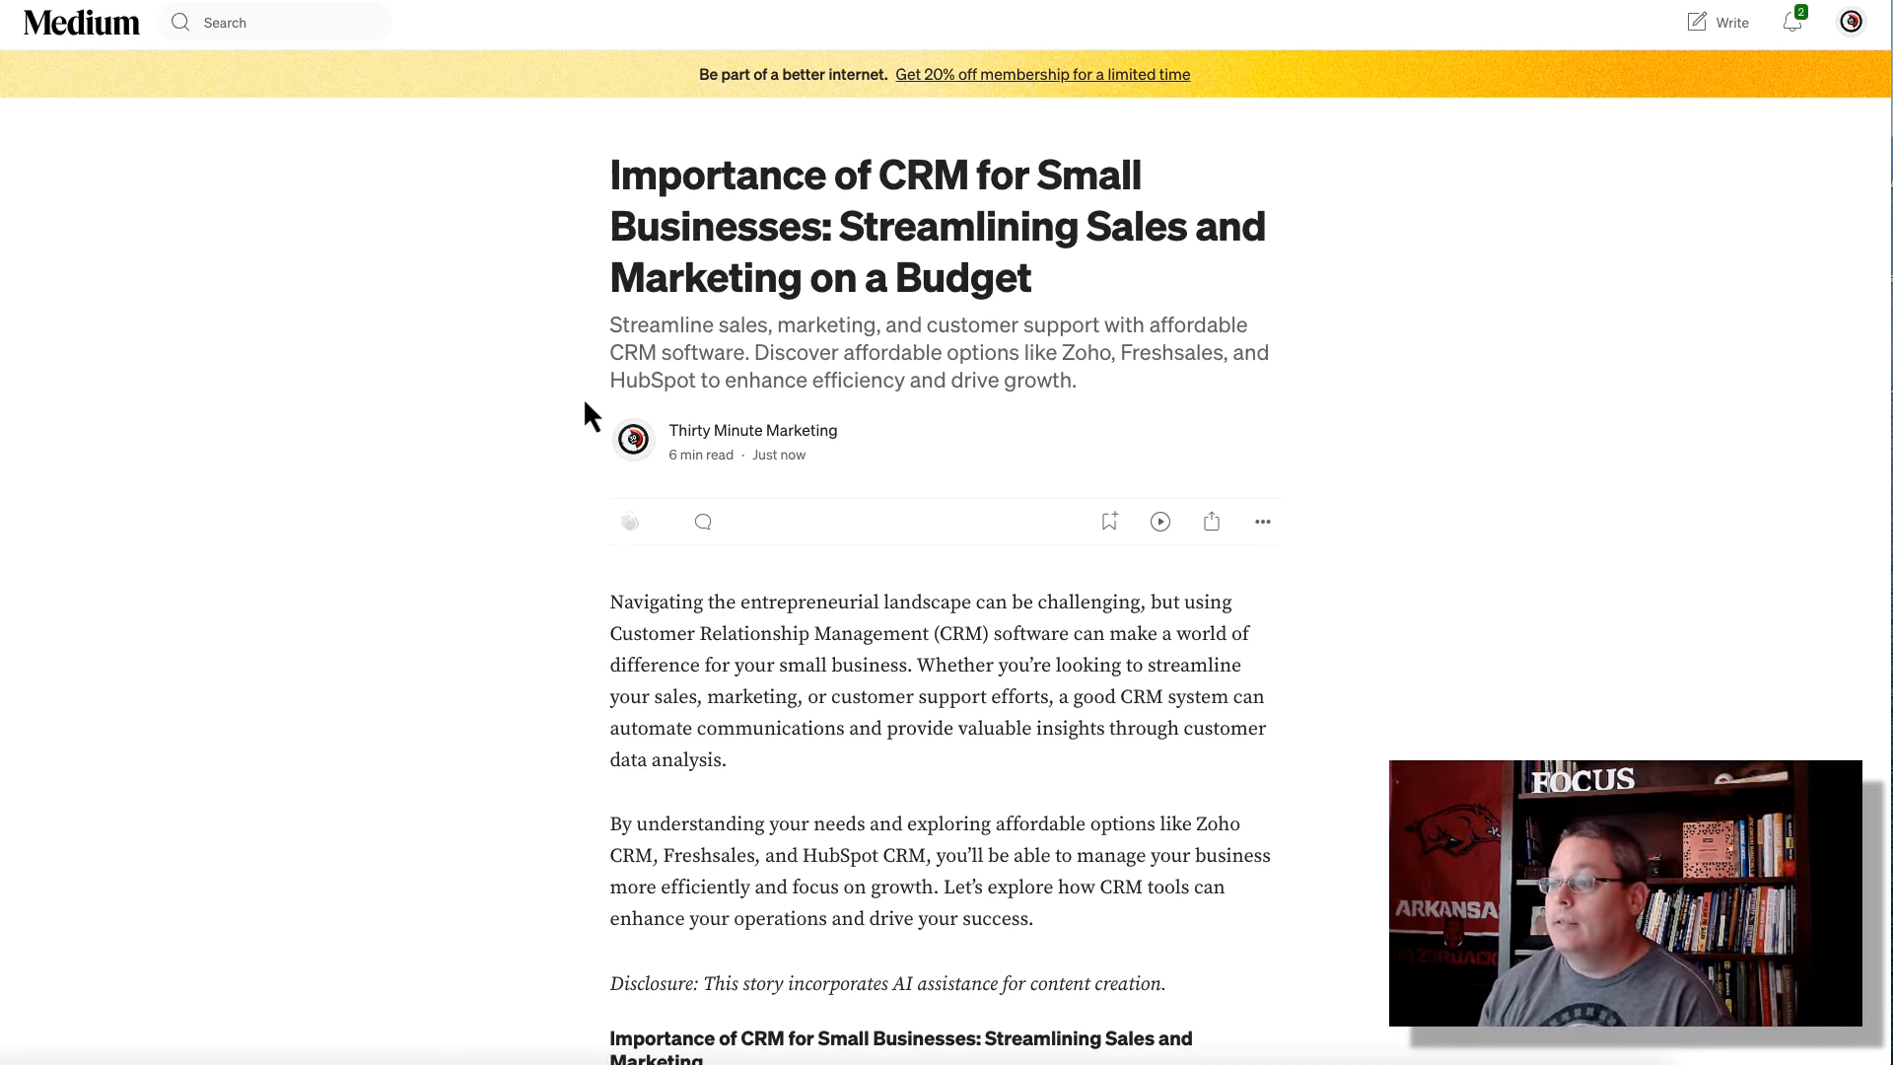
scroll(down, 3)
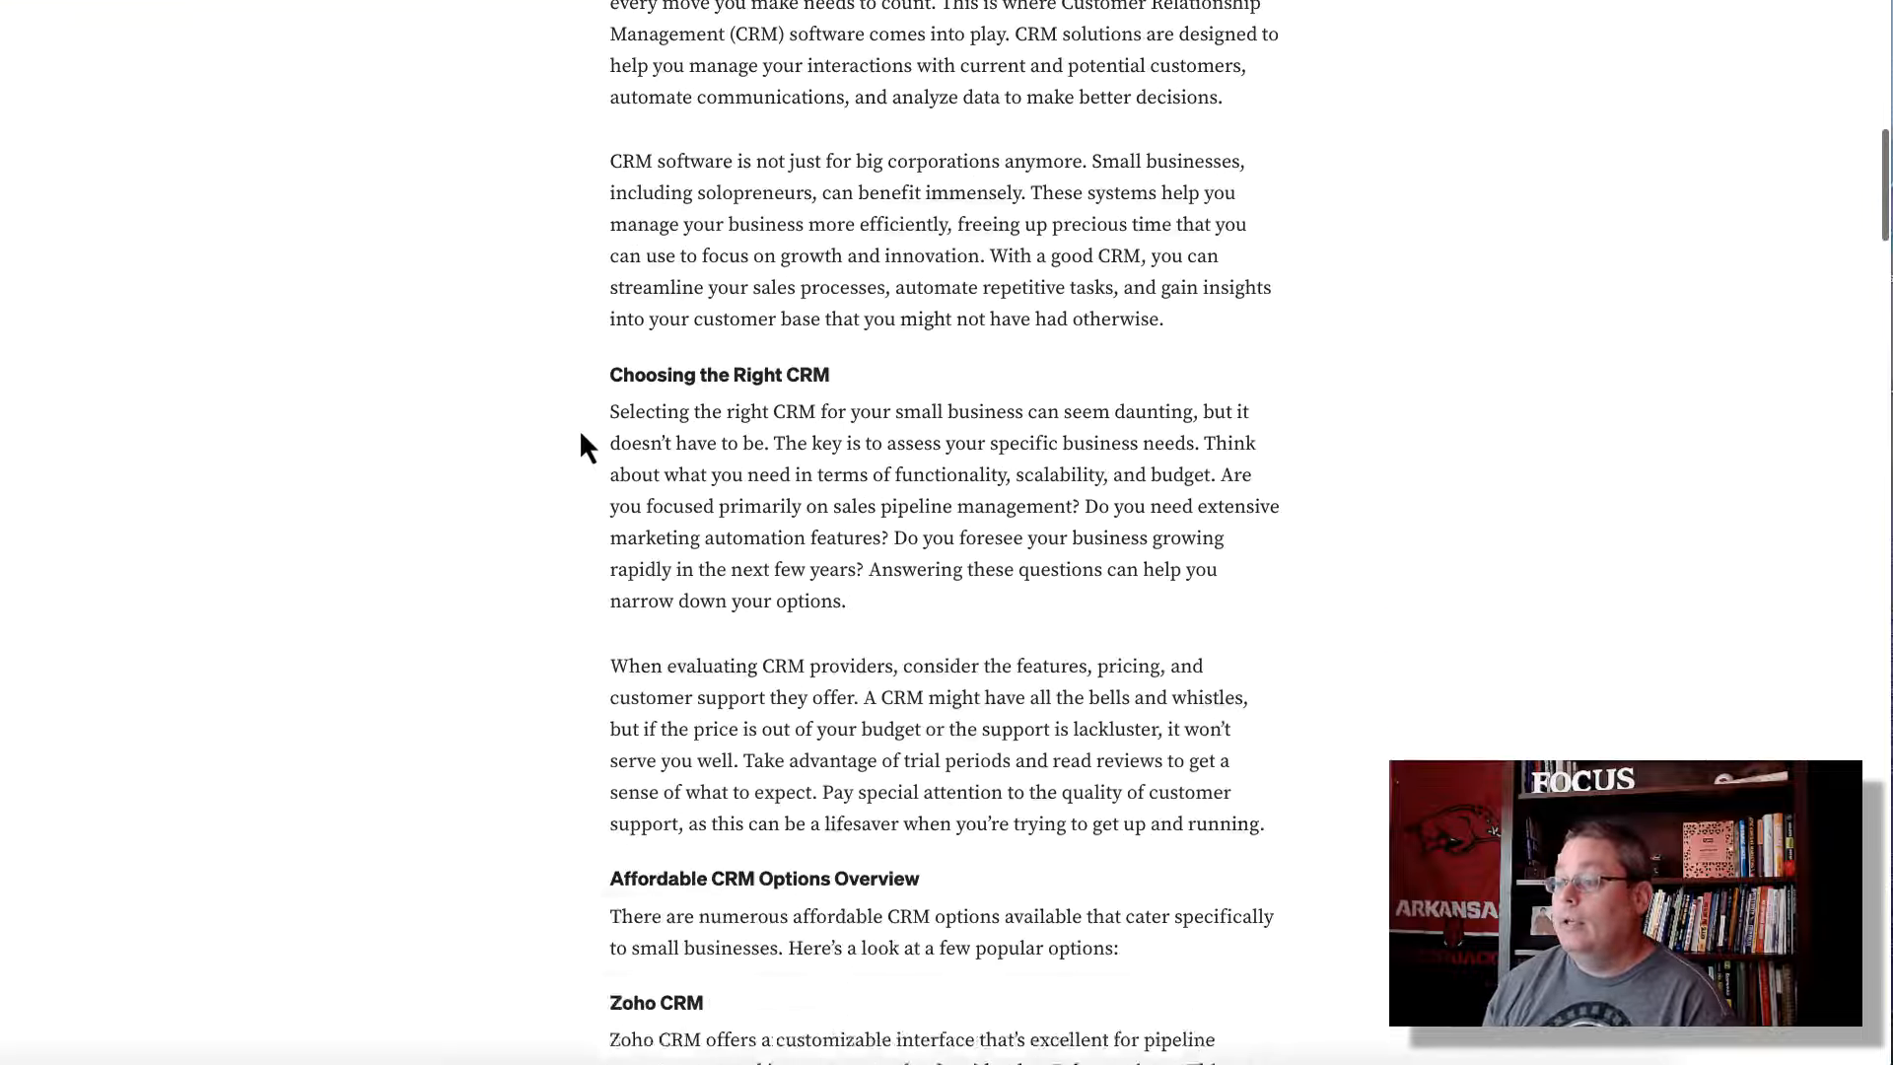
scroll(down, 3)
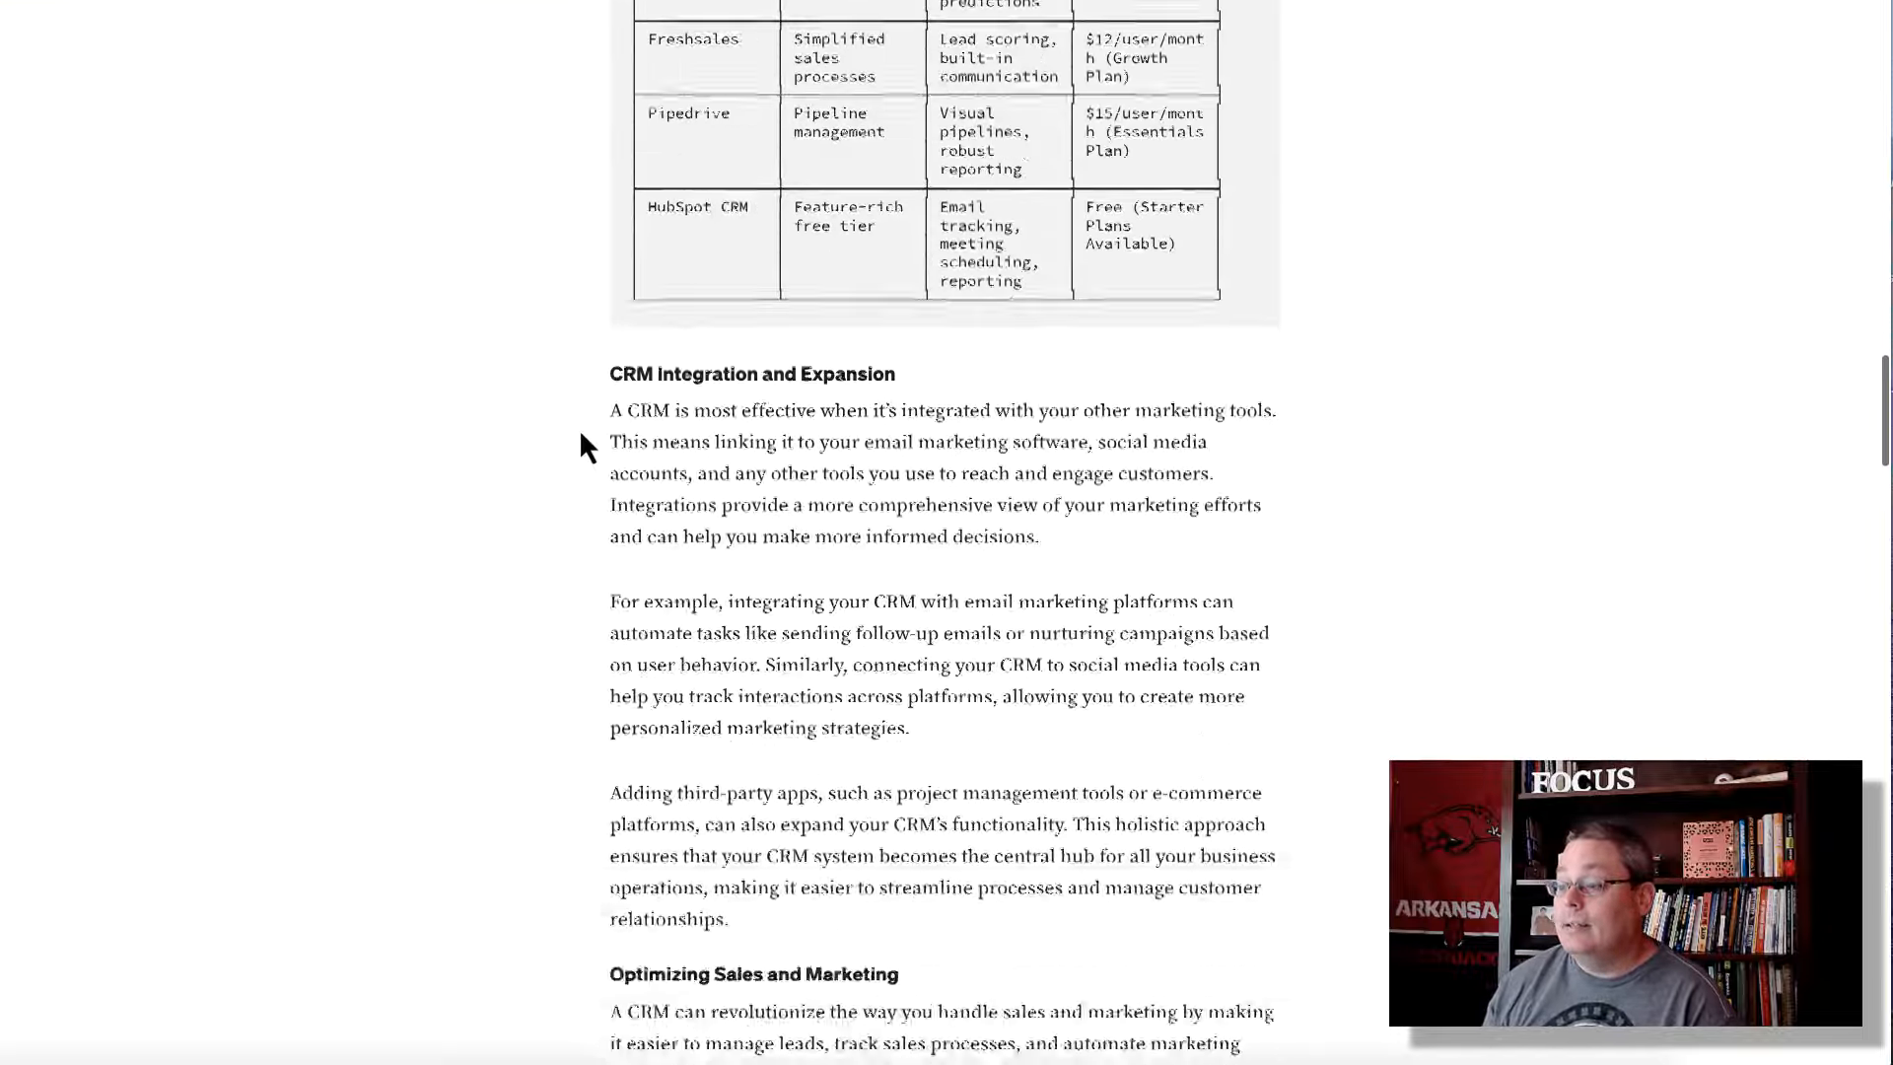
scroll(down, 3)
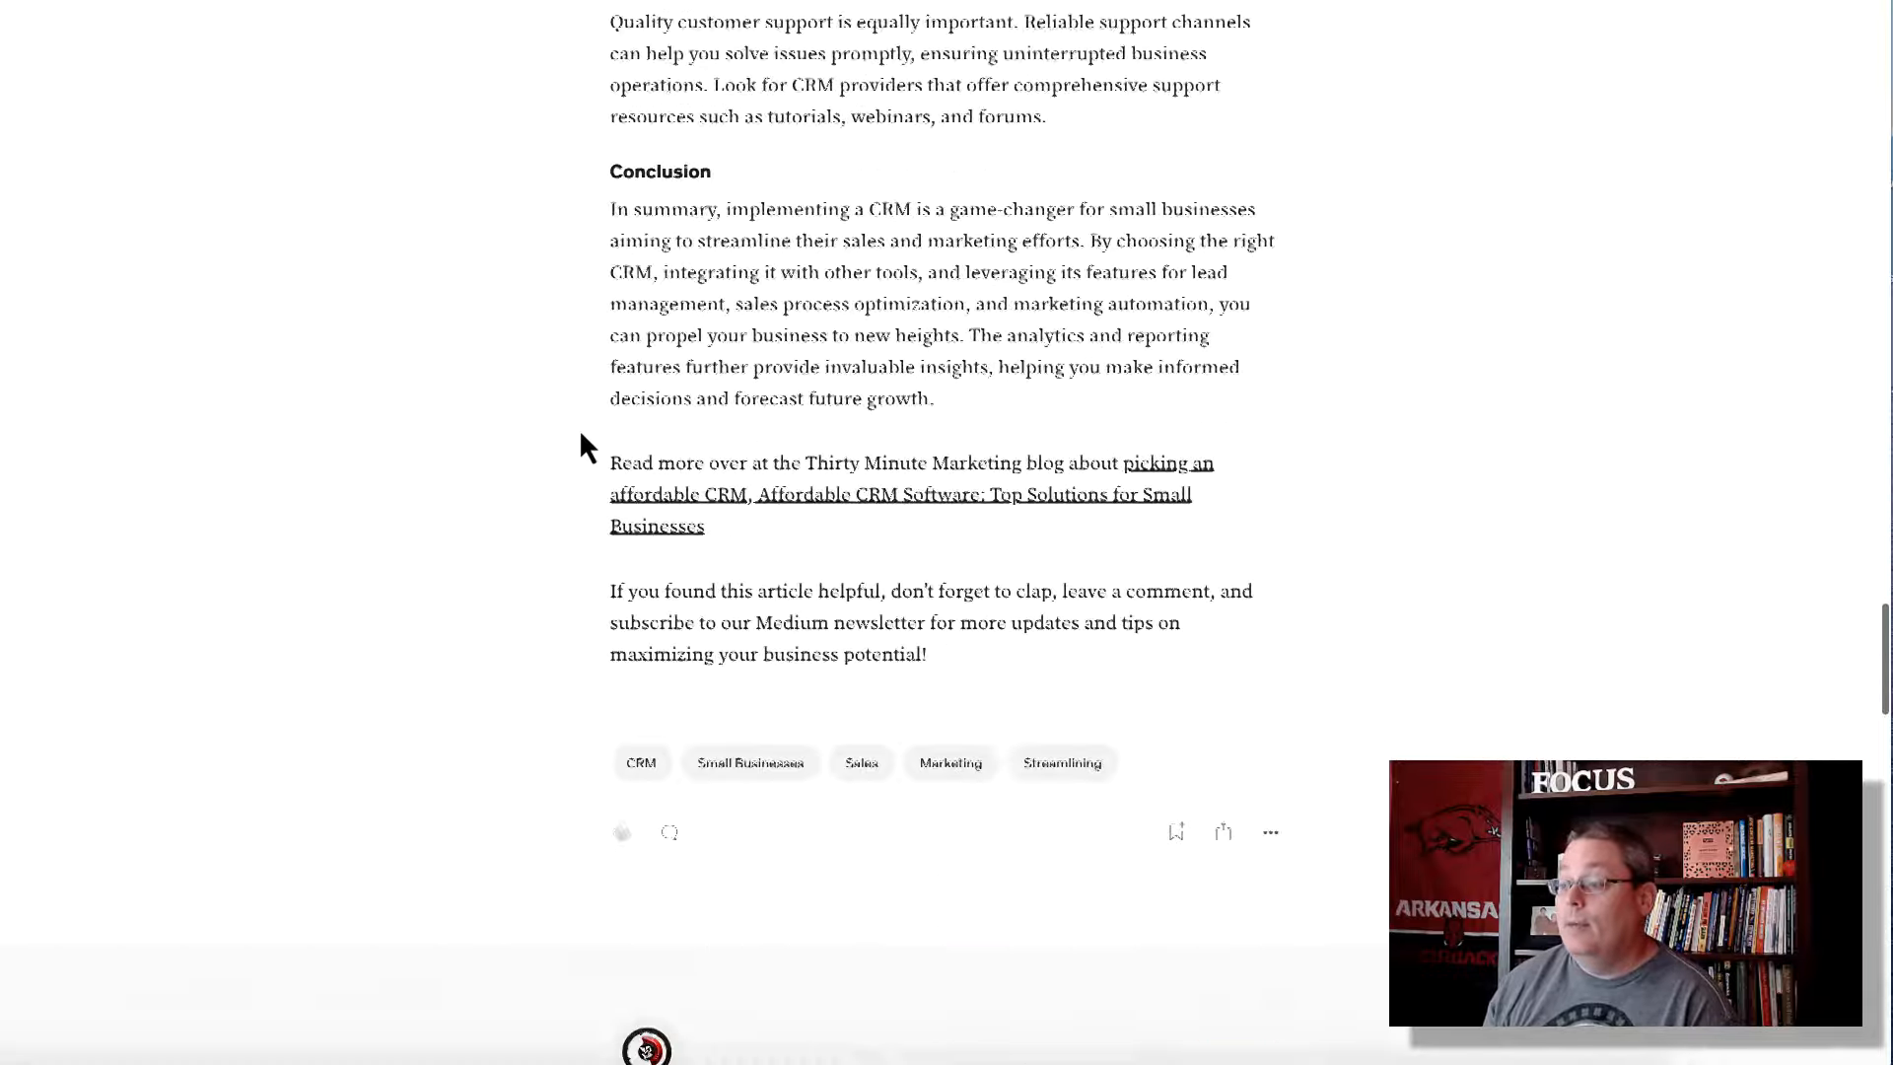
scroll(down, 3)
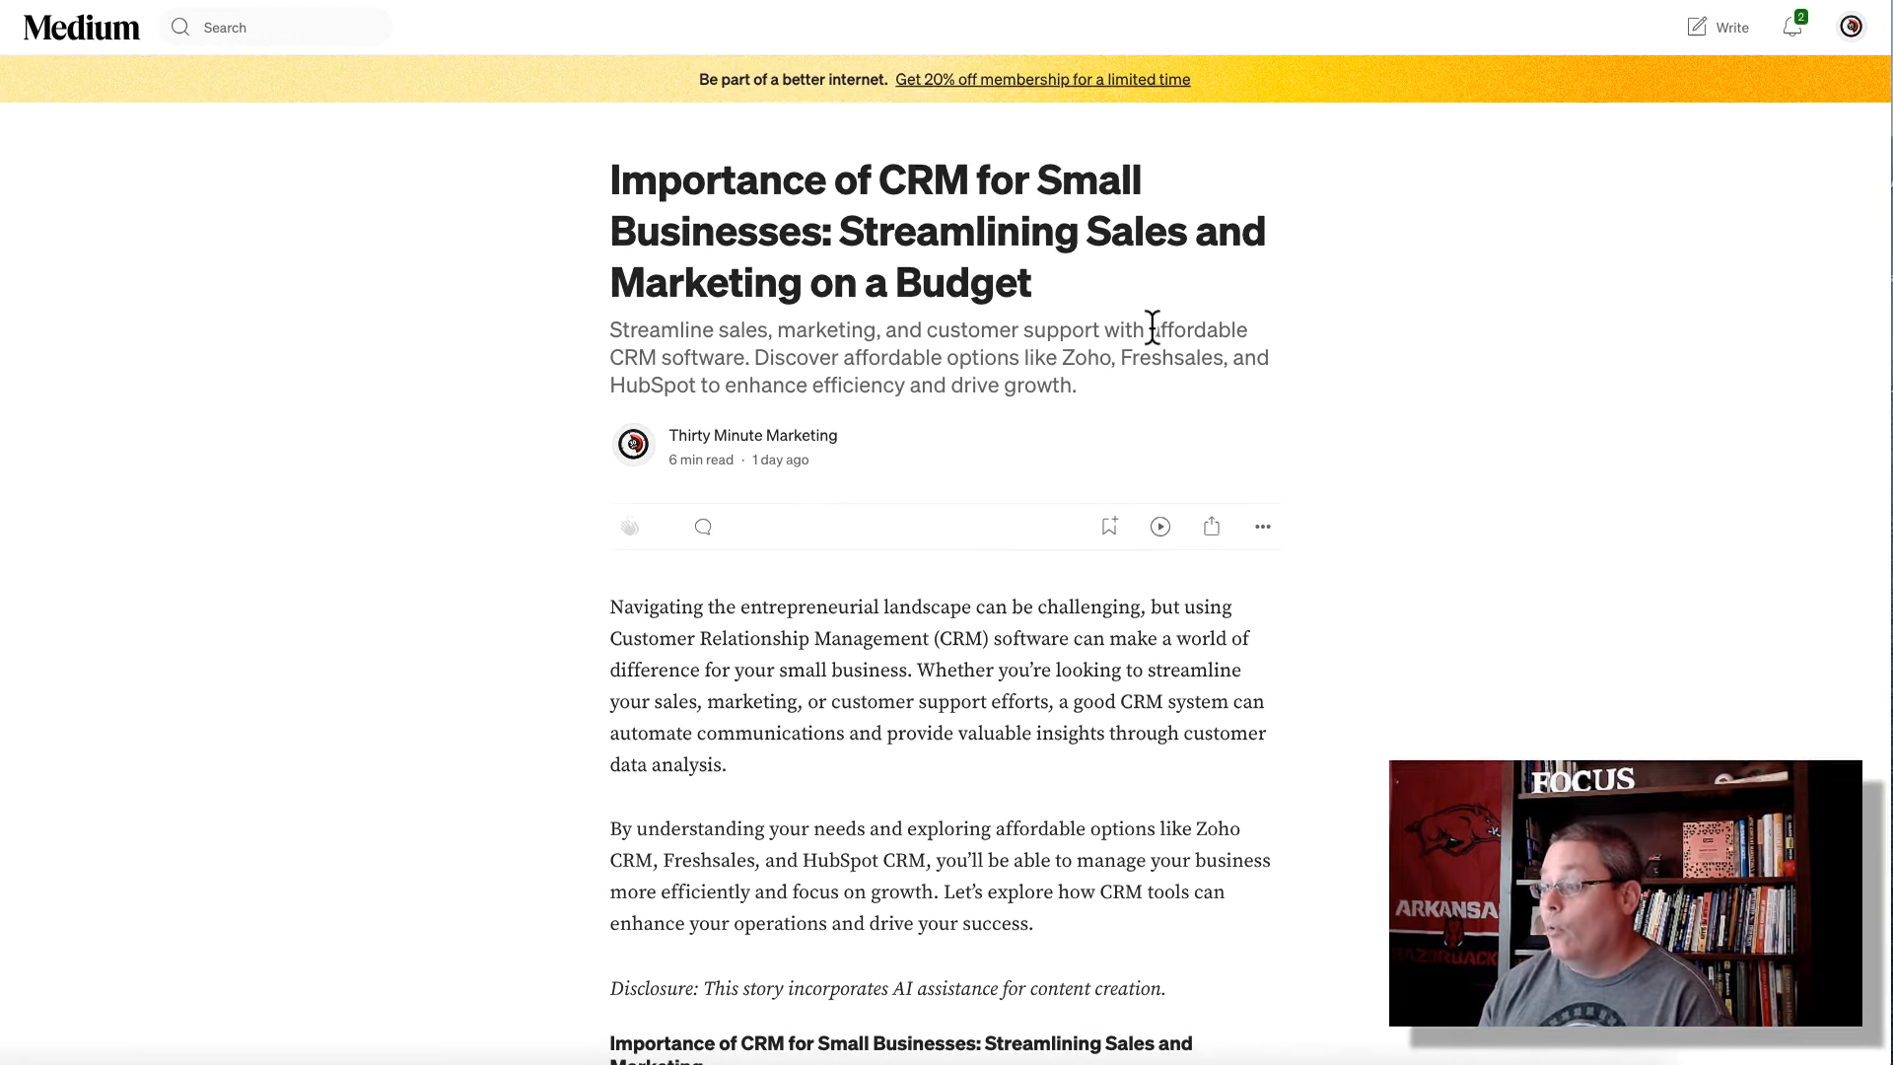
drag(1153, 328, 751, 355)
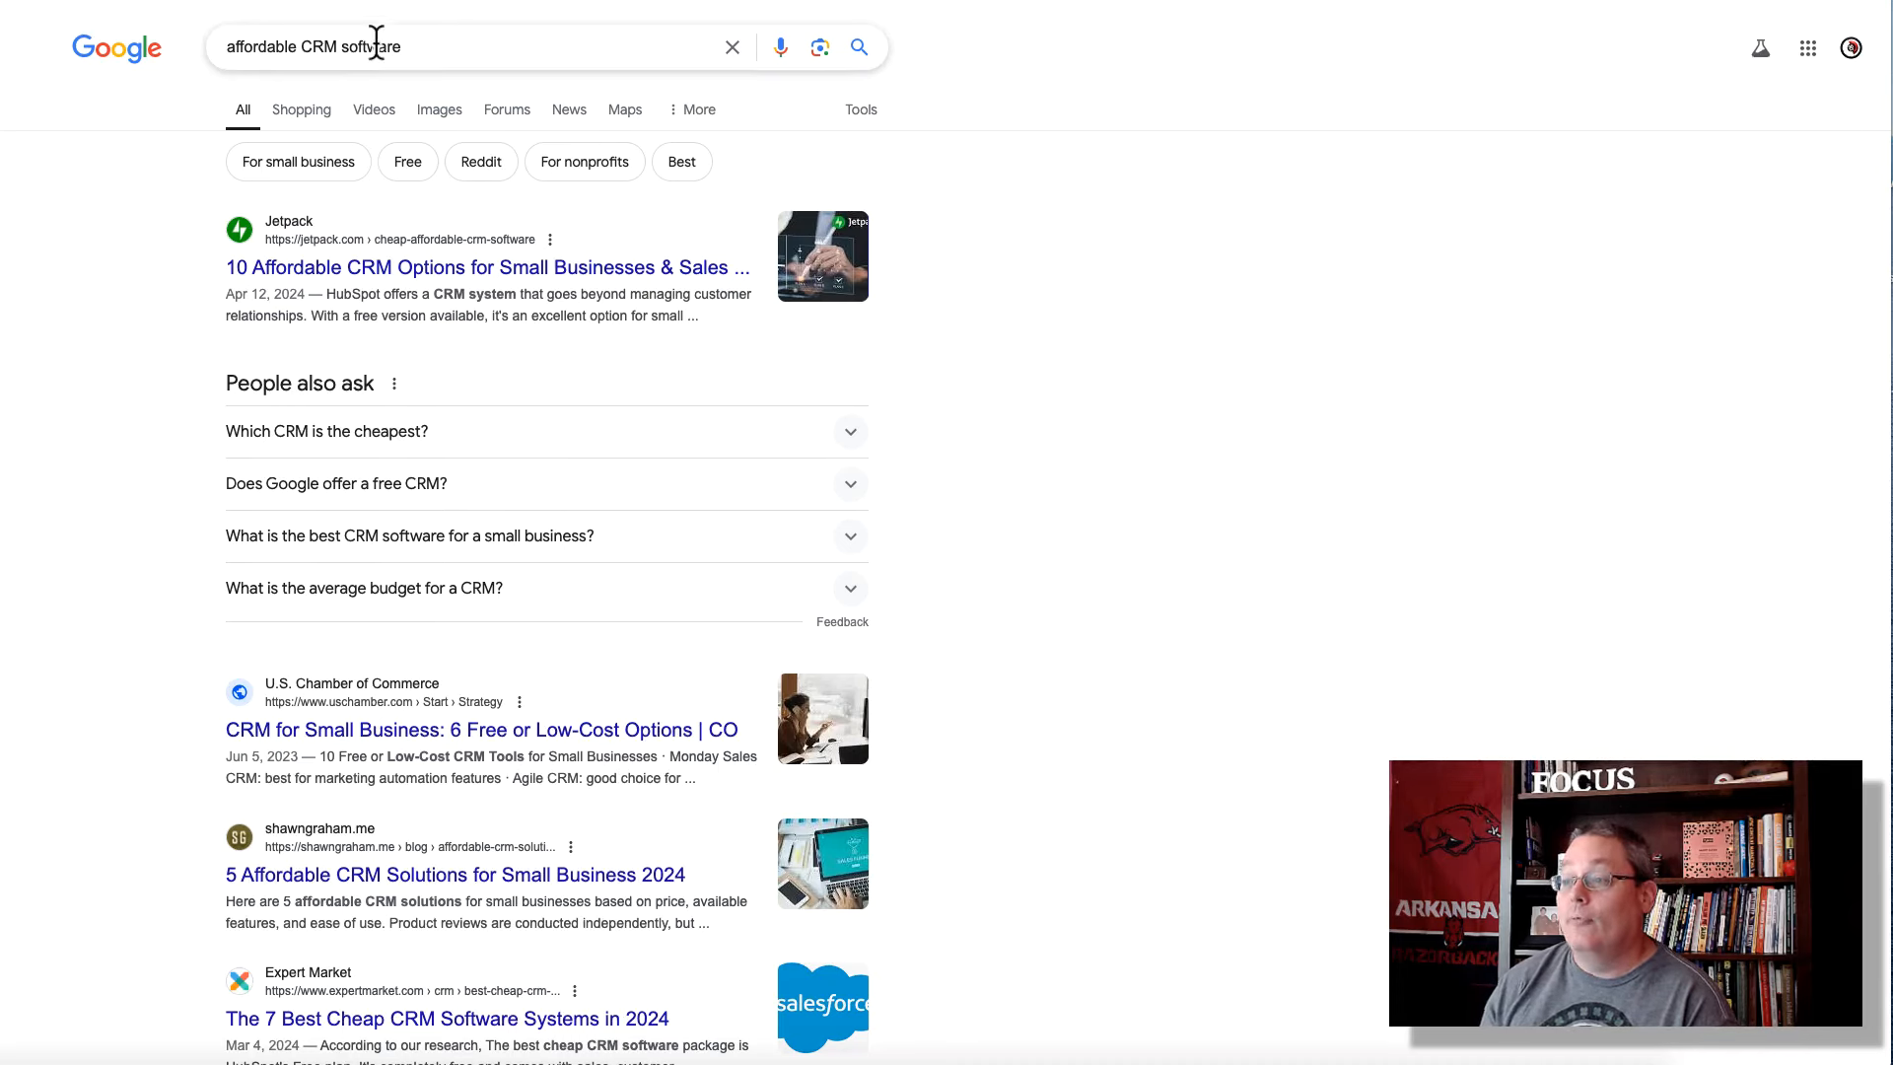
mouse_move(907, 507)
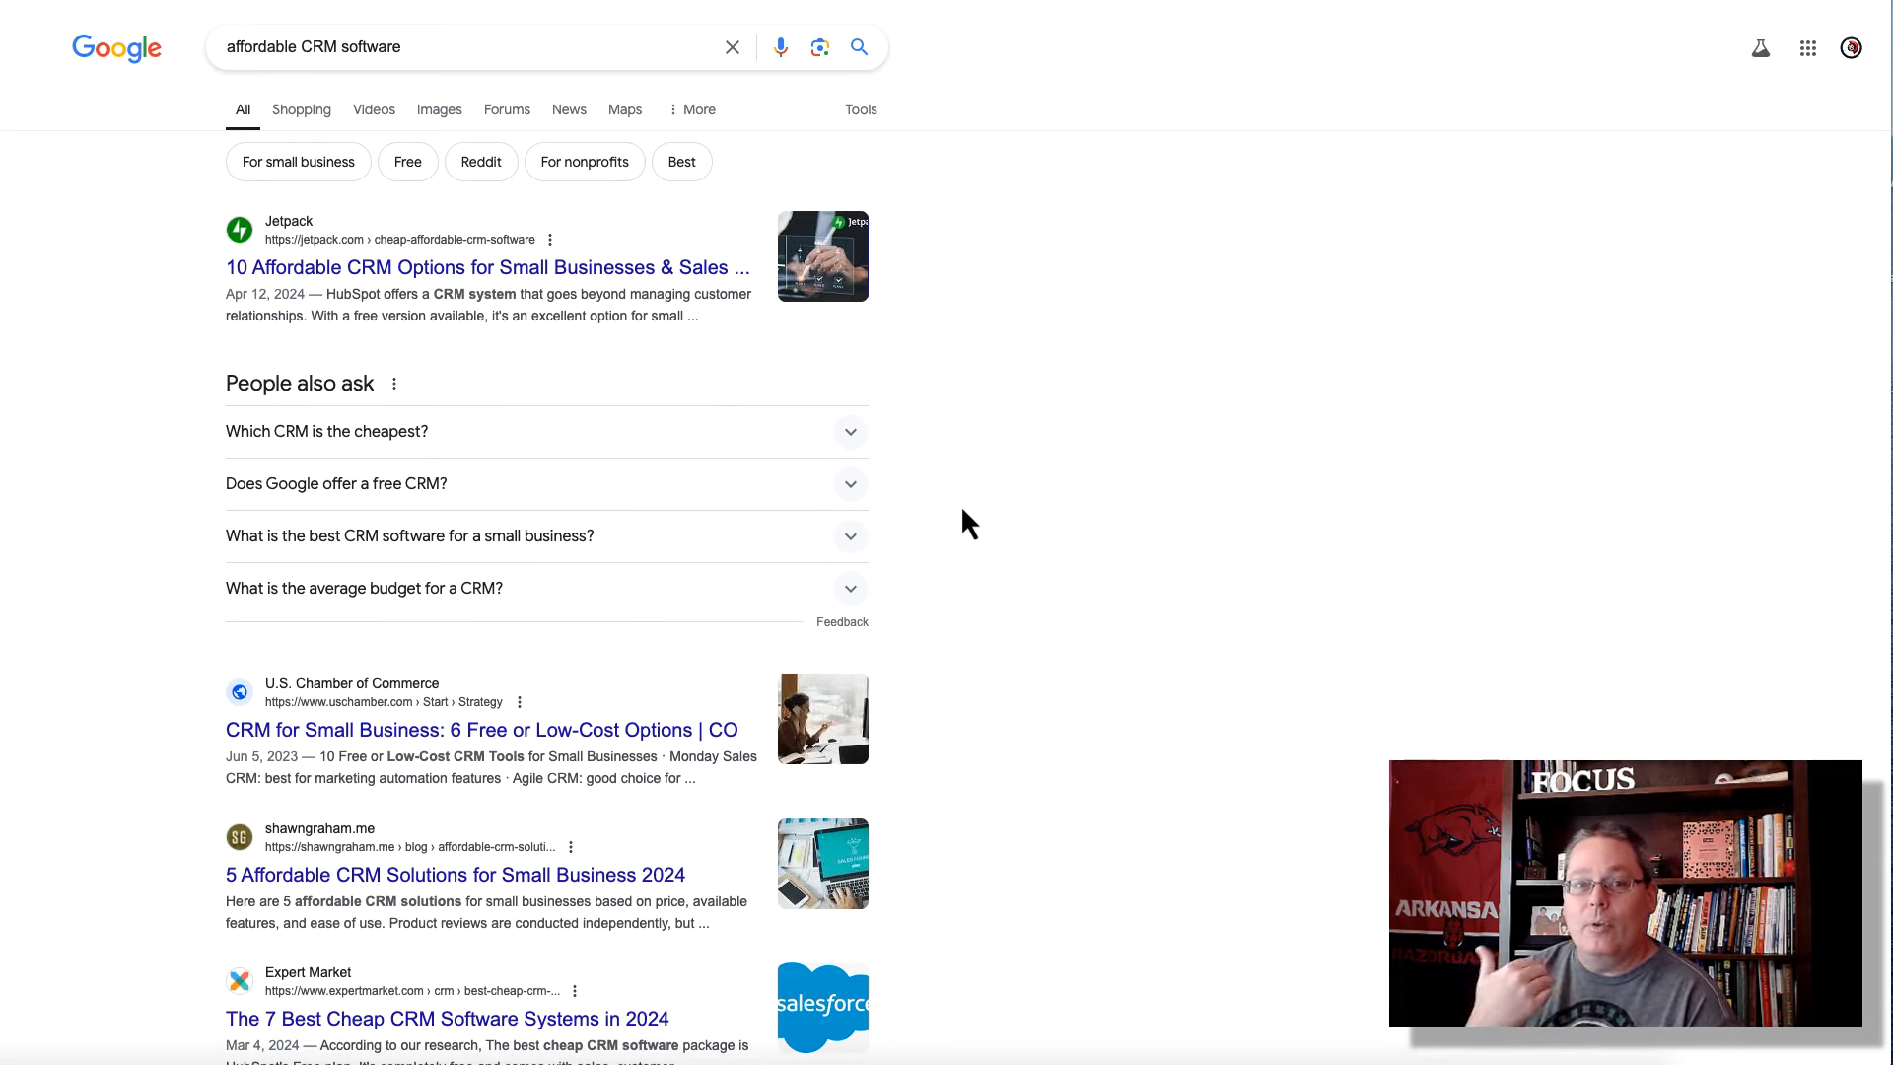
click(407, 162)
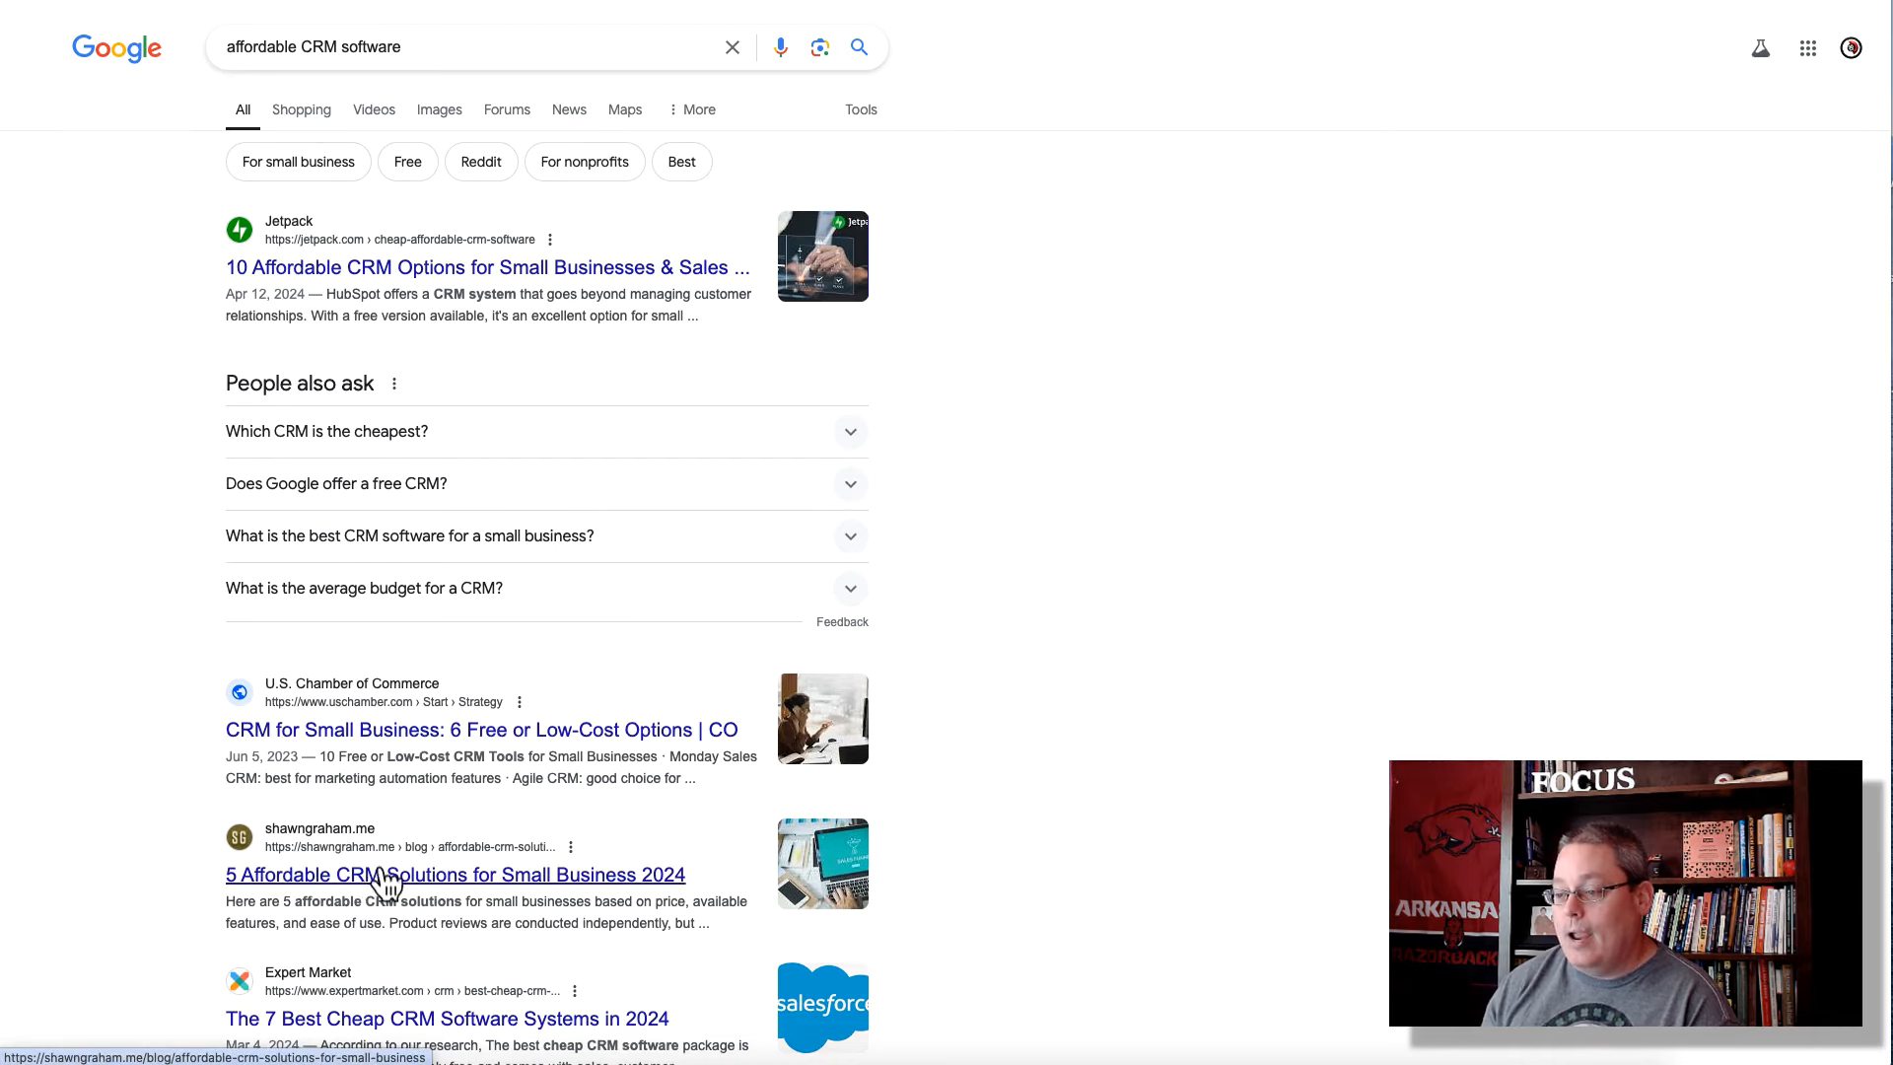
mouse_move(465, 882)
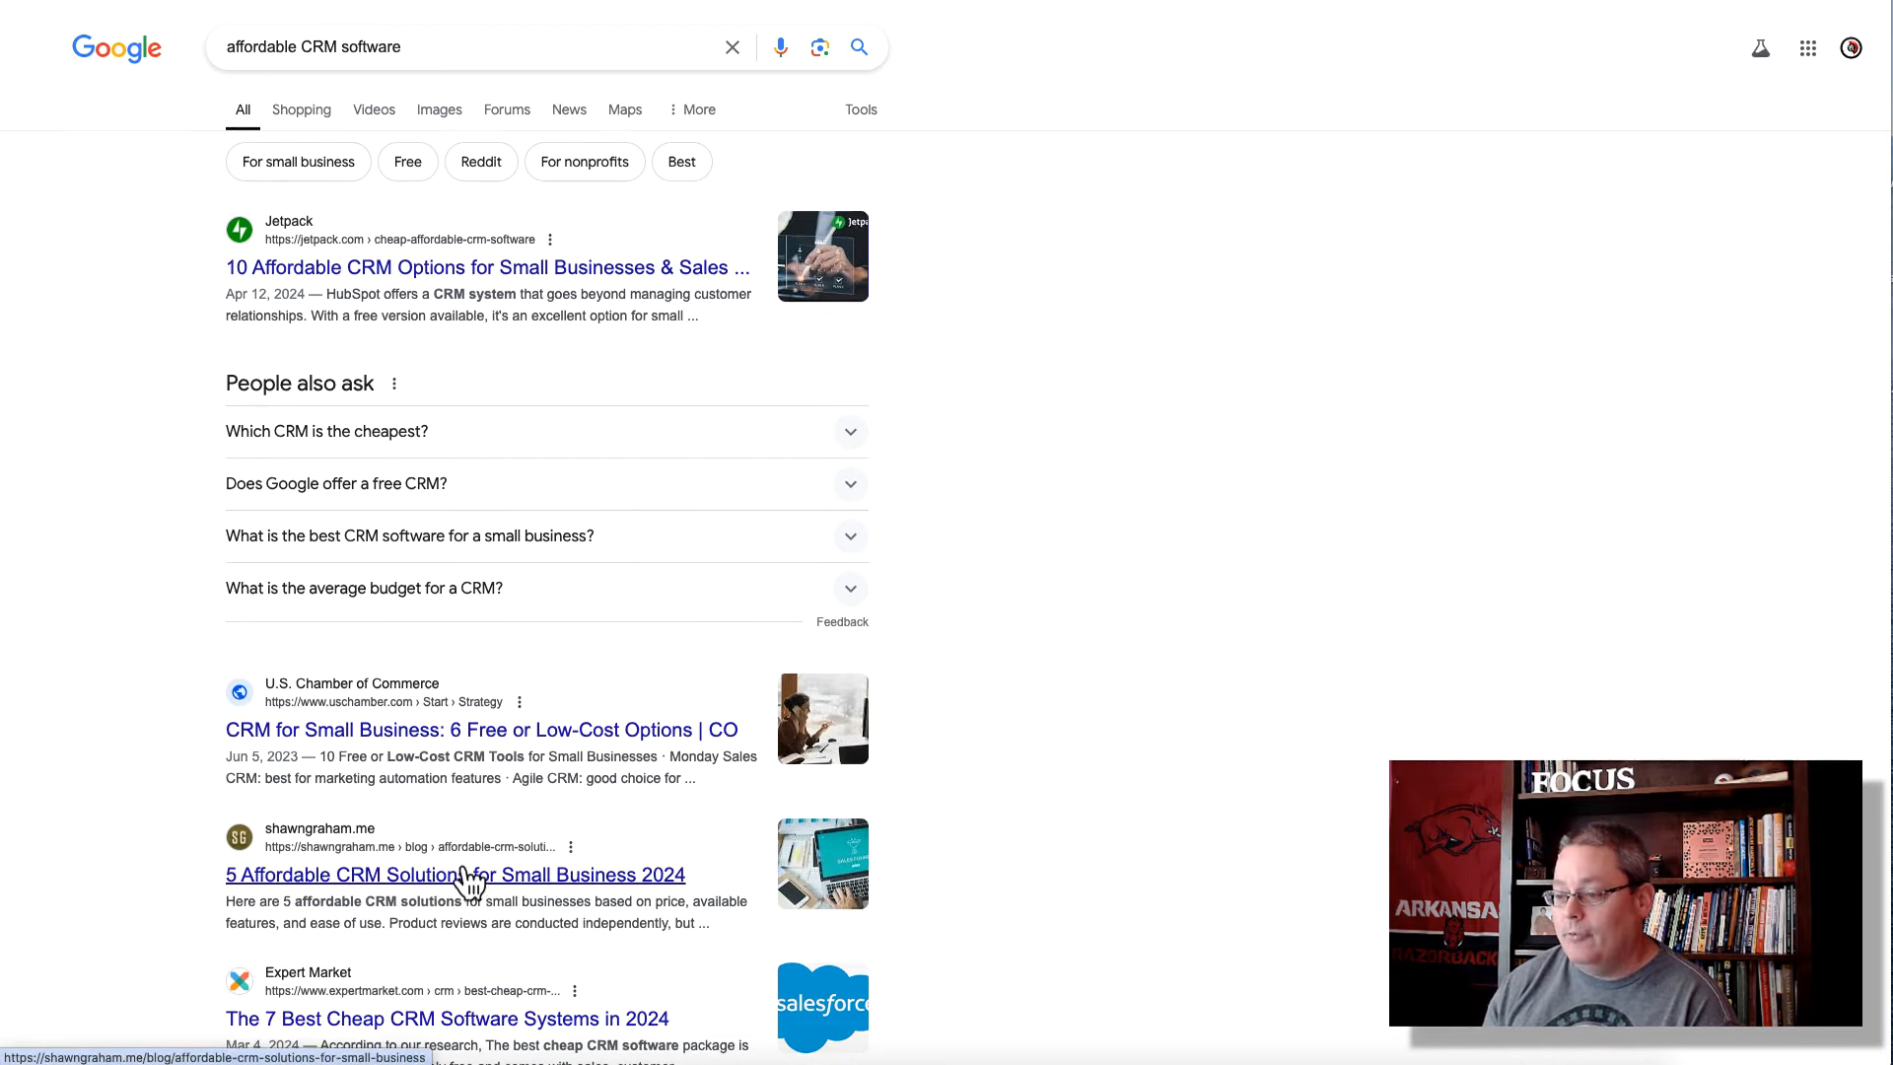
scroll(down, 3)
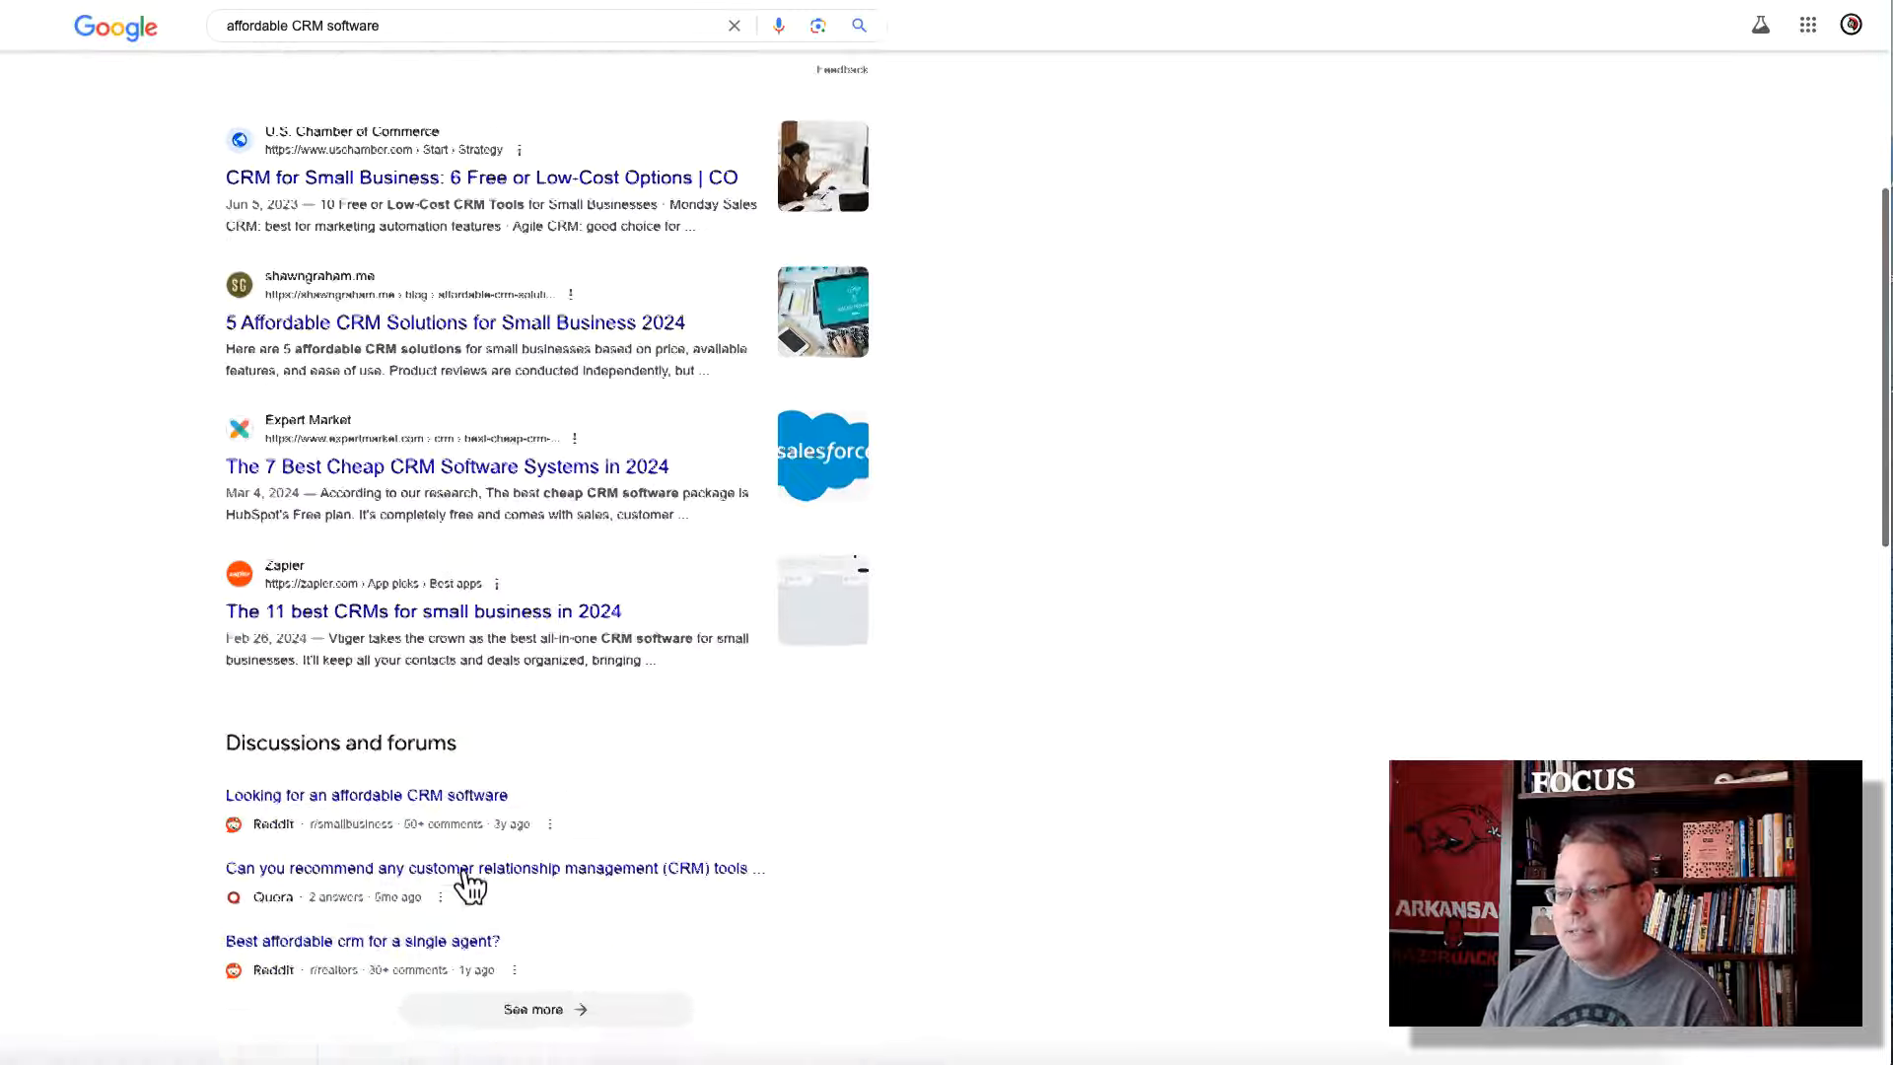
scroll(down, 3)
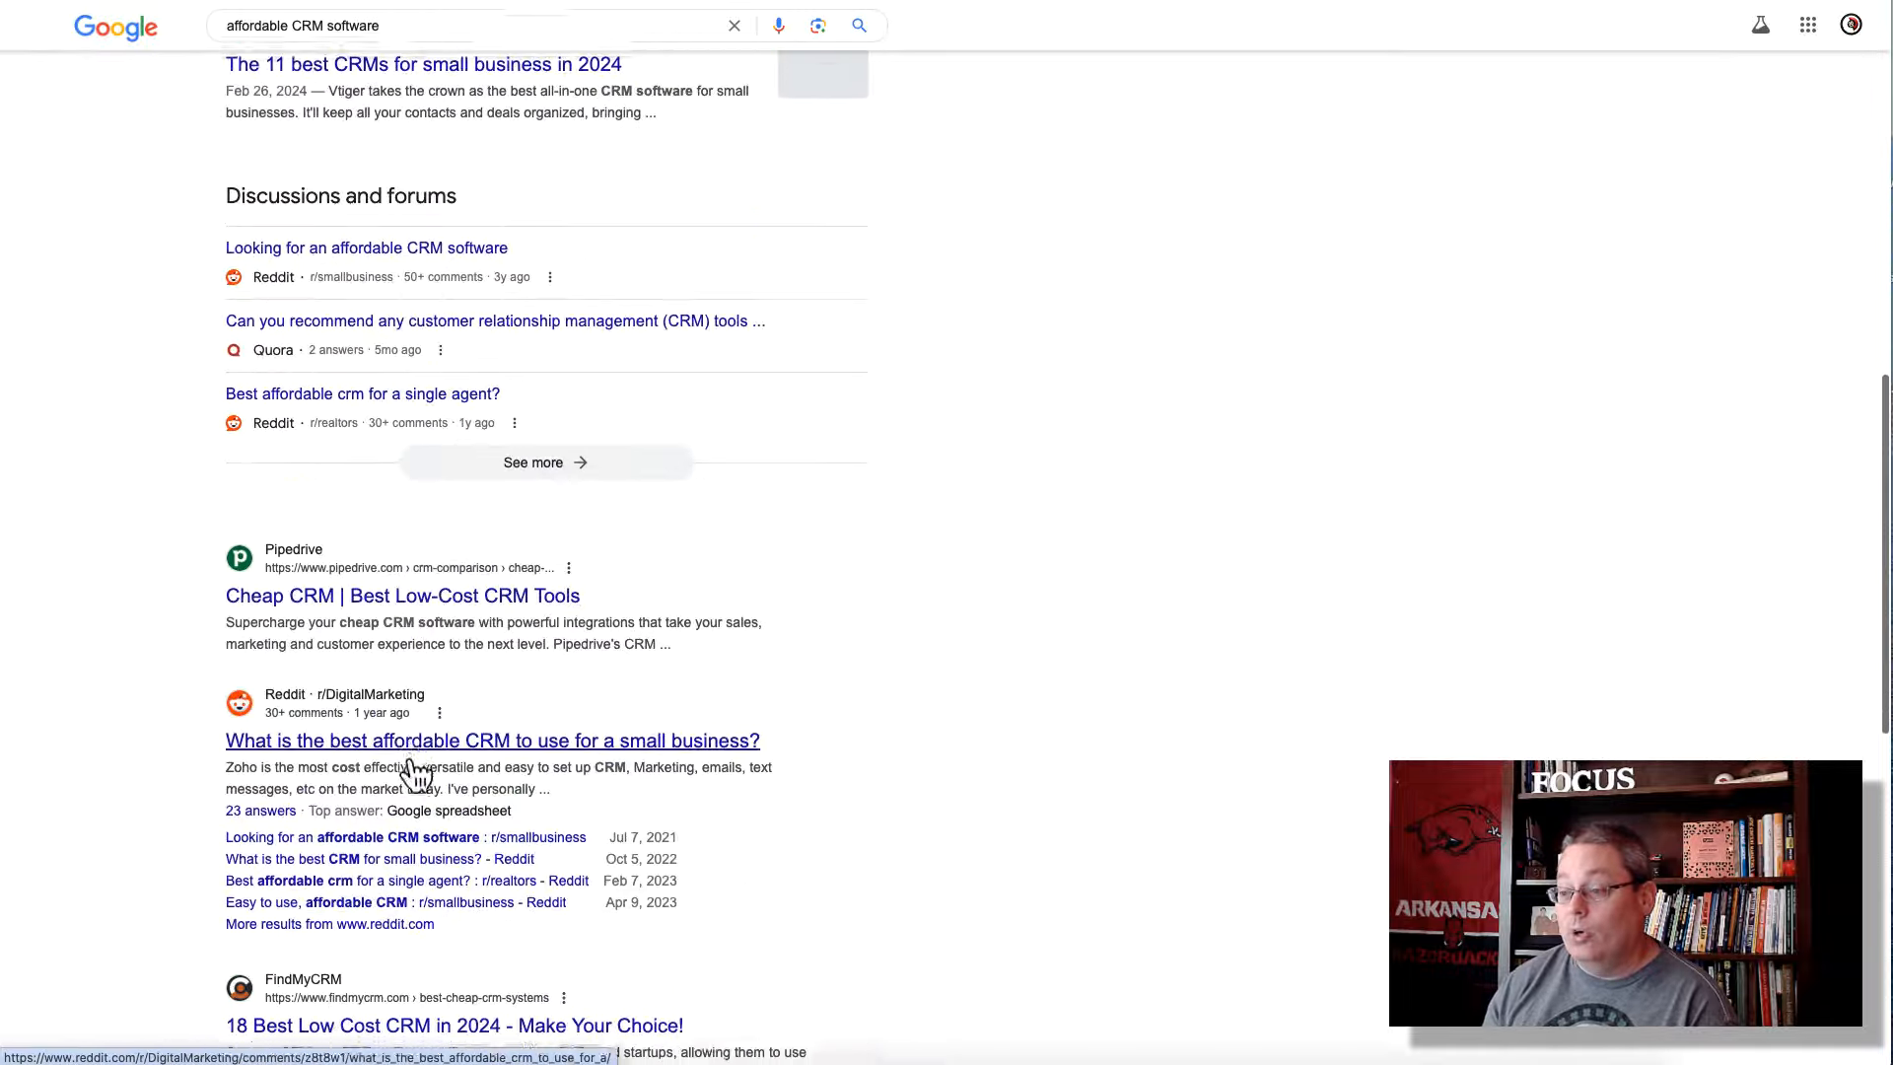
scroll(up, 3)
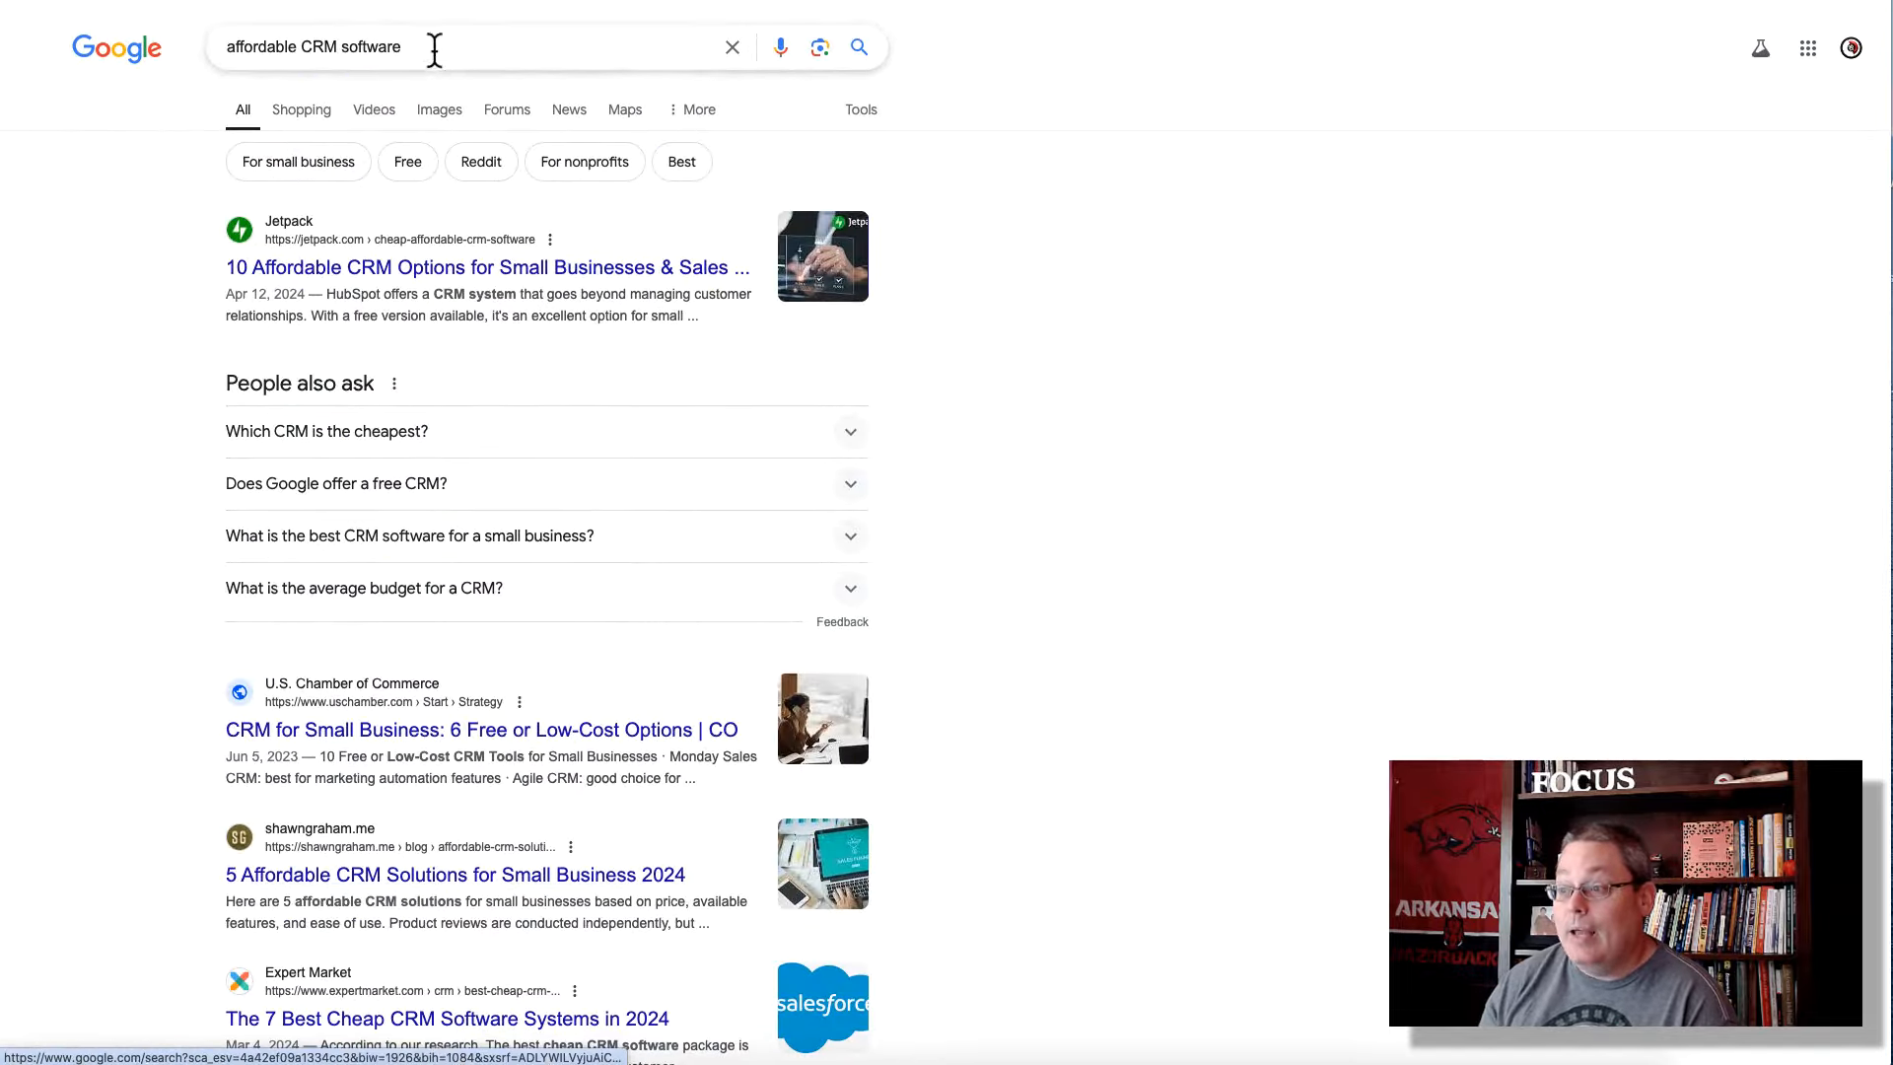
mouse_move(136, 458)
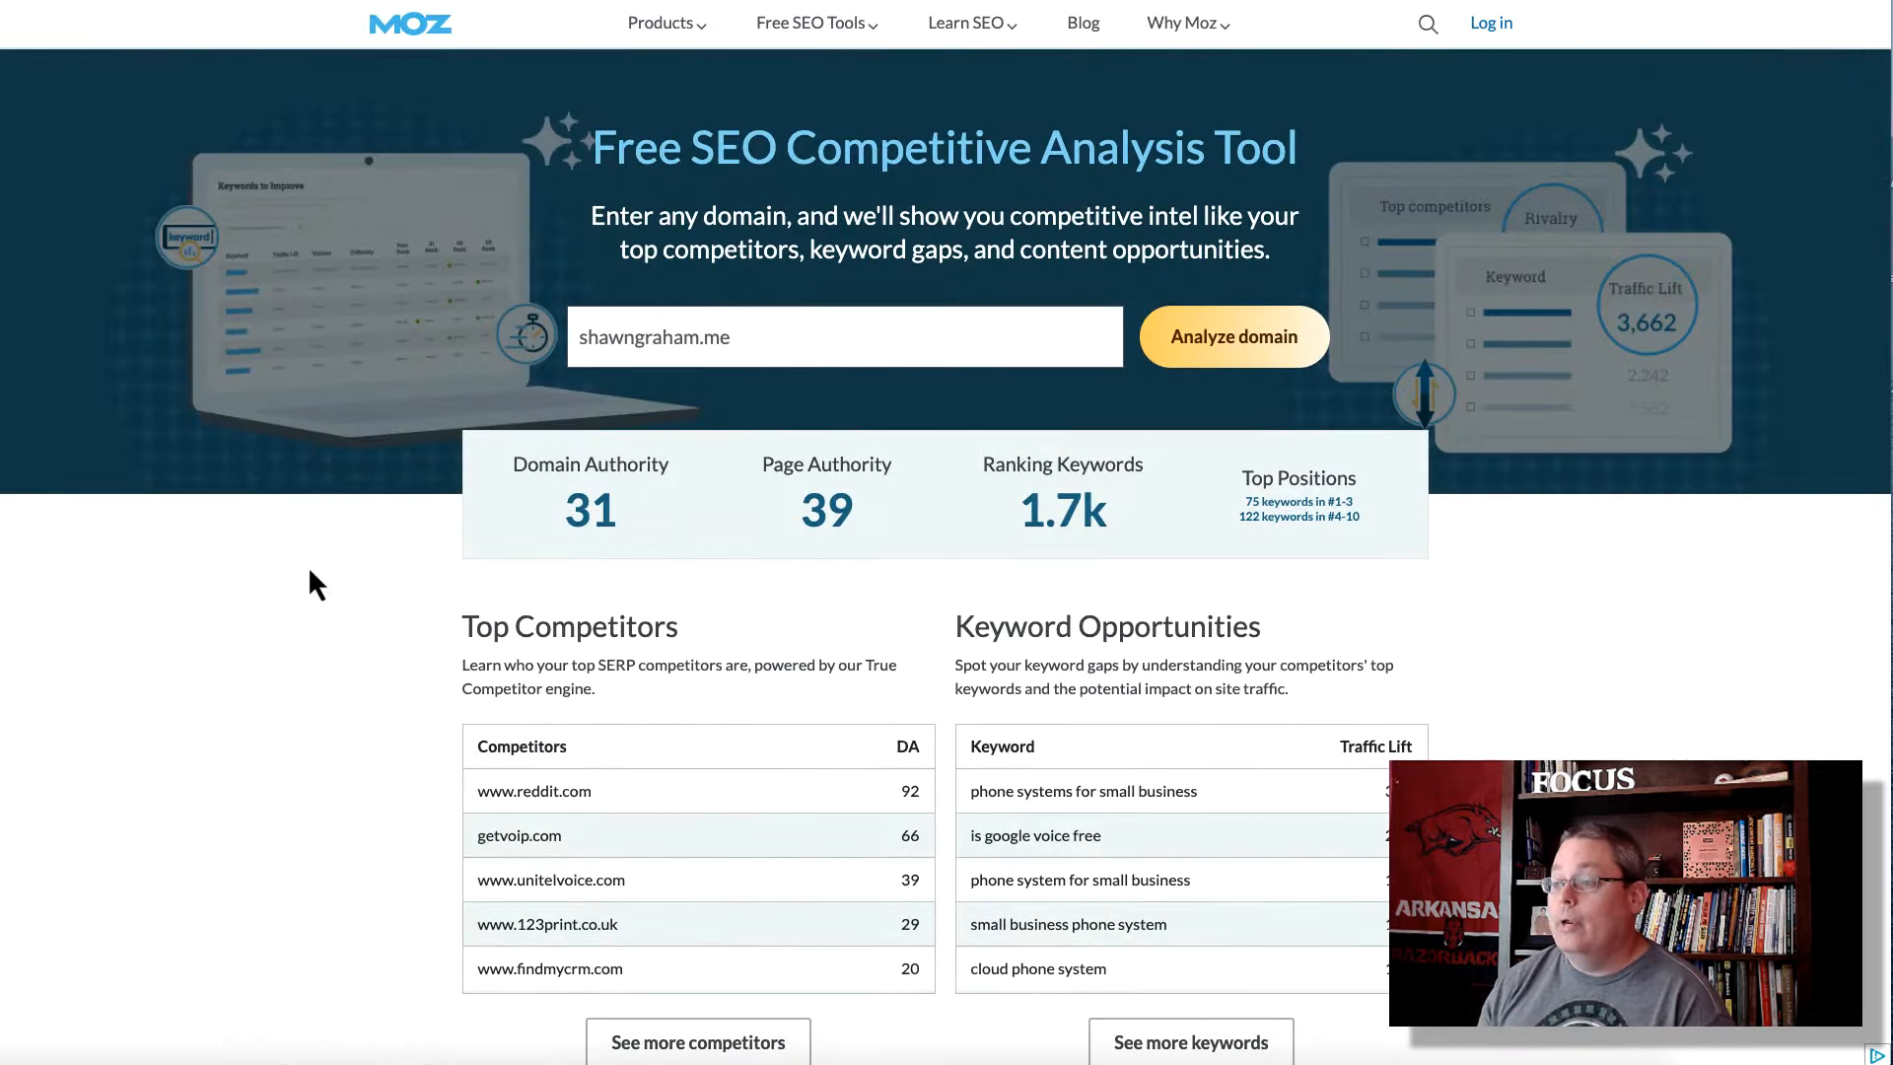
mouse_move(863, 549)
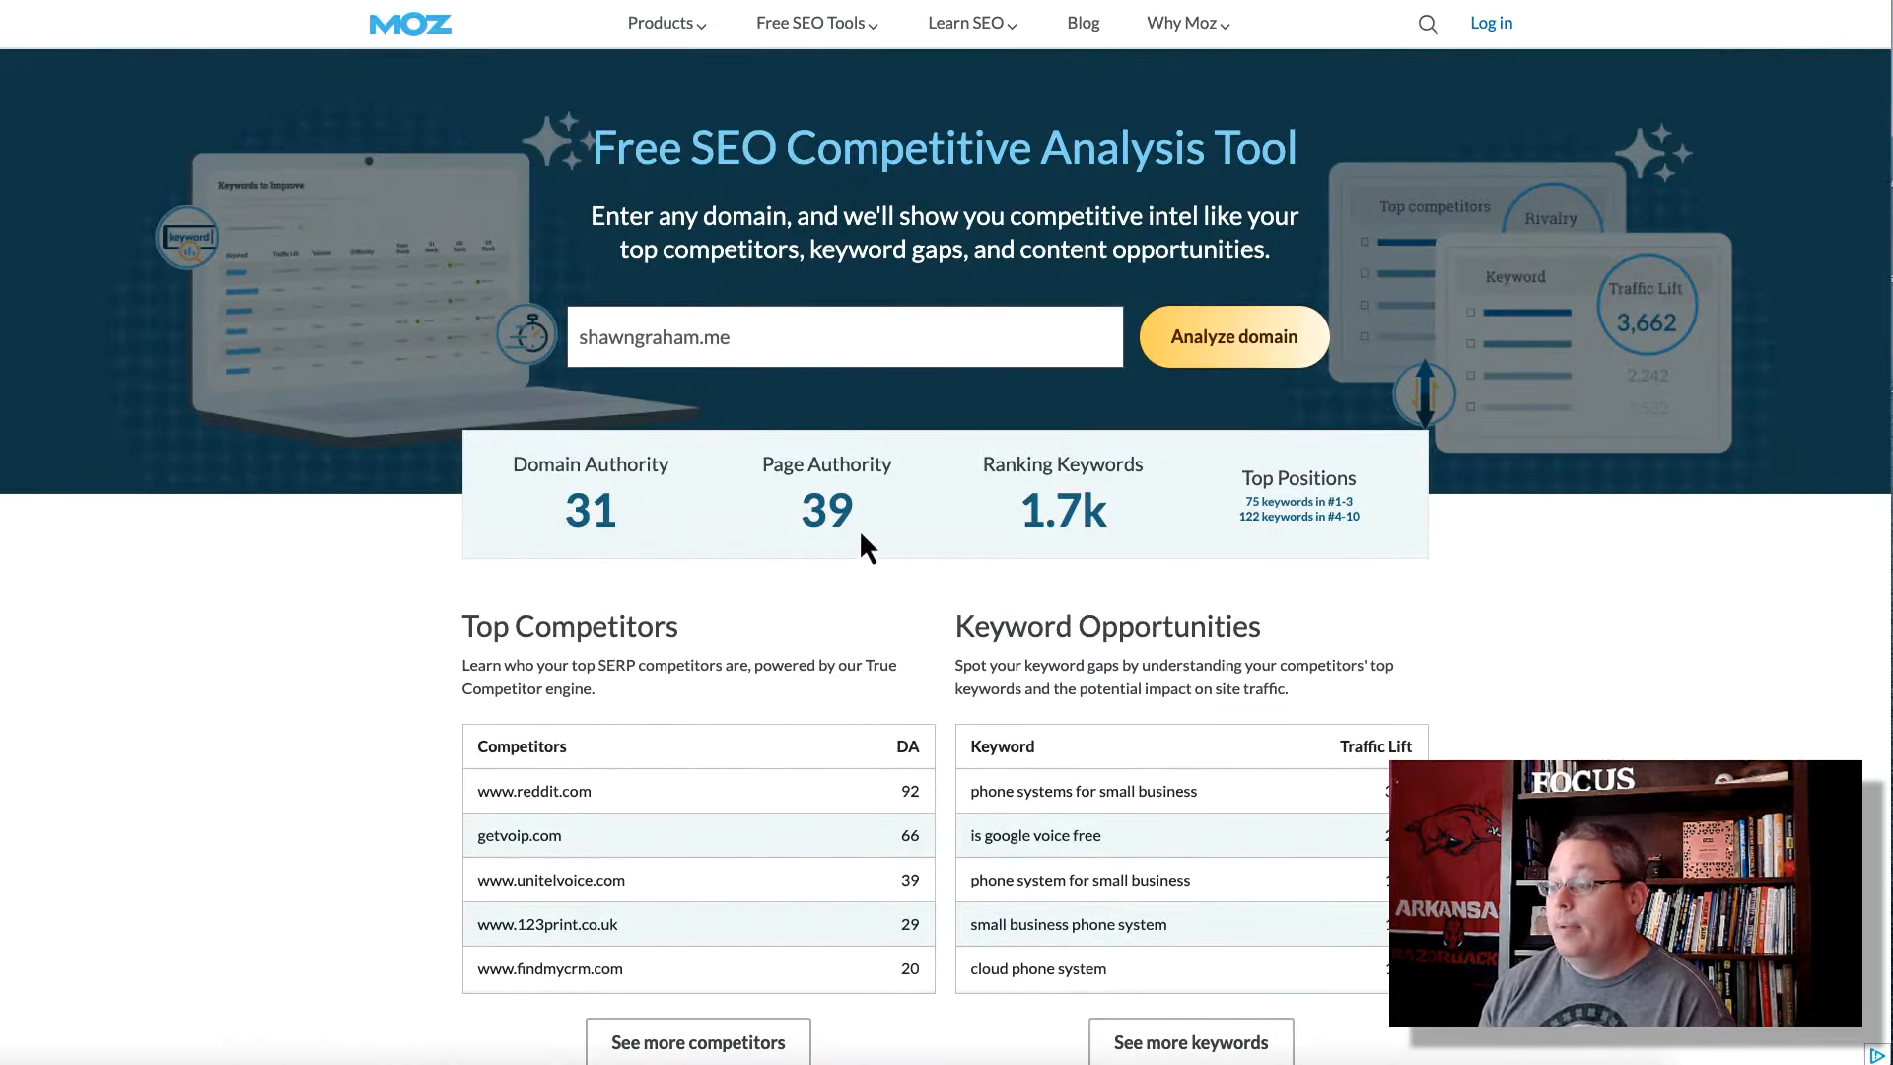
mouse_move(414, 565)
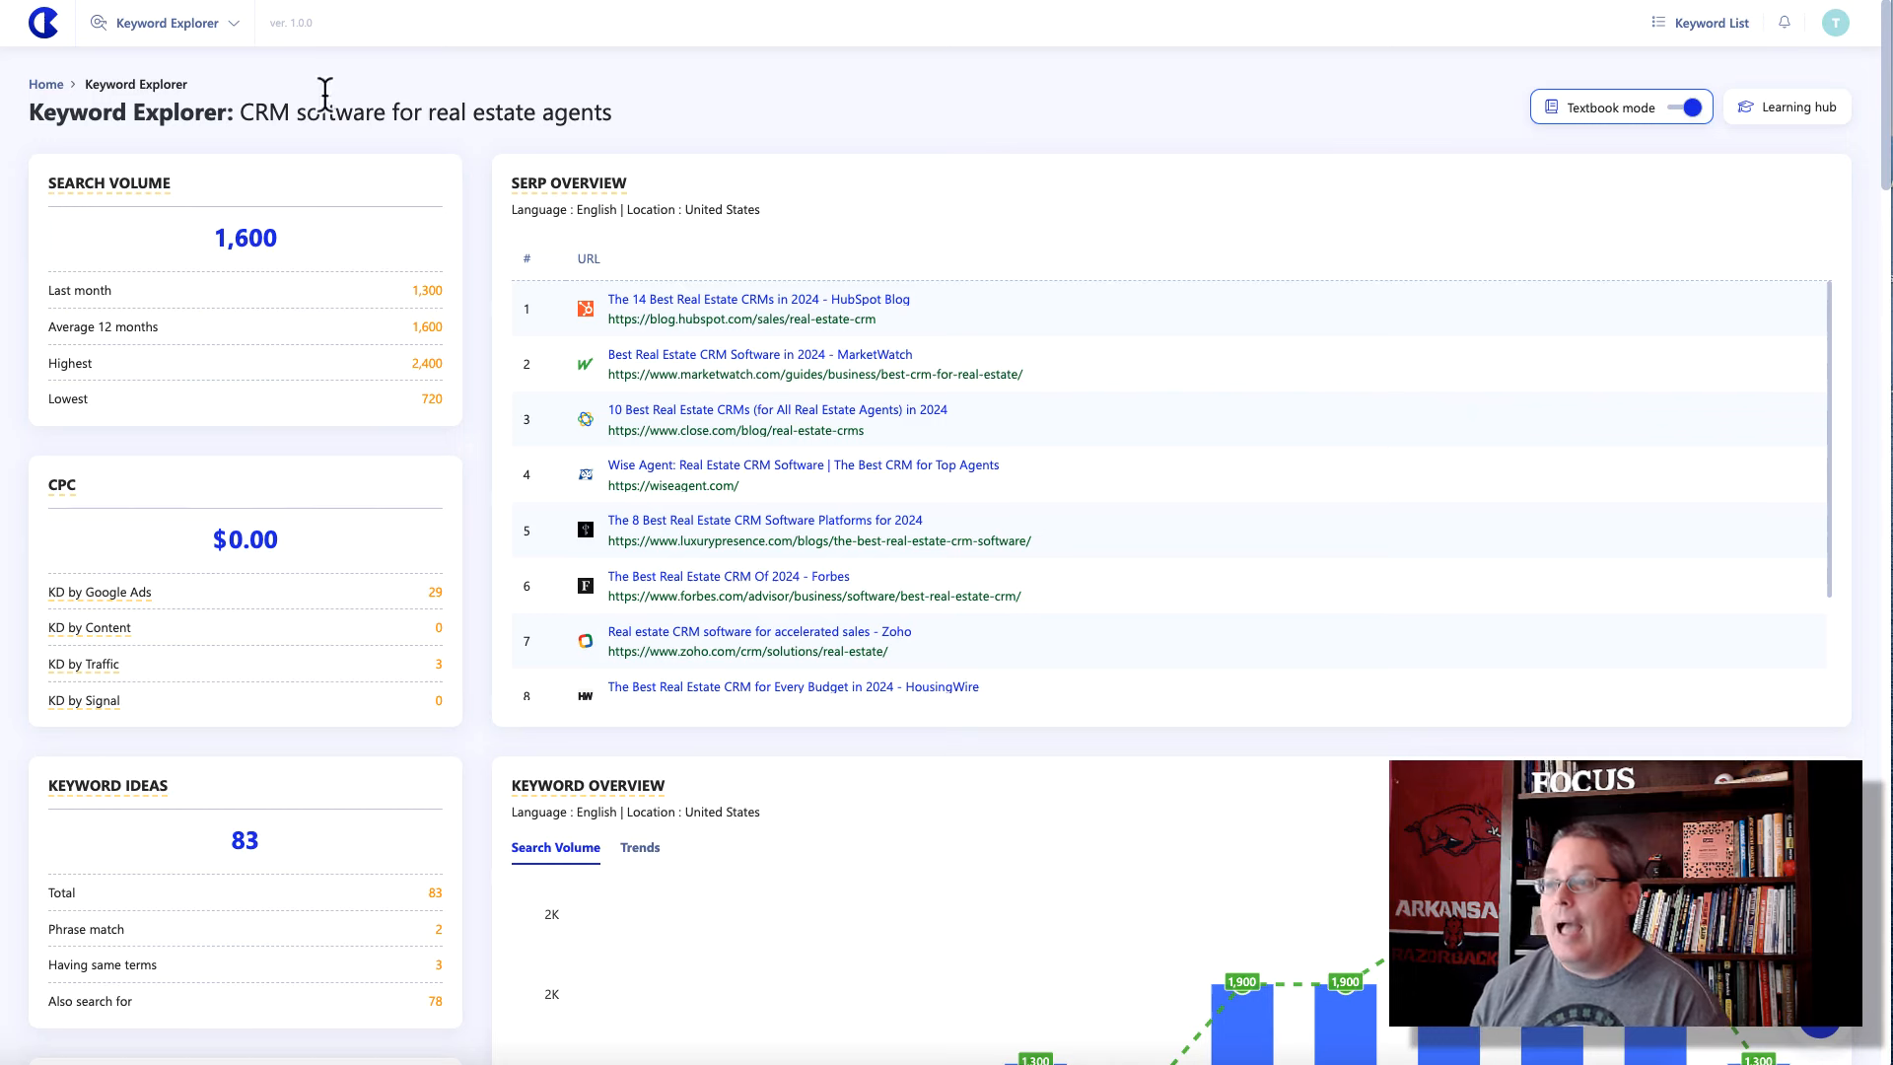
drag(240, 111, 416, 112)
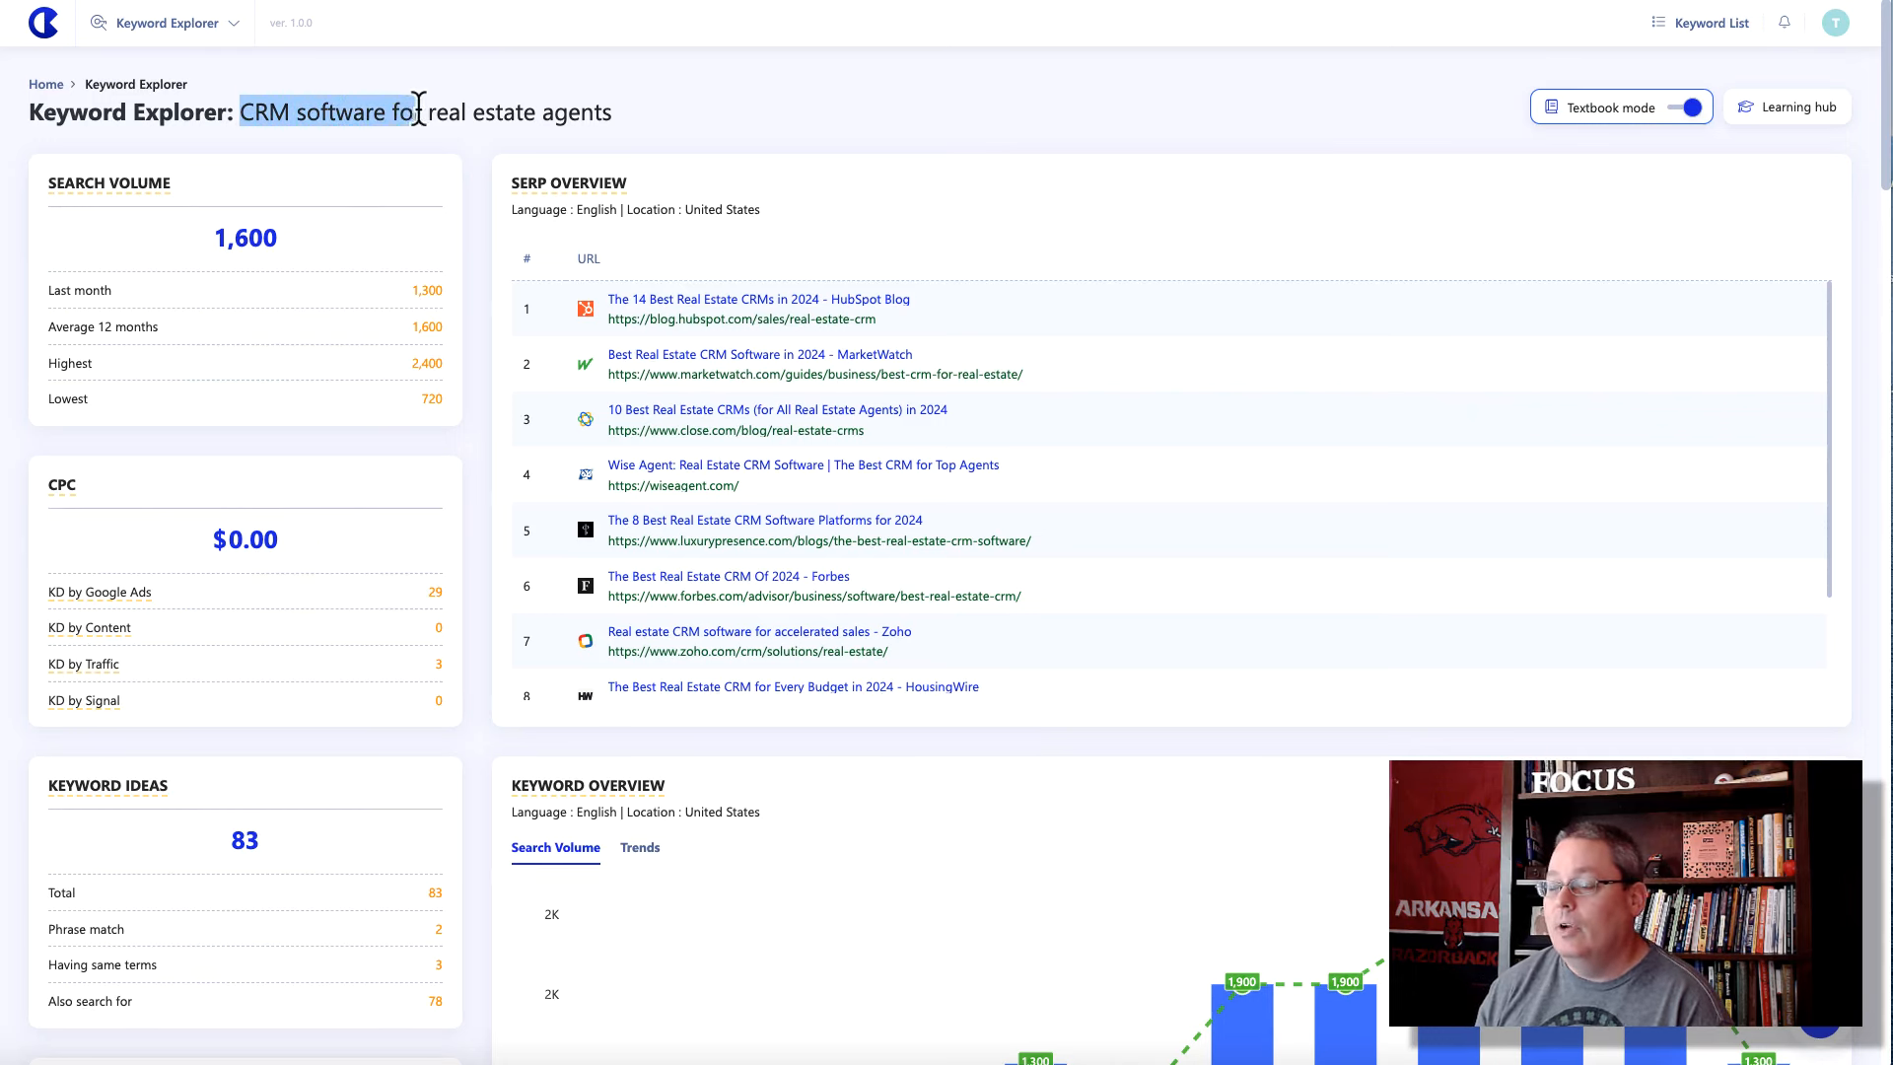
drag(416, 111, 610, 111)
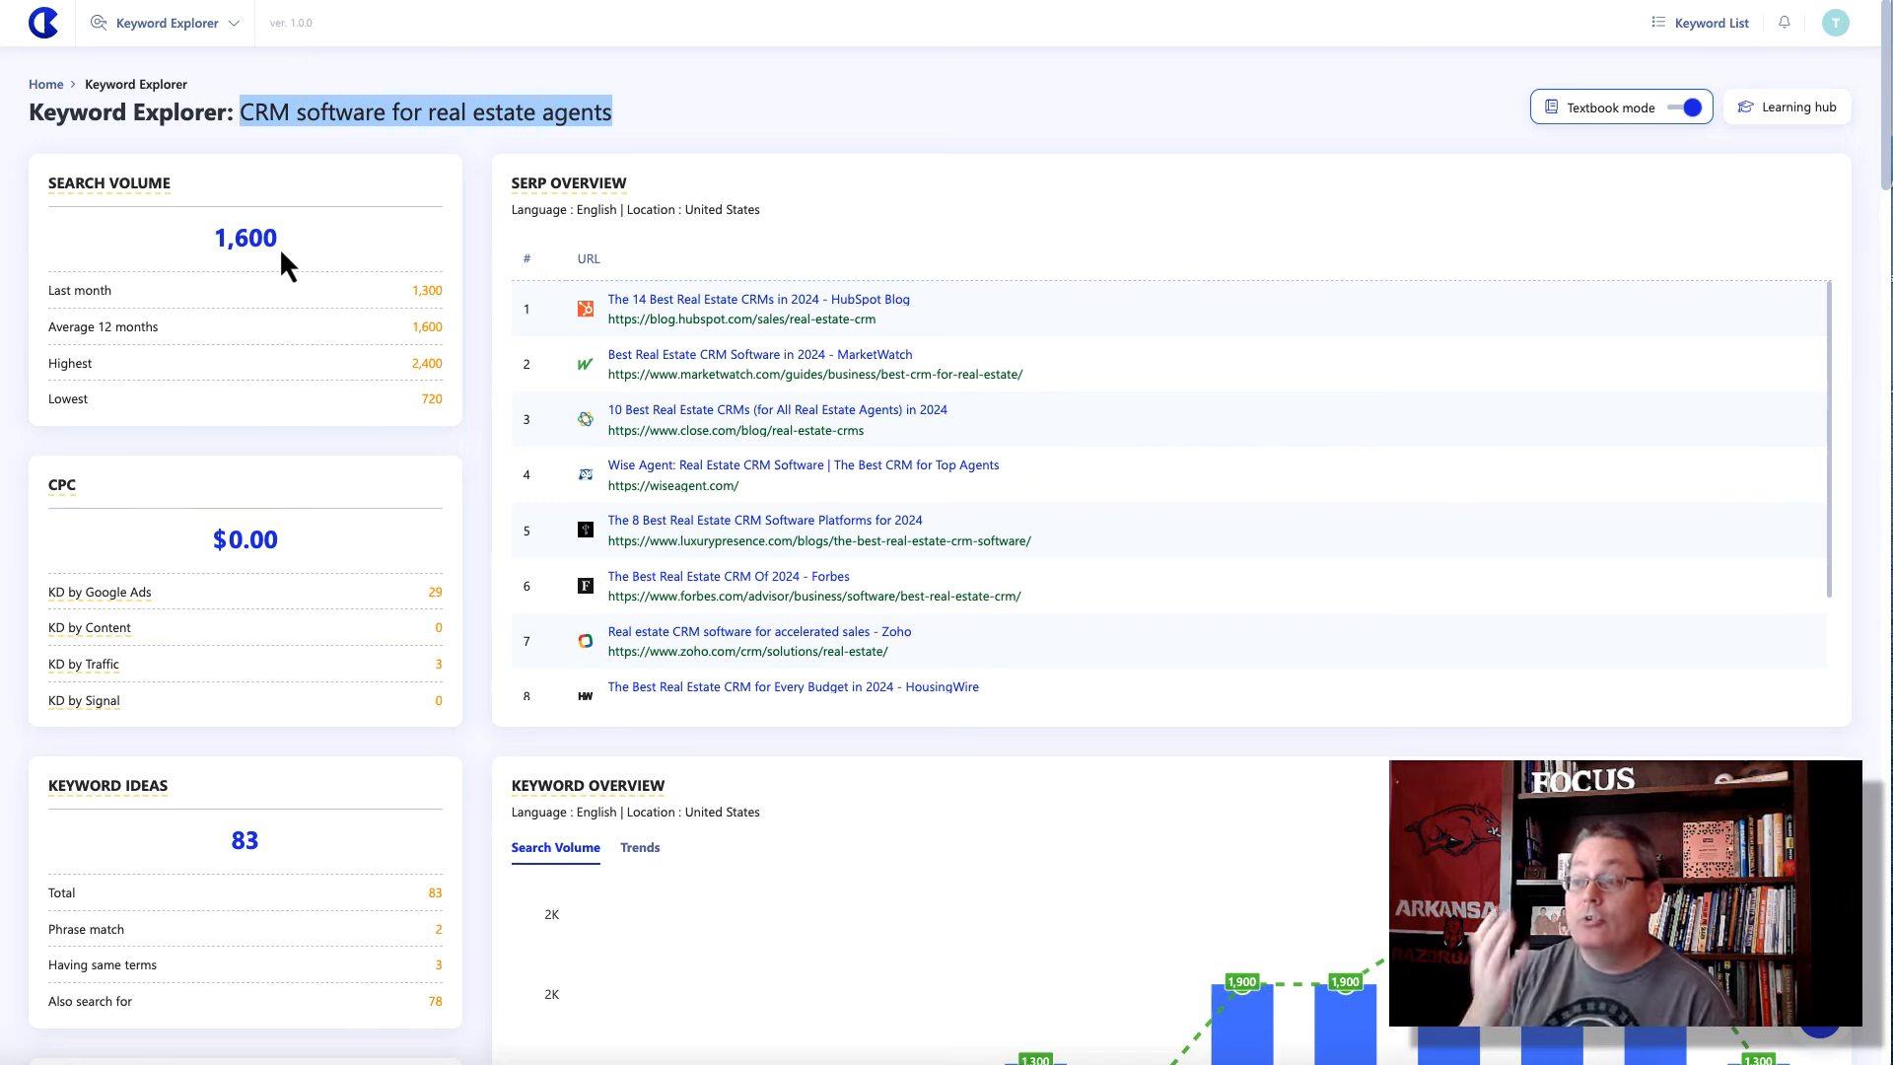
mouse_move(640, 305)
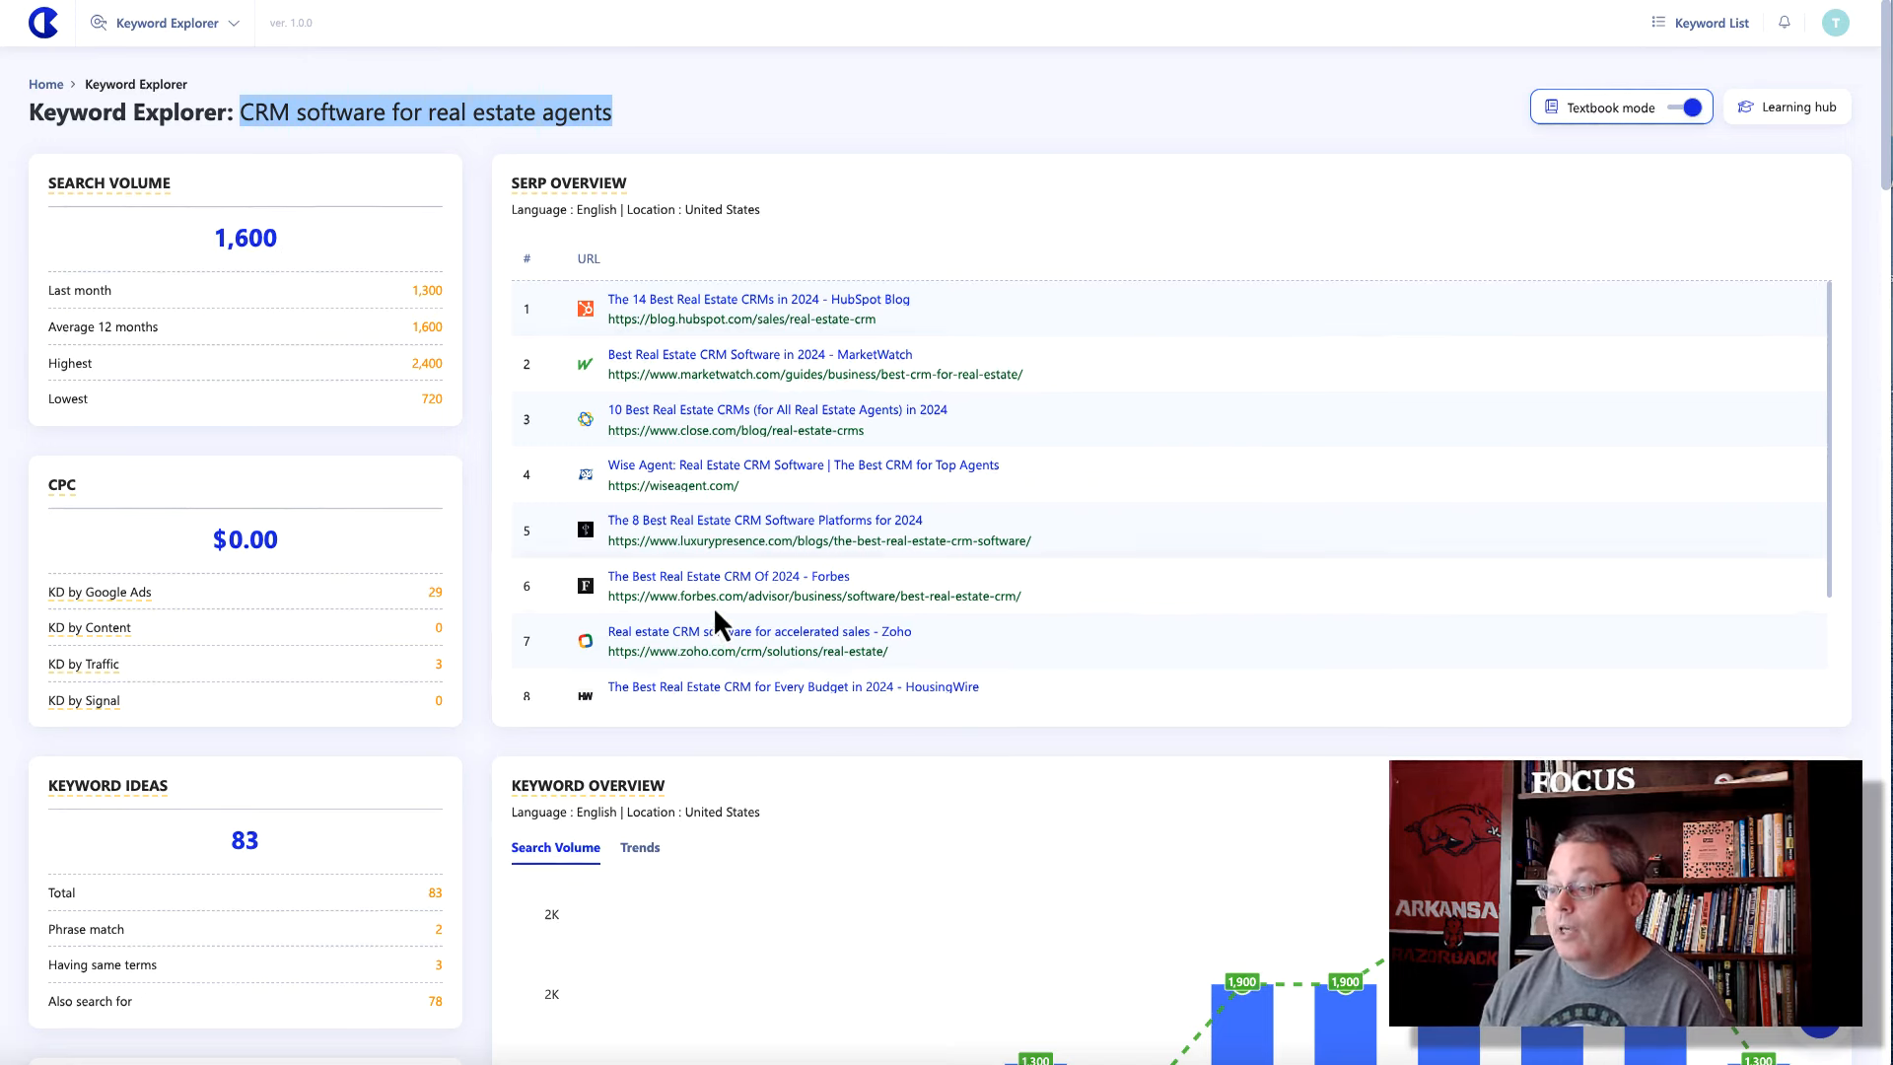
scroll(down, 3)
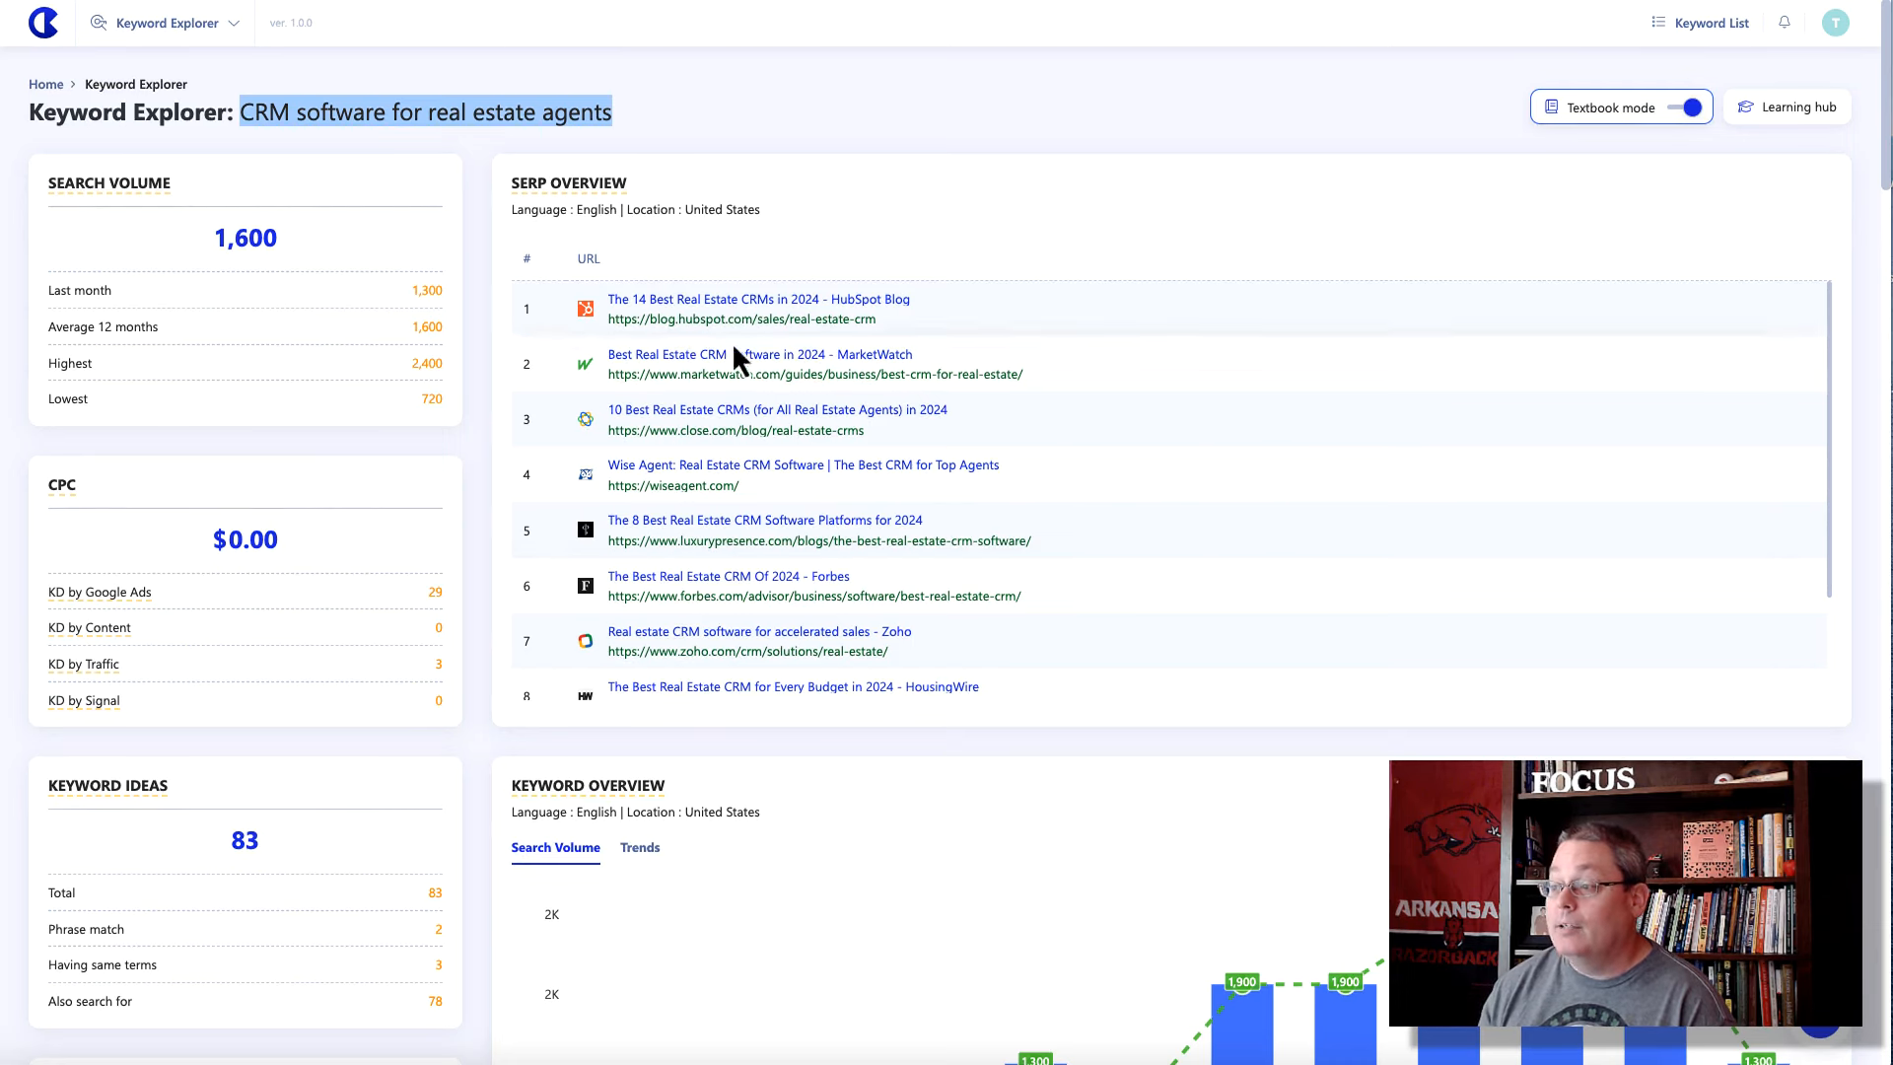
mouse_move(749, 335)
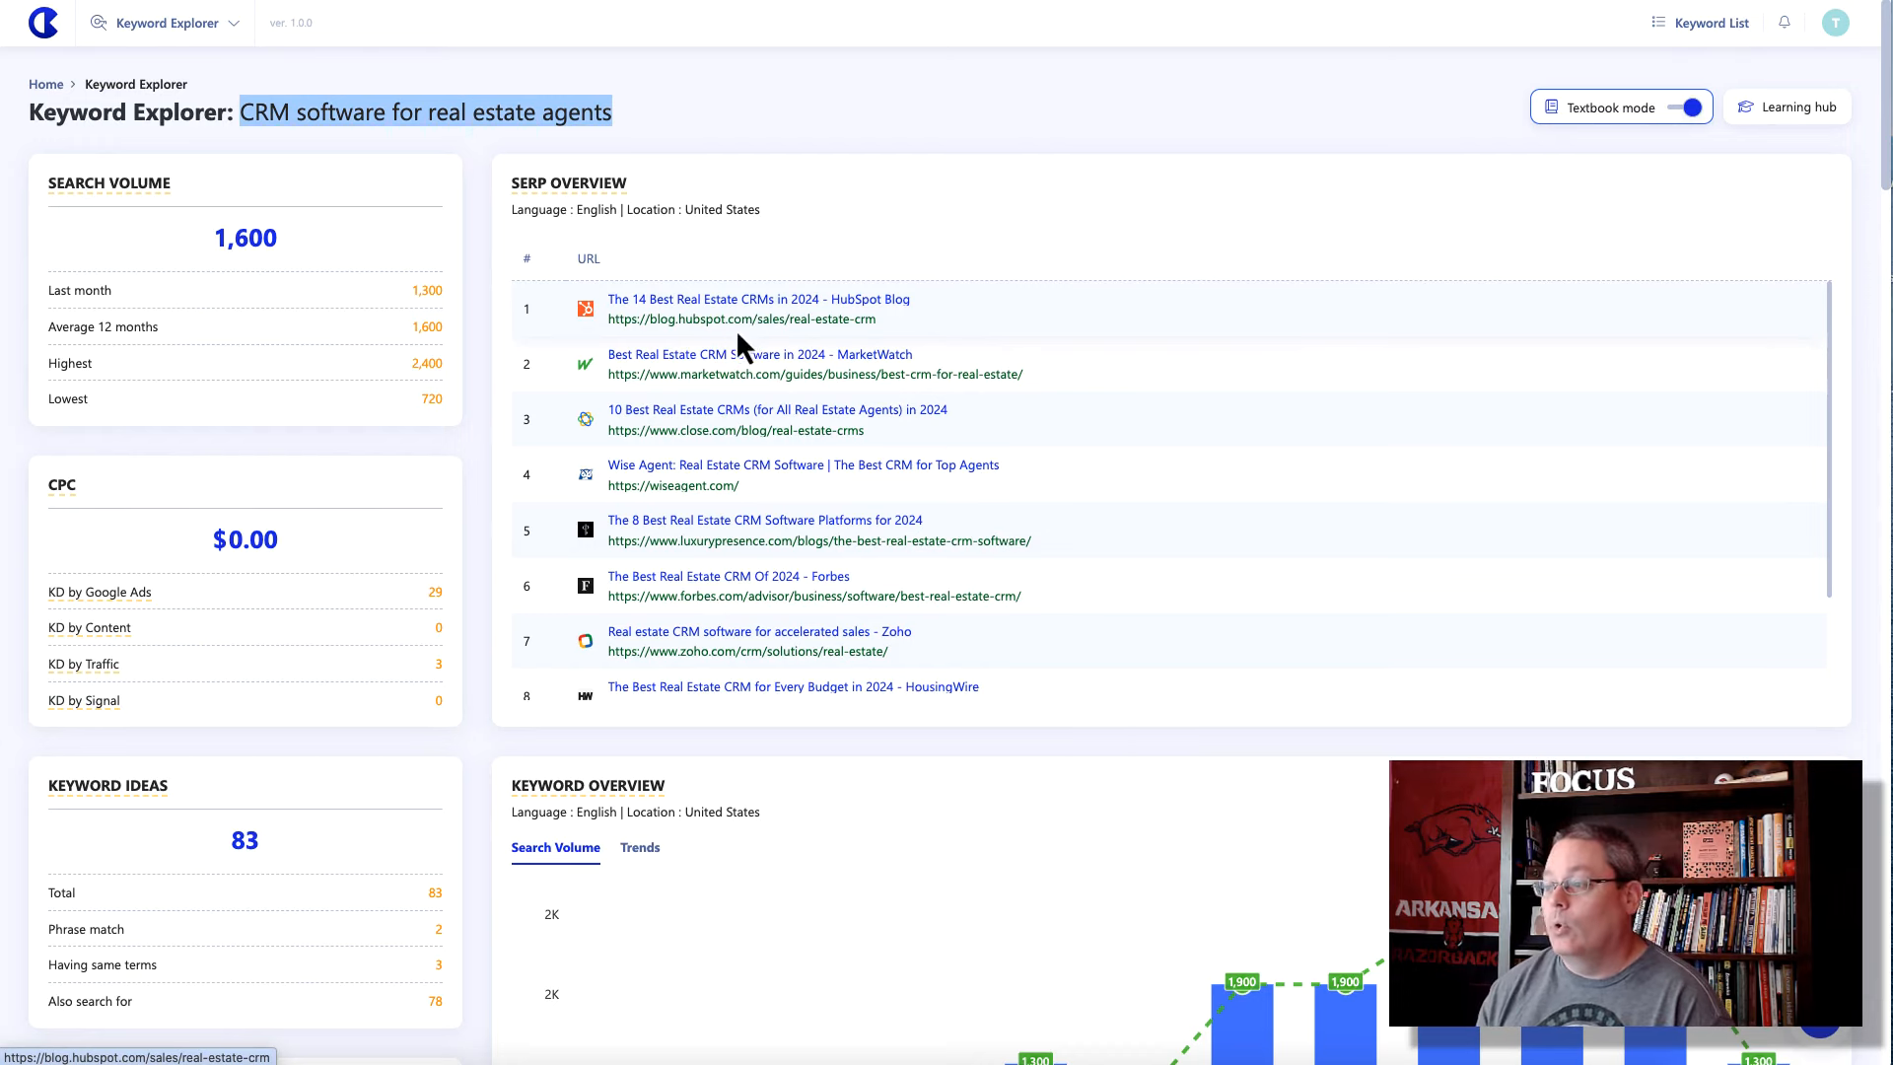
mouse_move(706, 120)
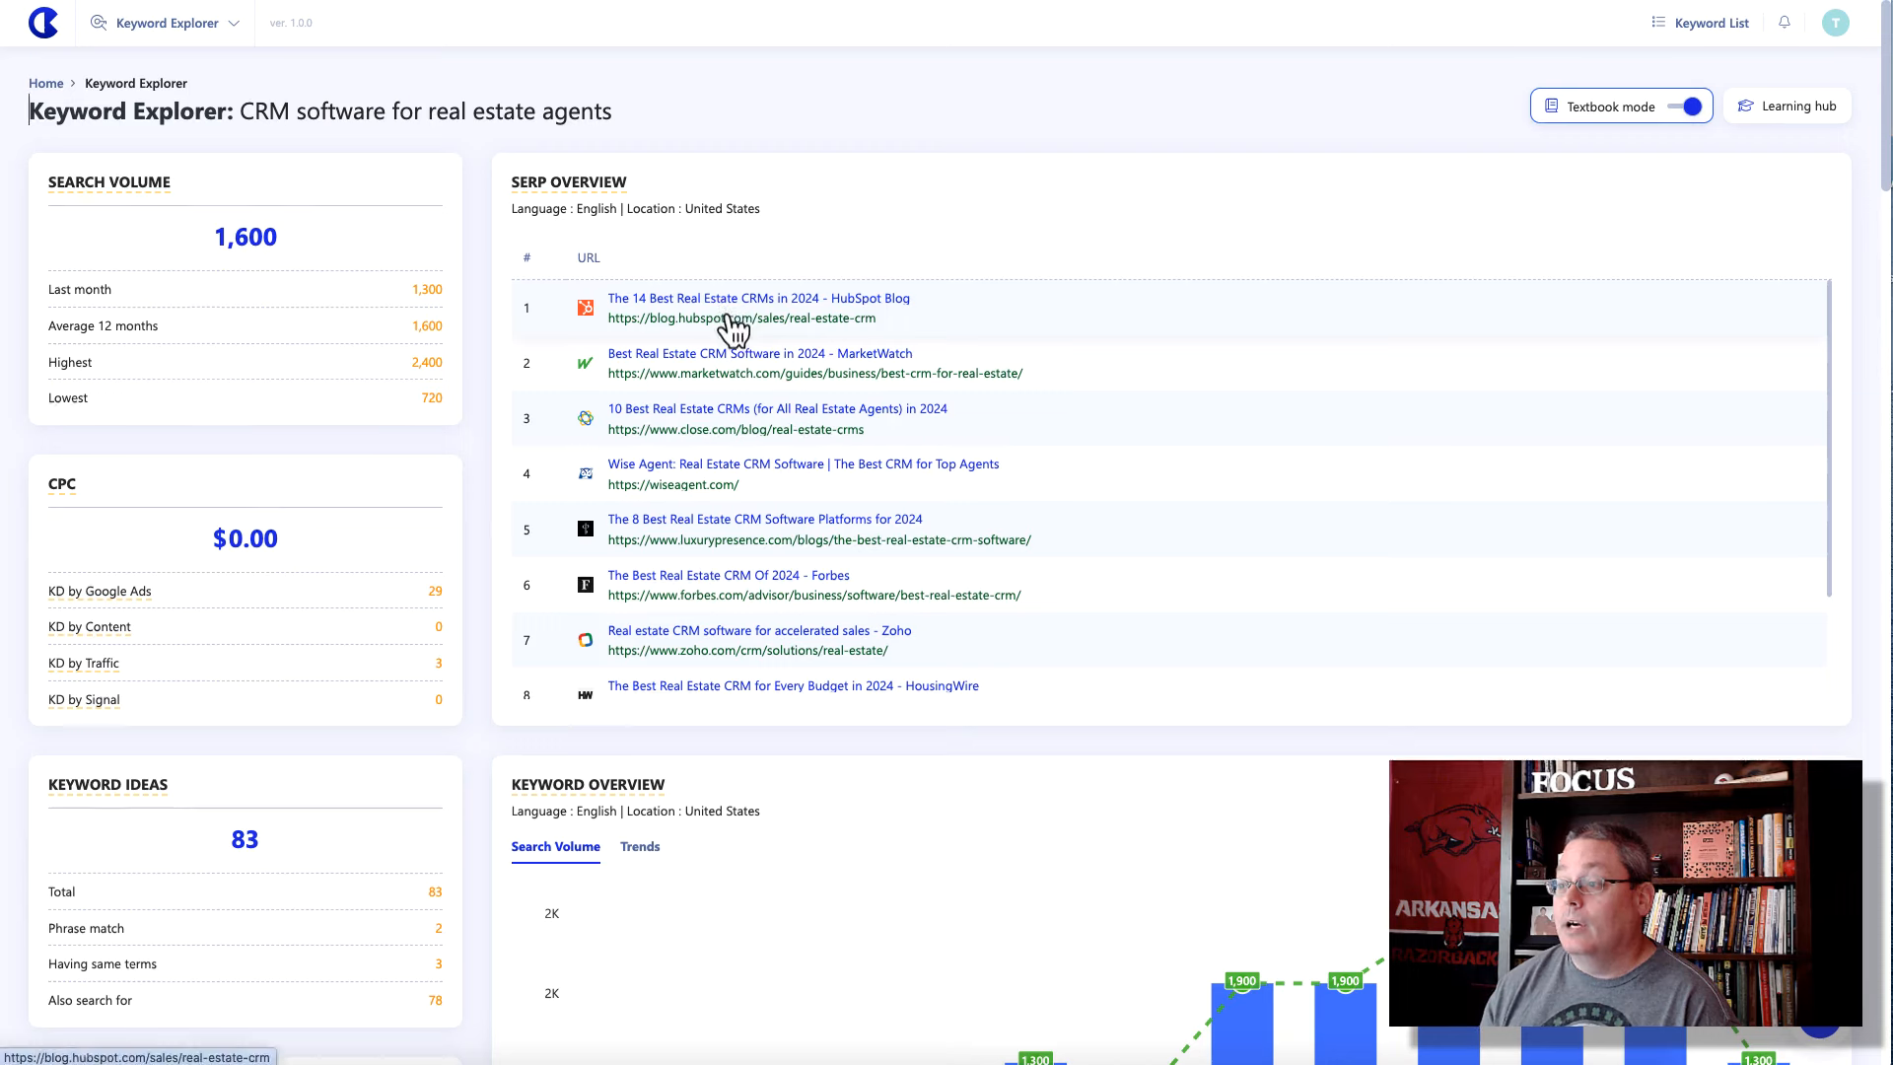
mouse_move(652, 133)
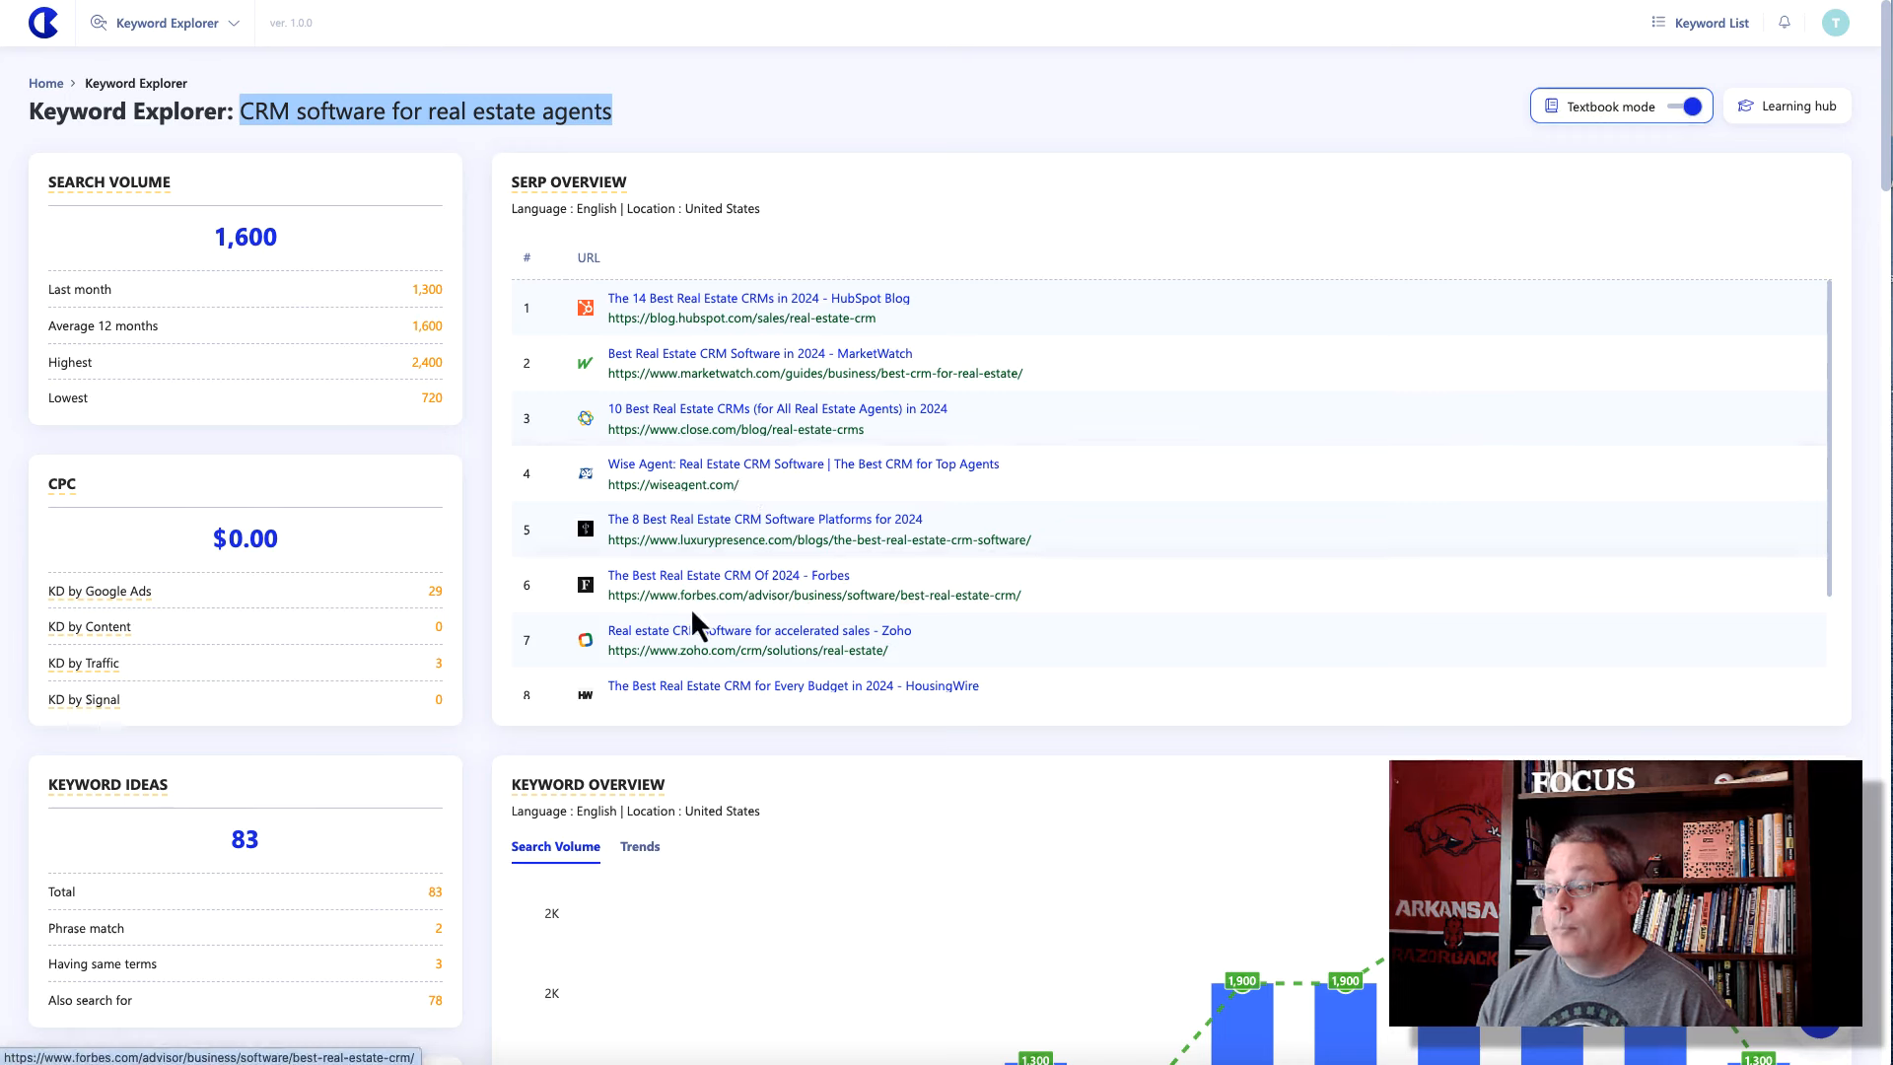
mouse_move(699, 604)
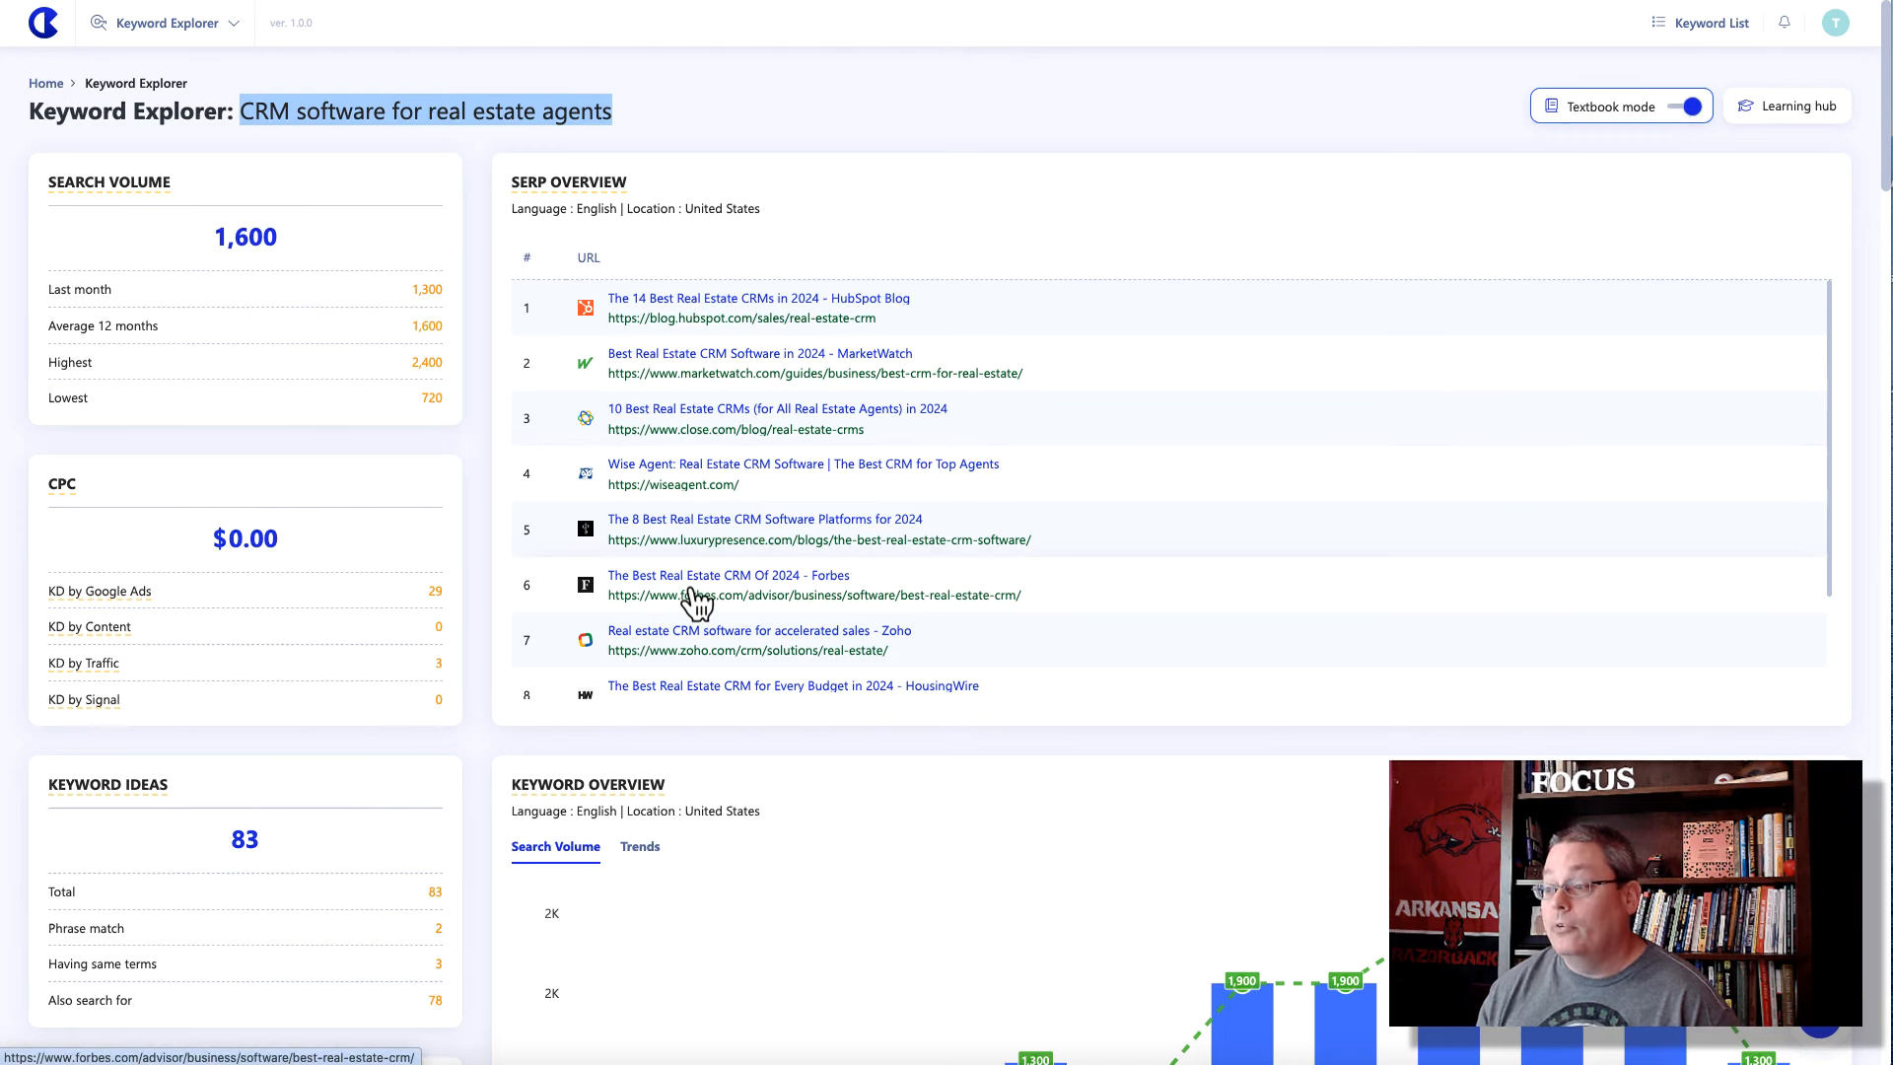